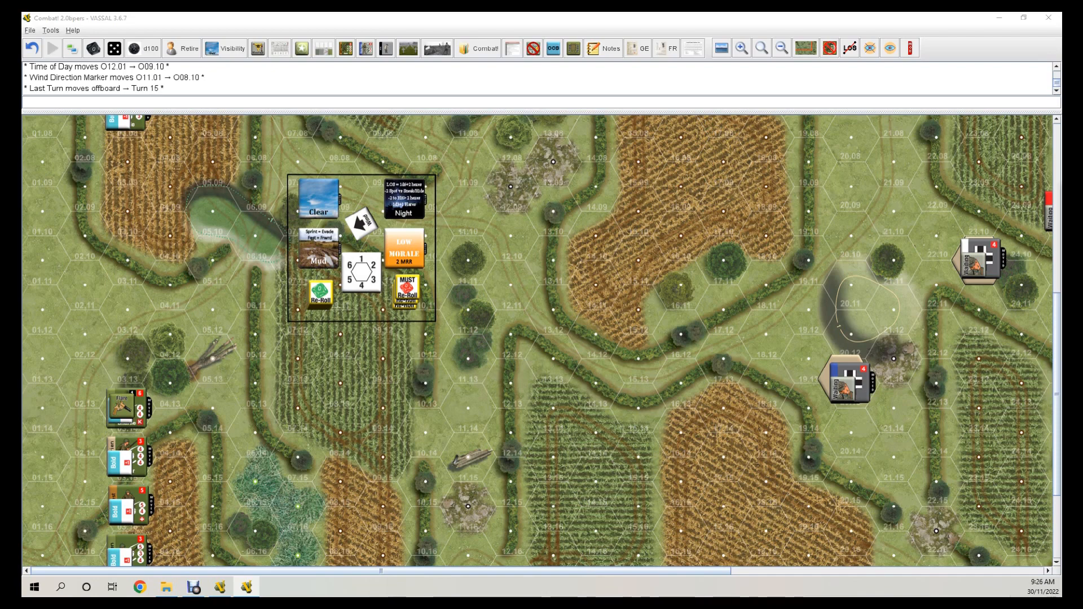
mouse_move(904, 317)
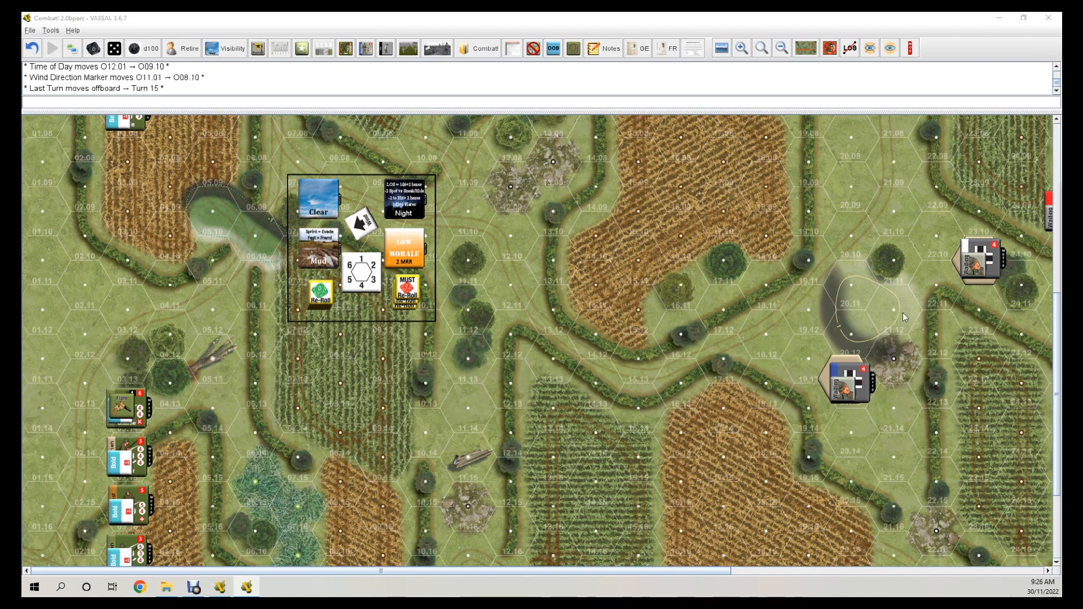
mouse_move(275, 259)
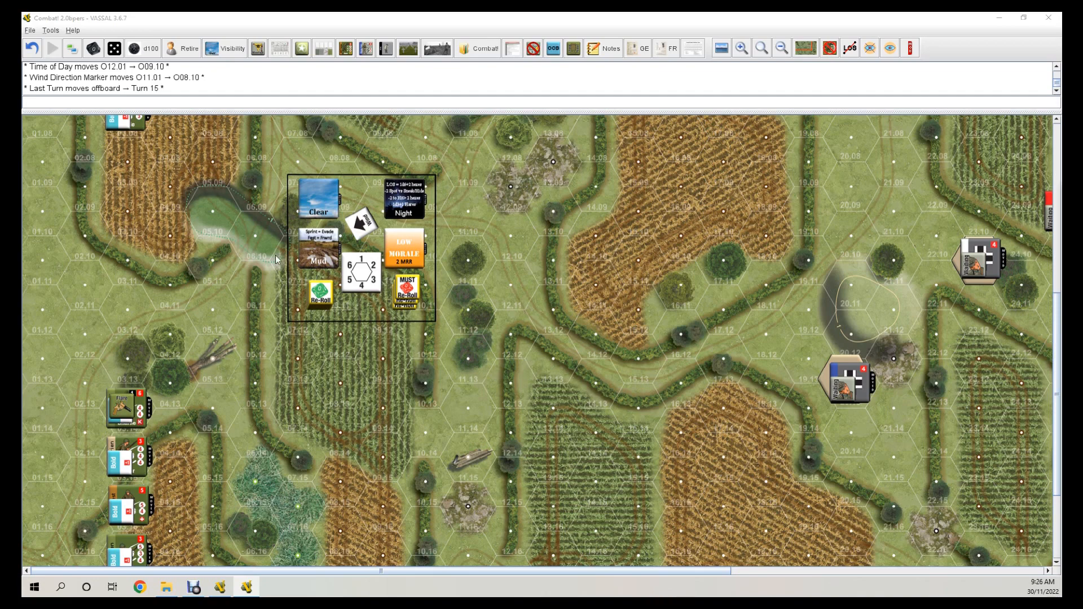
mouse_move(508, 306)
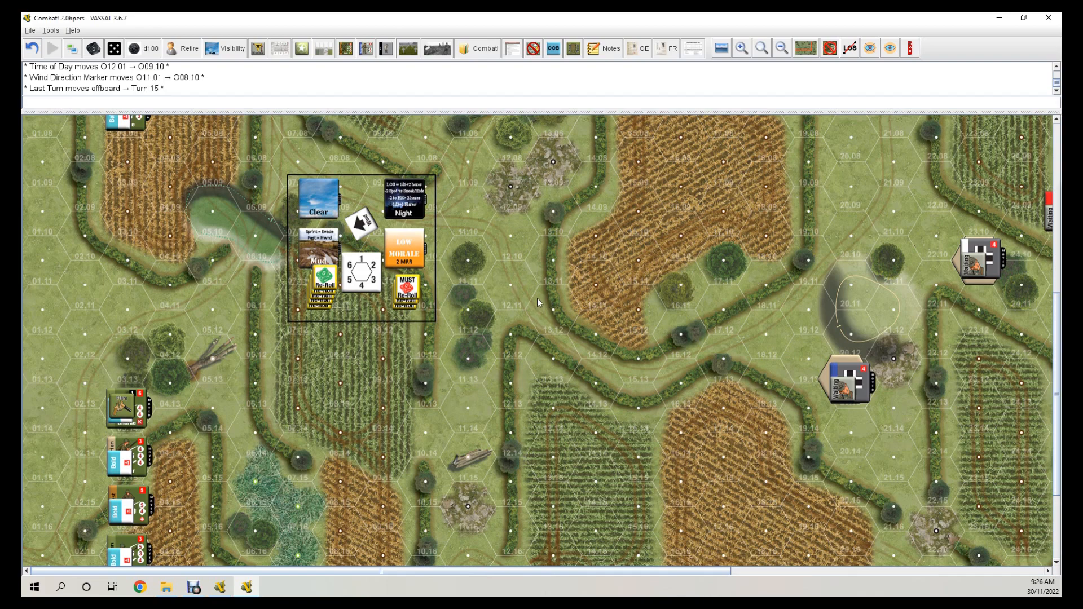
mouse_move(447, 184)
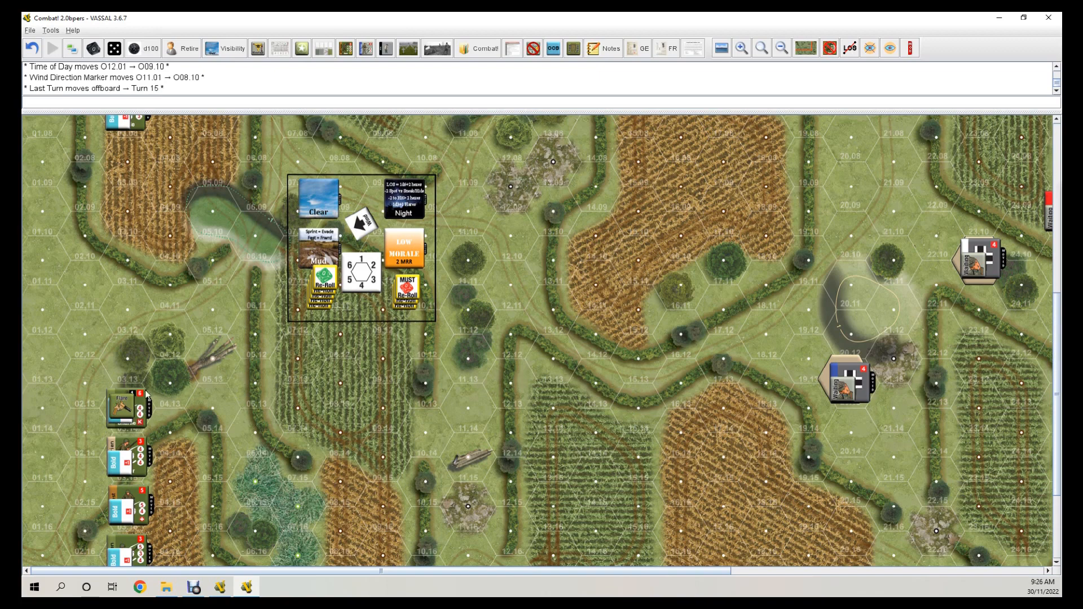
mouse_move(232, 320)
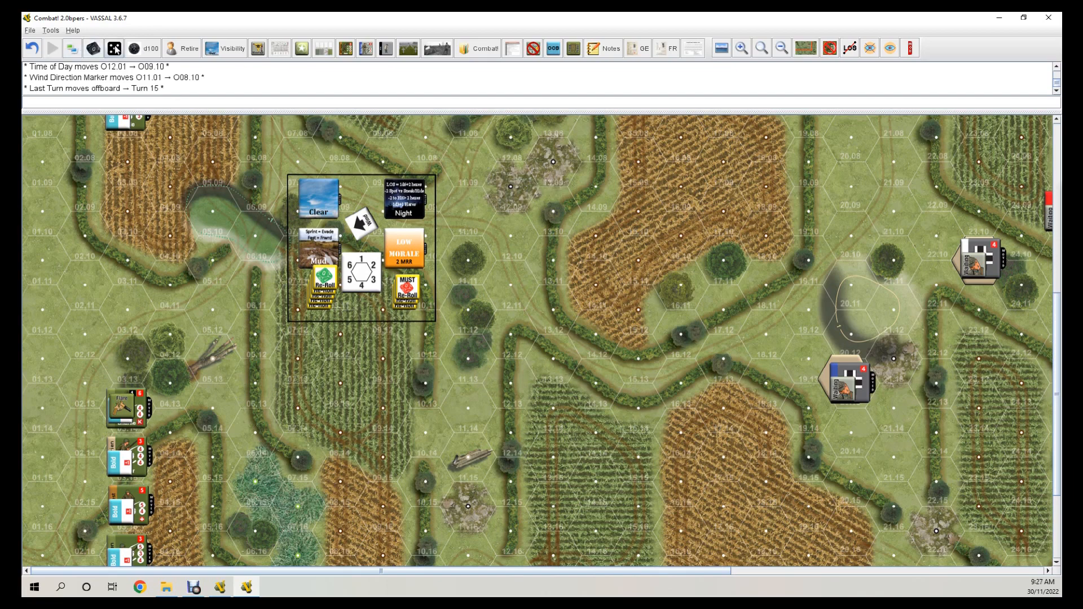
Roll the d6 for a result of 2, then set night visibility to 4.
left_click(92, 47)
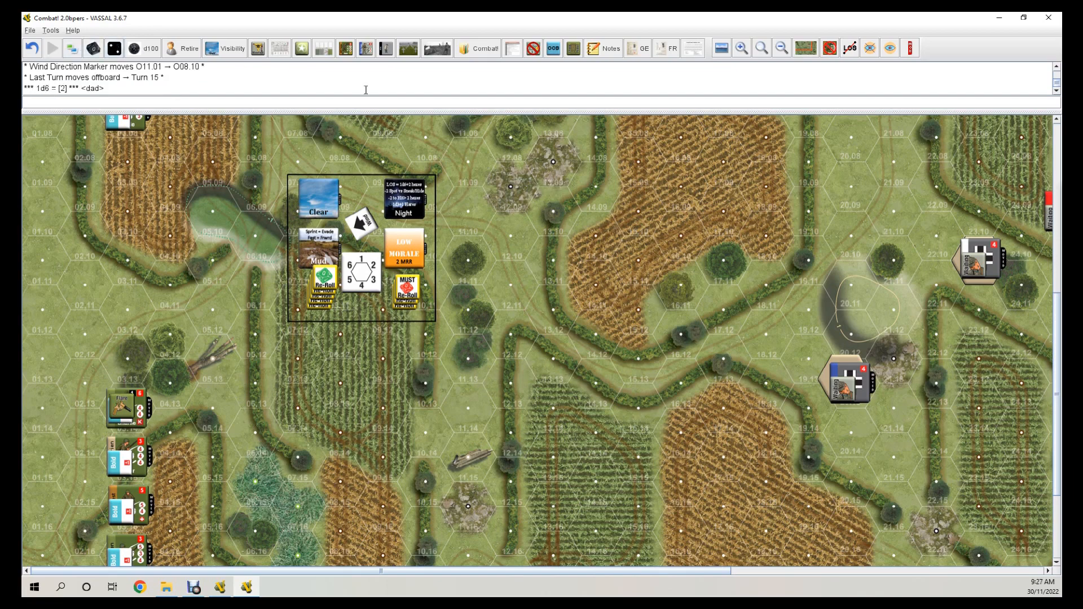
left_click(224, 48)
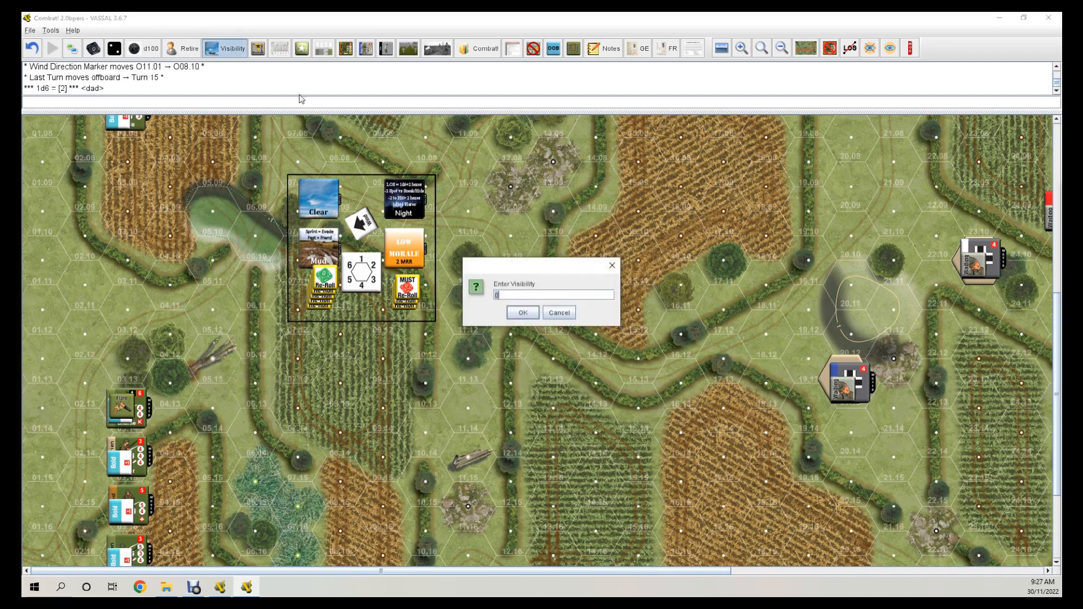
type("4")
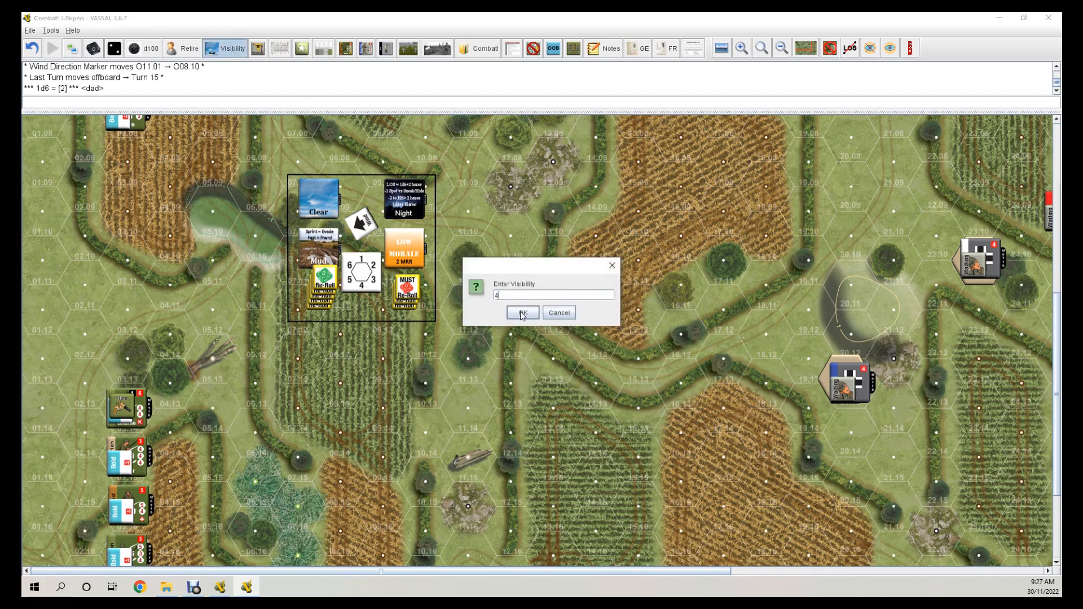
left_click(521, 312)
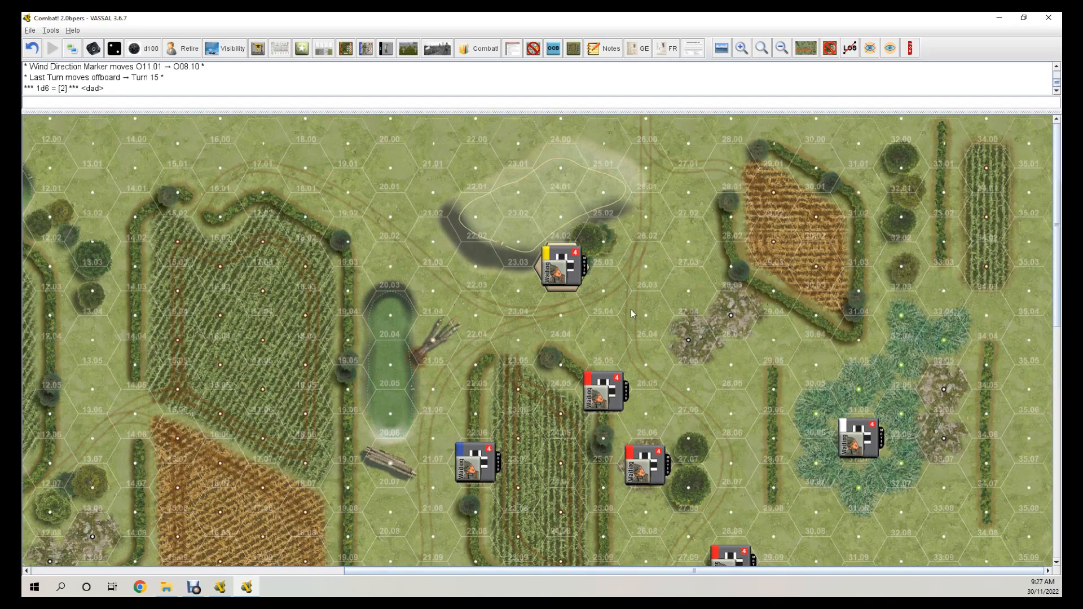
Scroll down the map to review the German counters.
scroll("down", 3)
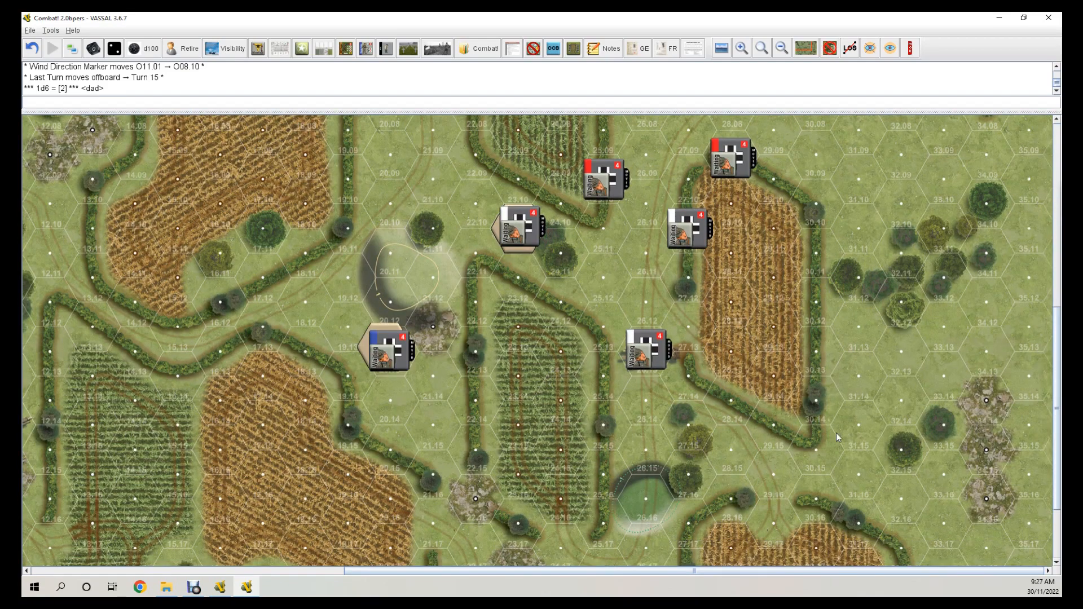
mouse_move(452, 452)
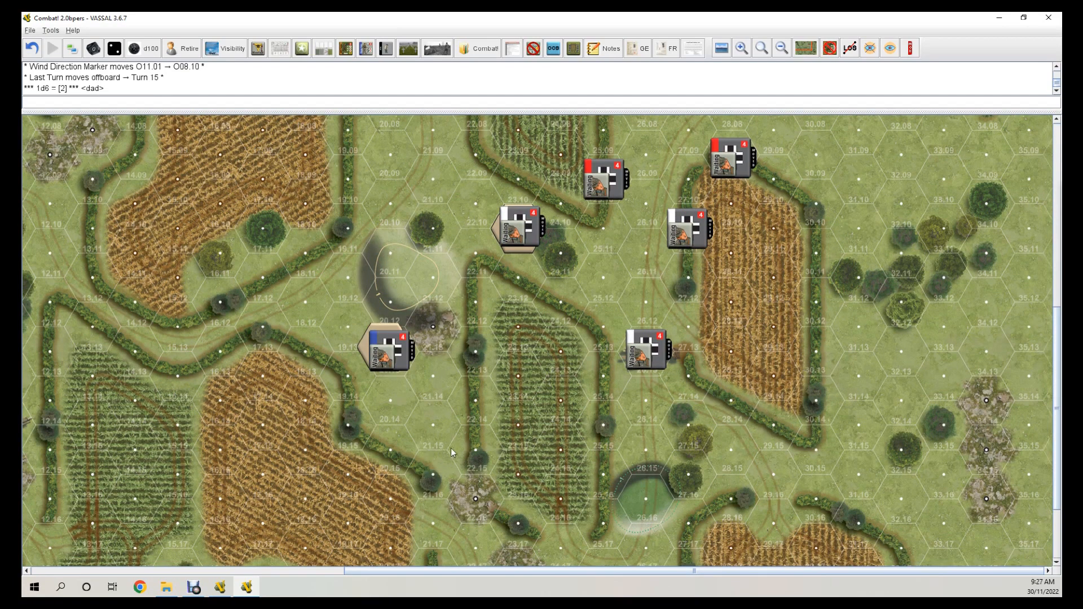
scroll("down", 3)
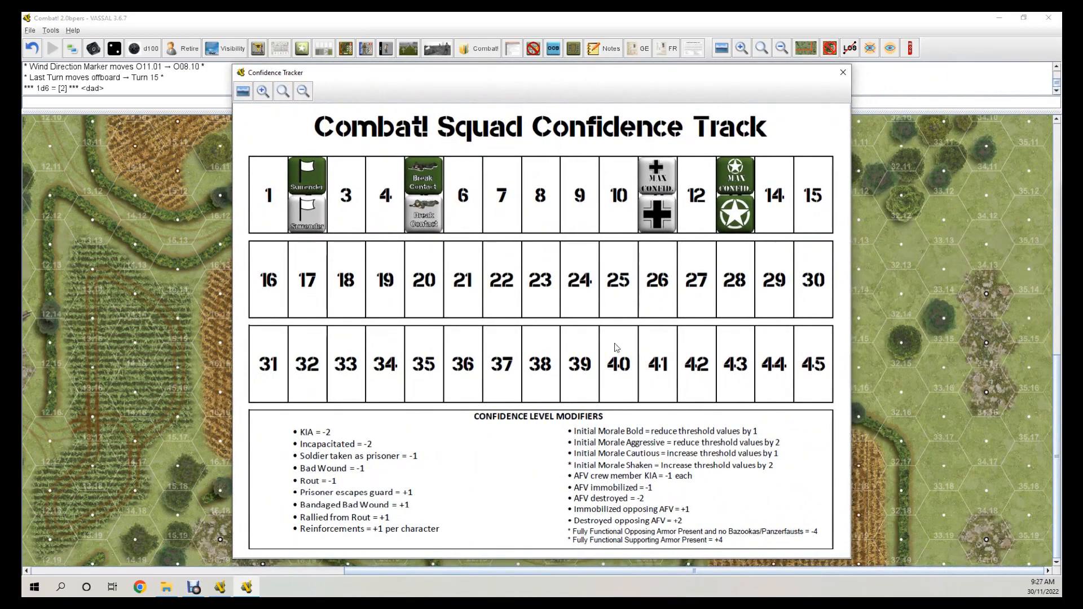
mouse_move(618, 348)
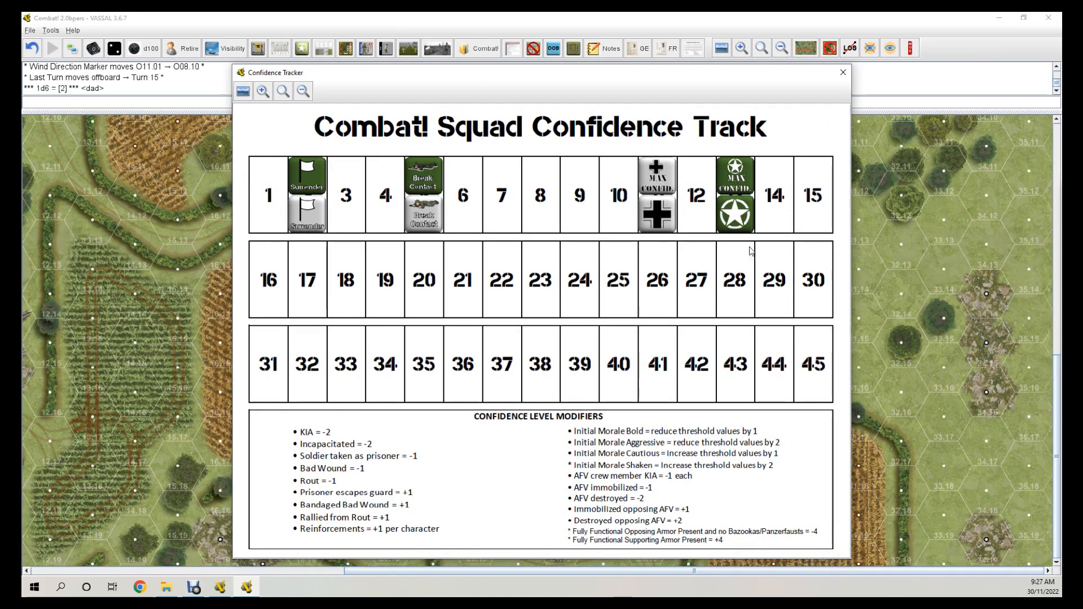
mouse_move(878, 240)
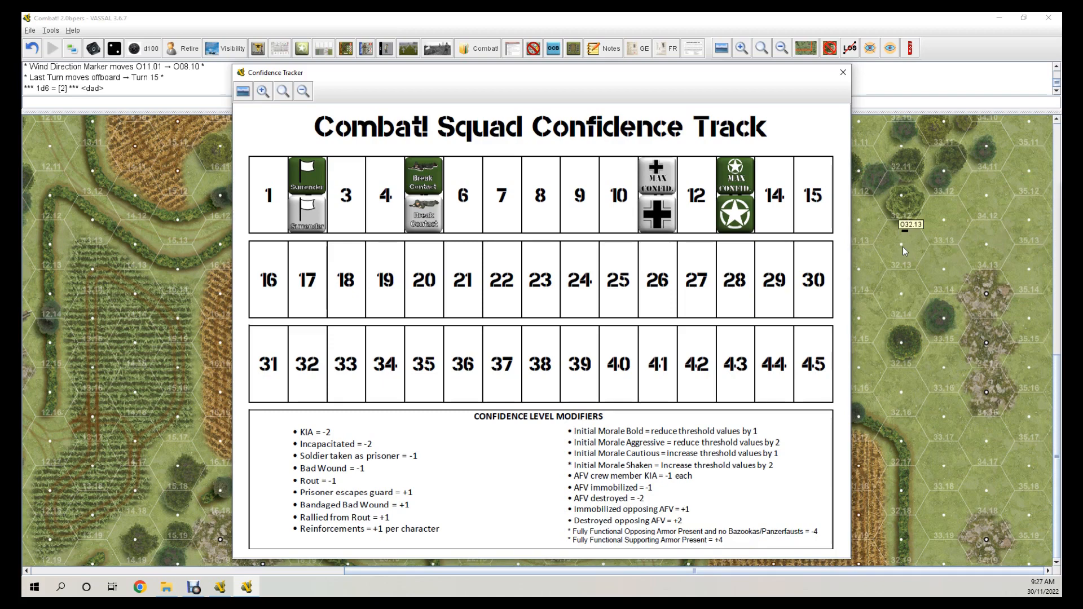
mouse_move(930, 250)
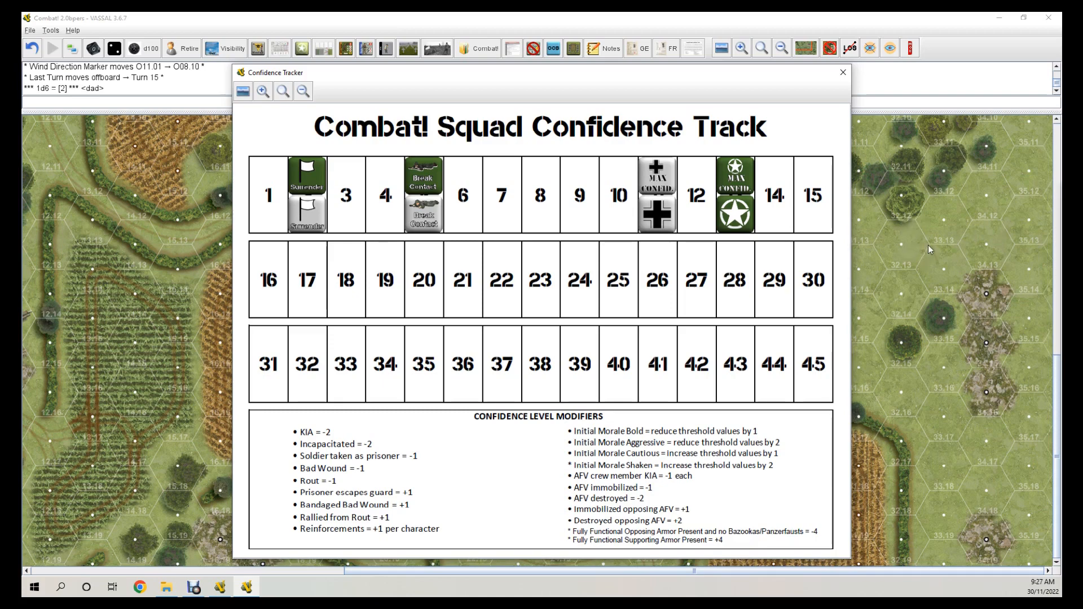
mouse_move(712, 178)
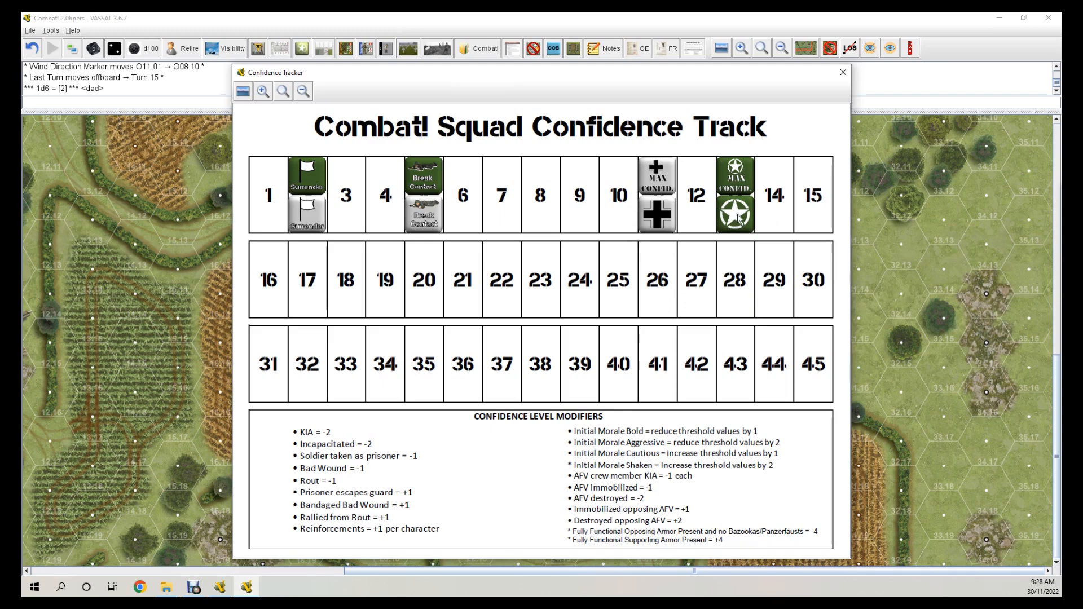
mouse_move(483, 209)
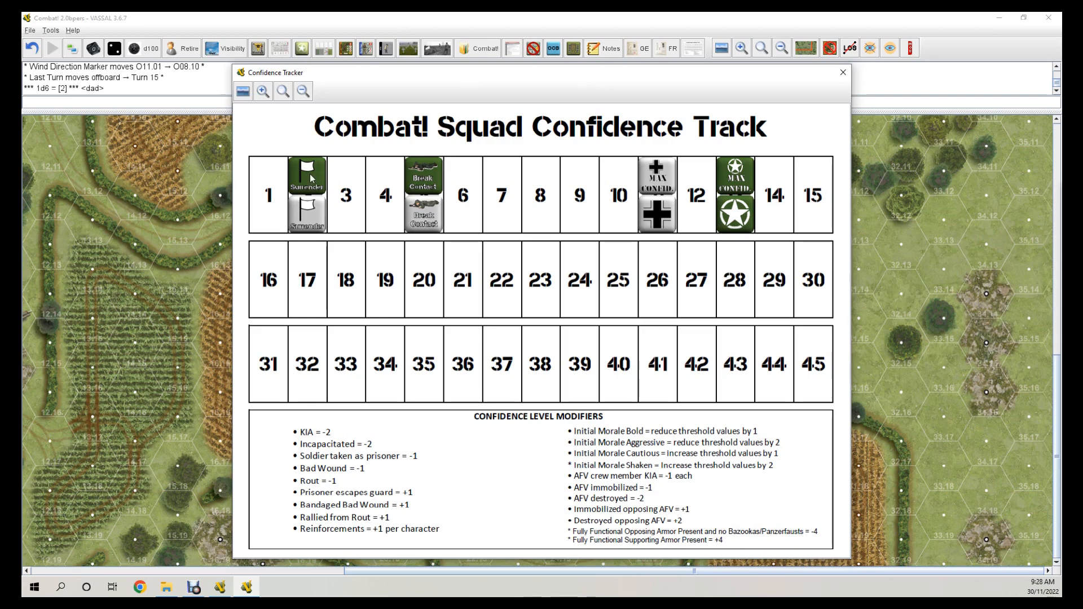
mouse_move(587, 264)
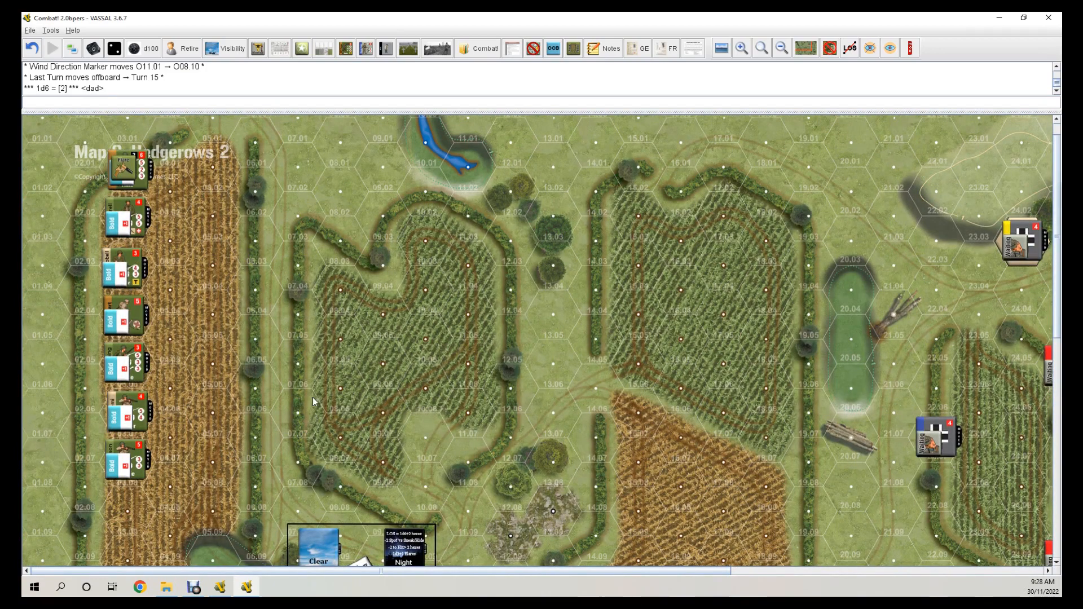
mouse_move(311, 370)
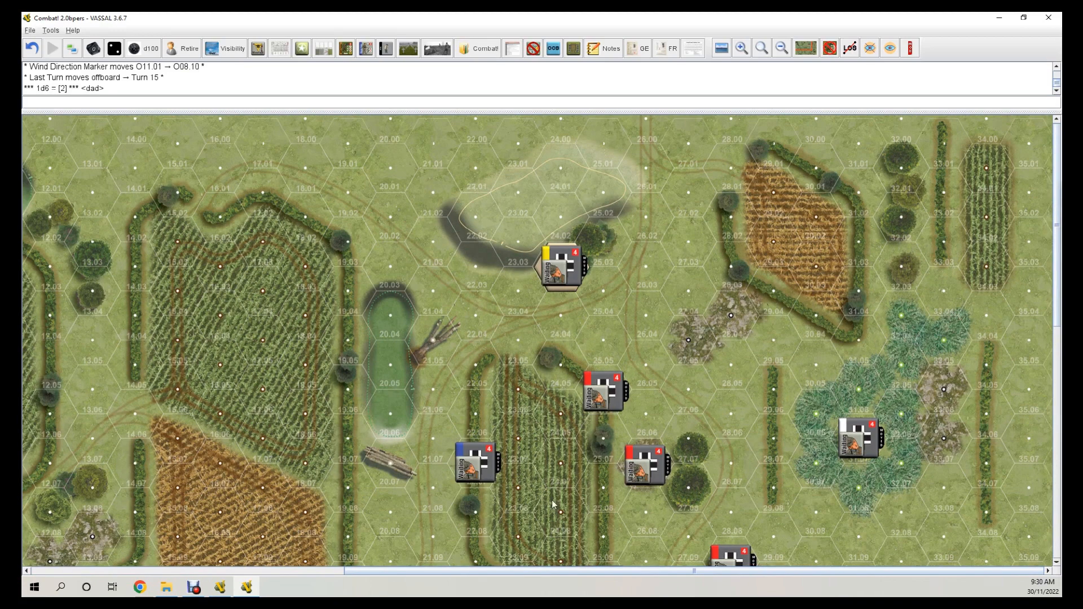
Scroll the map back down to the weather and conditions marker box.
scroll("down", 3)
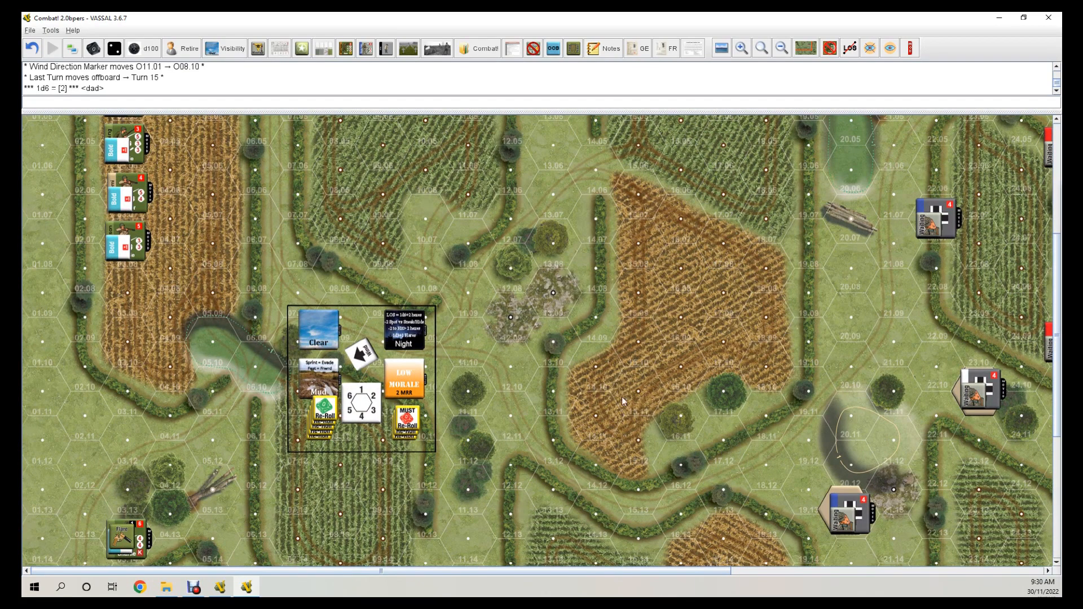
mouse_move(596, 409)
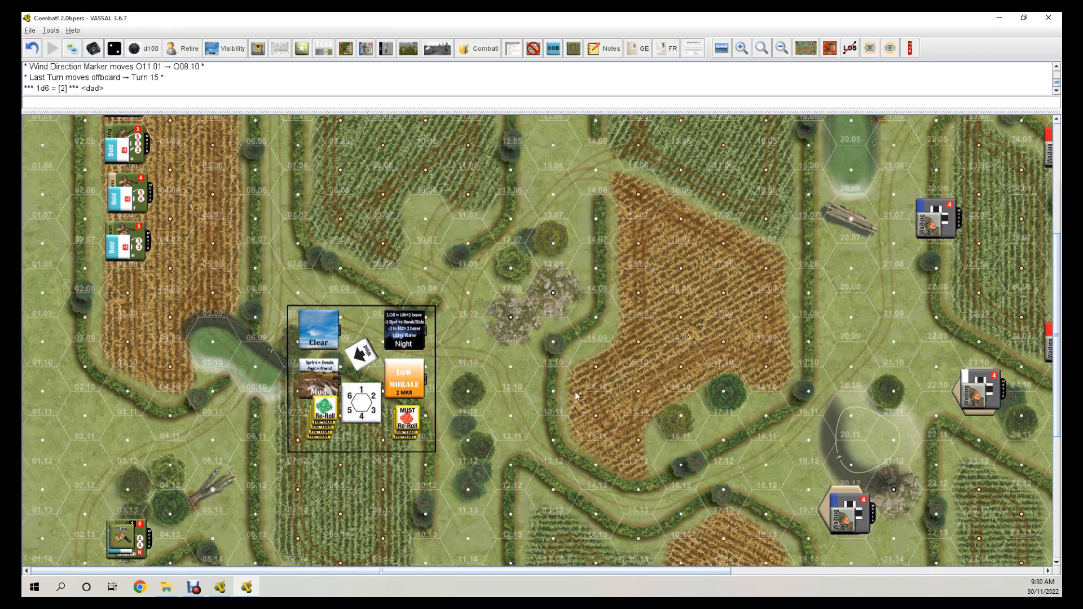
mouse_move(515, 473)
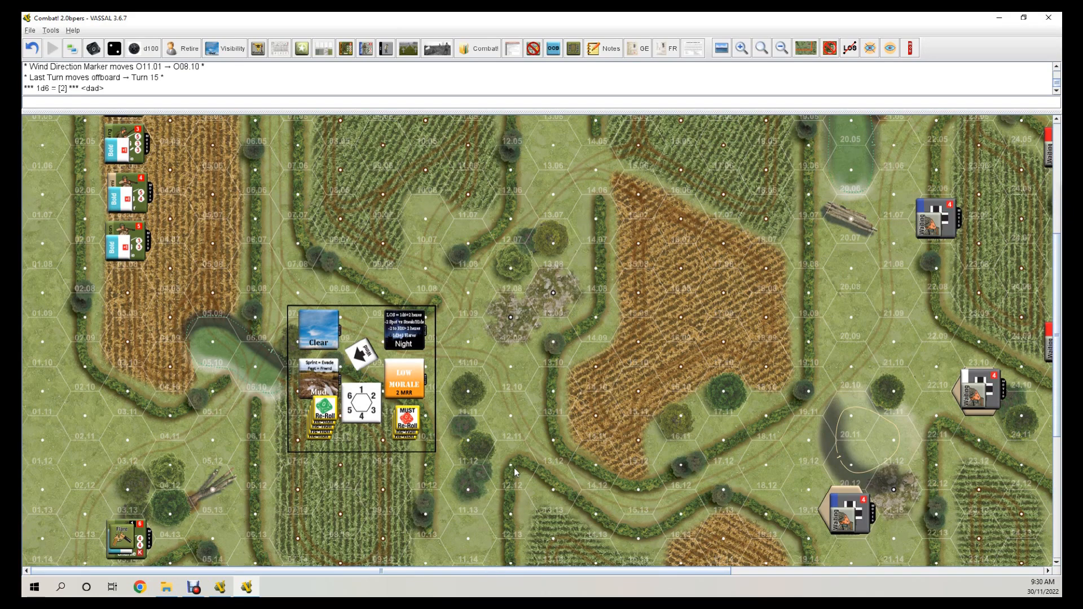
mouse_move(518, 437)
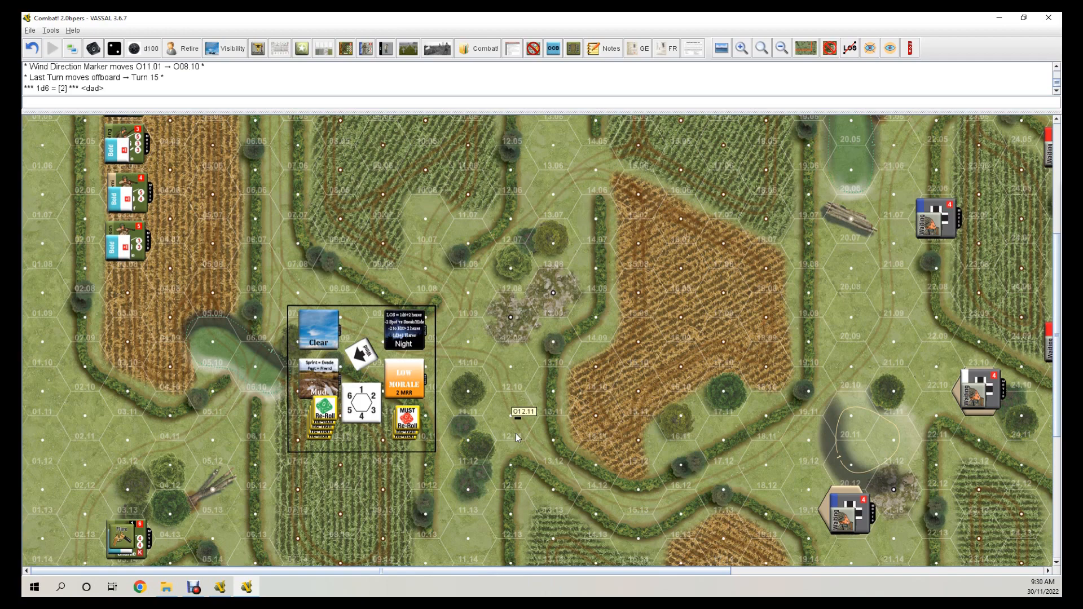
mouse_move(539, 463)
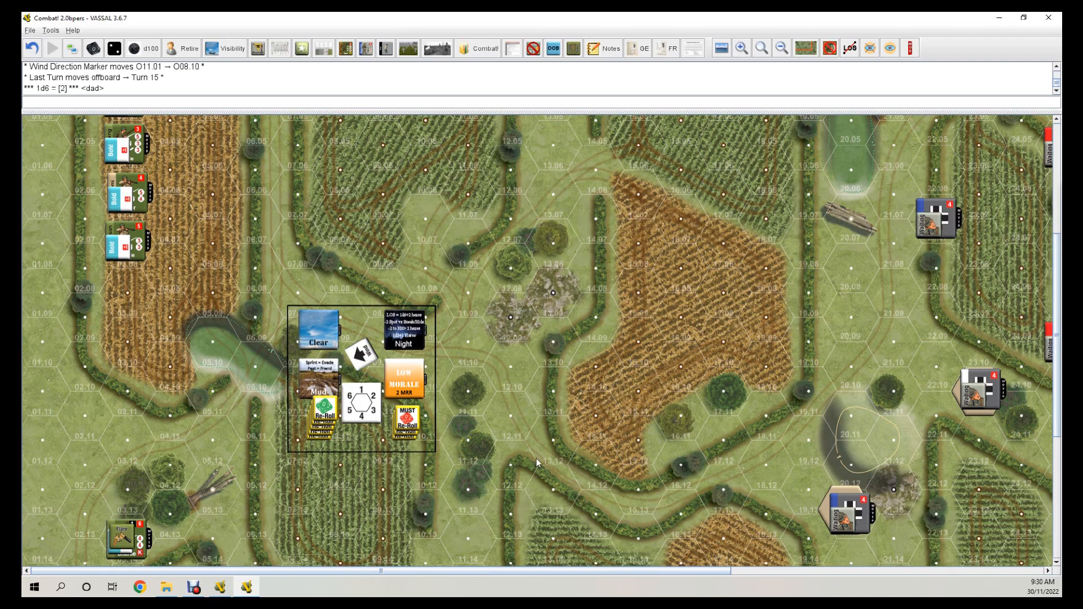
mouse_move(537, 463)
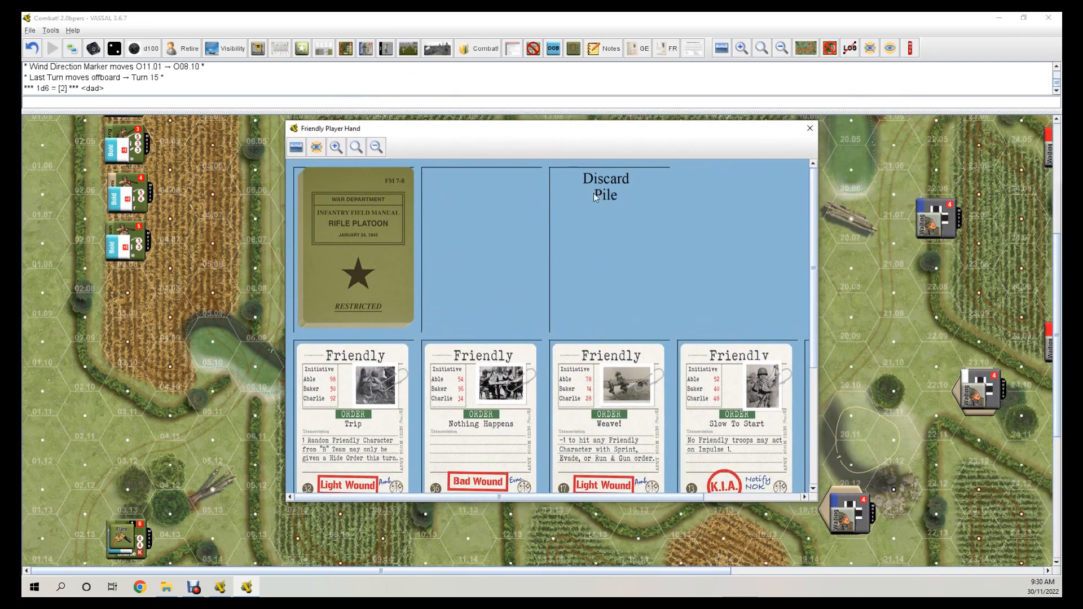
mouse_move(356, 404)
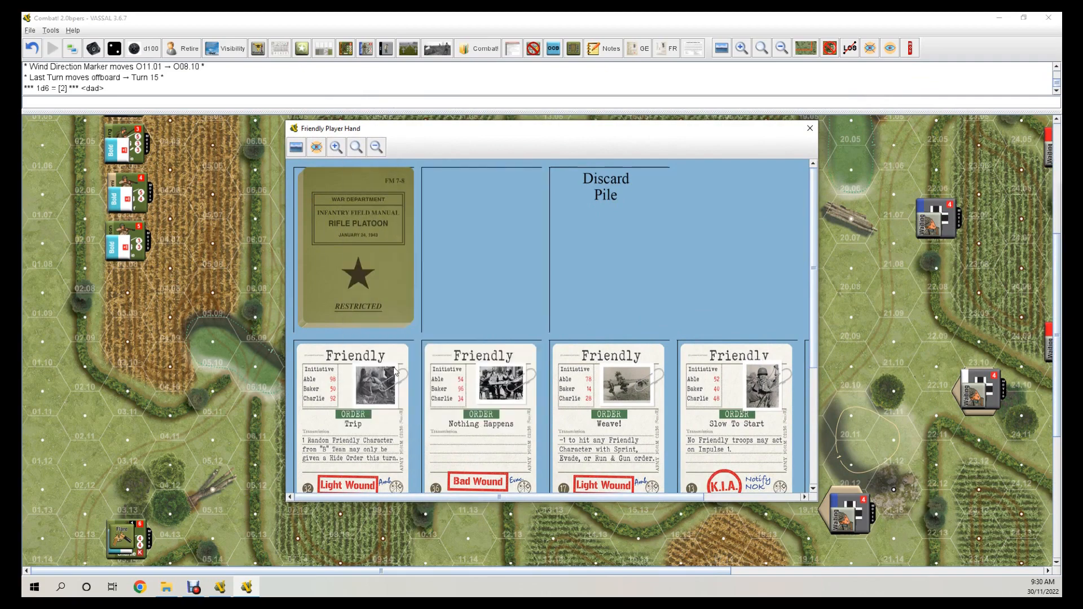
mouse_move(456, 436)
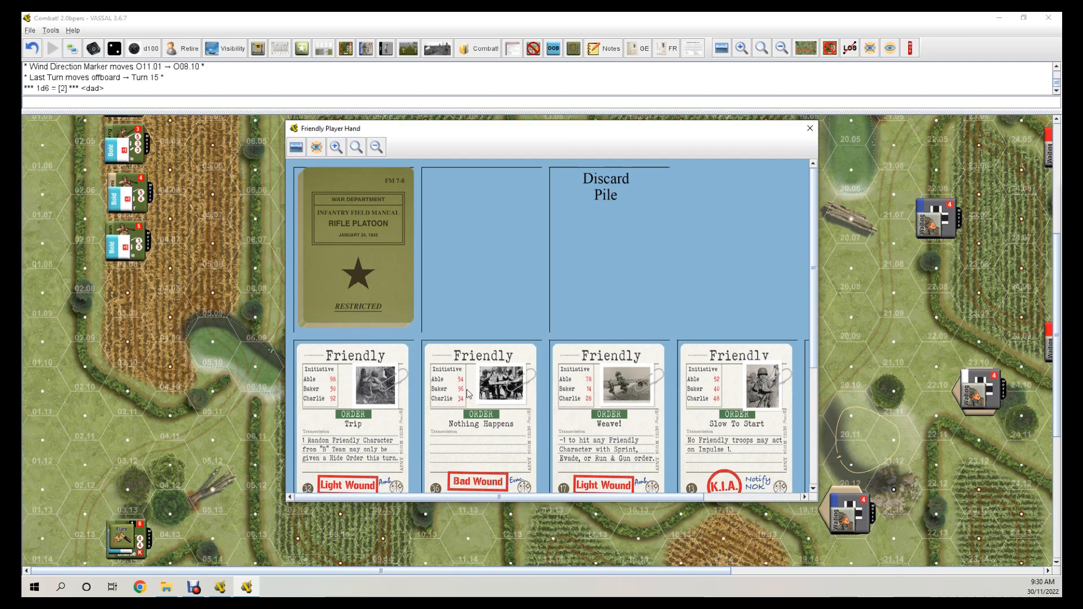
mouse_move(637, 430)
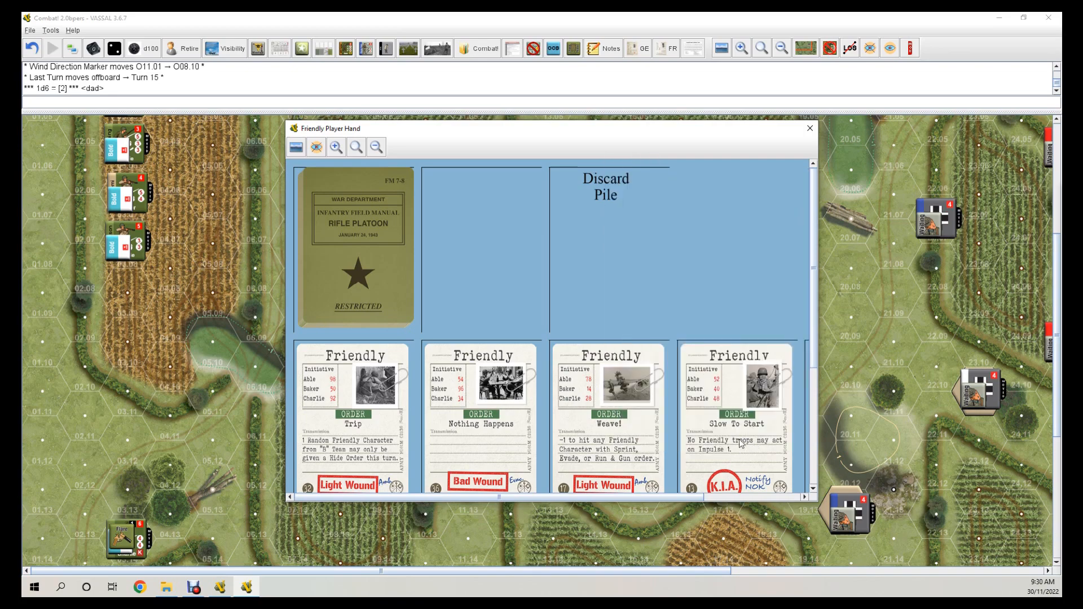
Send the Slow To Start card to the Friendly Initiative box.
right_click(736, 408)
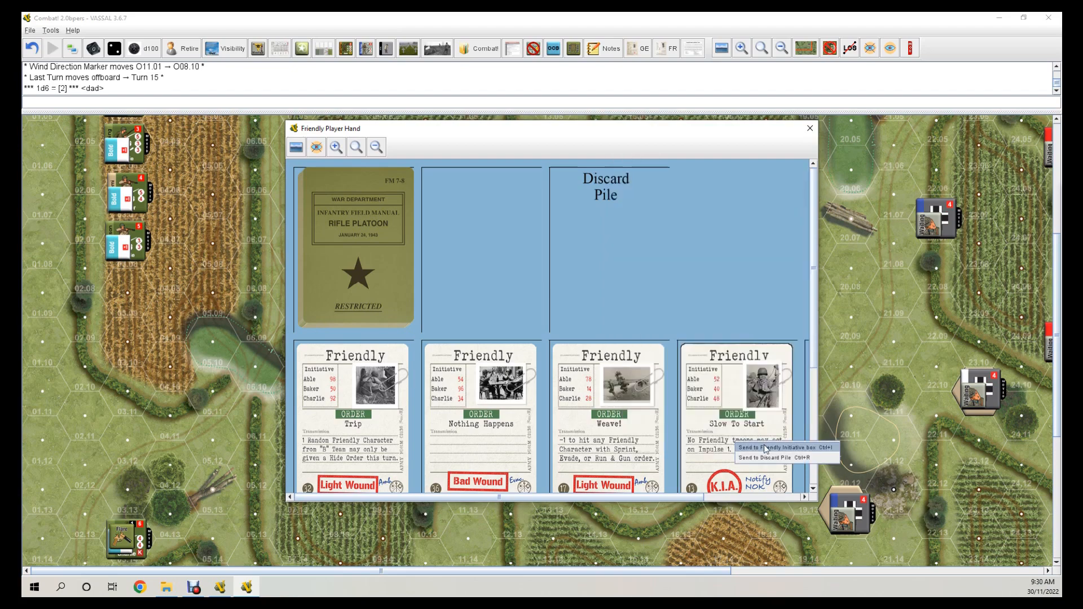
left_click(785, 446)
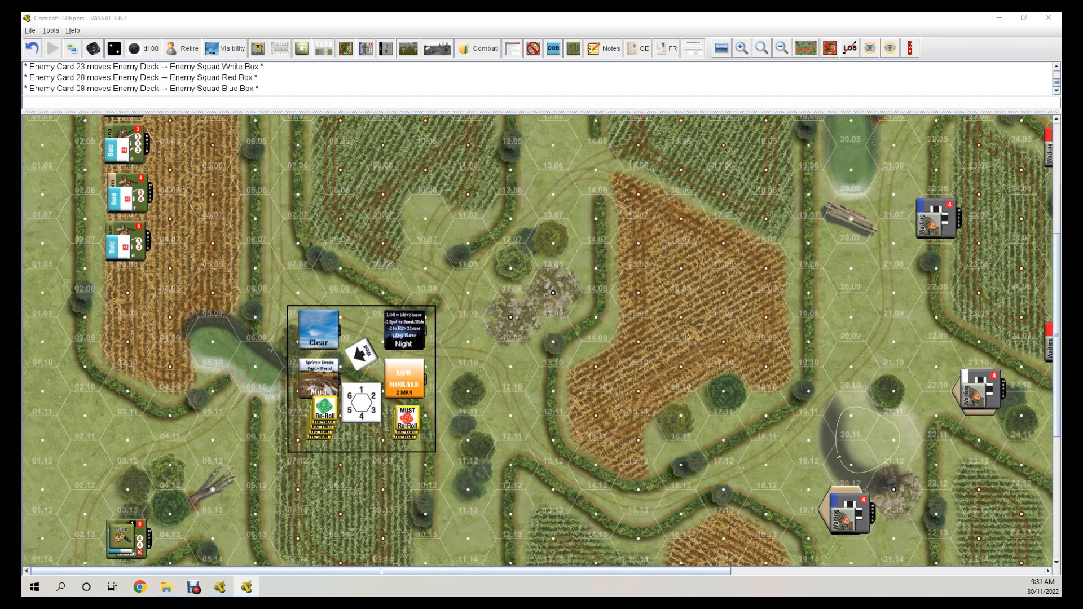
mouse_move(218, 396)
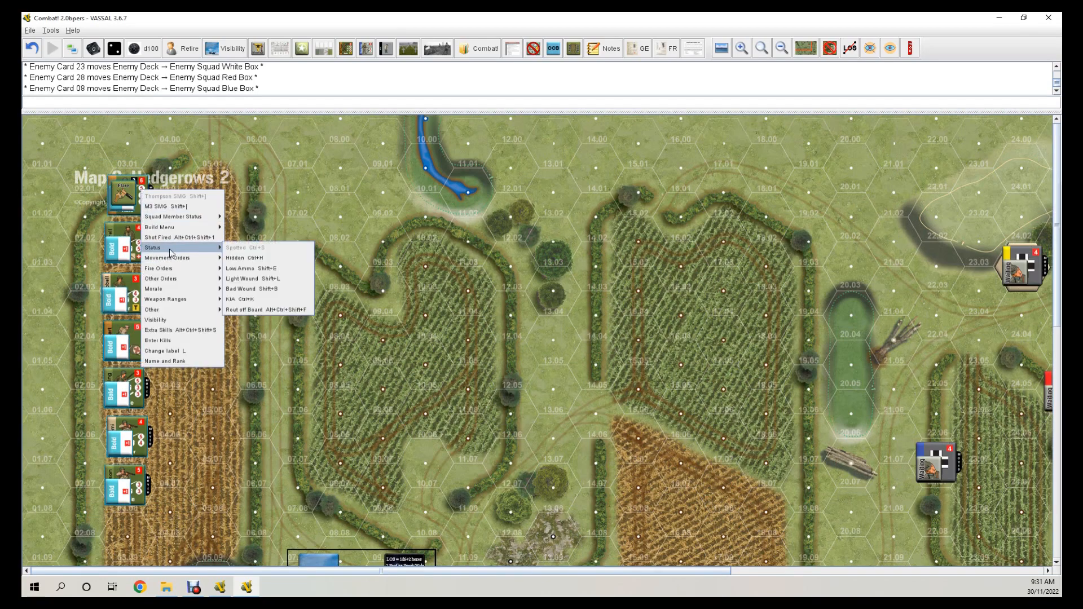
mouse_move(167, 258)
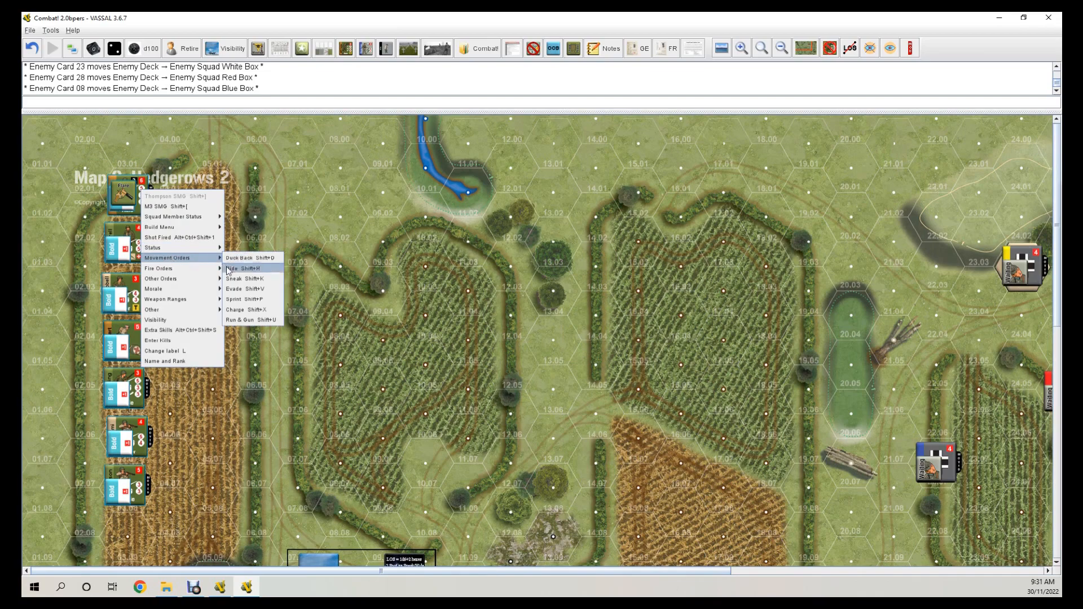
Give the upper and lower left-edge US counter groups Evade orders.
left_click(238, 289)
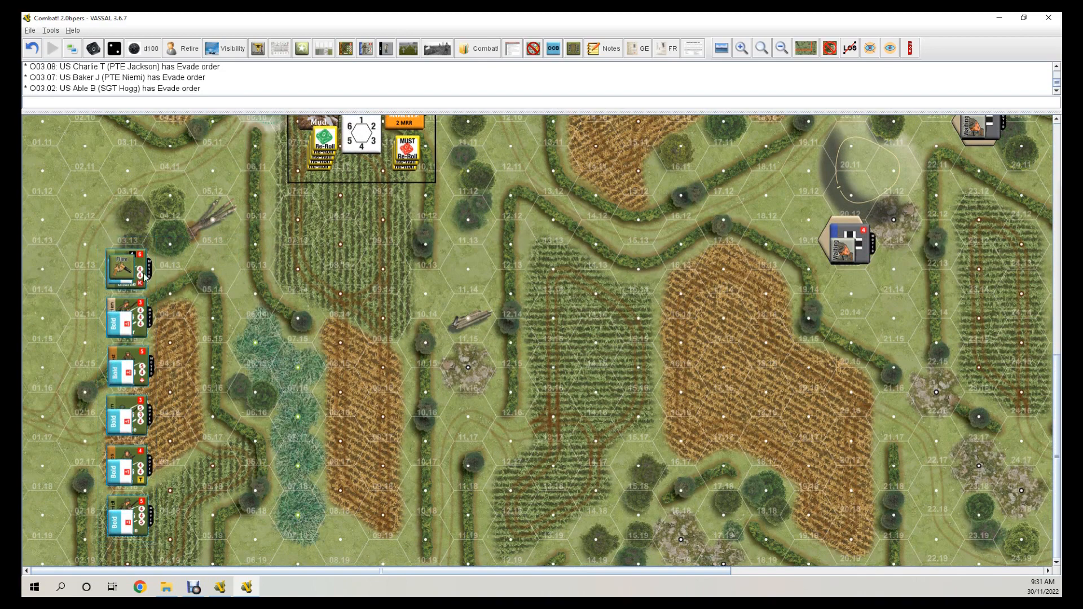
right_click(126, 268)
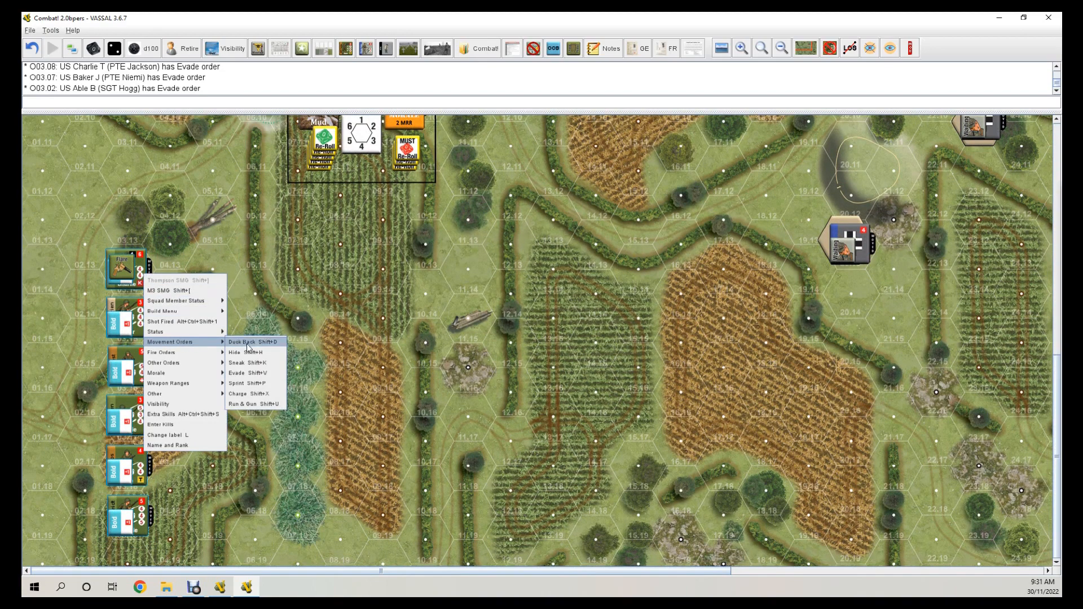
left_click(238, 373)
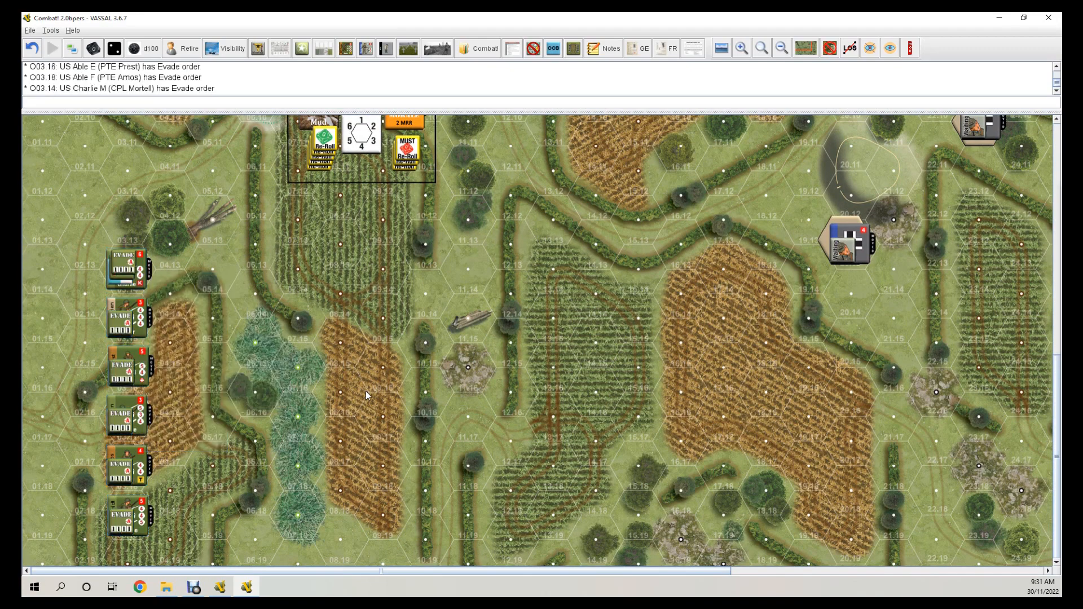
mouse_move(261, 336)
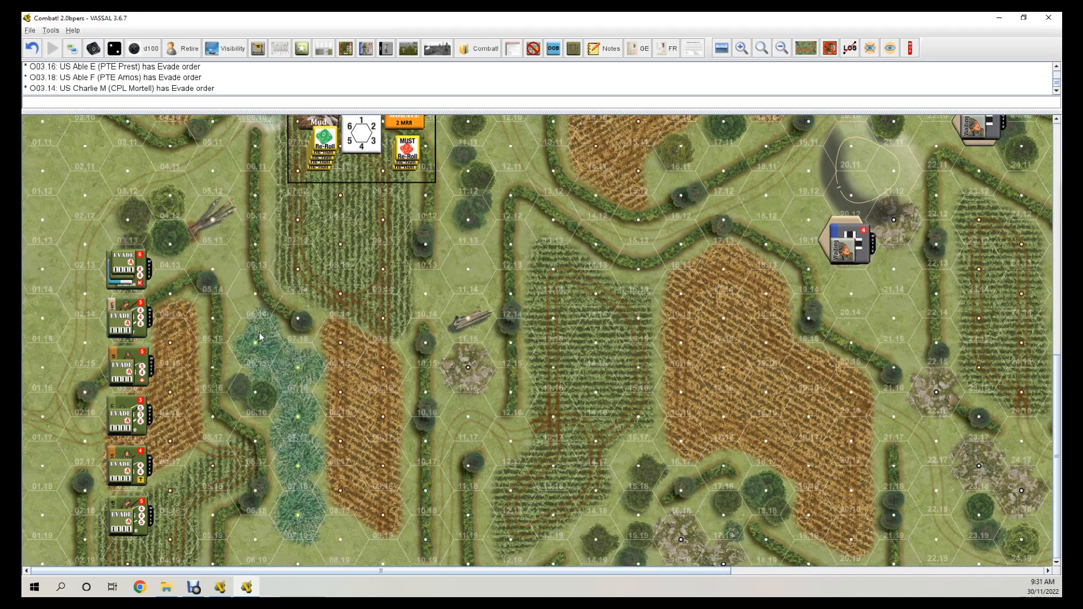
mouse_move(639, 435)
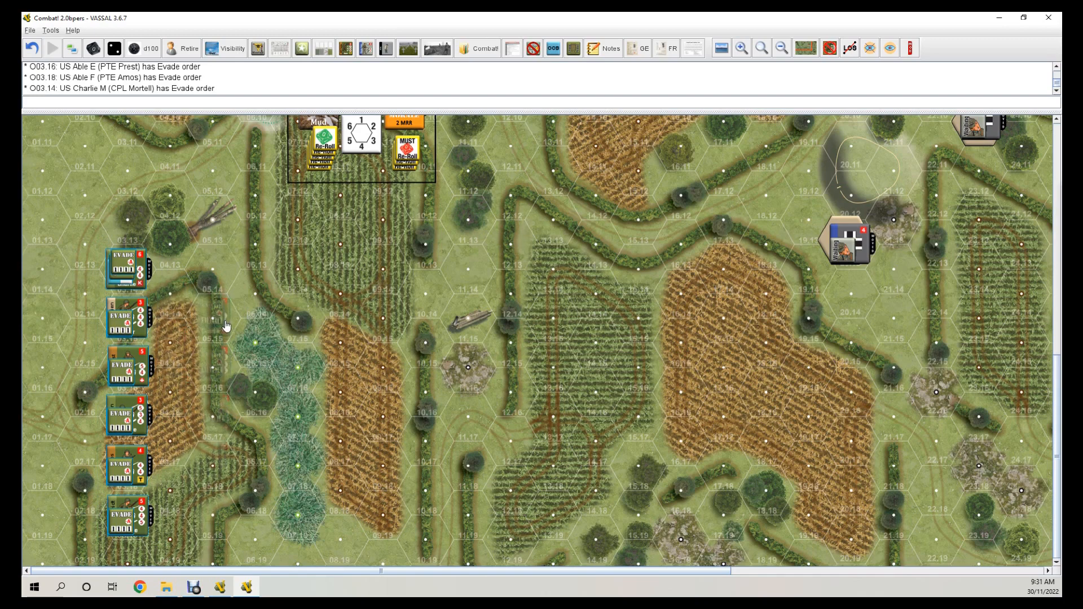
mouse_move(289, 294)
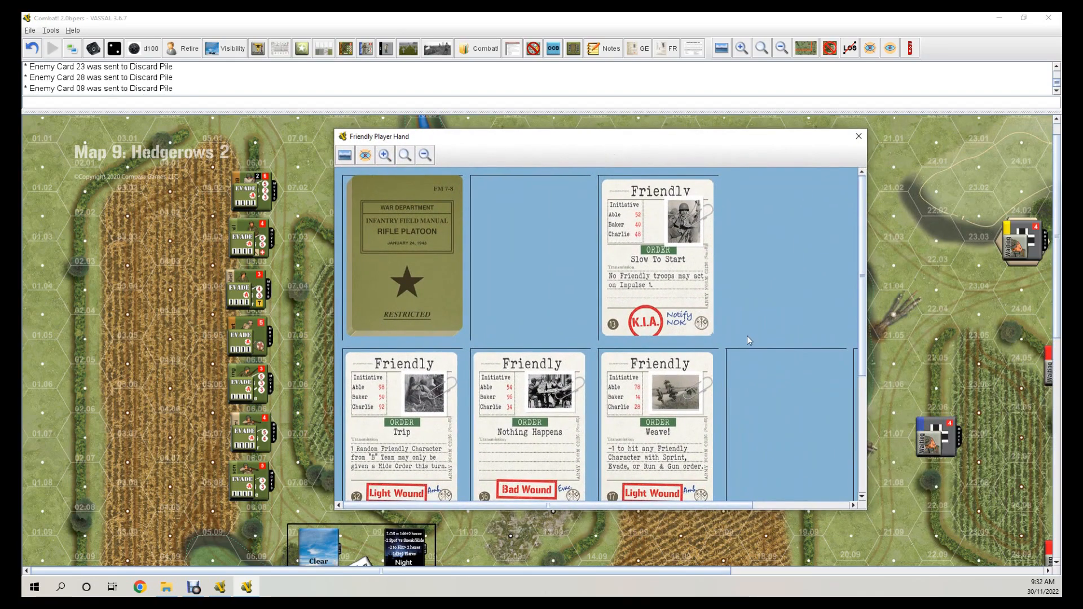
mouse_move(794, 362)
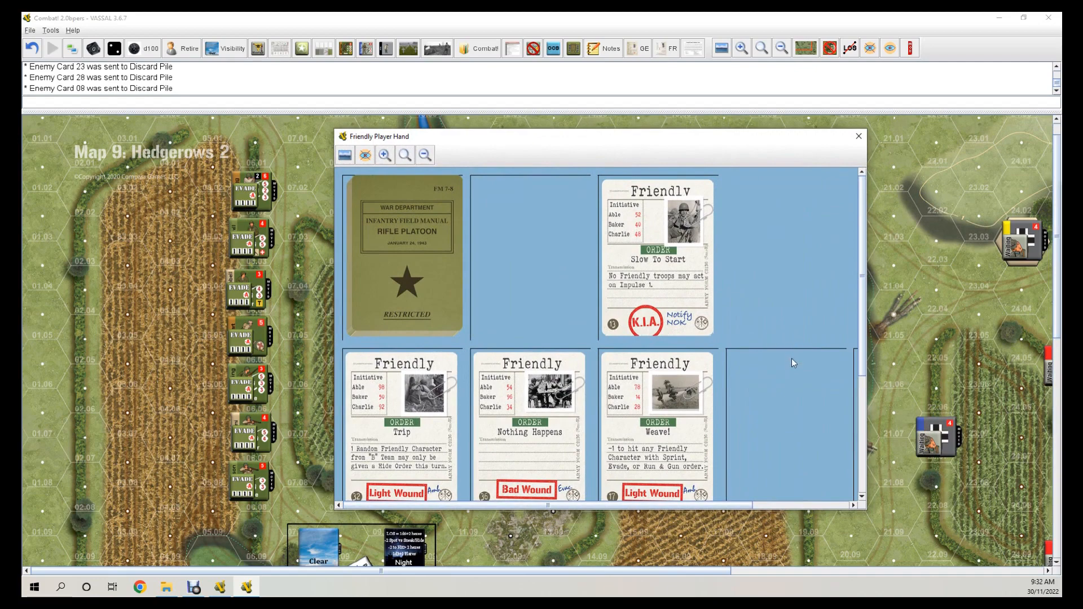
mouse_move(797, 451)
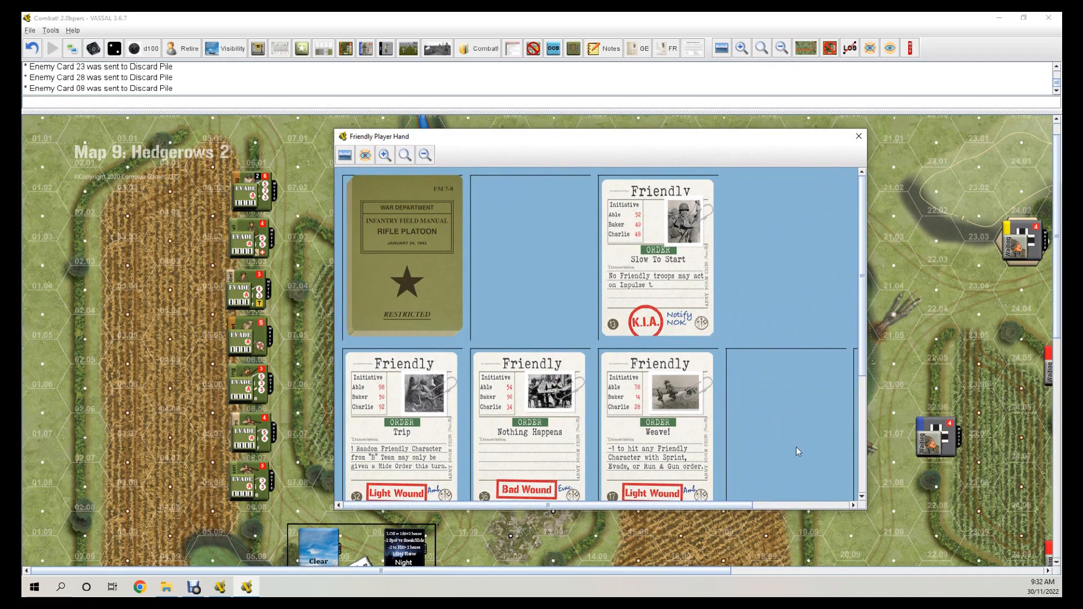
mouse_move(828, 446)
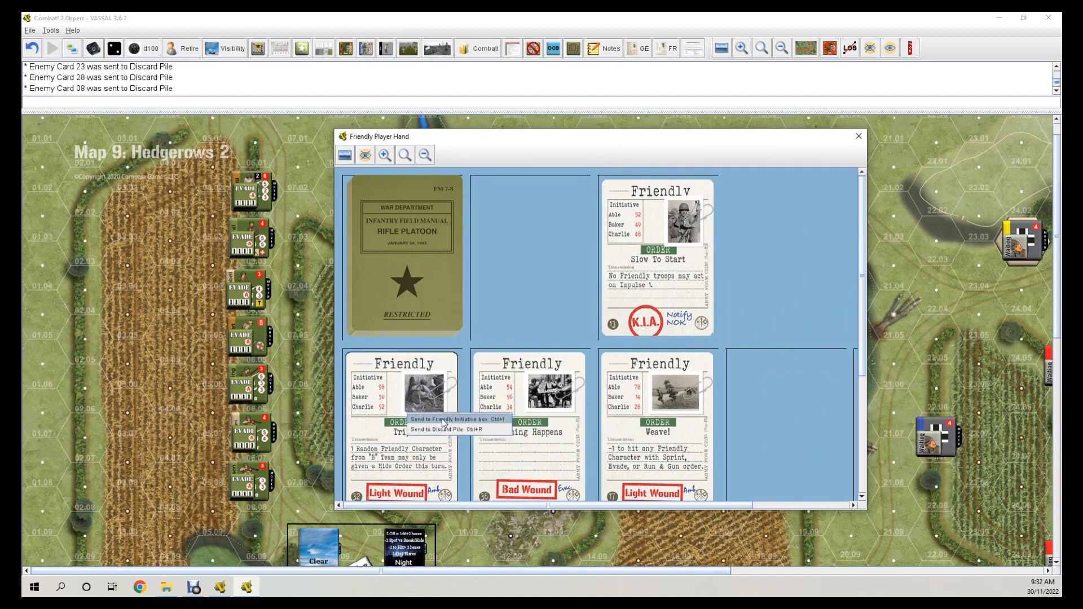
Send the Trip card to the Friendly Initiative box, close the hand, and roll a d6.
left_click(442, 420)
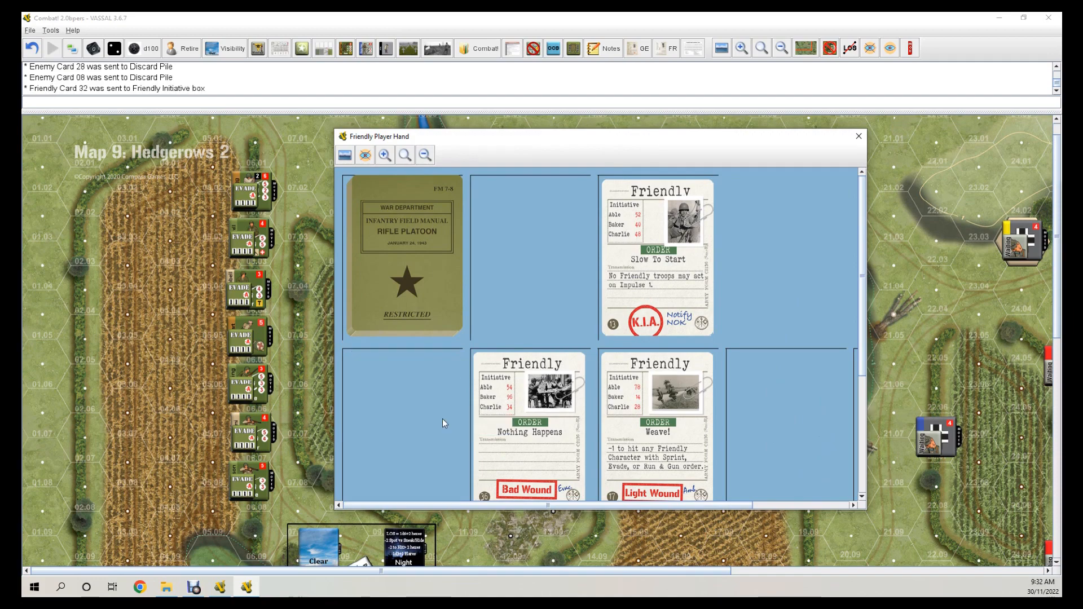
mouse_move(549, 150)
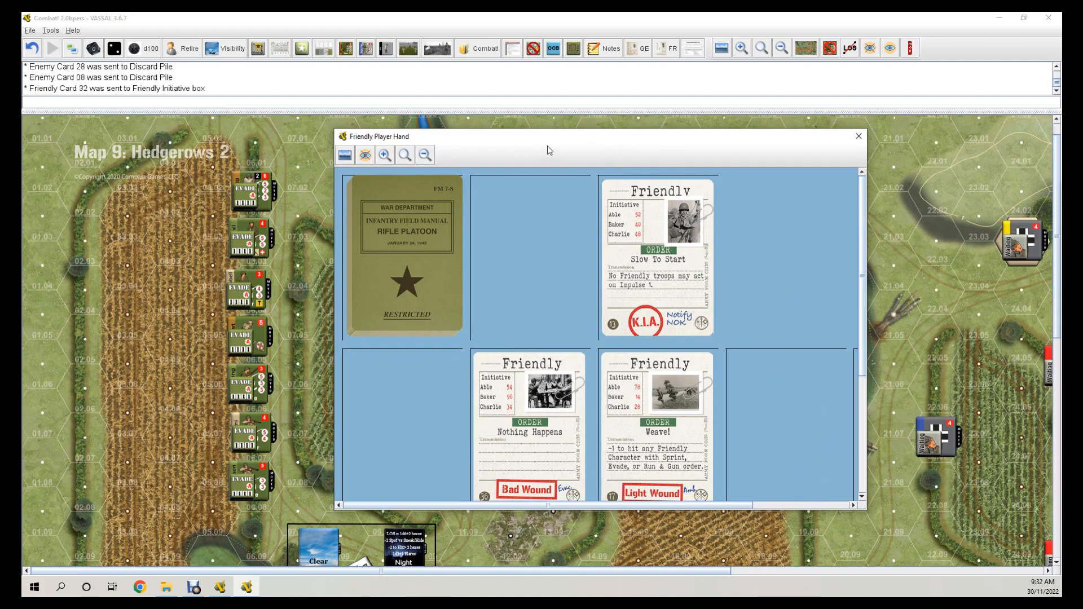
left_click(859, 136)
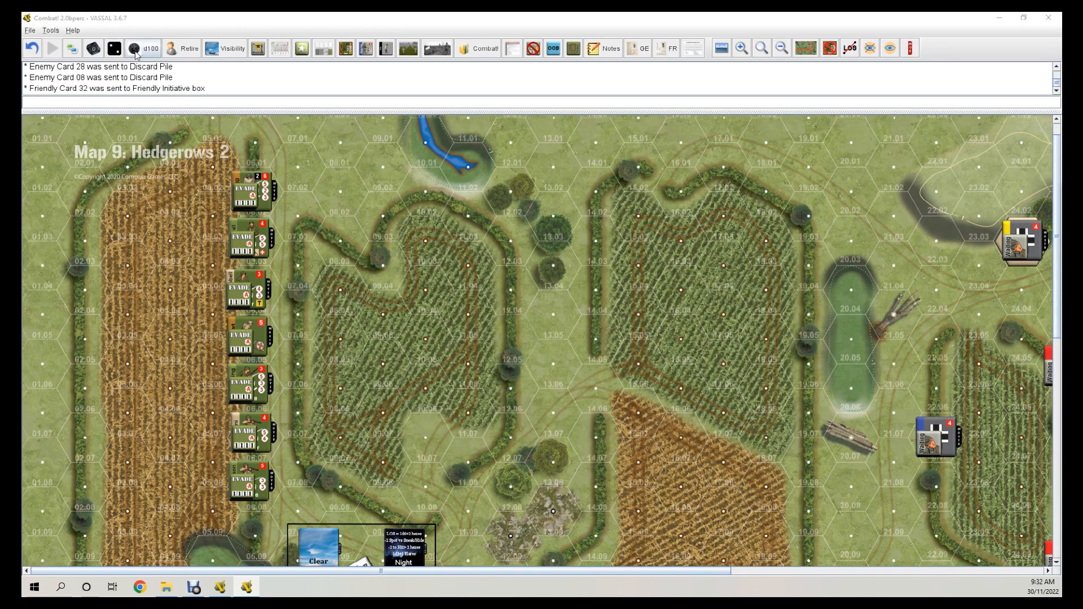
left_click(135, 48)
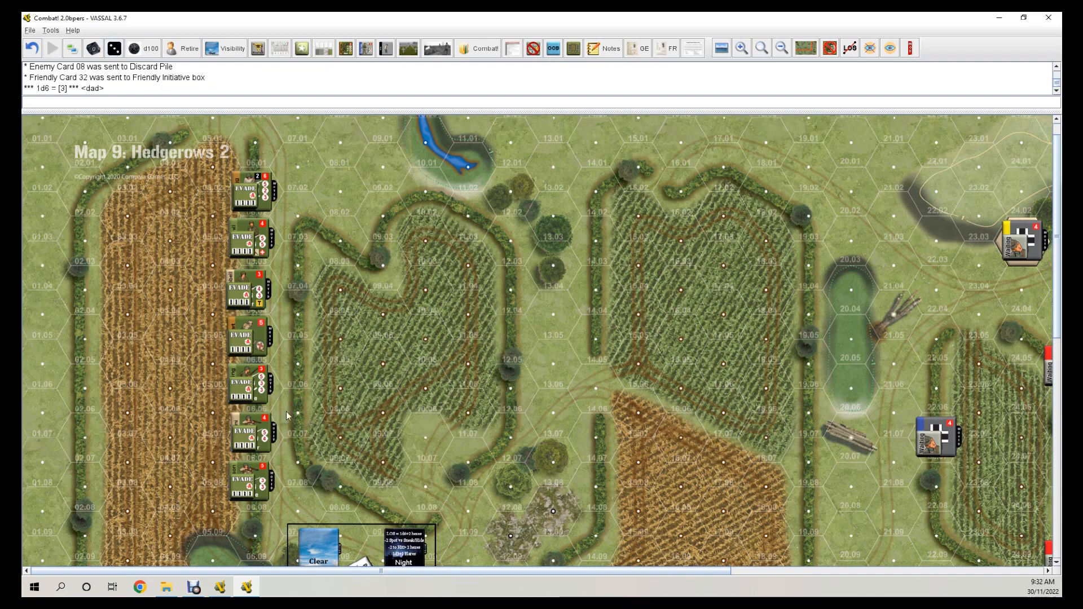
Give the US counter in hex 06.07 a Hide order.
left_click(250, 437)
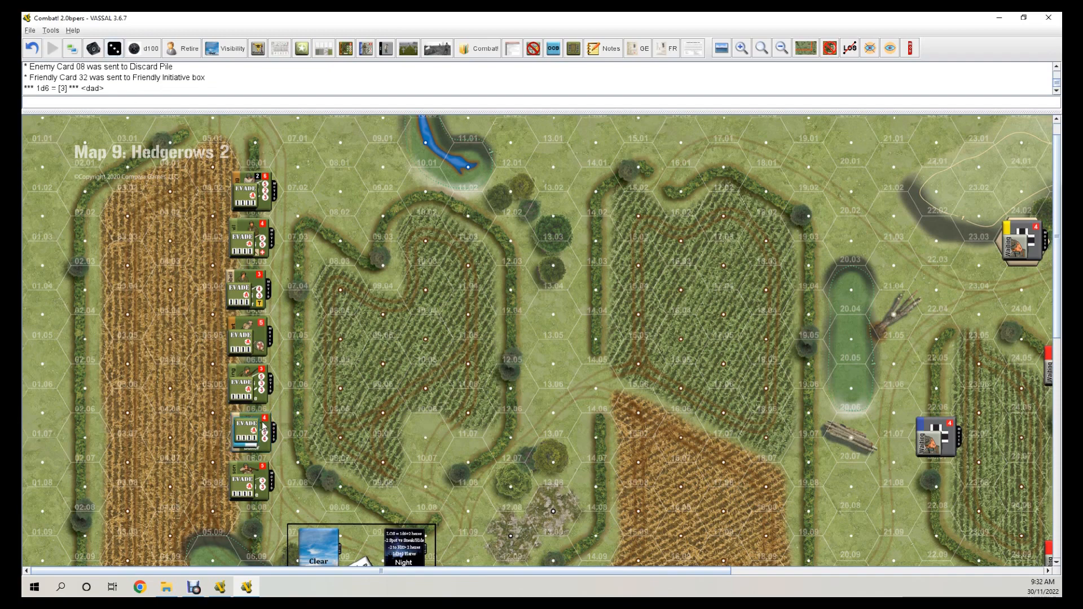
right_click(252, 431)
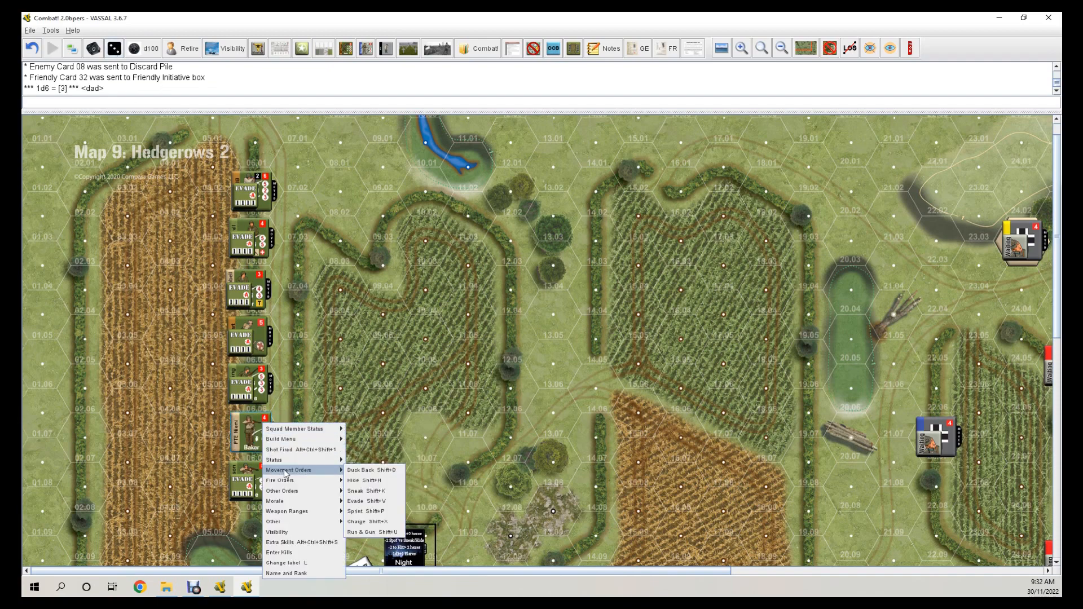
mouse_move(362, 480)
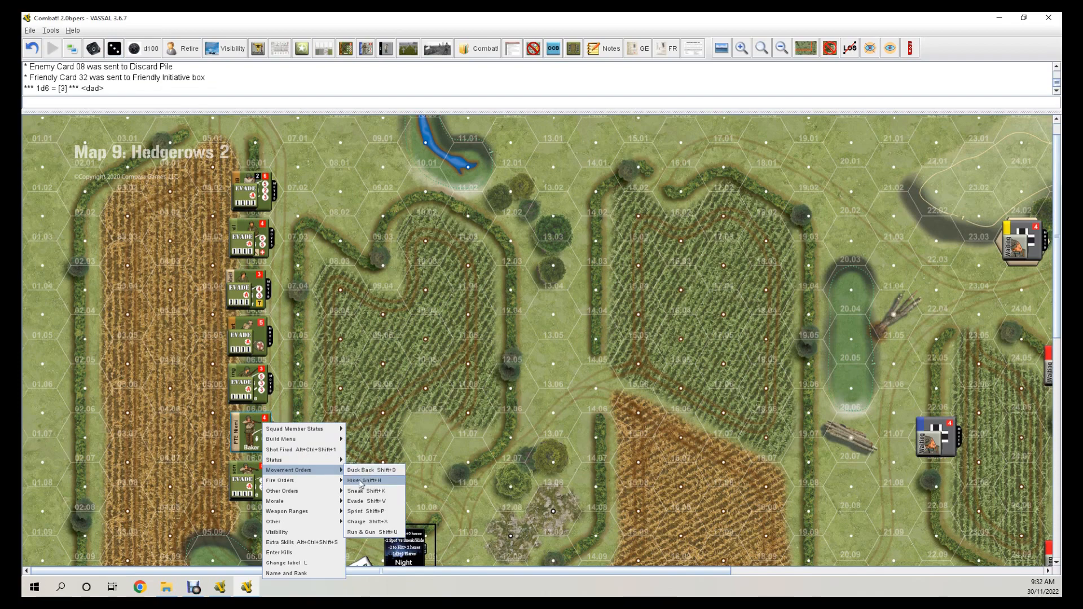
left_click(362, 480)
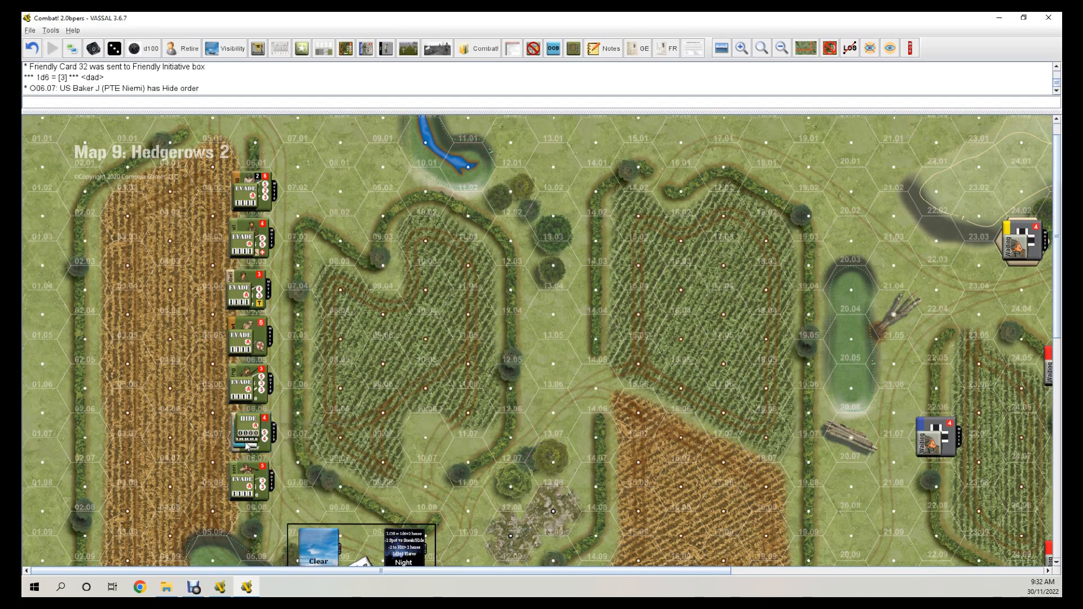
right_click(249, 432)
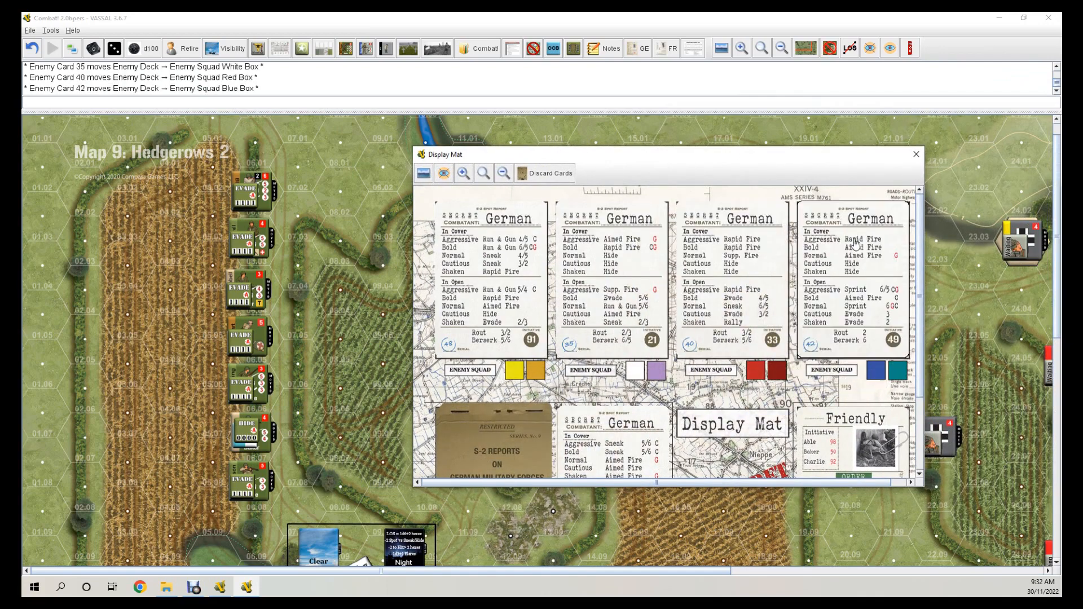
Close the Display Mat window after reviewing the dealt German cards.
left_click(915, 154)
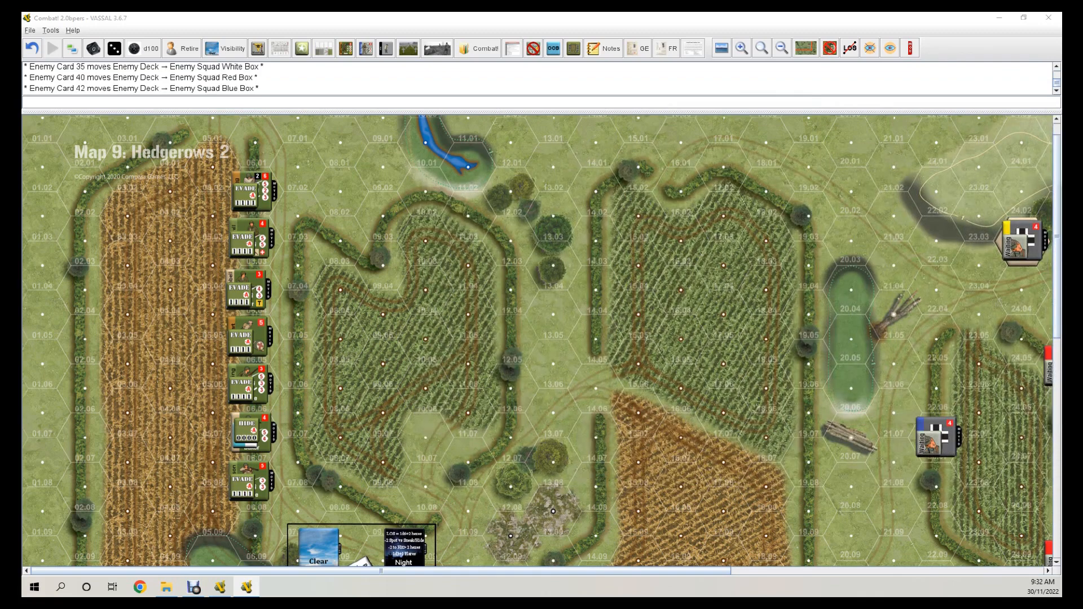
mouse_move(217, 168)
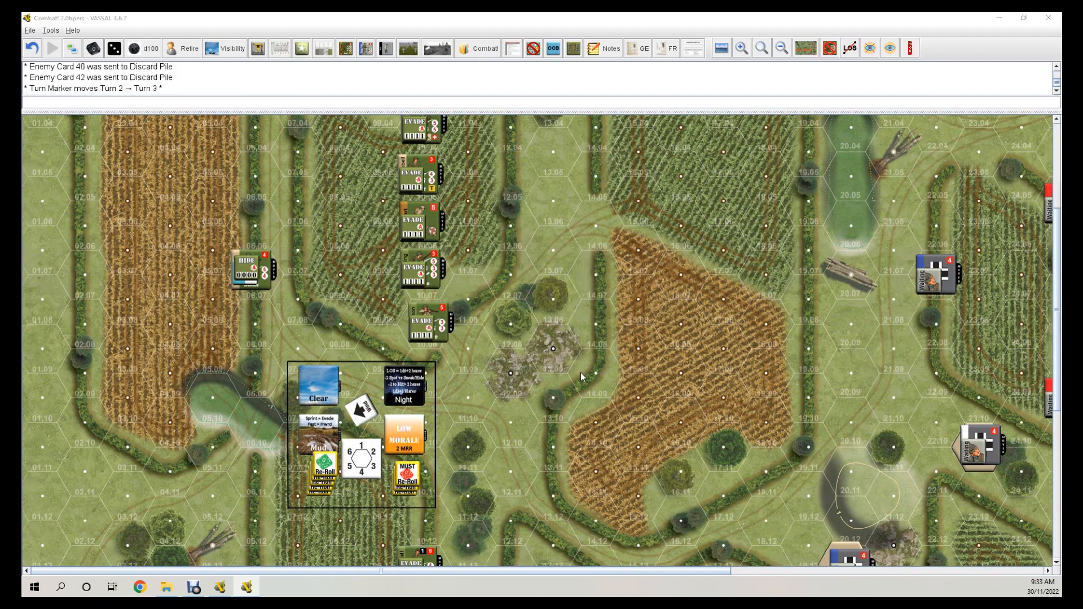
Replace the Hide marker on hex 06.07 with an Evade order.
right_click(247, 269)
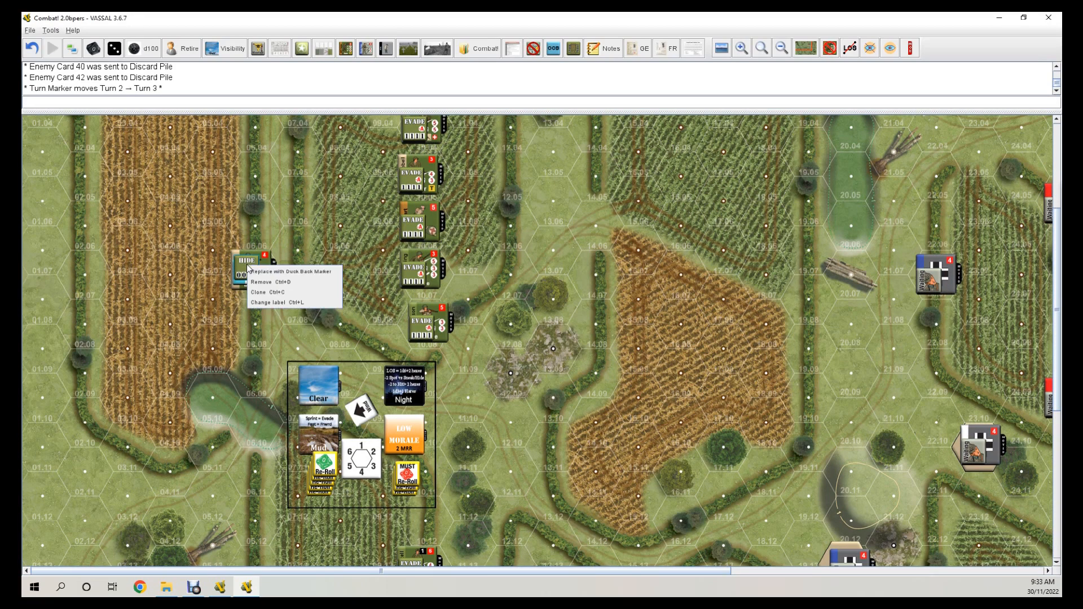
left_click(290, 271)
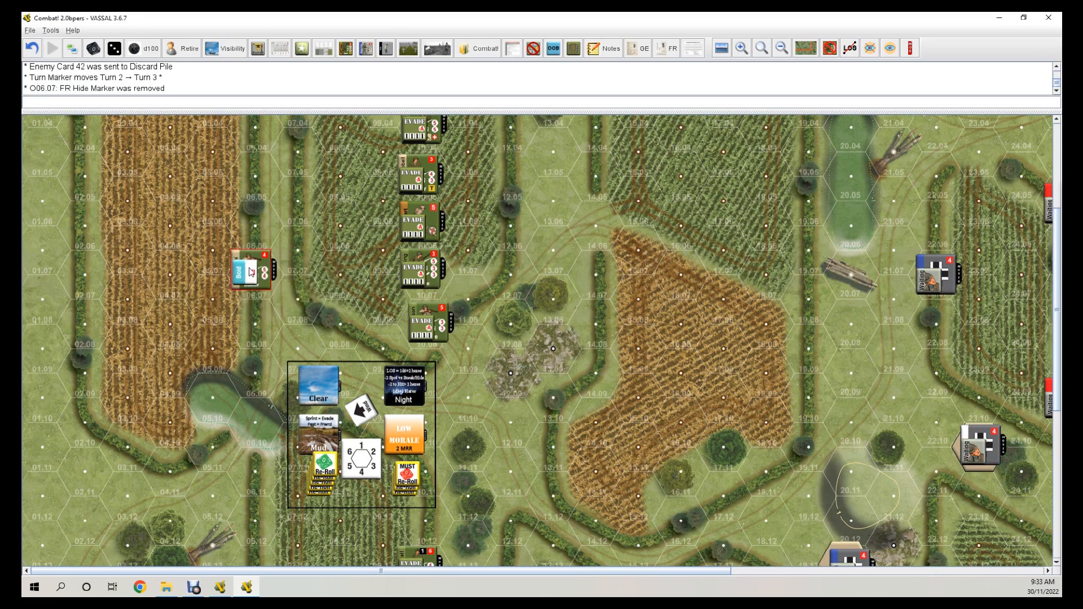
right_click(250, 271)
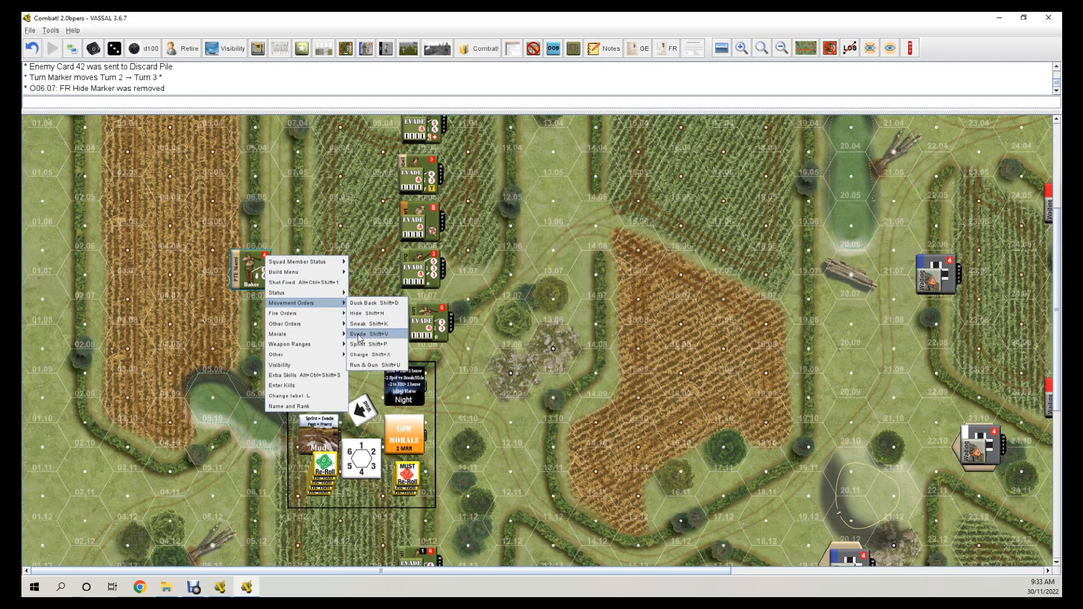
left_click(359, 335)
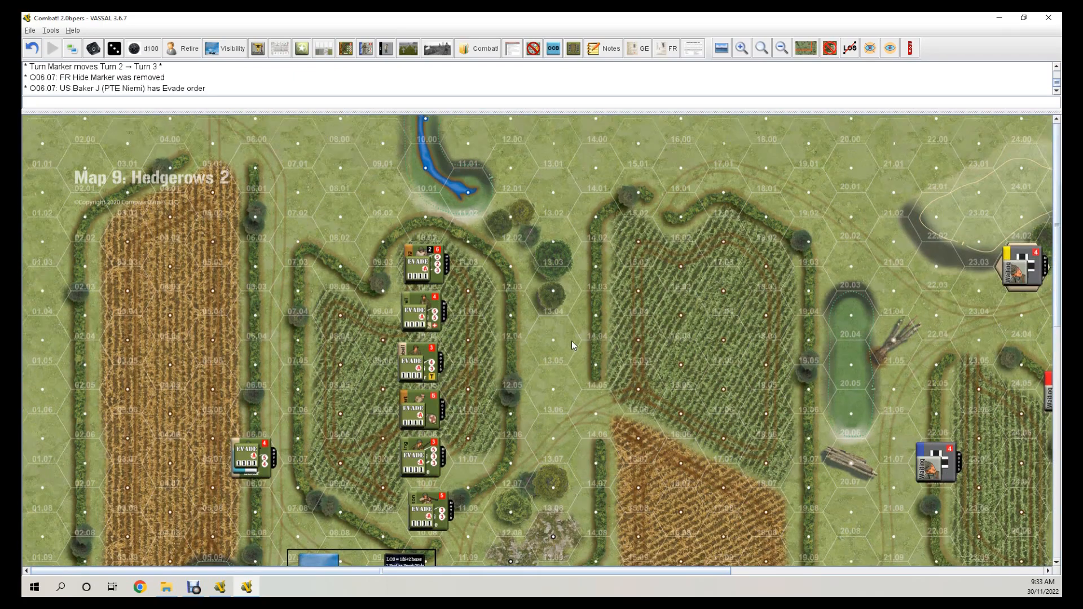
Remove the Evade marker from hex 10.03 and give that counter a Plan order.
left_click(420, 262)
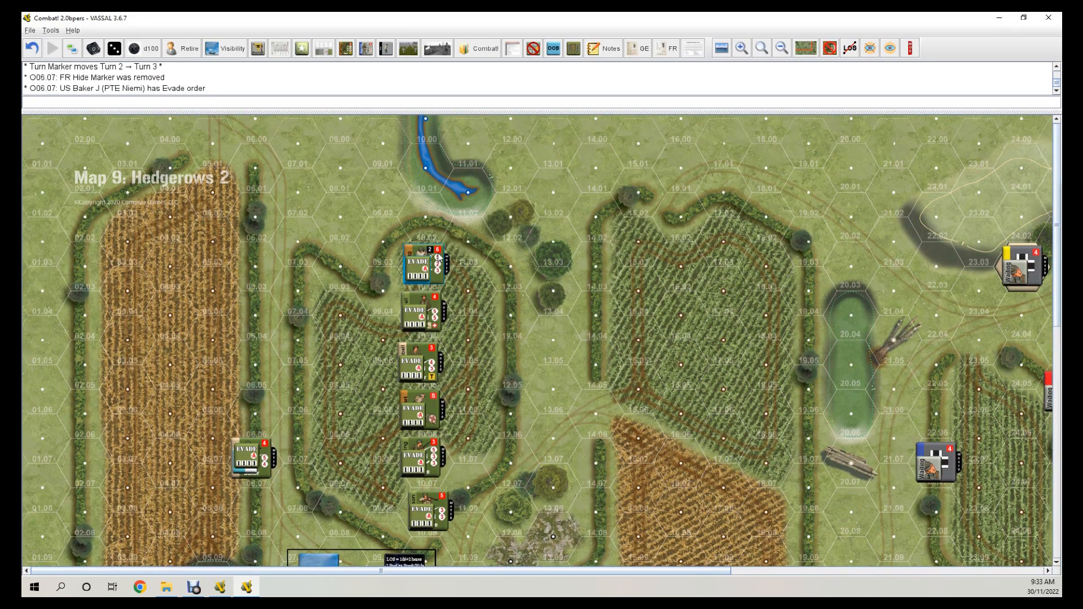
right_click(424, 265)
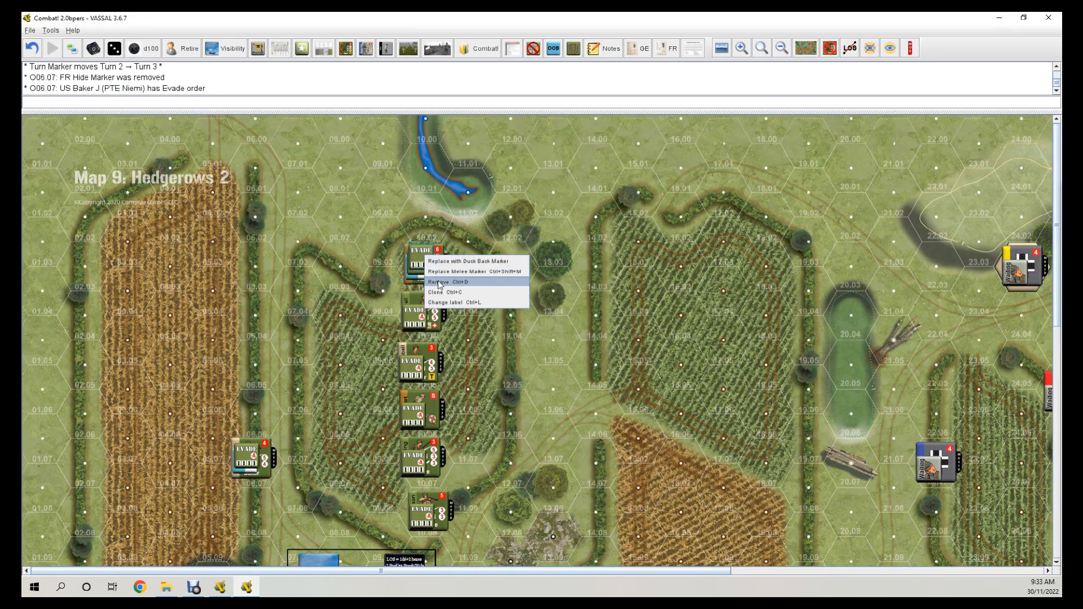
left_click(450, 283)
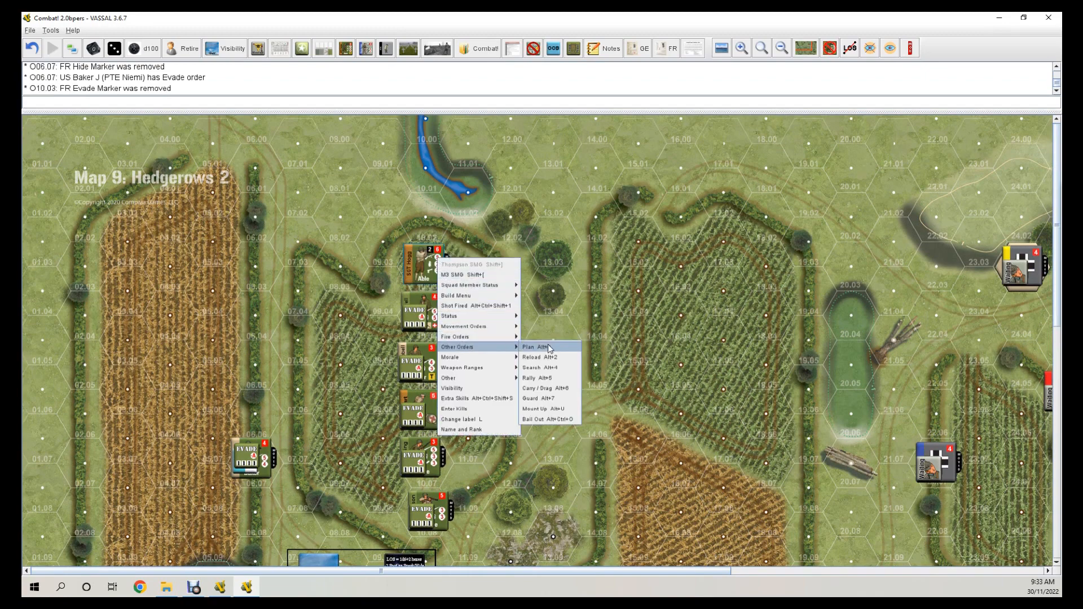
left_click(535, 347)
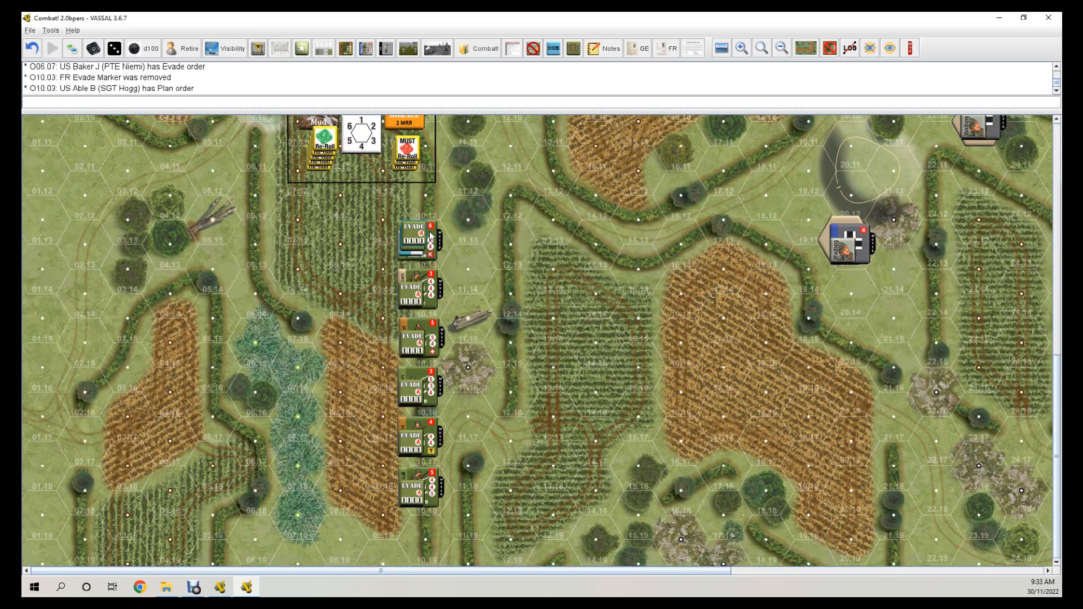
Remove the Evade order from O10.13 and swap O10.14's Evade order for Hide.
right_click(417, 238)
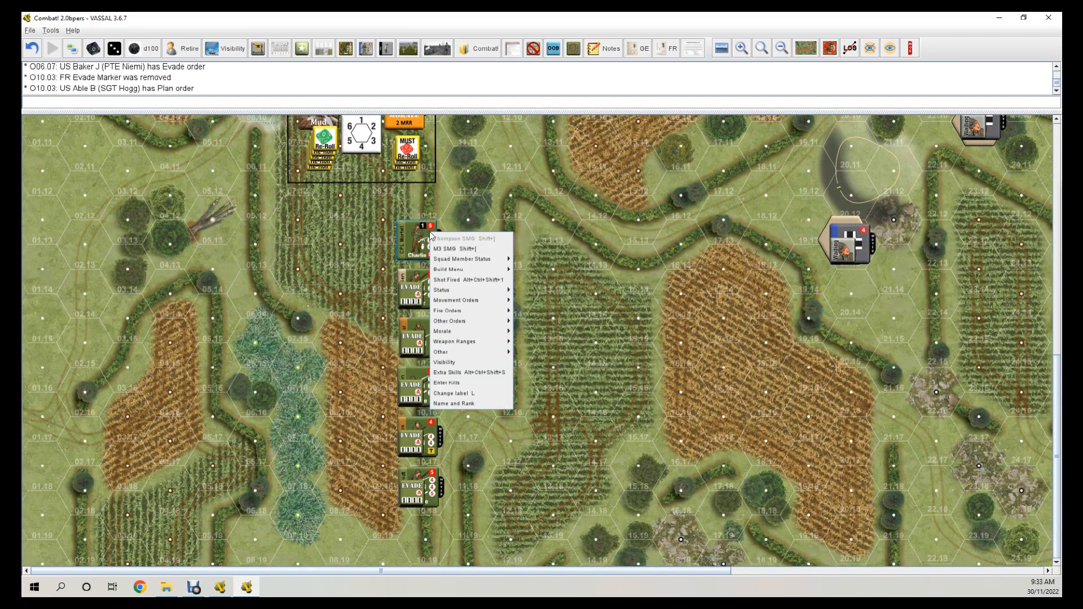
mouse_move(449, 320)
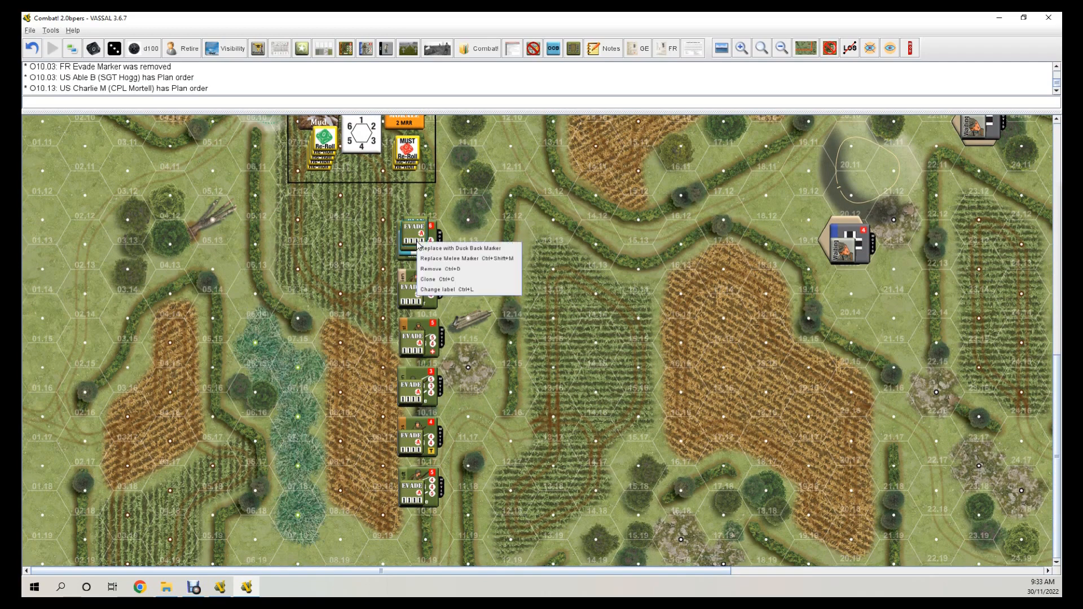
left_click(458, 247)
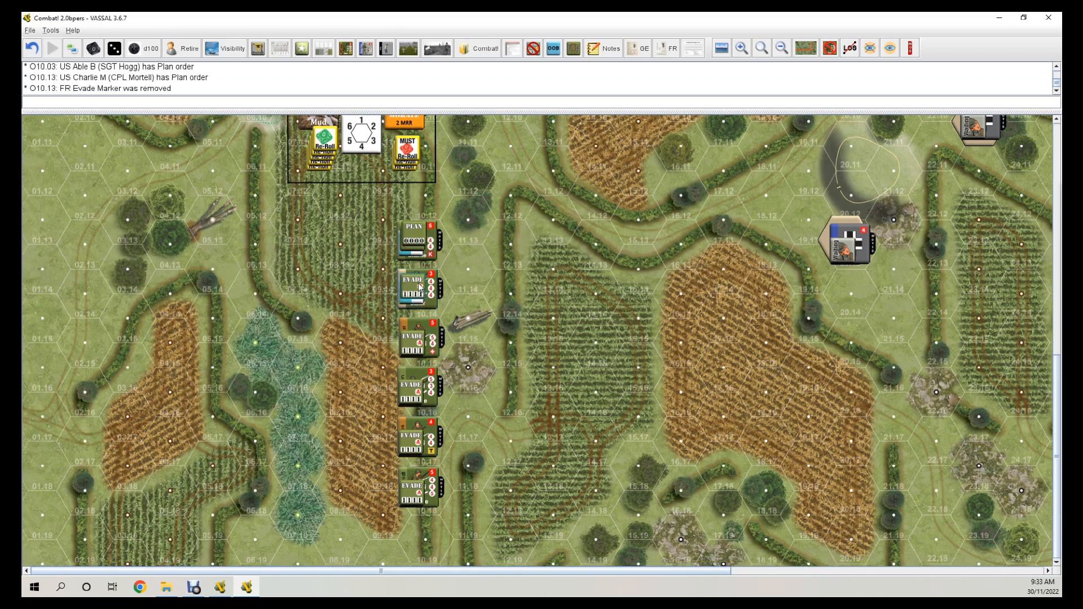
right_click(416, 289)
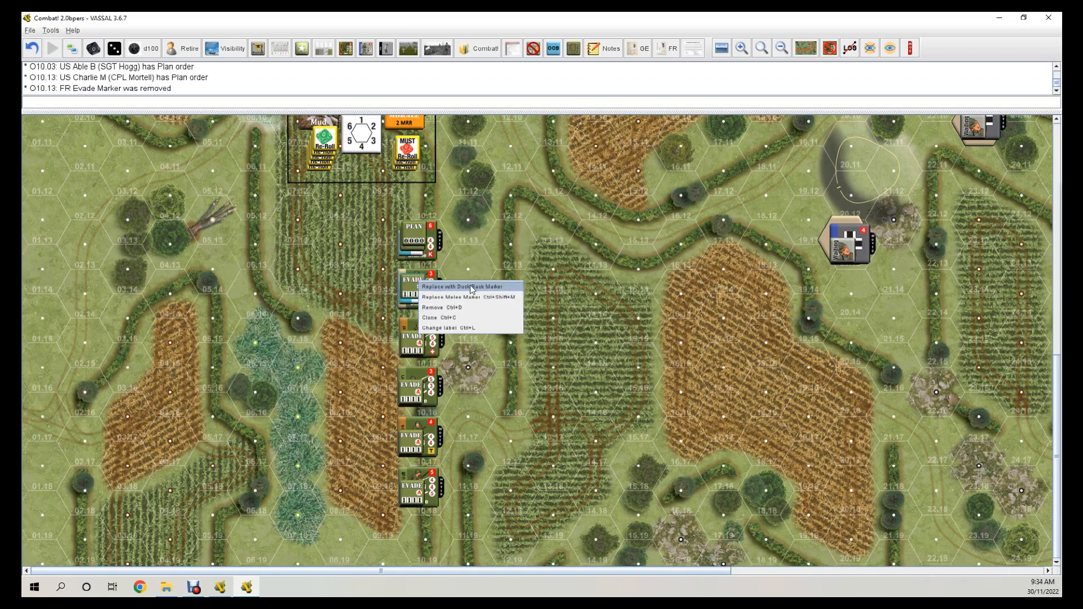
left_click(461, 287)
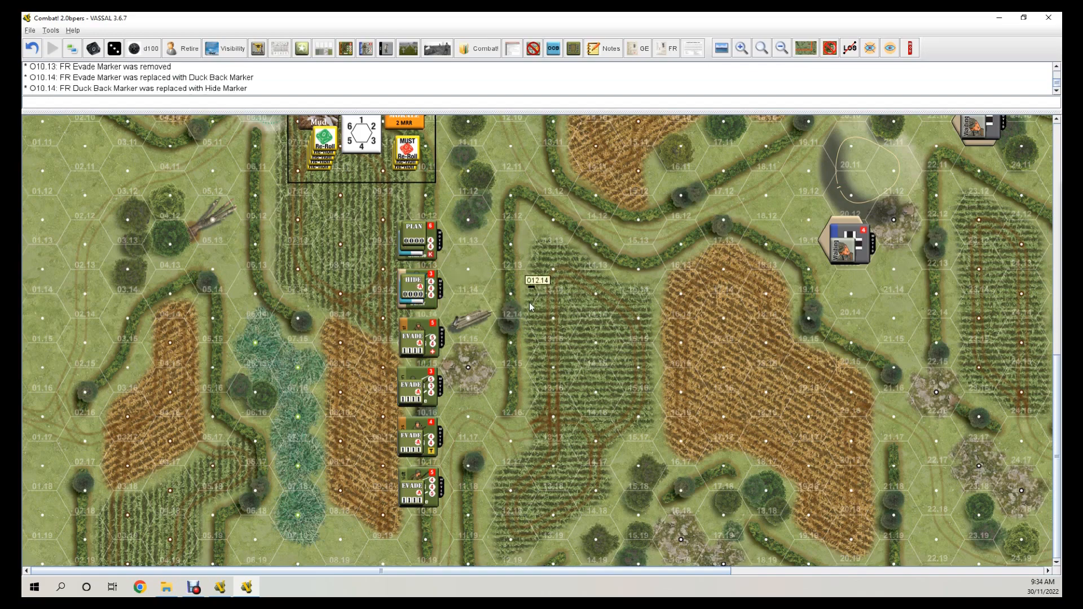
mouse_move(735, 419)
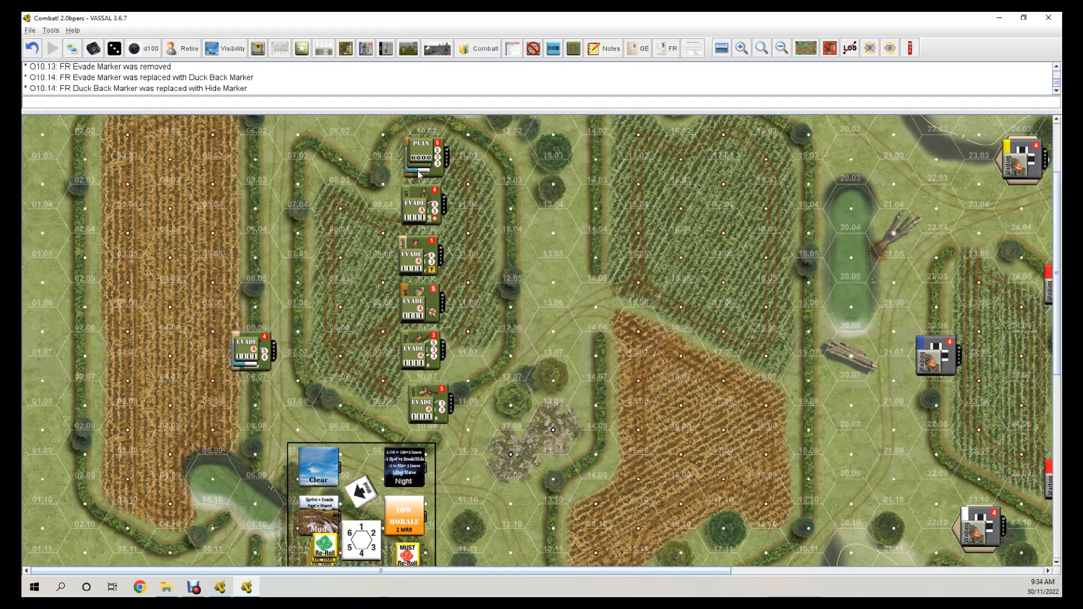
mouse_move(884, 347)
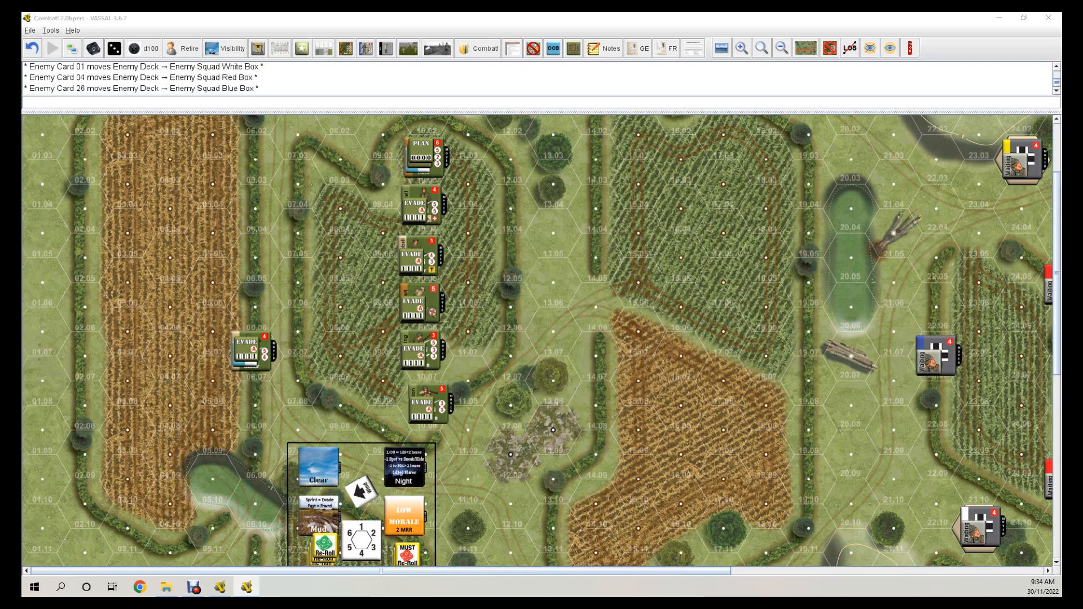
mouse_move(348, 297)
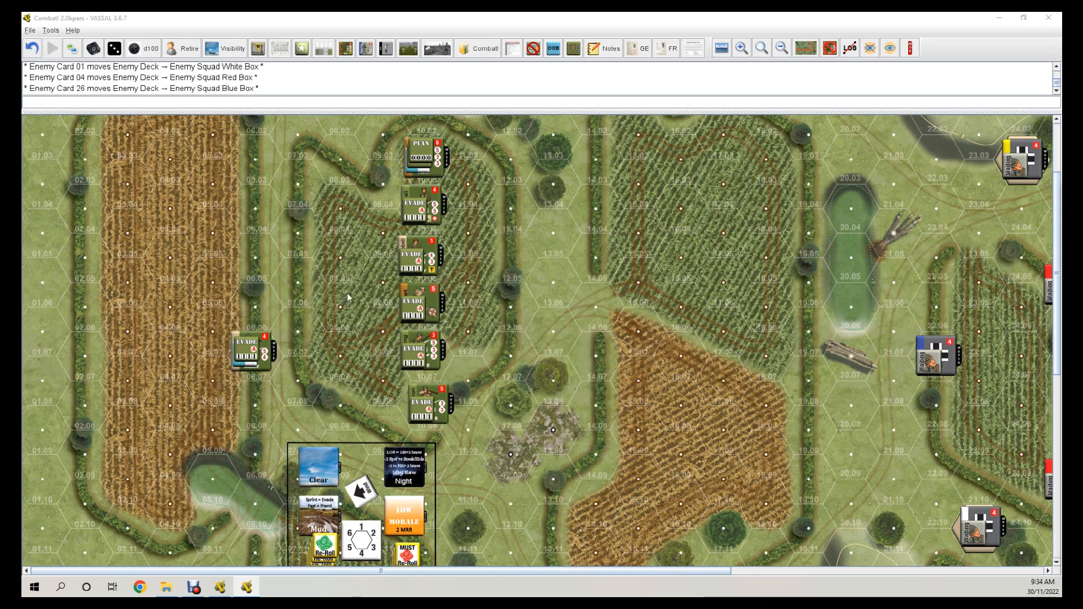
mouse_move(391, 188)
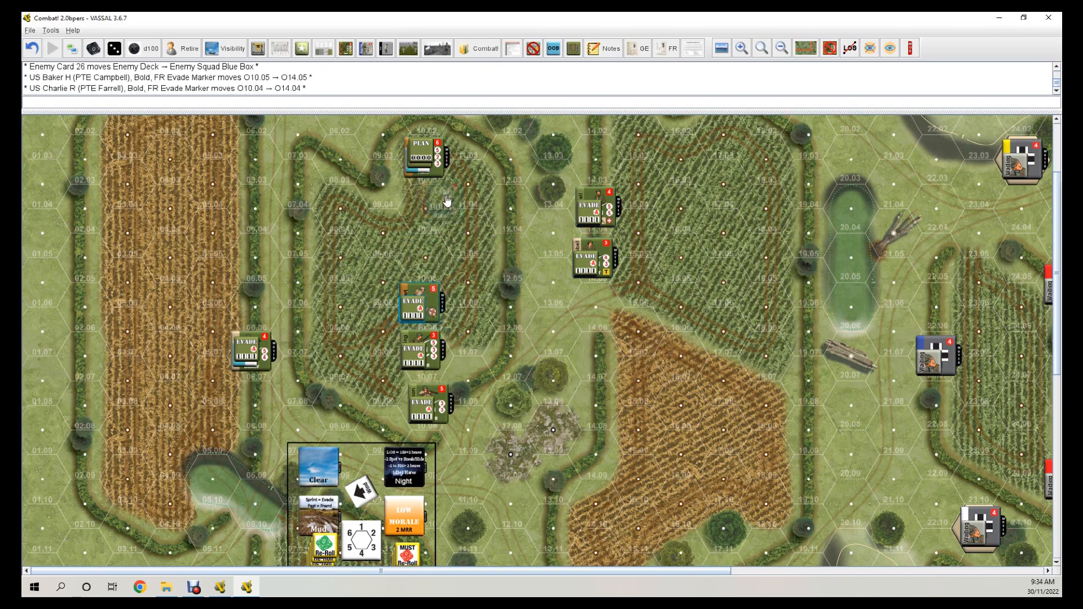
Move an Evade-ordered US soldier forward to a new hex and scroll down the map.
left_click_drag(418, 300, 380, 176)
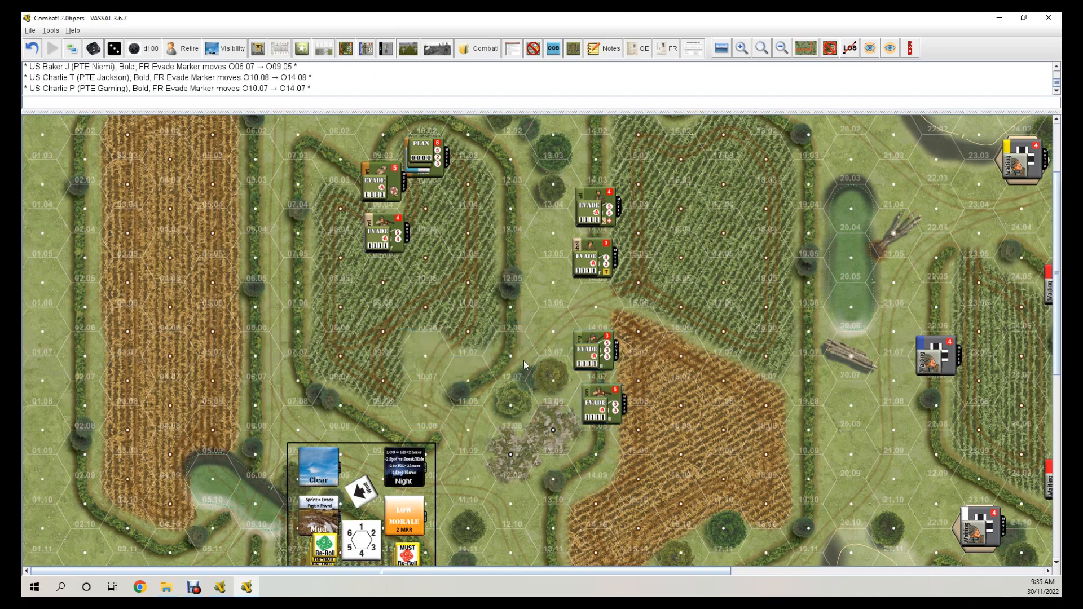
scroll("down", 3)
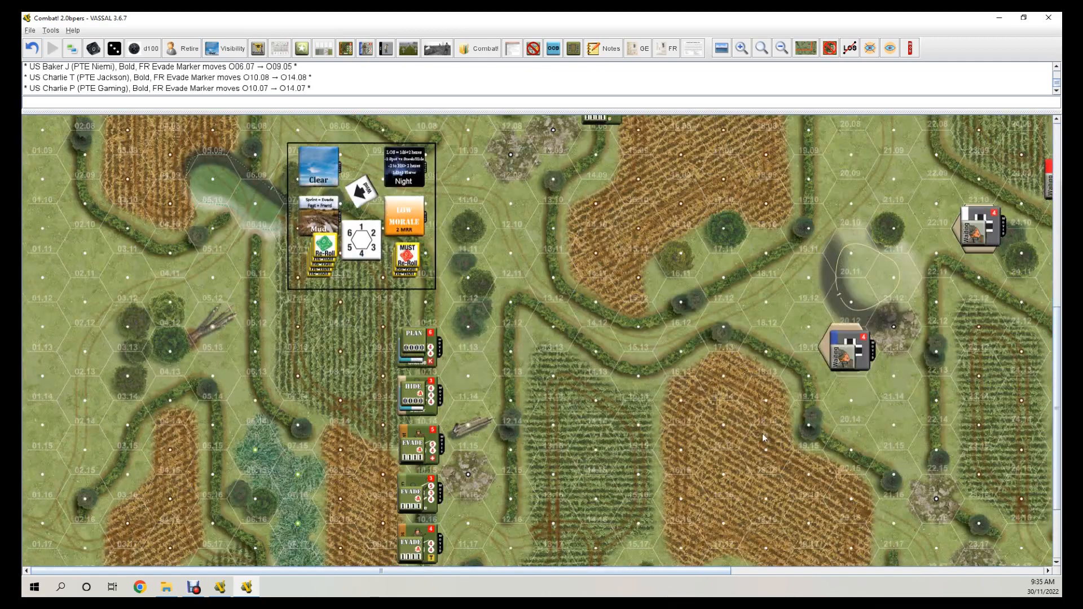
scroll("down", 3)
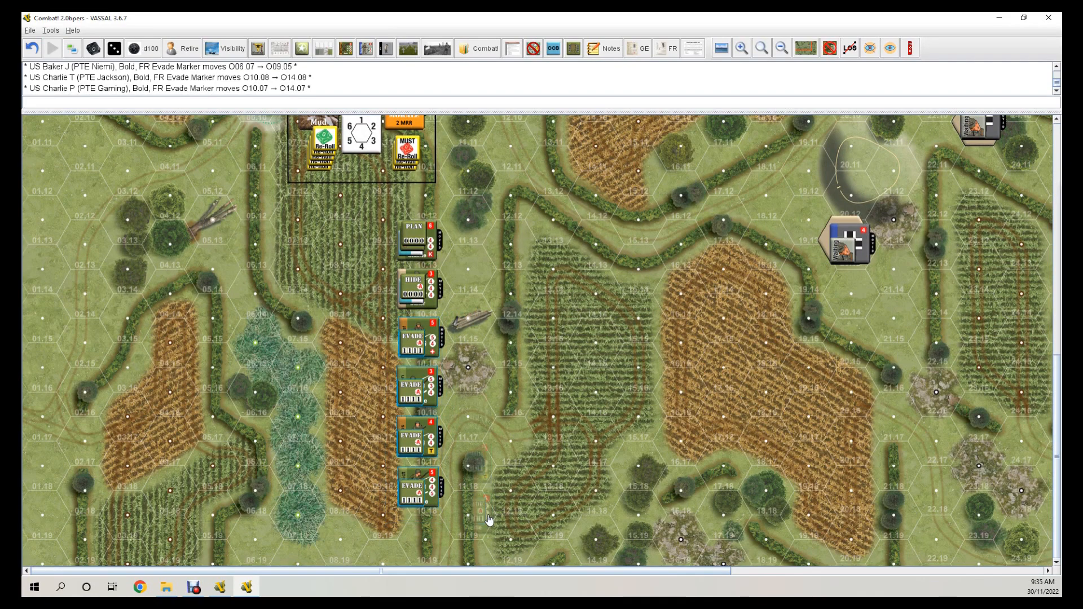
mouse_move(613, 497)
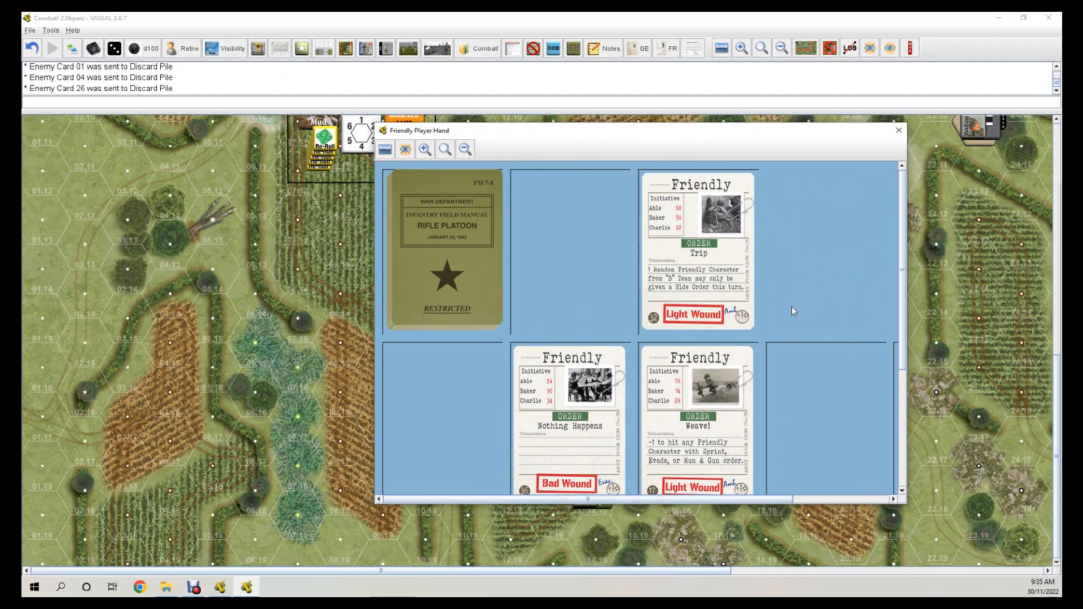
mouse_move(787, 406)
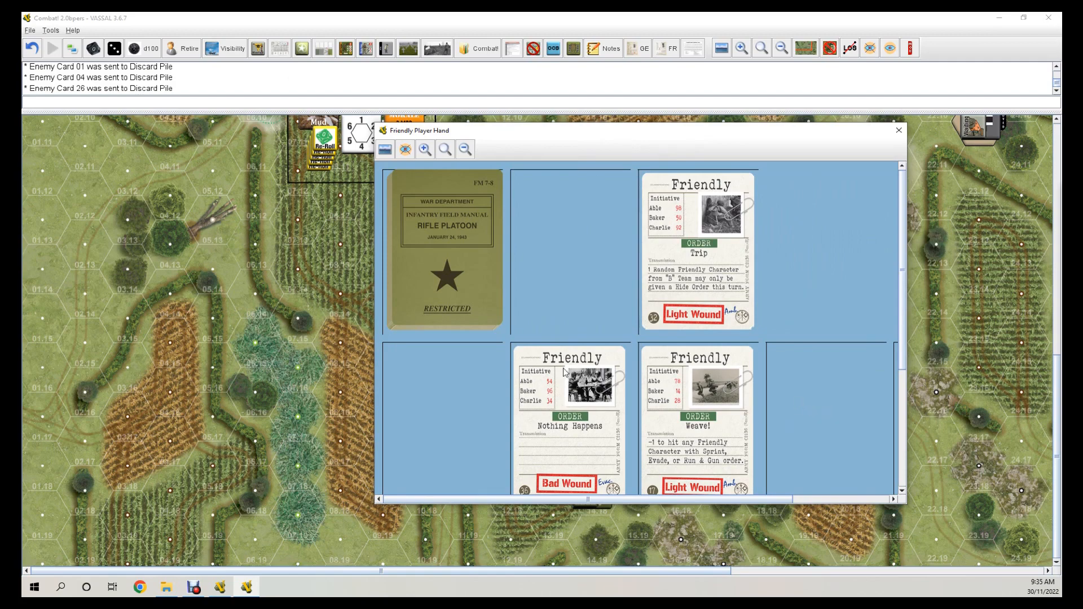
Send the Nothing Happens card to the initiative box and close the friendly hand.
right_click(591, 385)
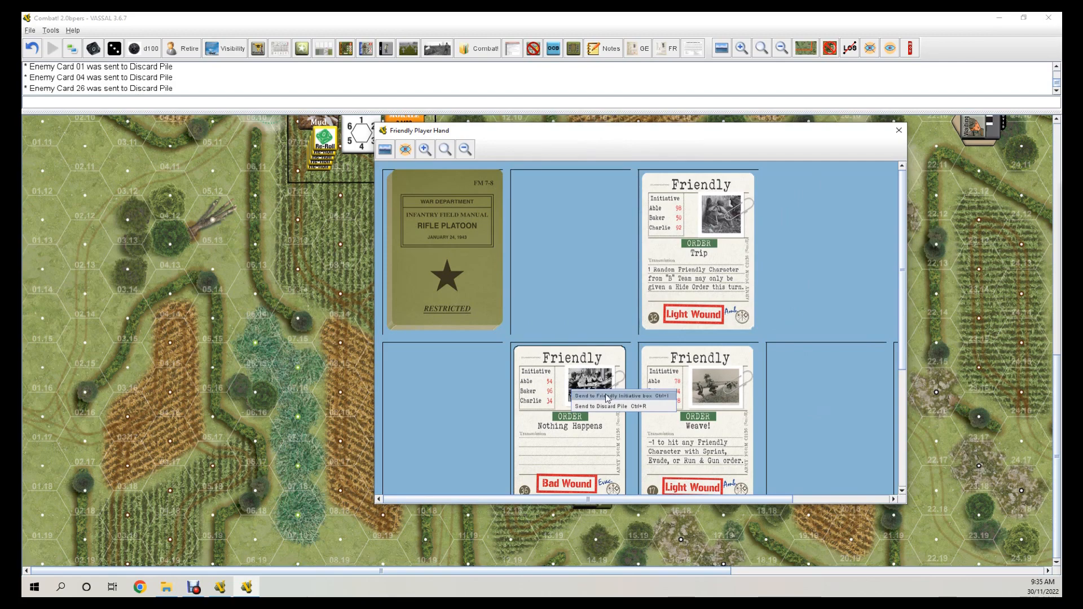
left_click(606, 395)
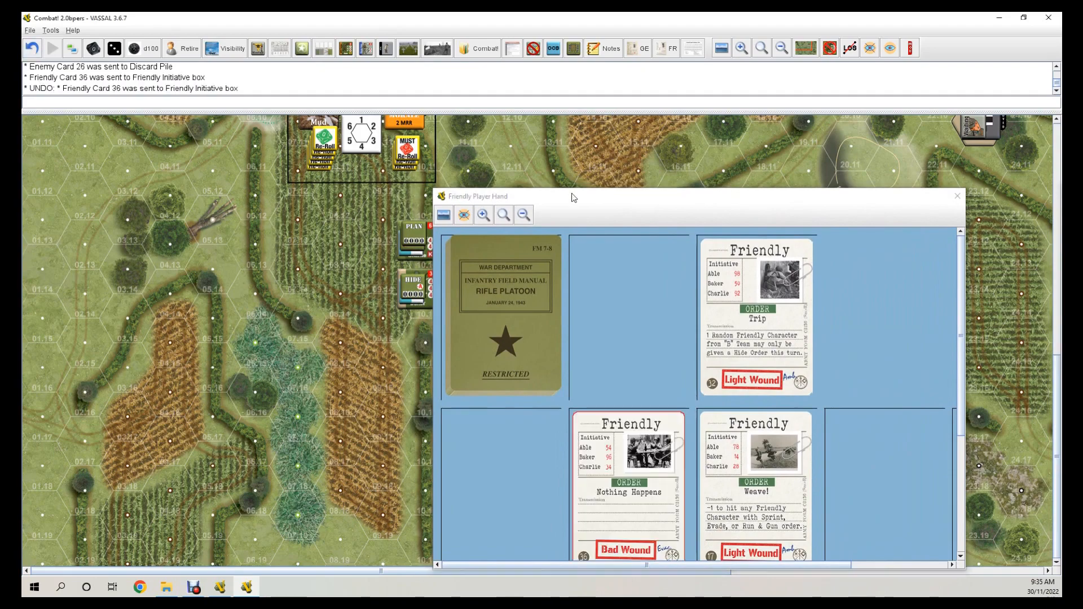
left_click(957, 196)
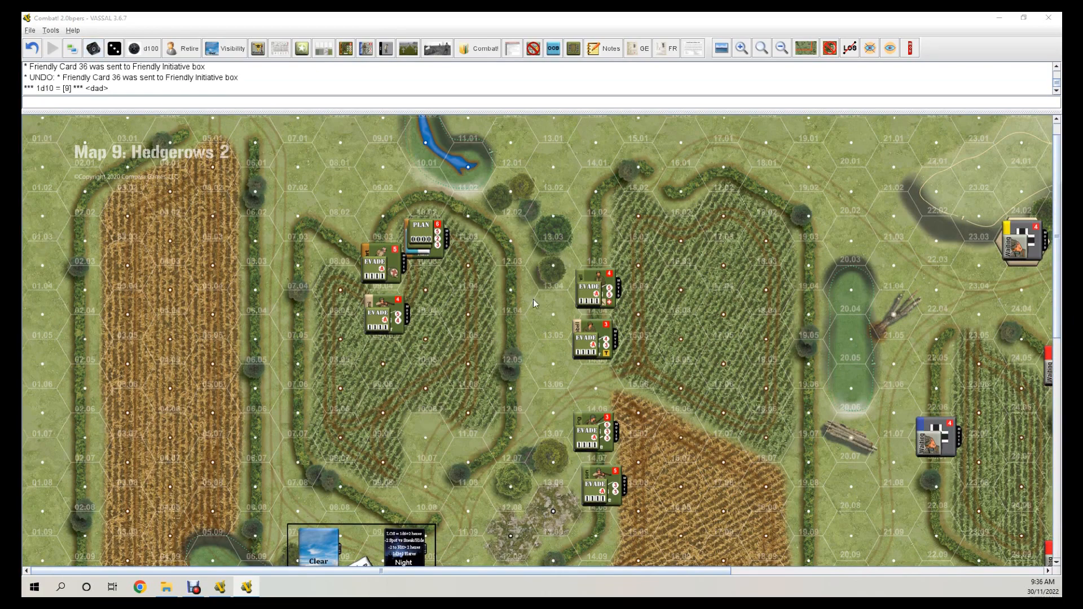
Replace Charlie M's Plan marker at O10.13 with an Evade order.
scroll("down", 3)
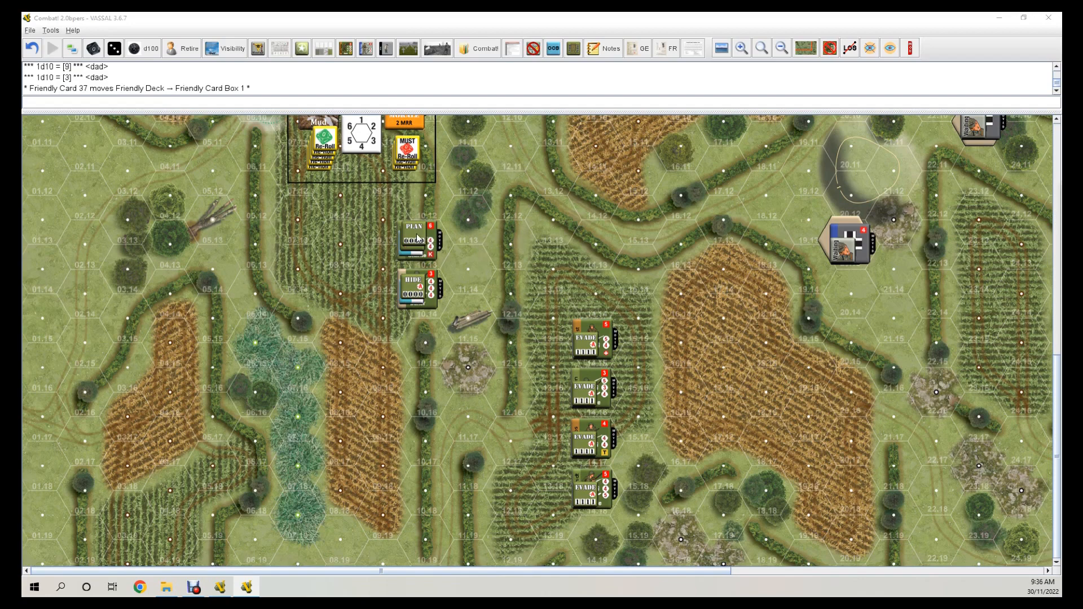
right_click(414, 240)
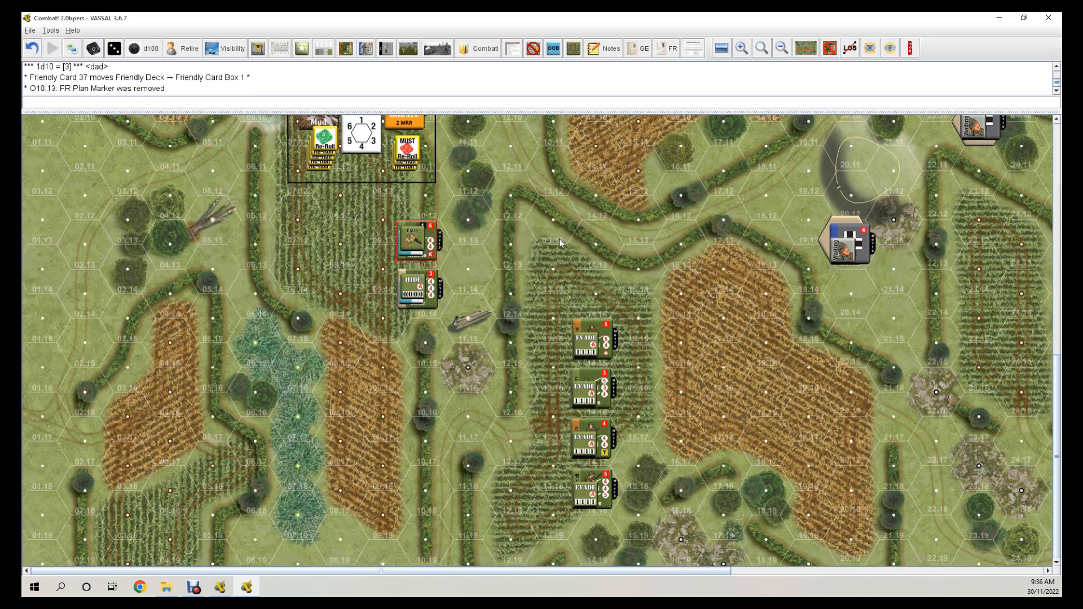
right_click(391, 339)
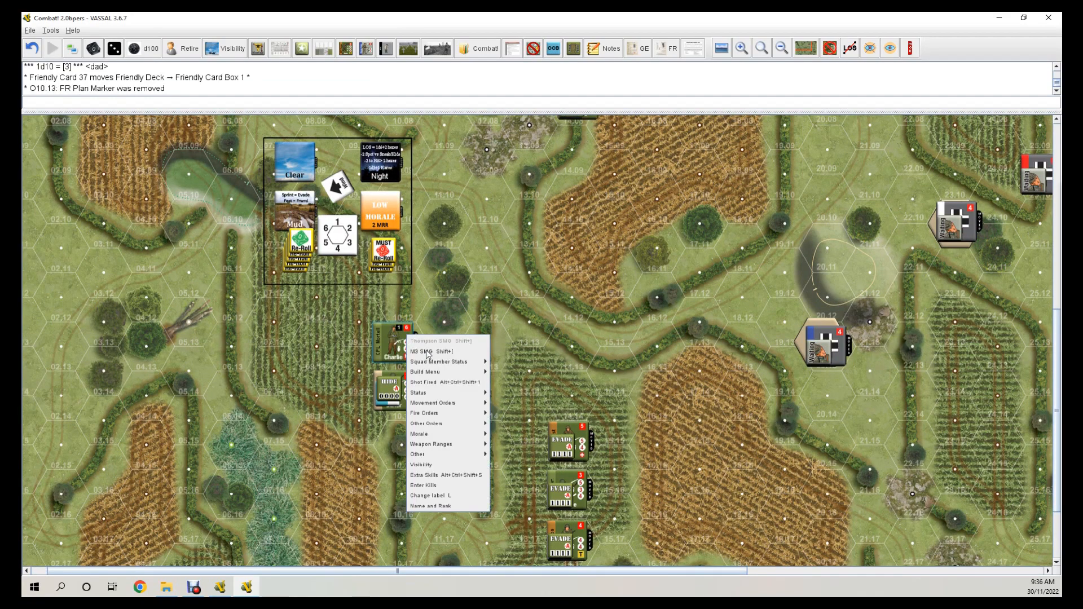
mouse_move(433, 403)
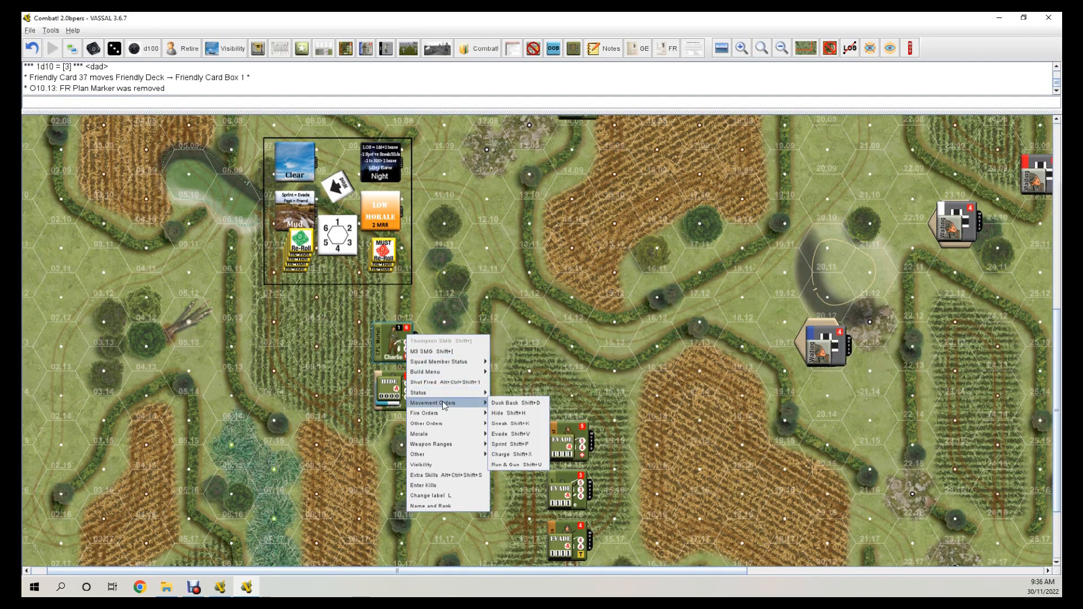
left_click(498, 434)
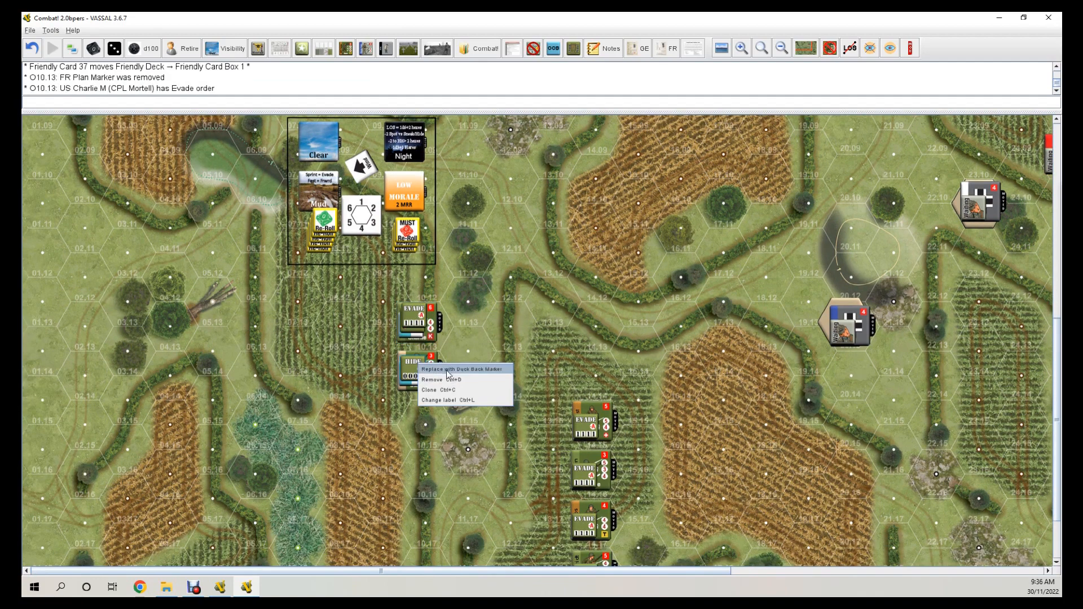
Remove the Hide marker at O10.14 and give Baker L and Able B Evade orders.
left_click(461, 368)
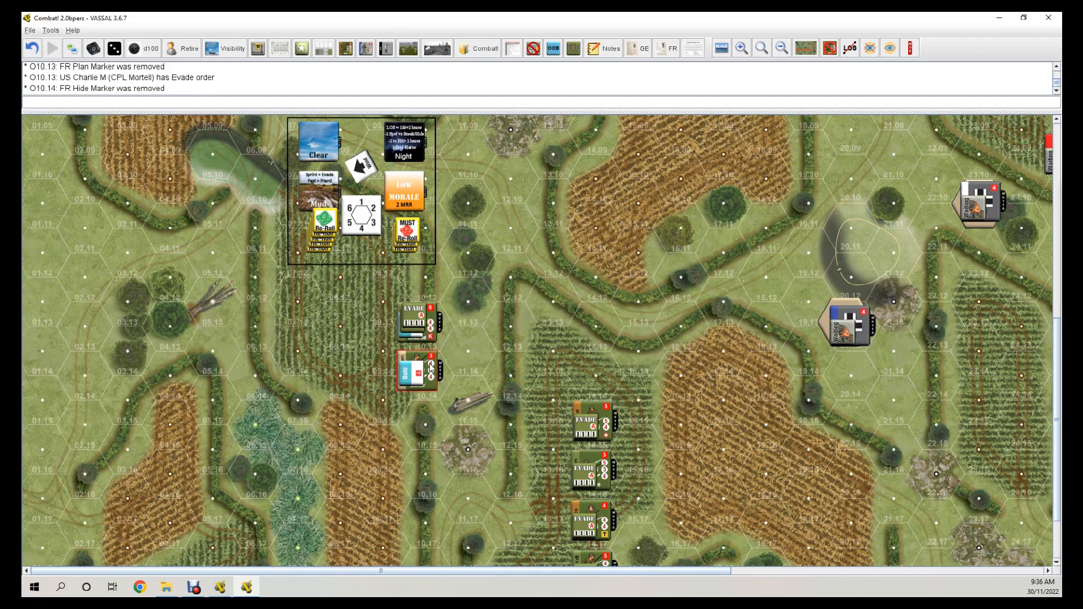
right_click(414, 370)
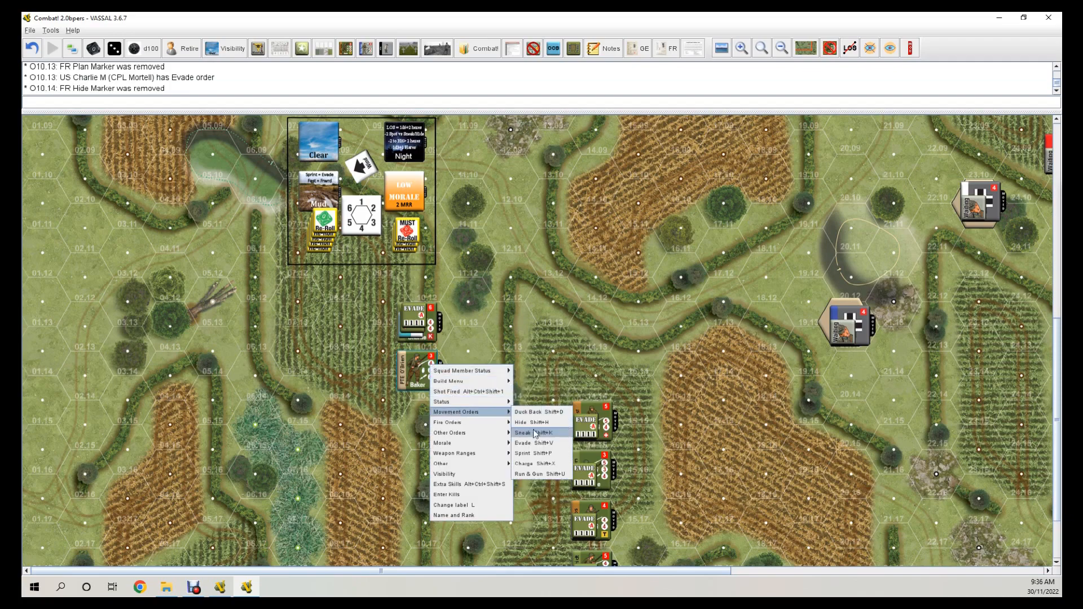
left_click(524, 442)
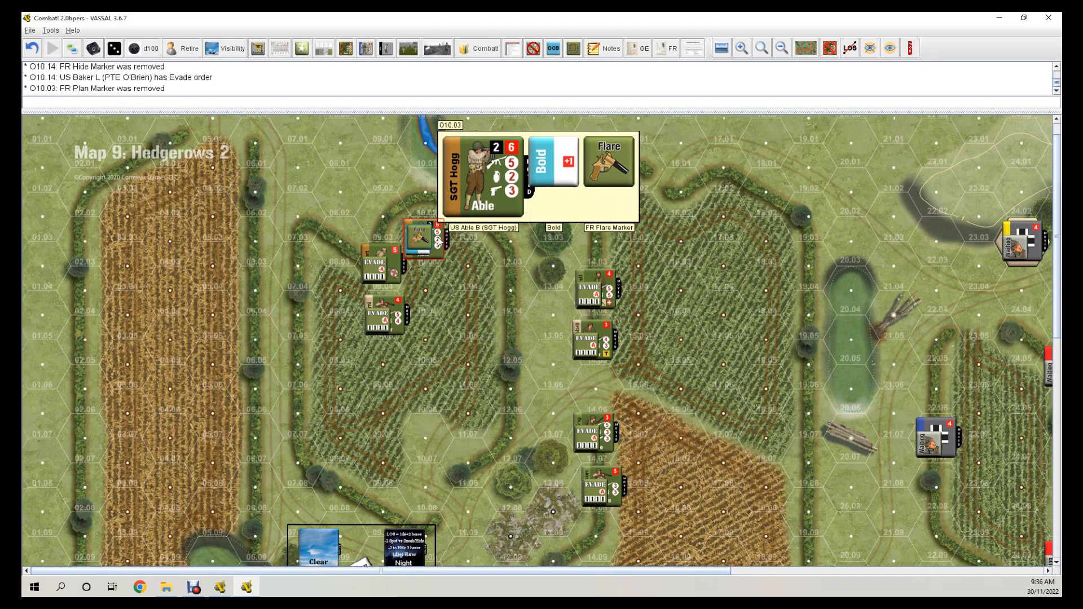
right_click(425, 238)
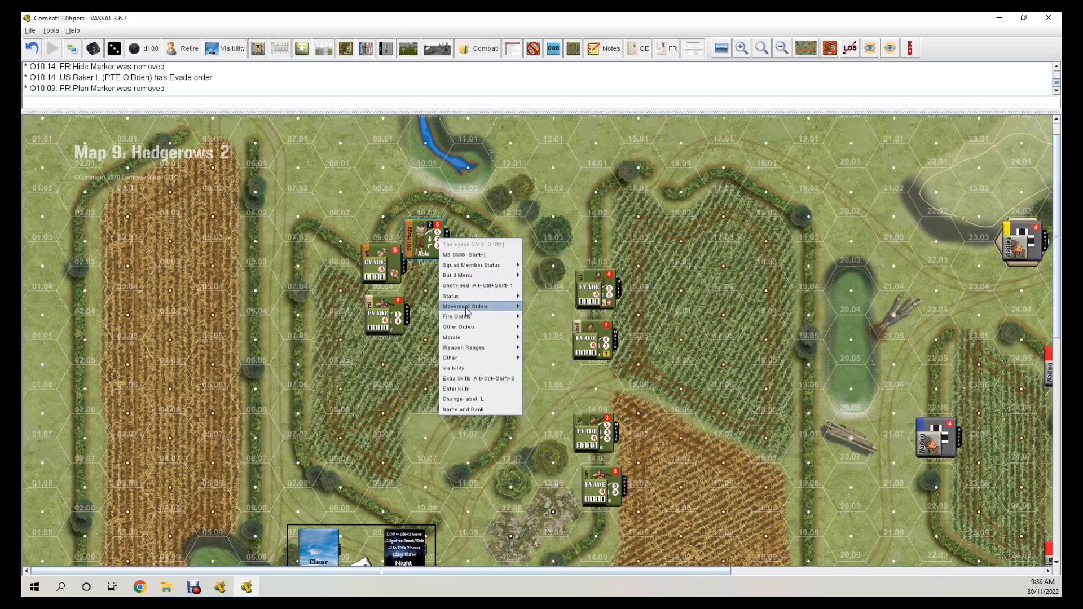
left_click(465, 306)
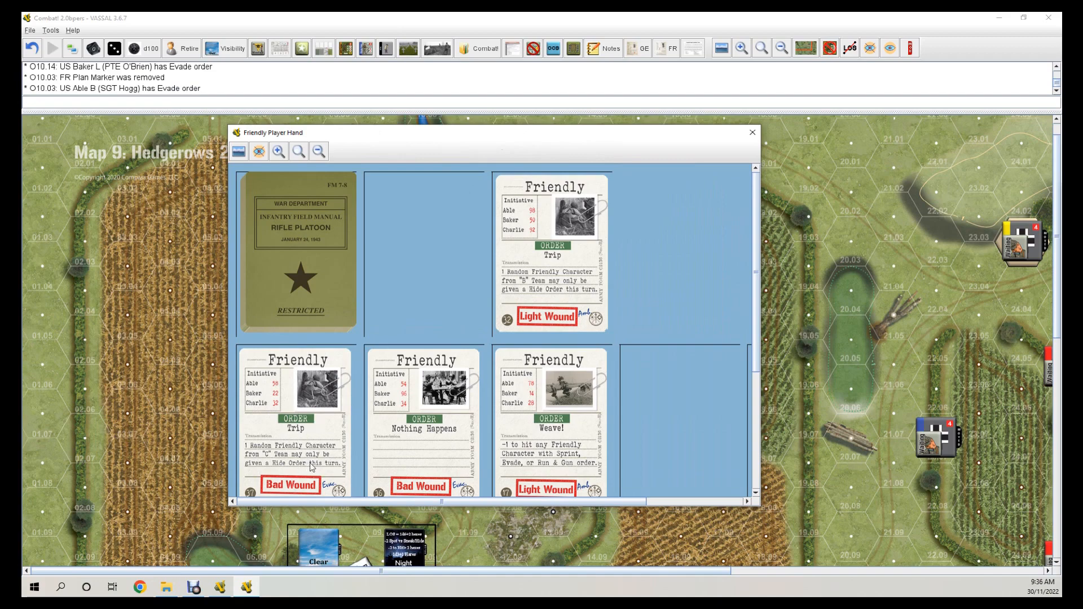
mouse_move(428, 444)
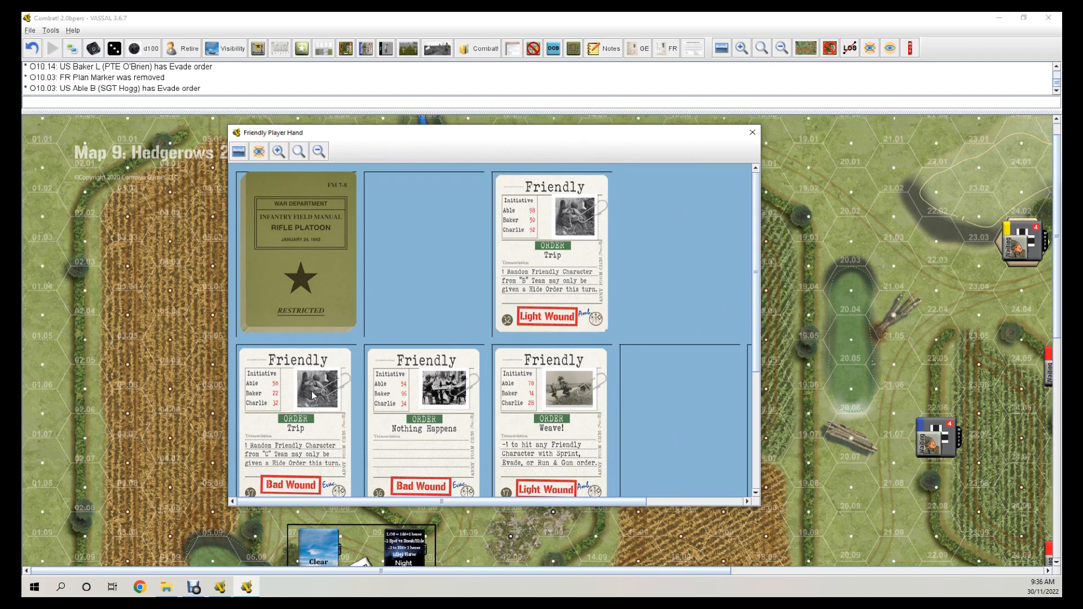
Send Friendly Card 37 (Trip) to the Friendly Initiative box and close the hand.
right_click(311, 394)
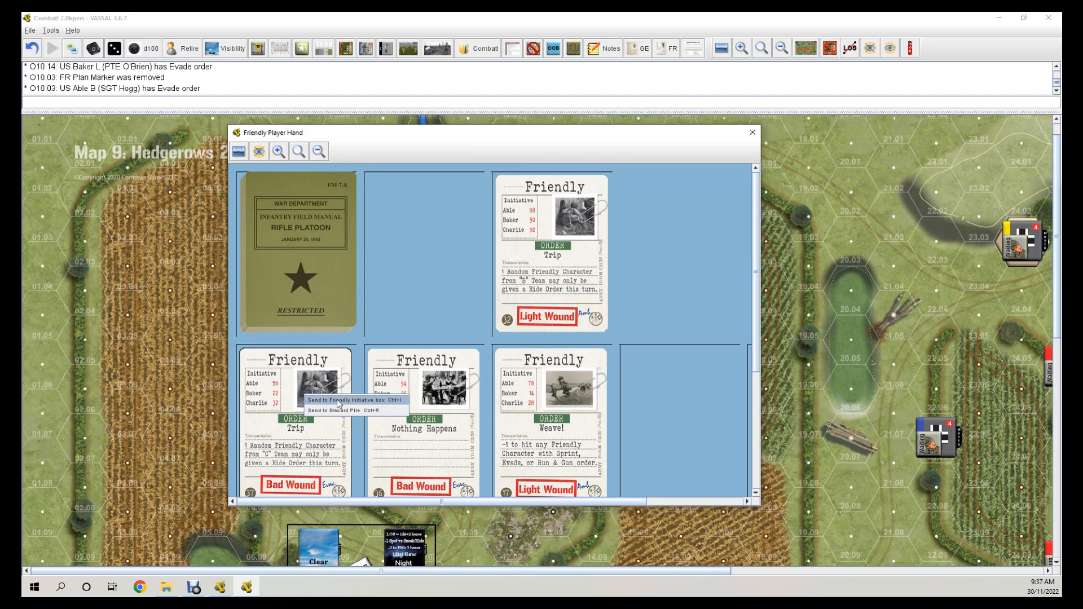
left_click(345, 400)
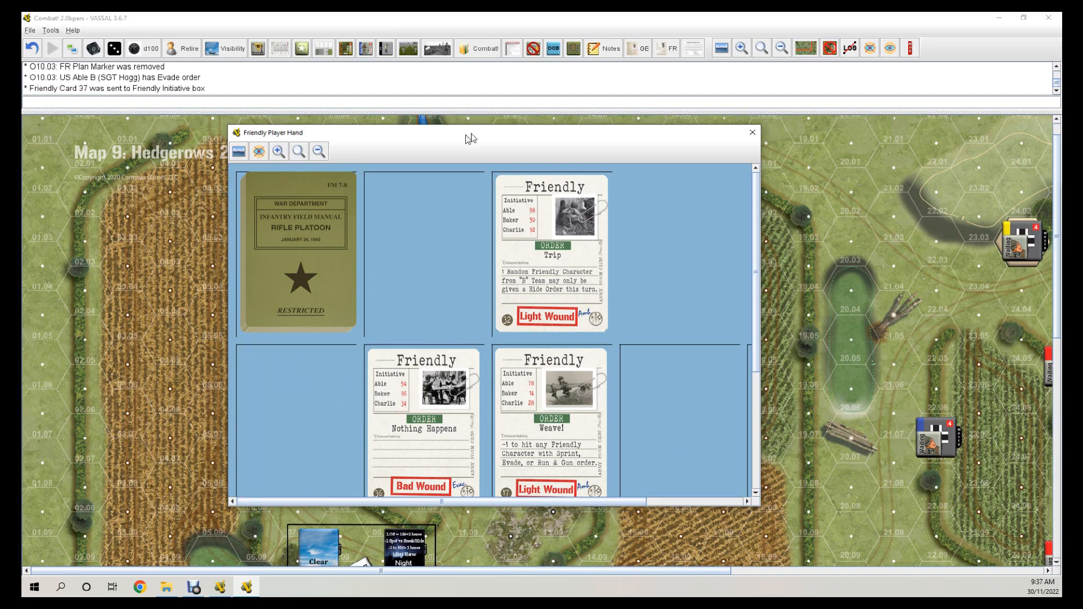
left_click(752, 132)
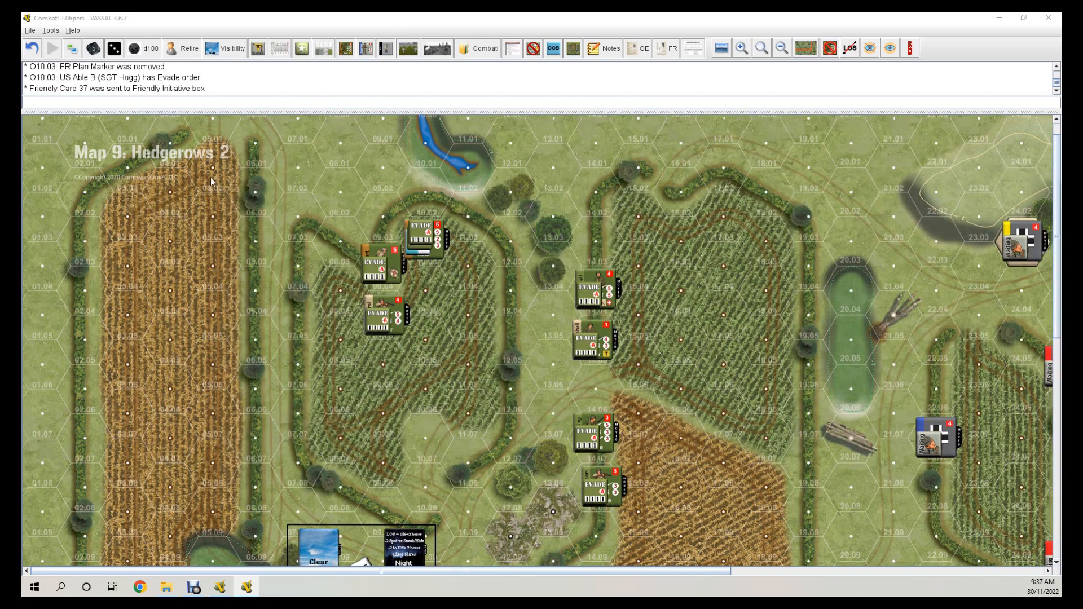
mouse_move(234, 199)
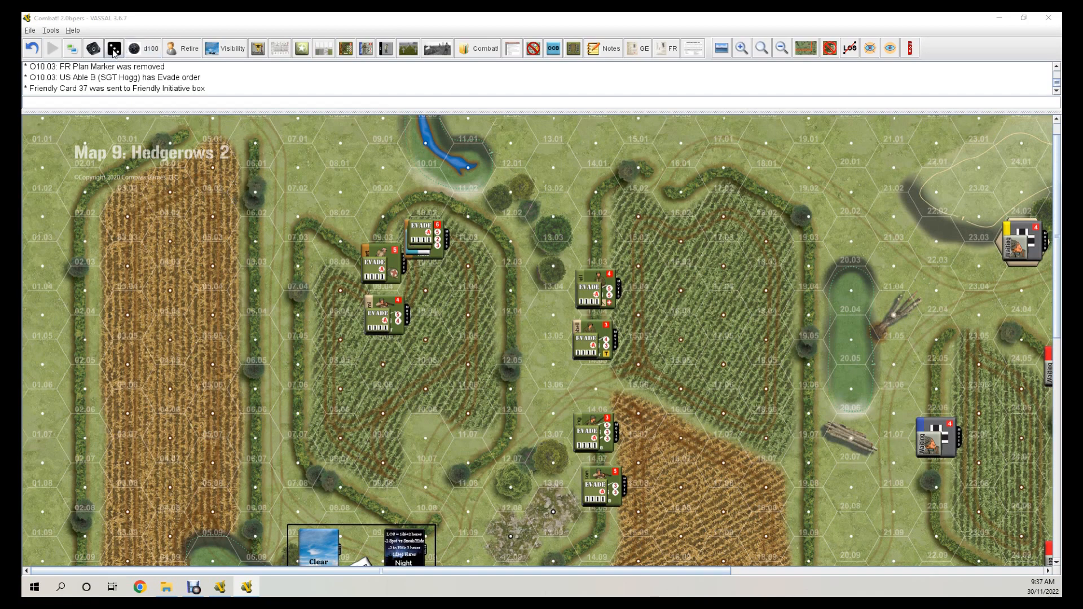
Roll a six-sided die (6) and scroll south to the US counters near 14.16.
left_click(115, 48)
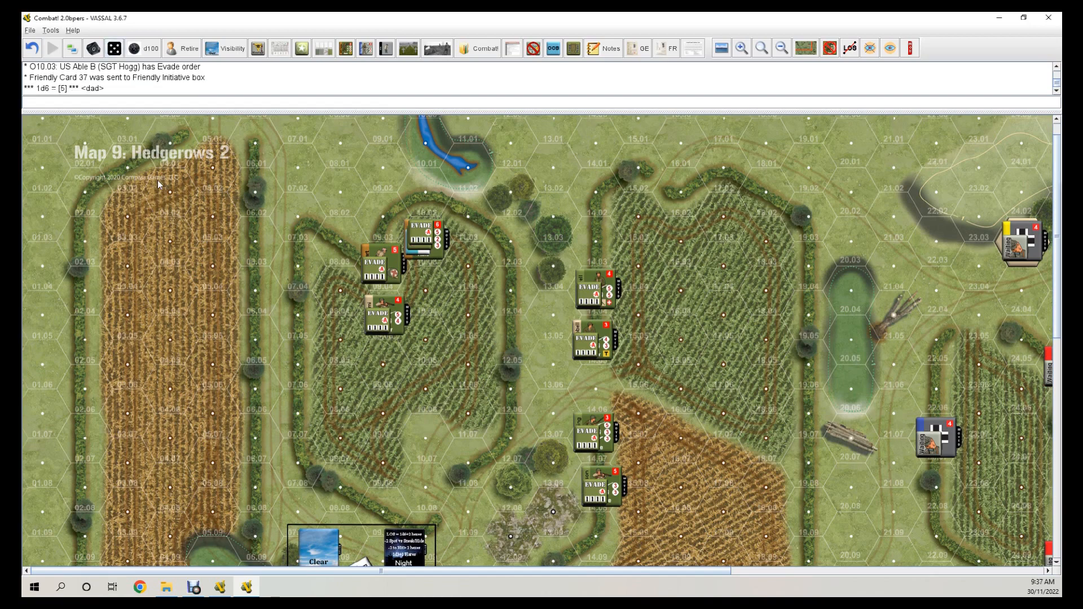
mouse_move(525, 320)
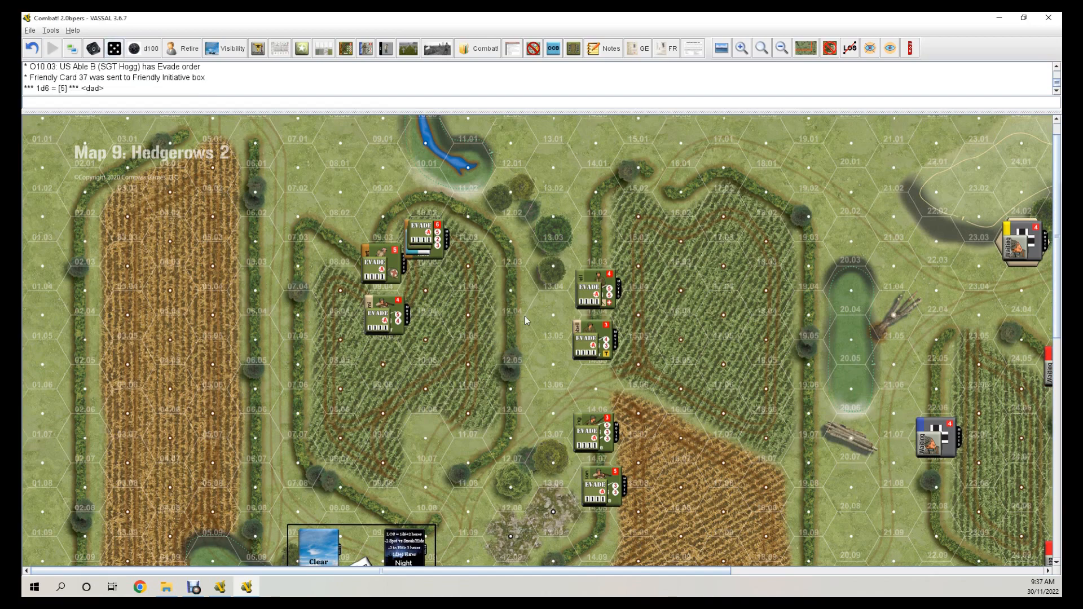
mouse_move(612, 284)
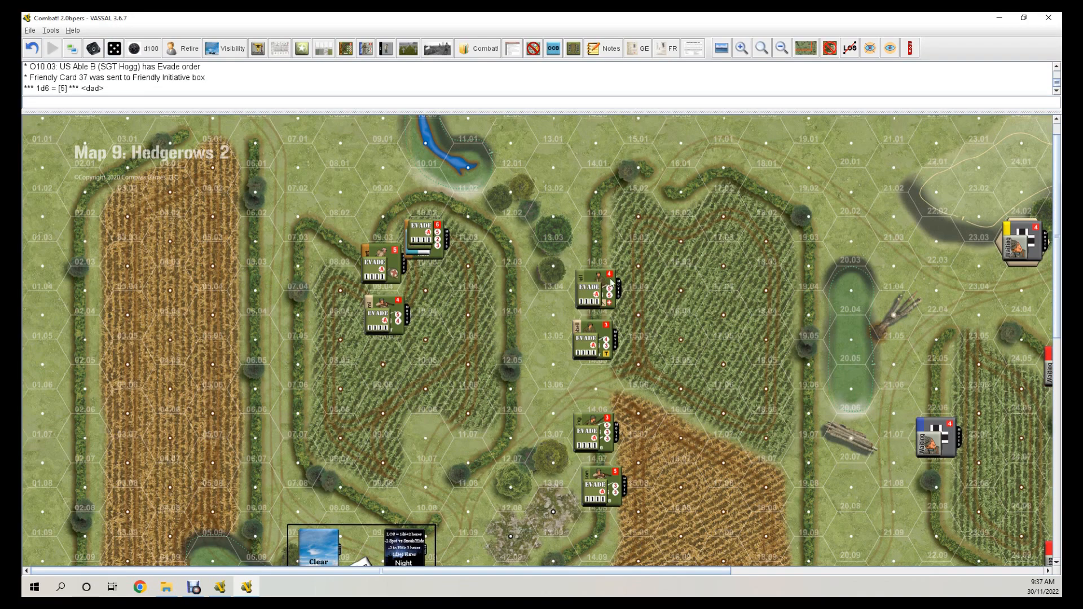
scroll("down", 3)
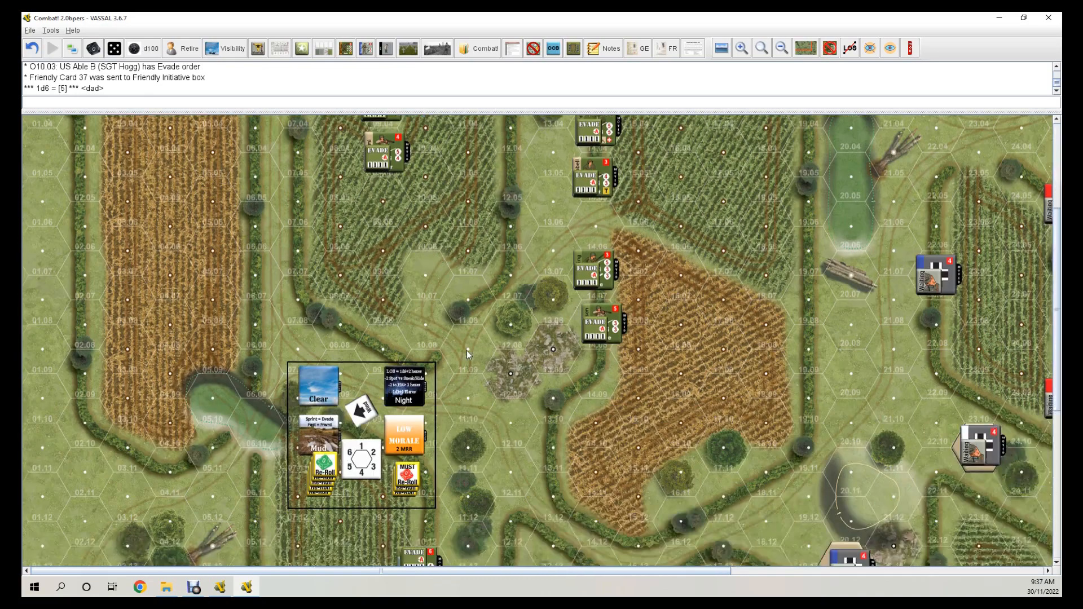
scroll("down", 3)
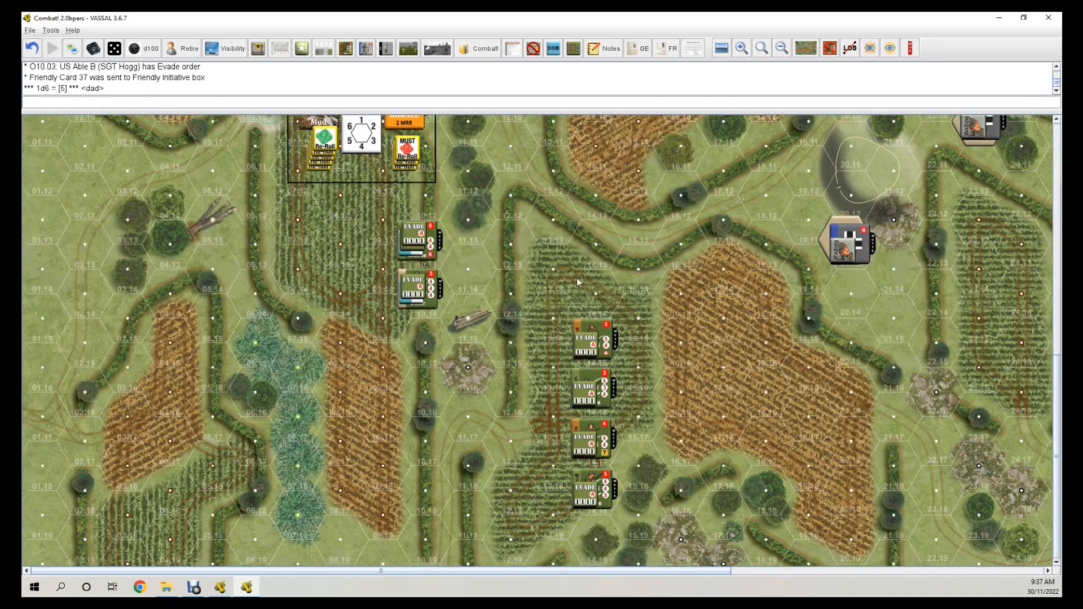
left_click(587, 386)
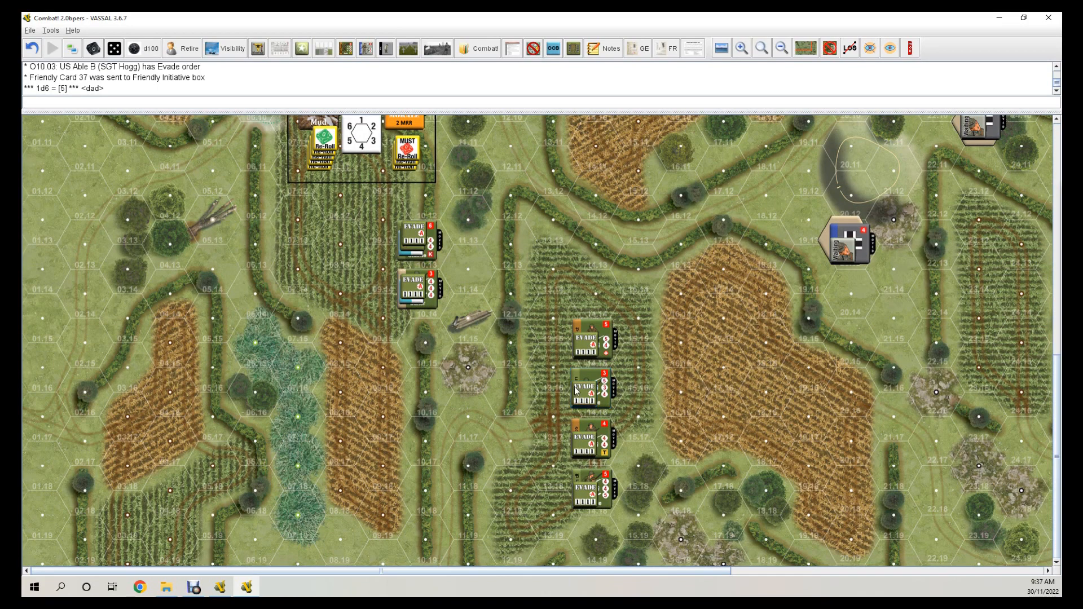
Replace the order marker at O14.16 with a Hide marker.
right_click(588, 387)
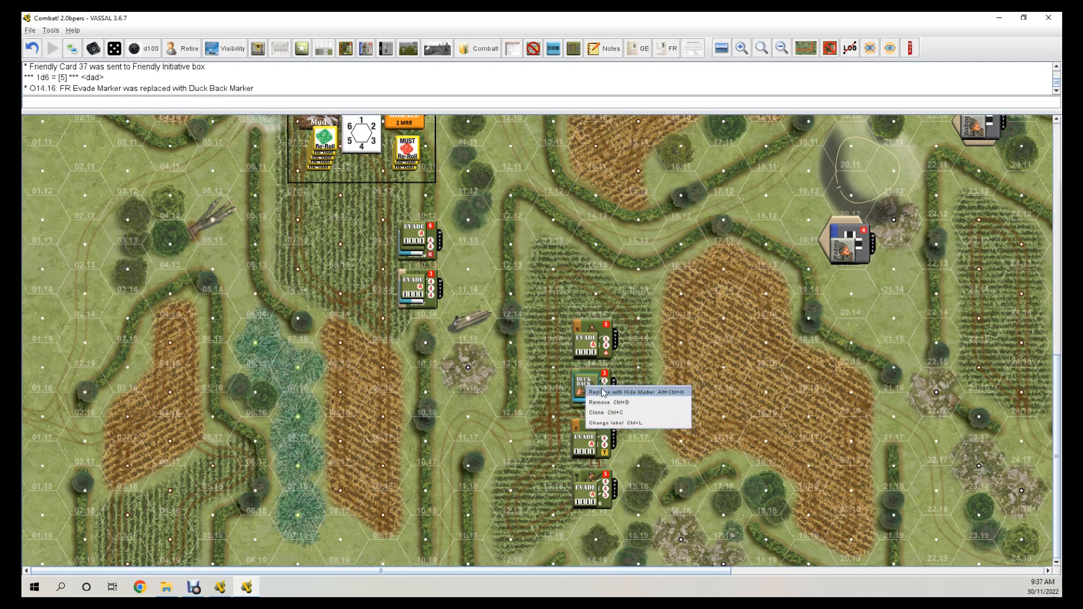
left_click(622, 392)
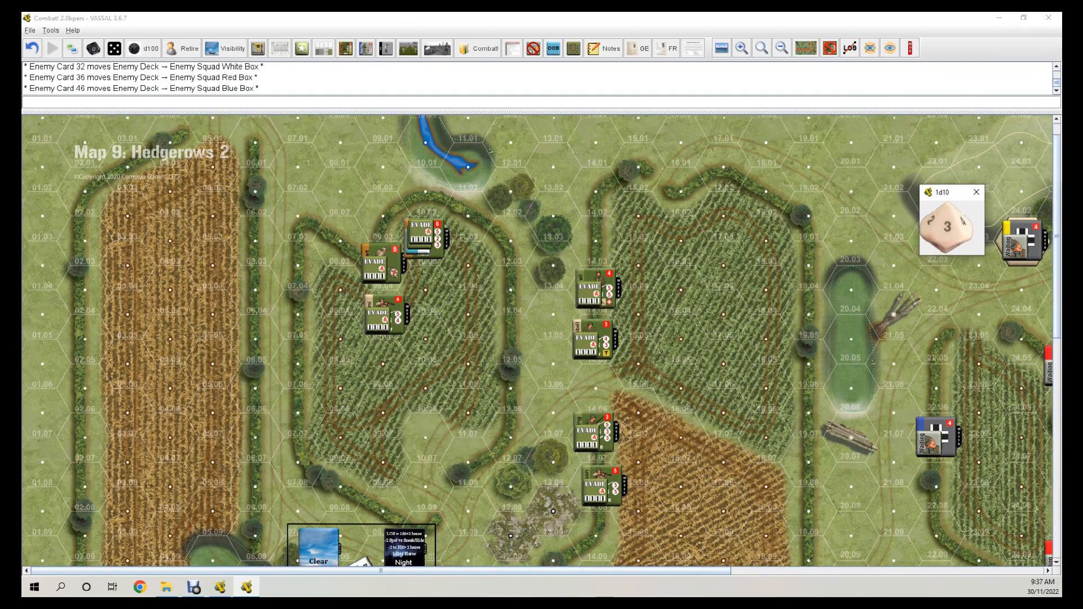
mouse_move(510, 342)
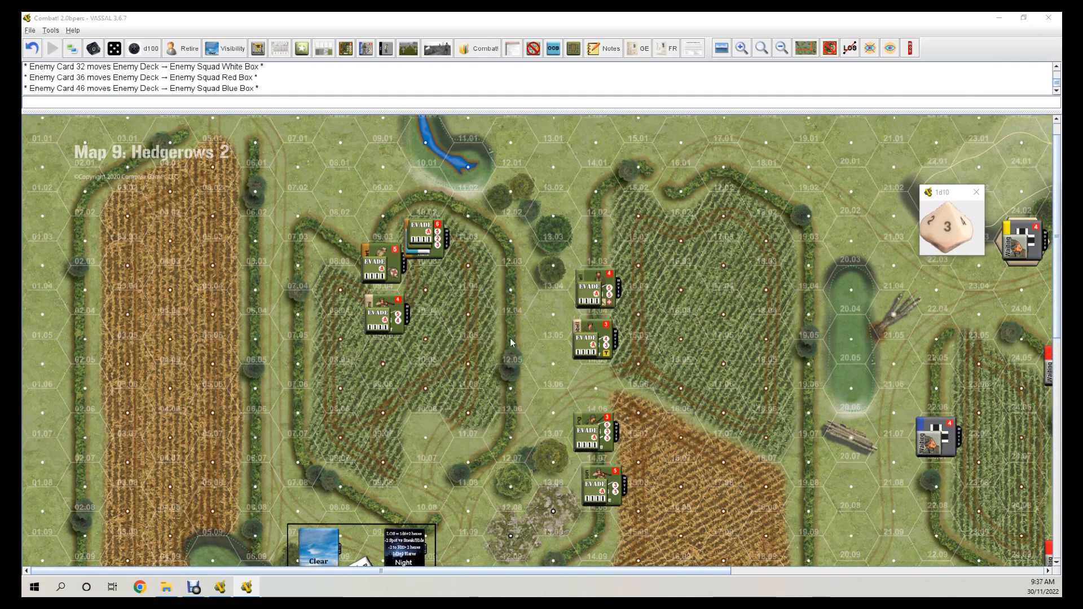
mouse_move(551, 292)
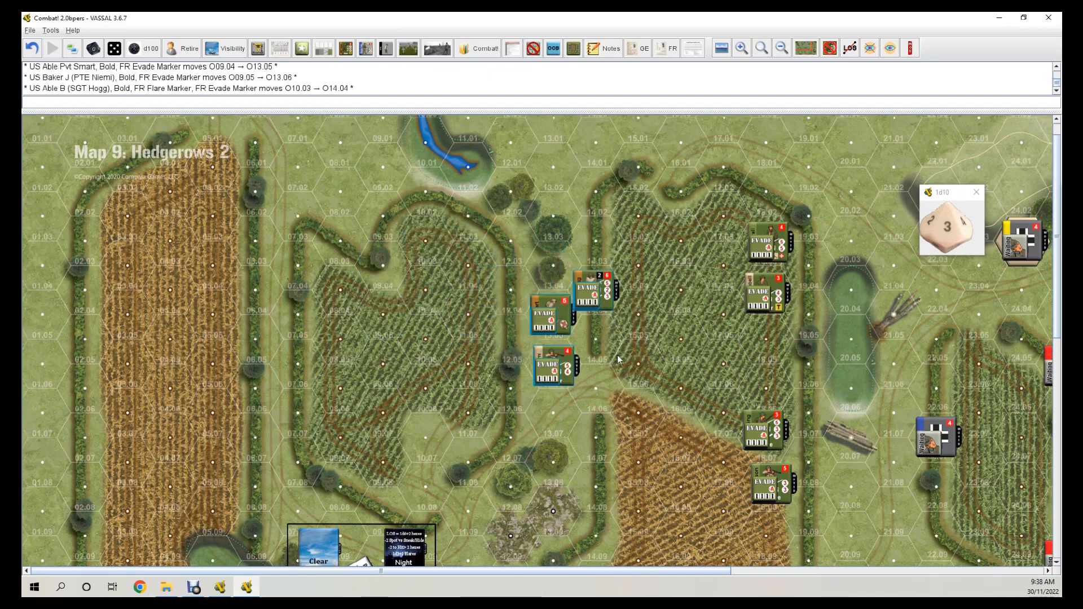
Move the evading squad from hex 14.15 and another evading squad four hexes east.
scroll("down", 3)
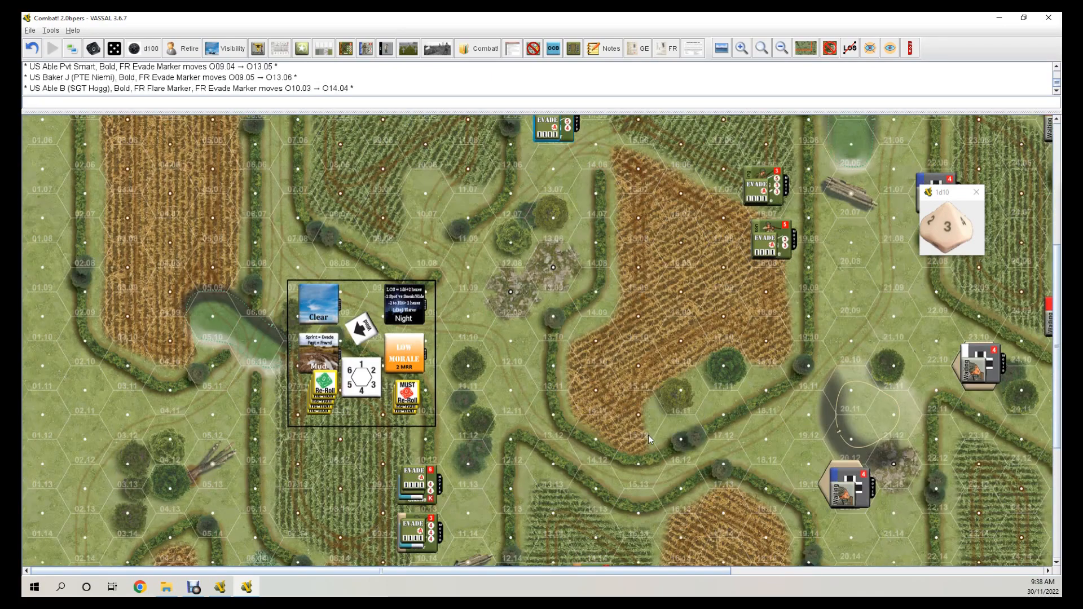
scroll("down", 3)
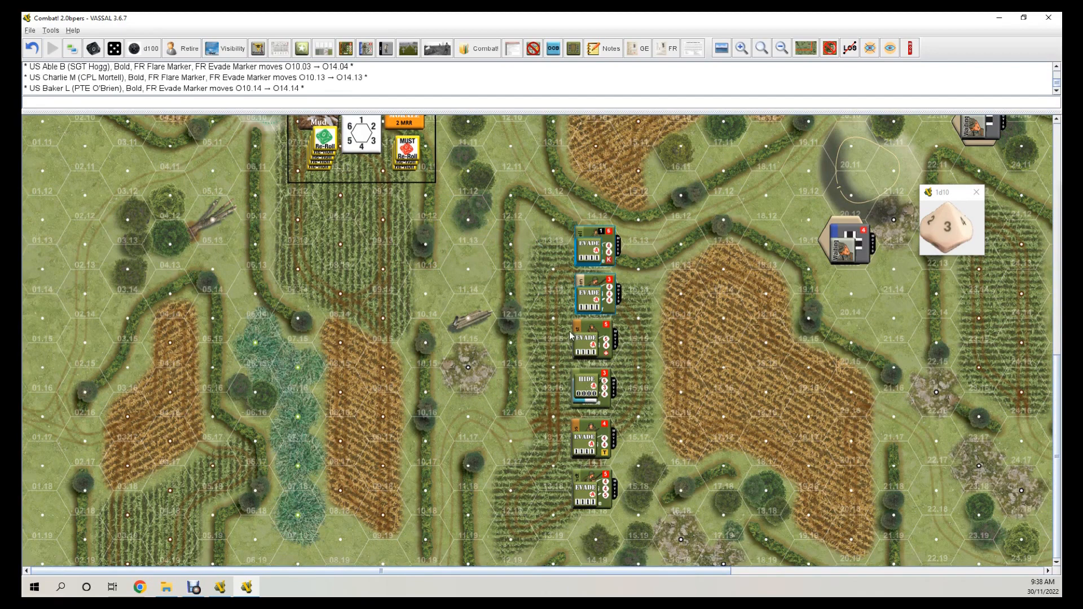
left_click(589, 338)
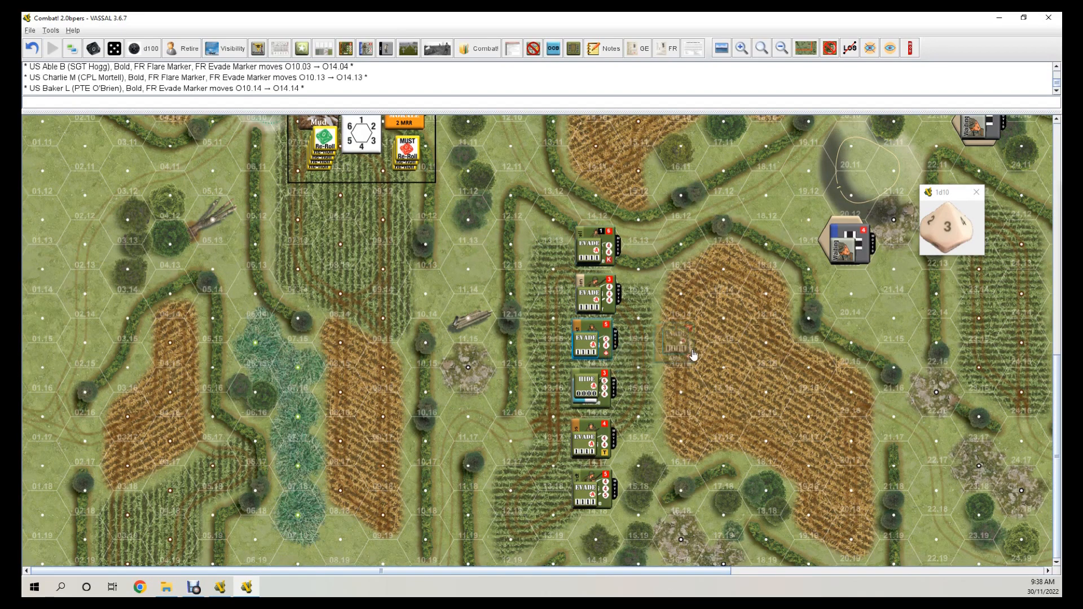
left_click_drag(681, 342, 760, 342)
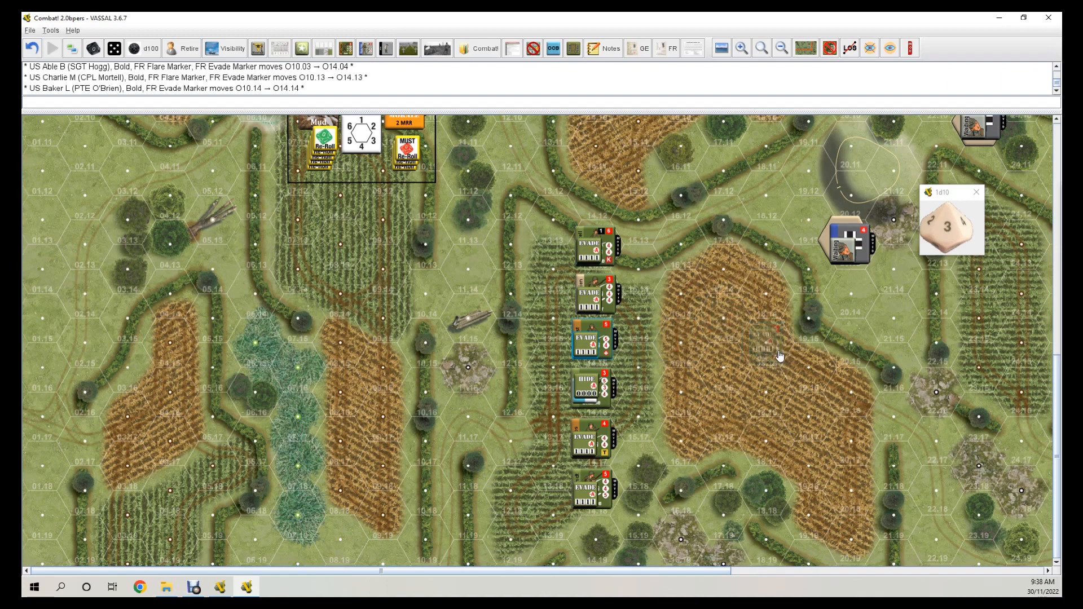
left_click_drag(590, 338, 770, 340)
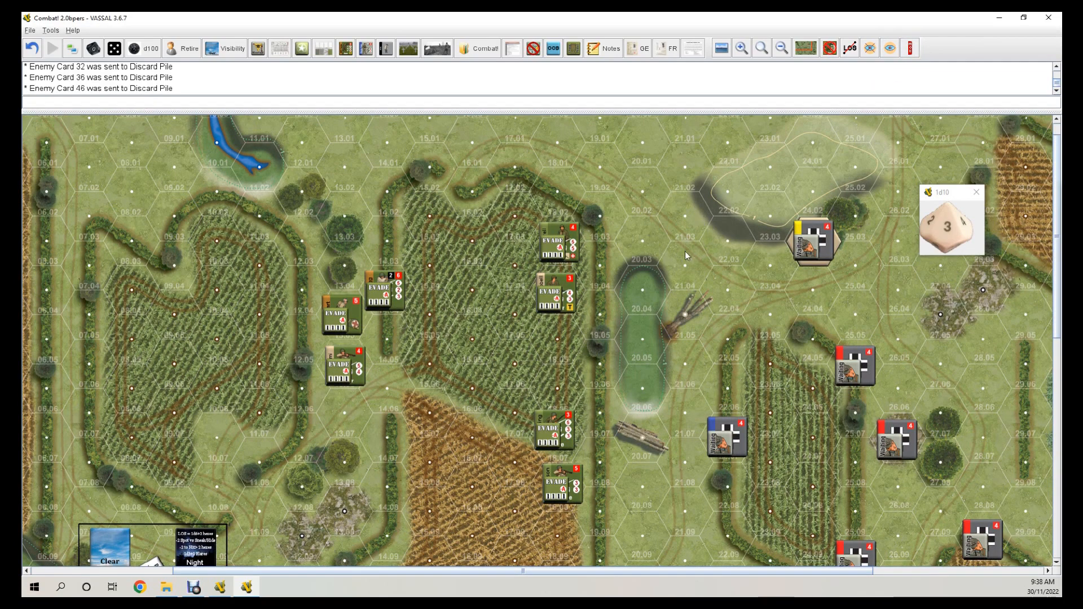
mouse_move(689, 296)
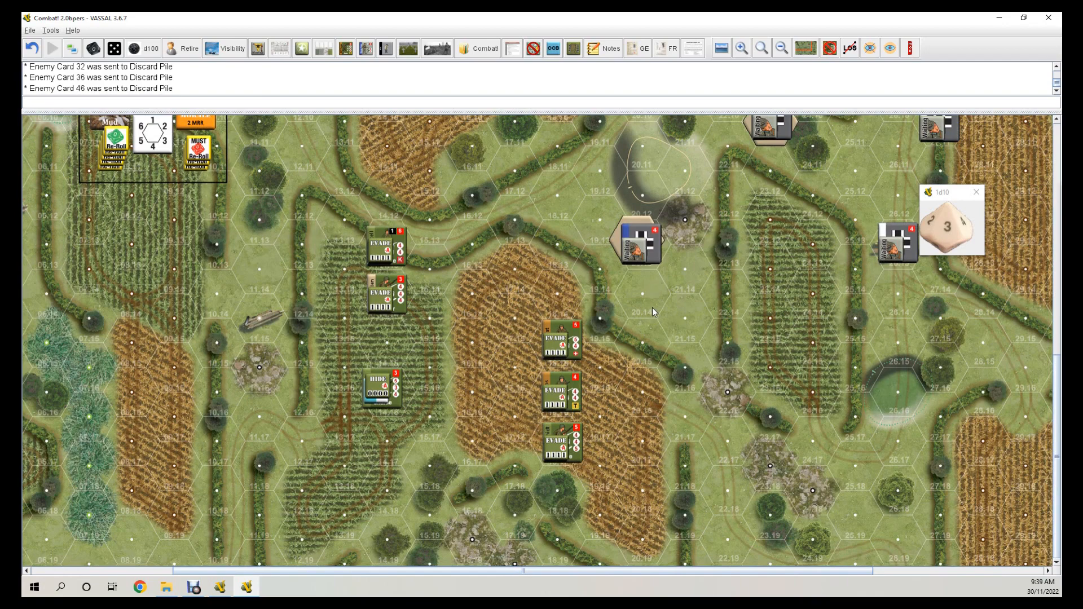
mouse_move(615, 337)
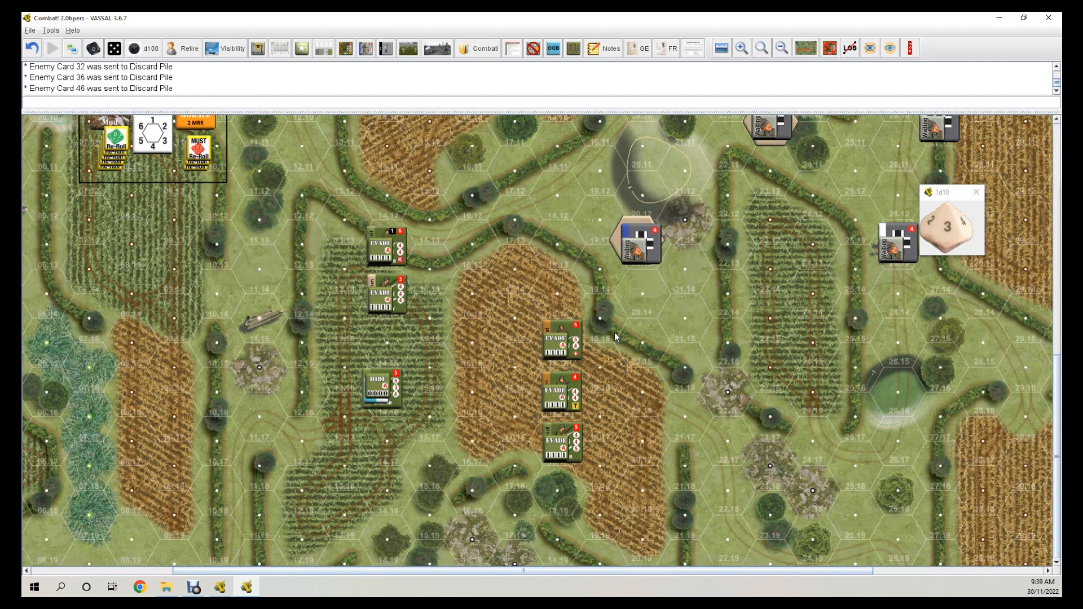
mouse_move(383, 230)
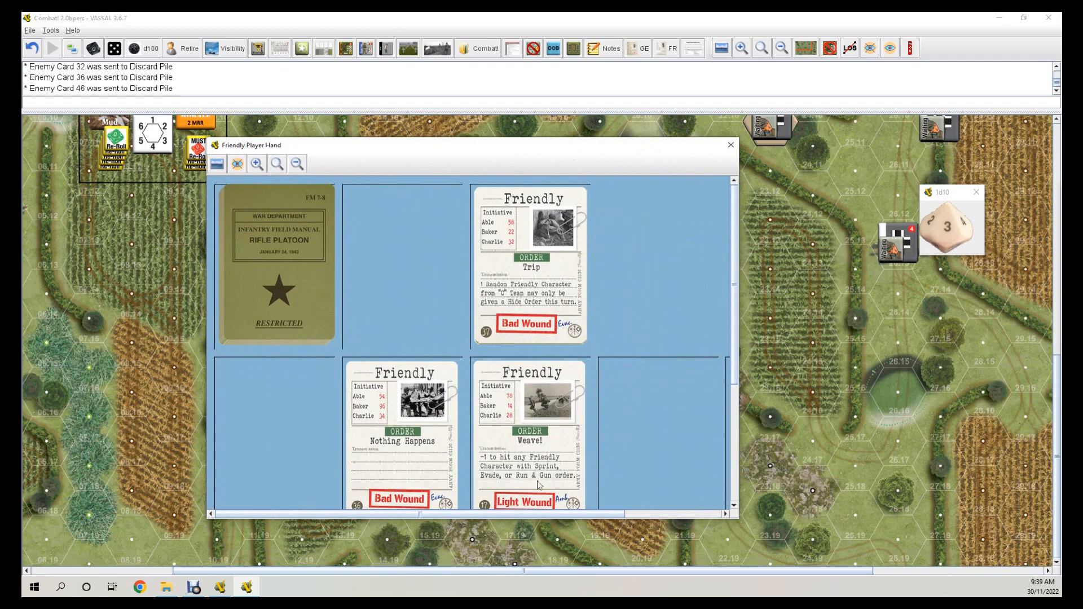
mouse_move(564, 480)
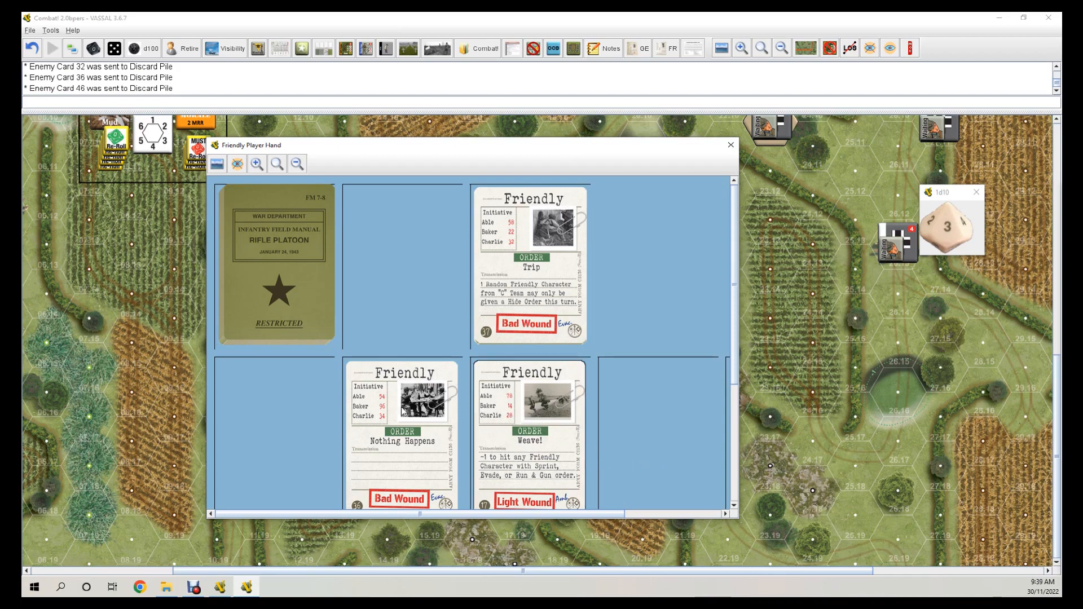
Send Friendly Card 36, Nothing Happens, to the Friendly Initiative box and close the hand.
right_click(403, 411)
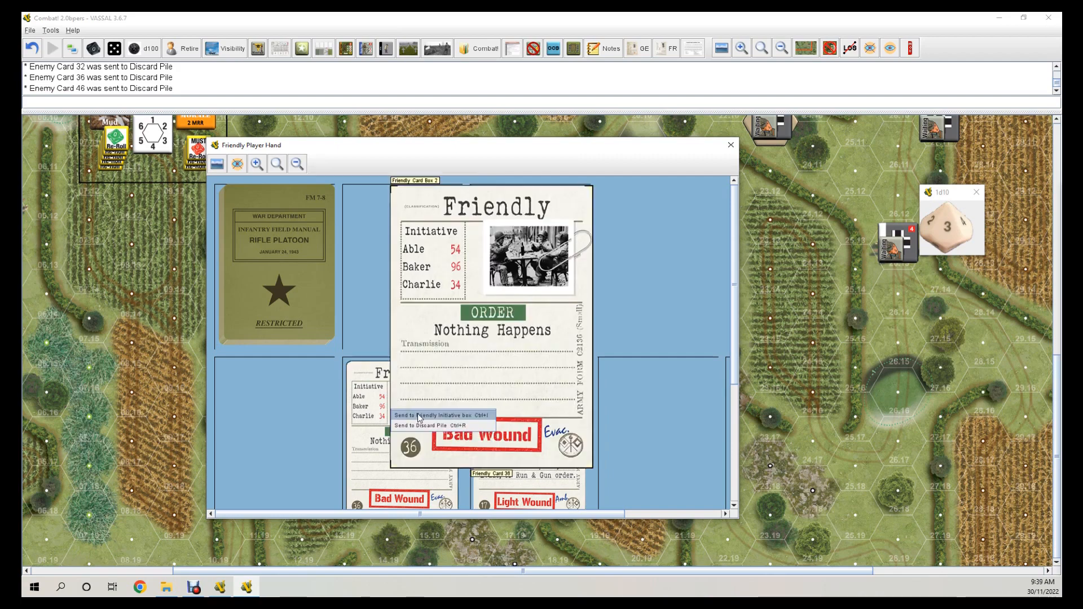
left_click(428, 415)
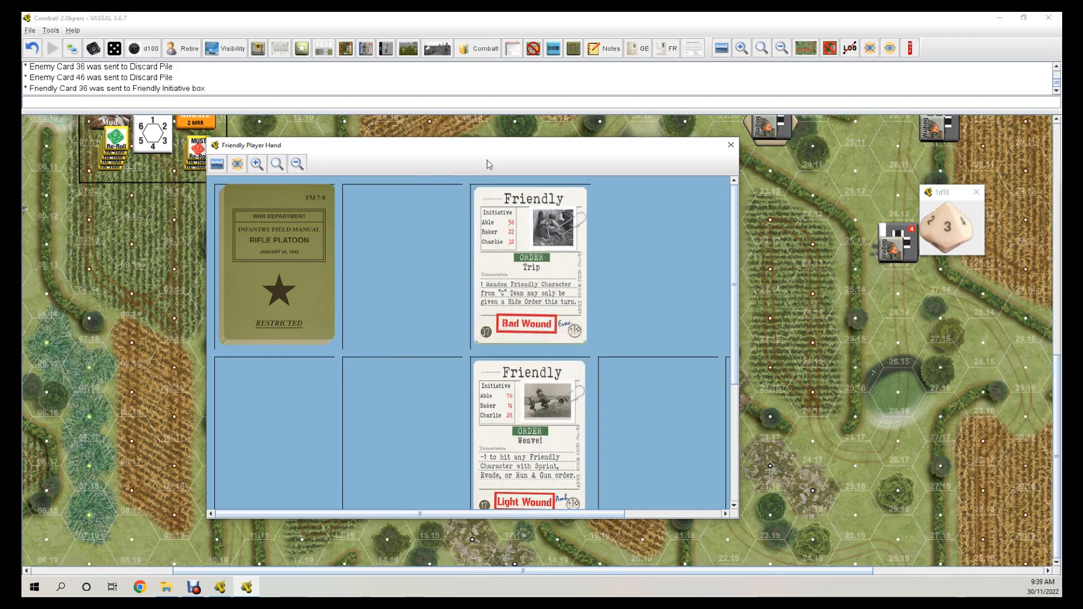
left_click(730, 145)
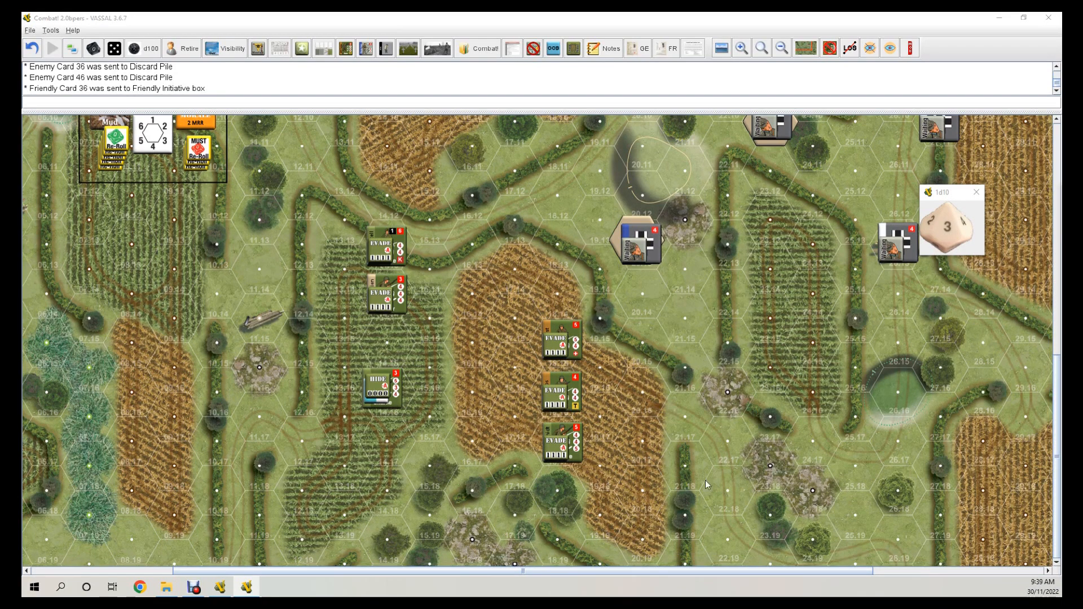
mouse_move(362, 227)
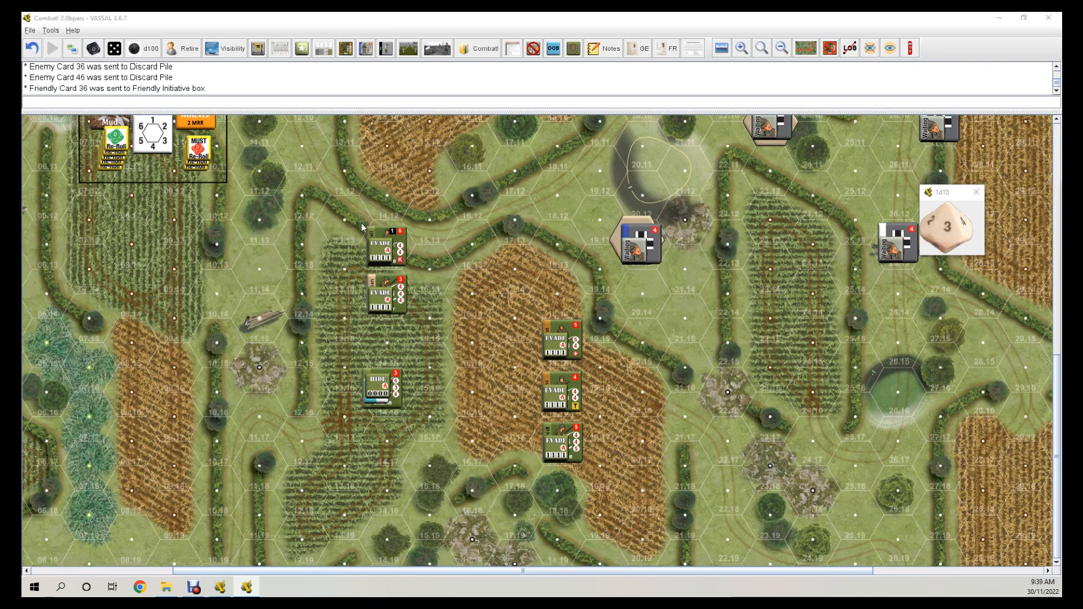
Remove the Hide marker from Charlie U at O14.16 and give it an Evade order.
left_click(378, 384)
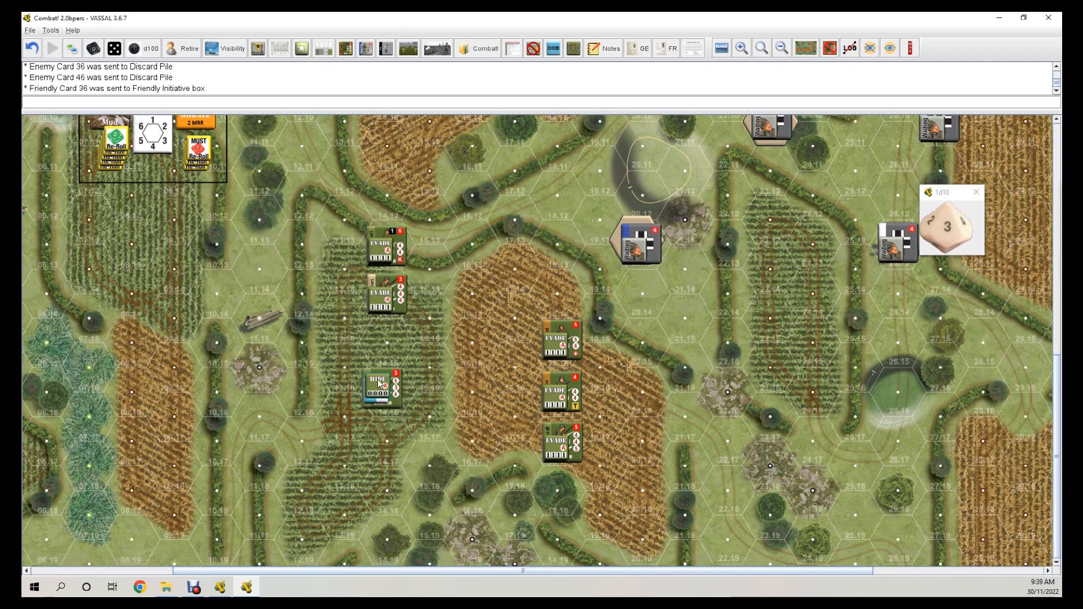
left_click(381, 385)
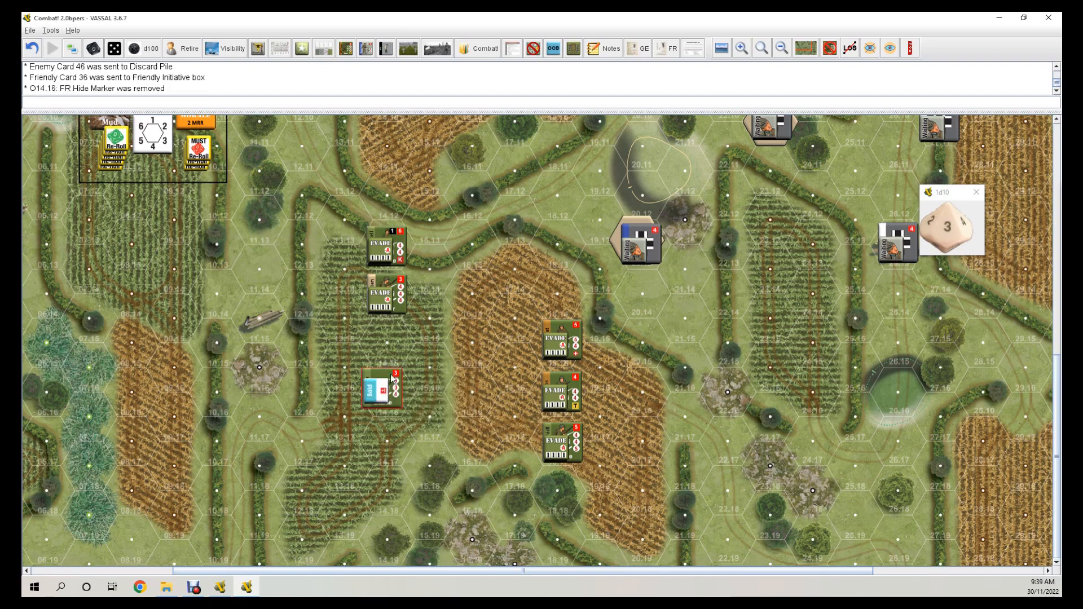
right_click(380, 387)
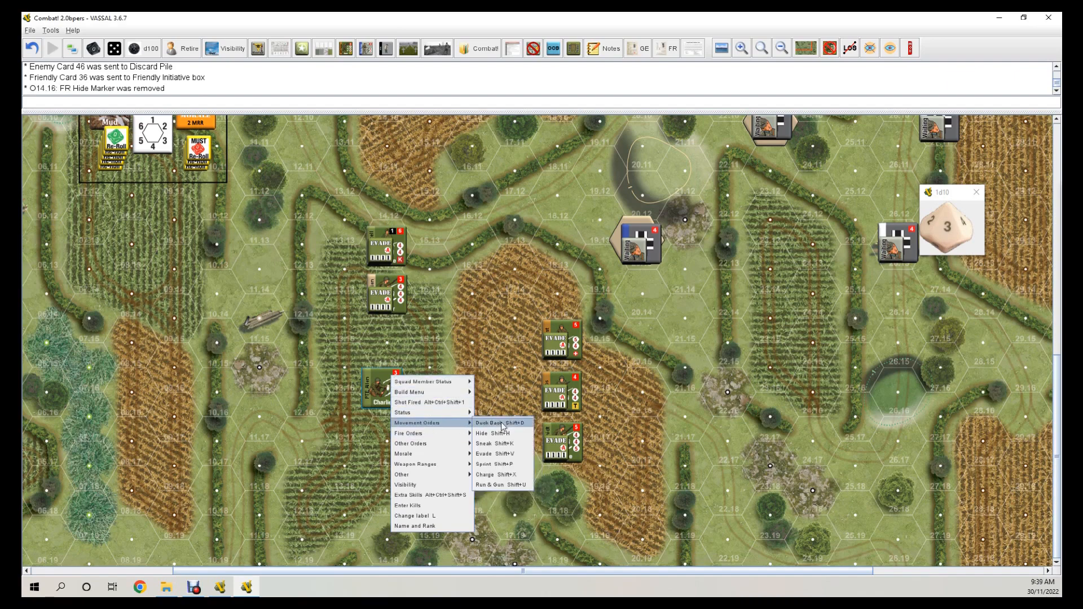
left_click(484, 453)
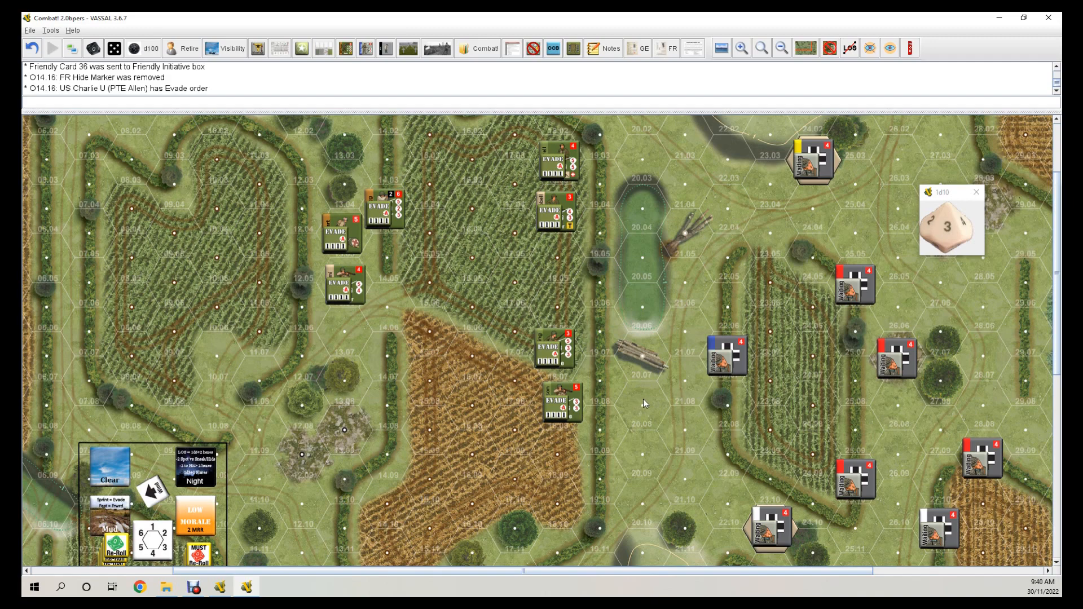
mouse_move(684, 407)
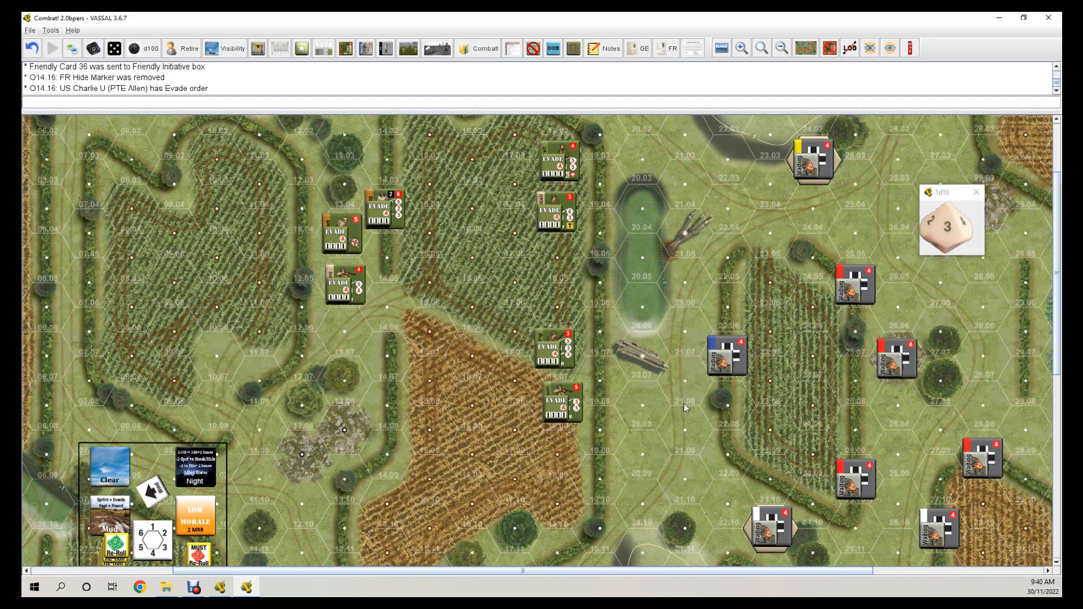
mouse_move(644, 407)
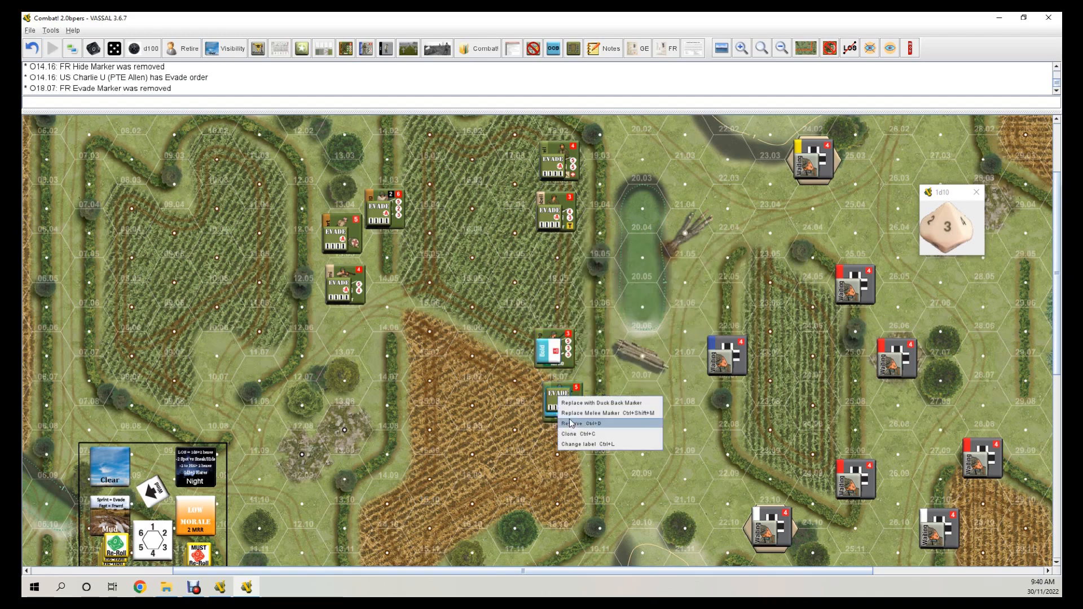
Clear the Evade marker from the squad at O18.08.
left_click(582, 424)
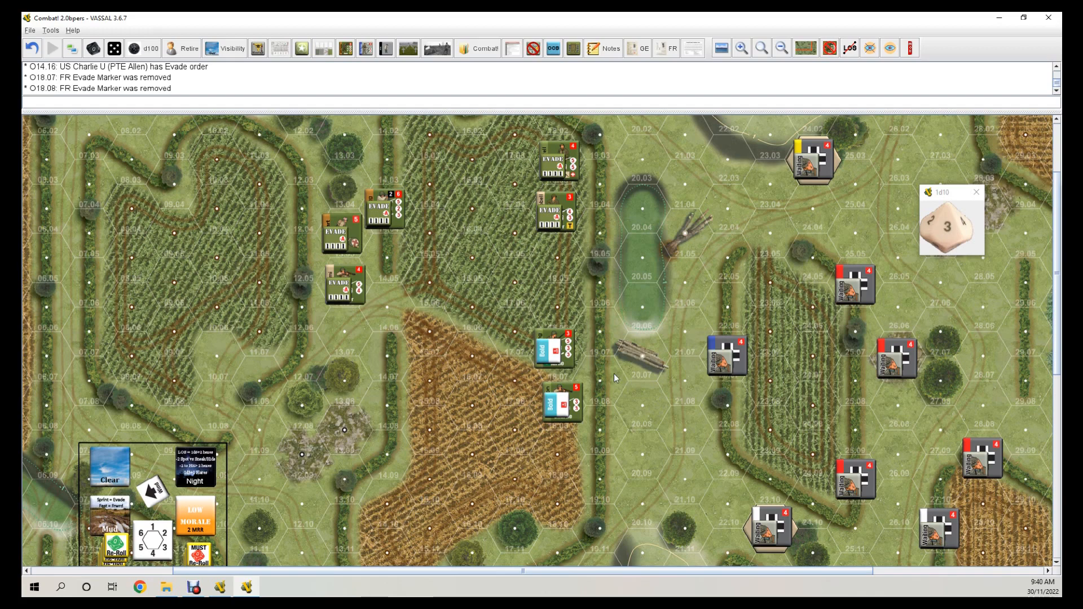
mouse_move(617, 377)
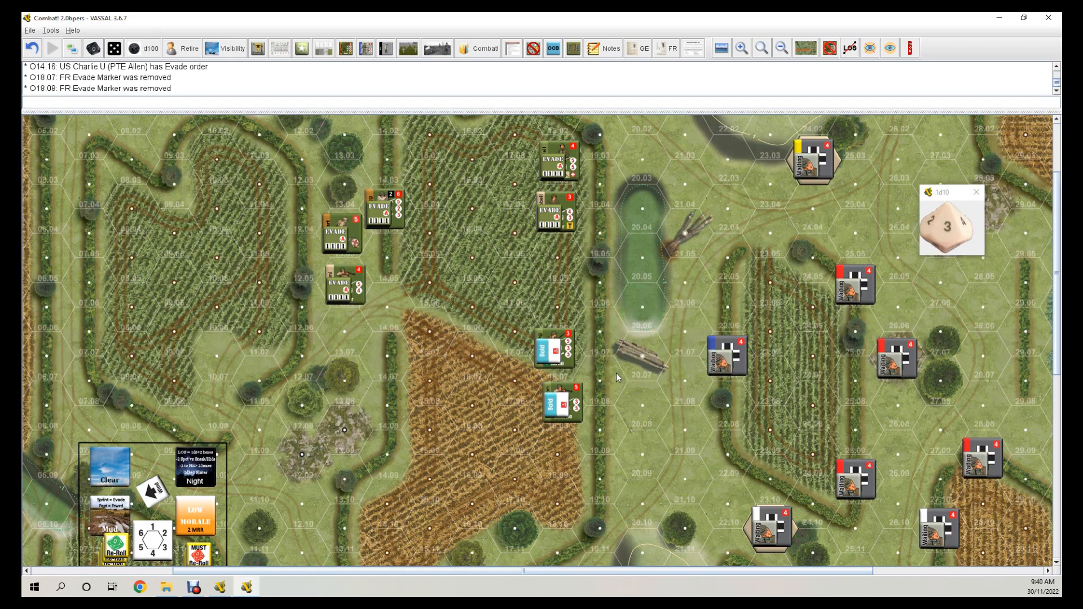
mouse_move(573, 347)
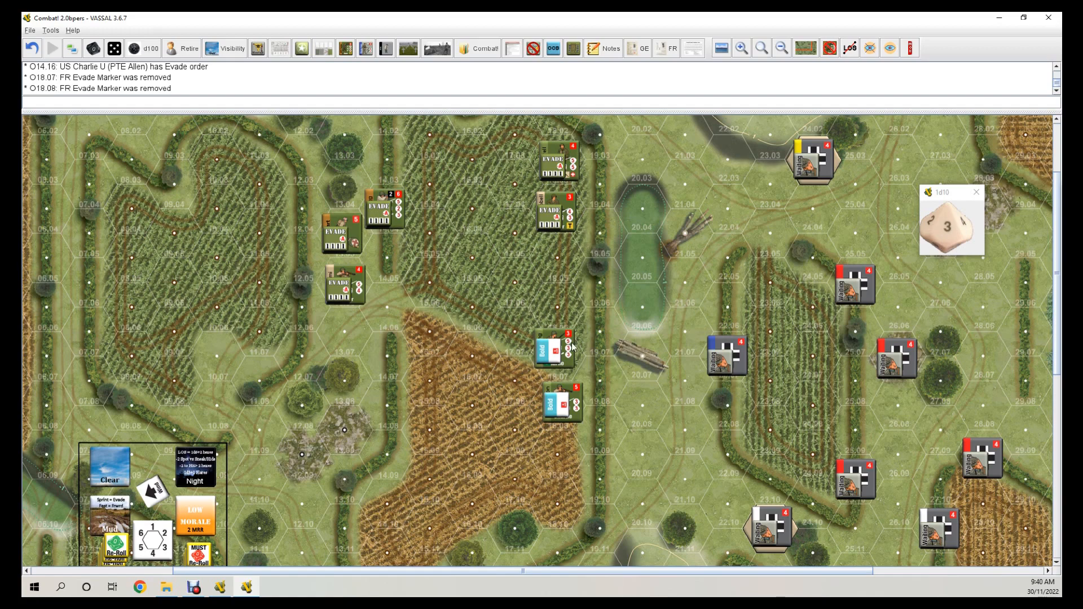
mouse_move(535, 373)
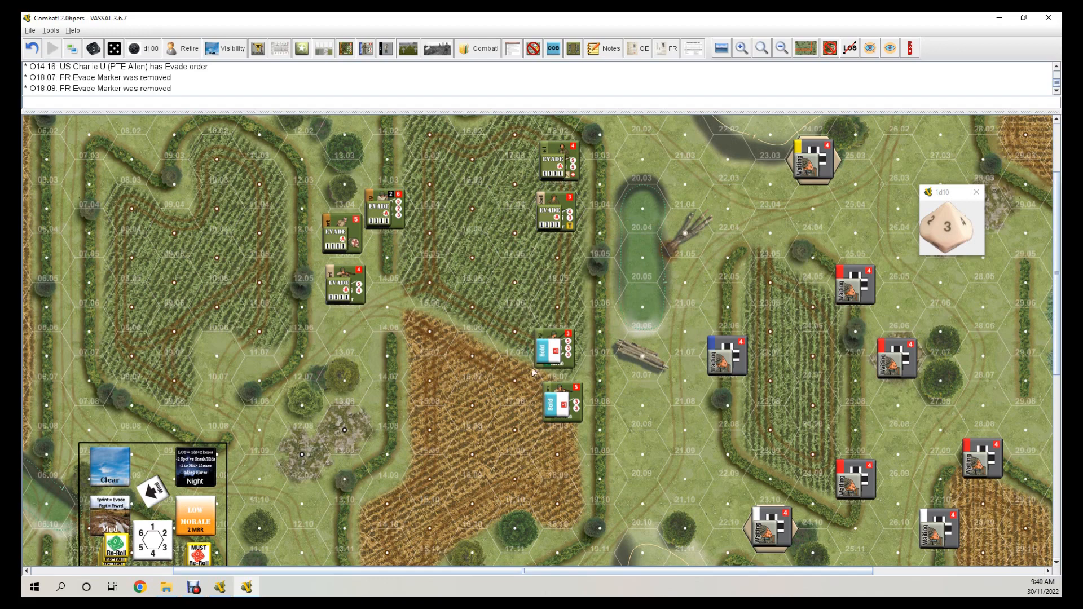
Give PTE Jackson and PTE Gaming at O18.07 and O18.08 Run & Gun orders.
right_click(553, 345)
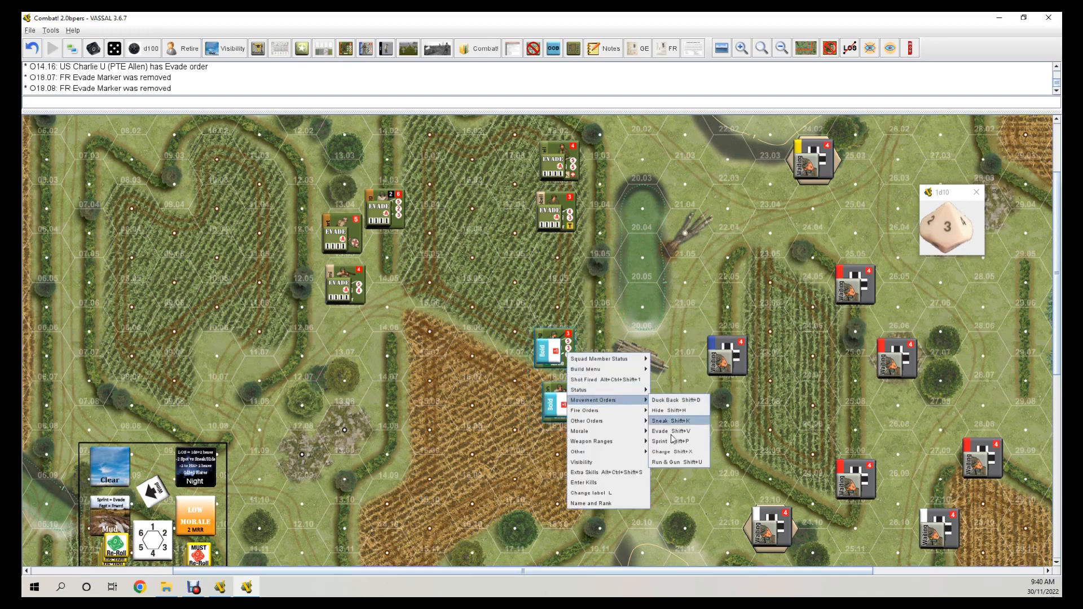
mouse_move(669, 462)
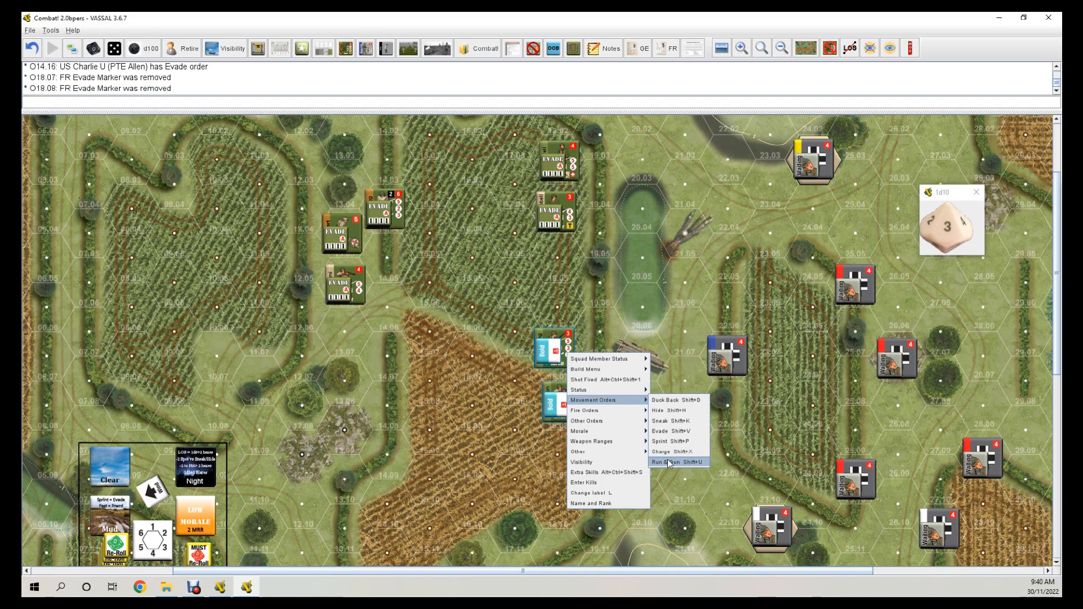
left_click(670, 461)
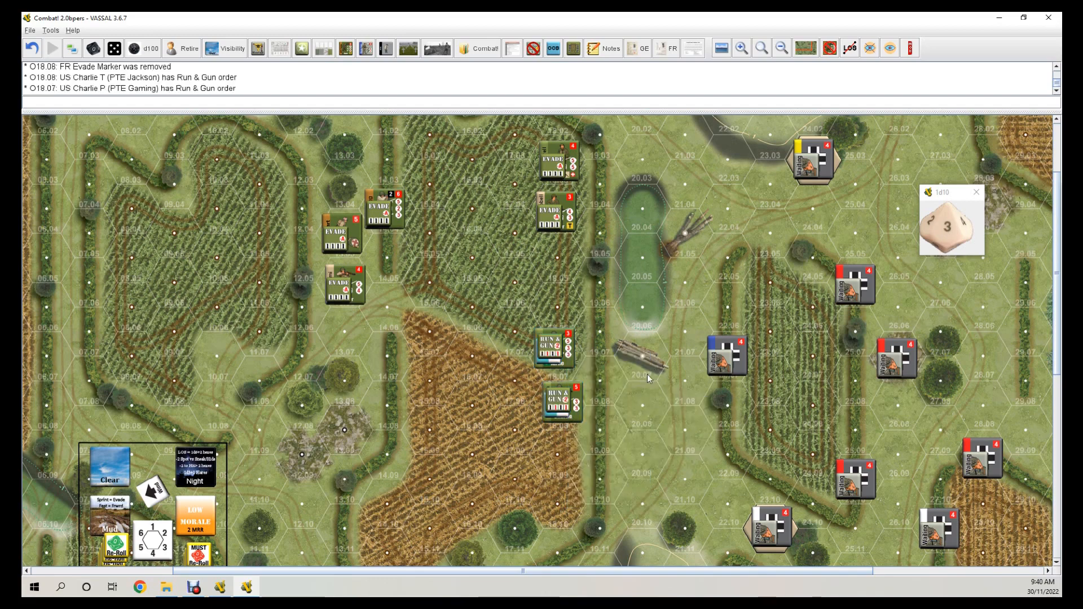
mouse_move(643, 323)
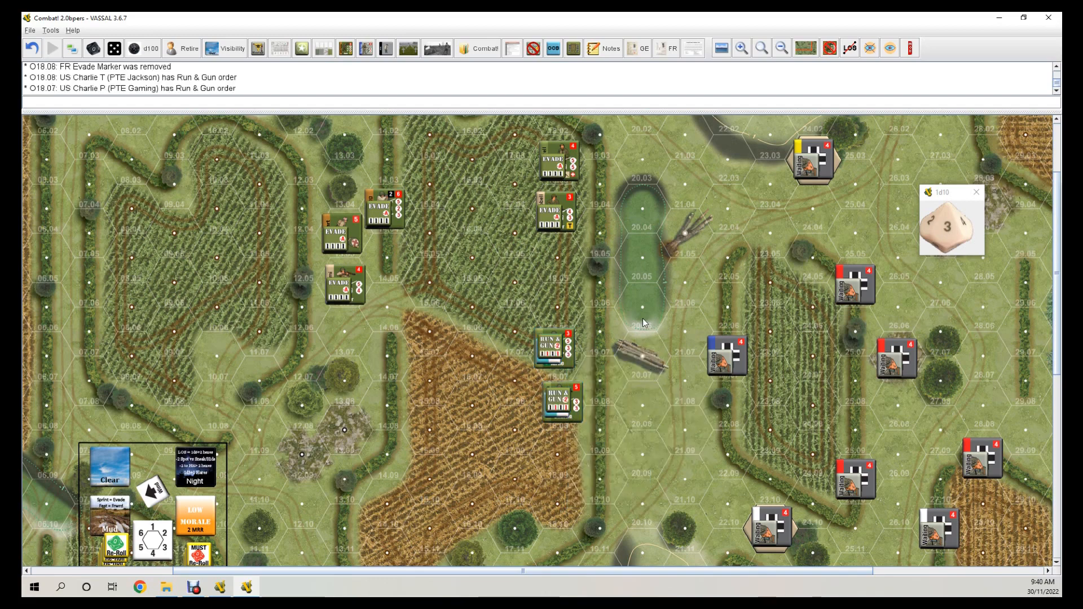
mouse_move(643, 322)
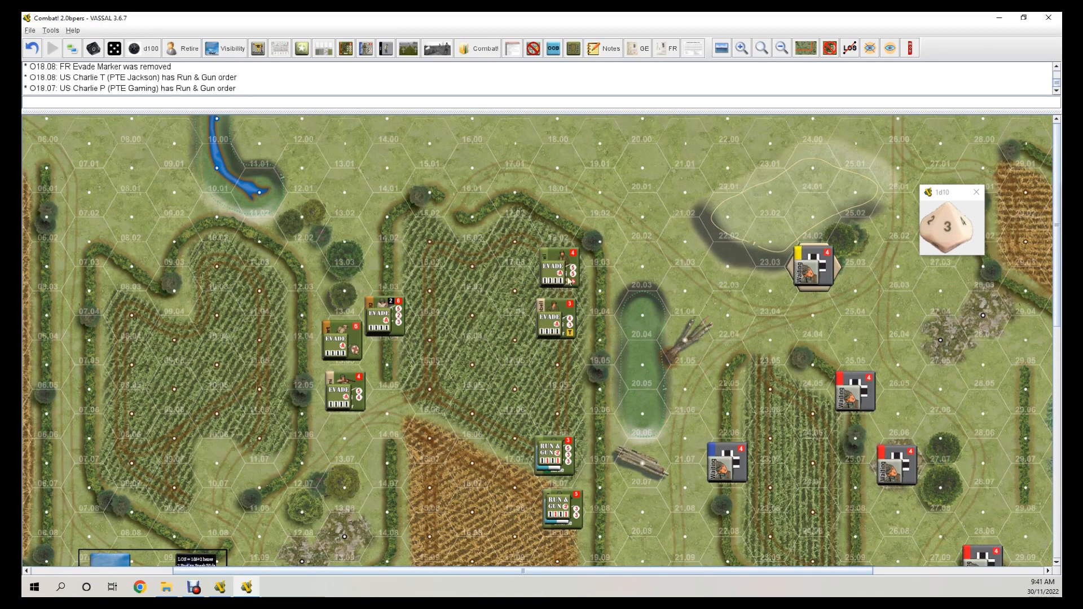
mouse_move(755, 158)
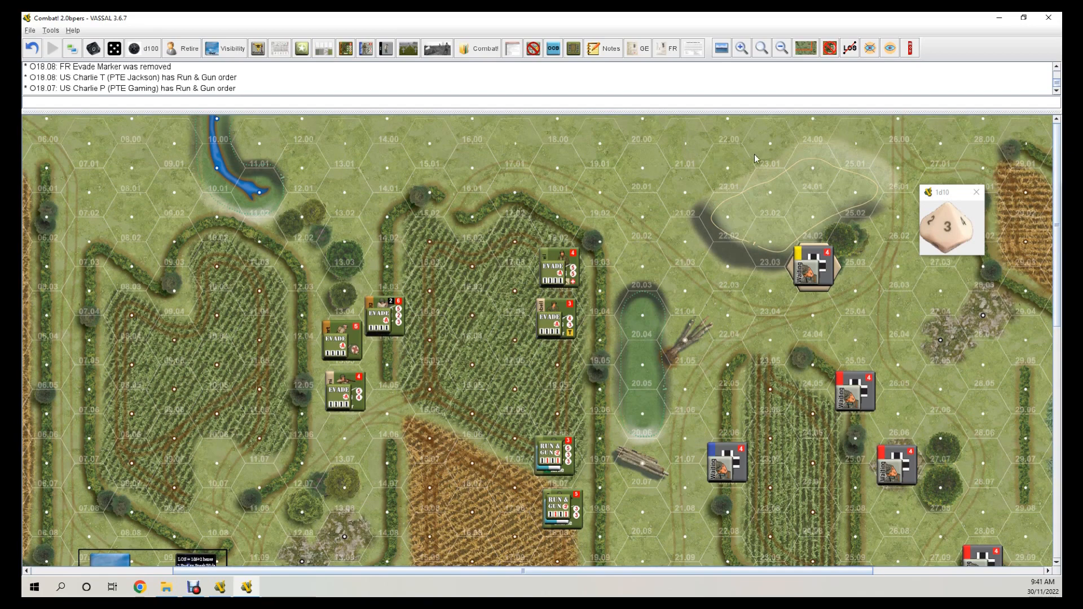
mouse_move(582, 287)
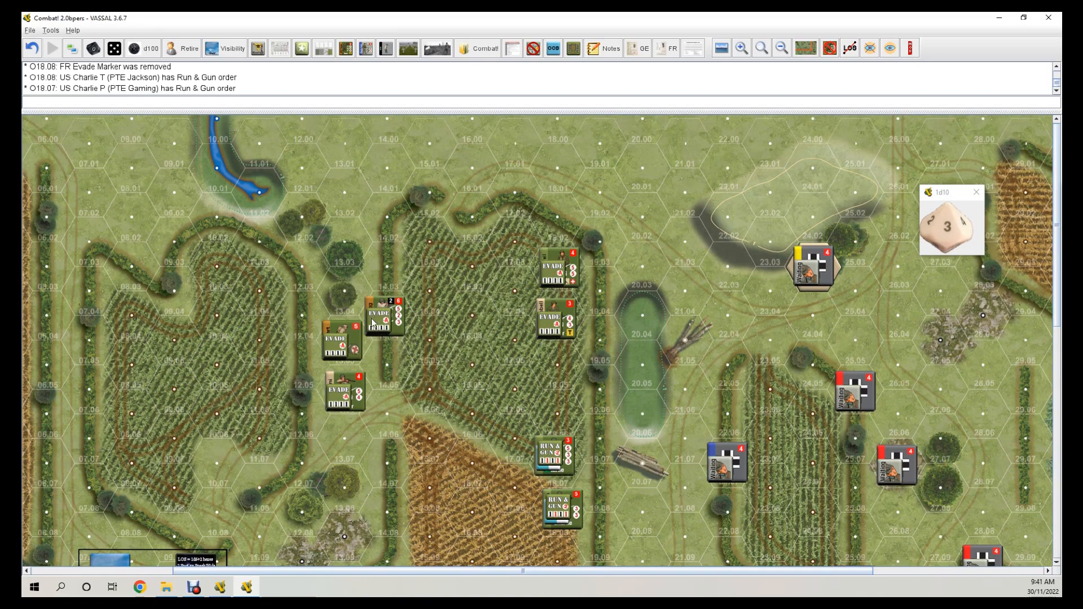
mouse_move(605, 338)
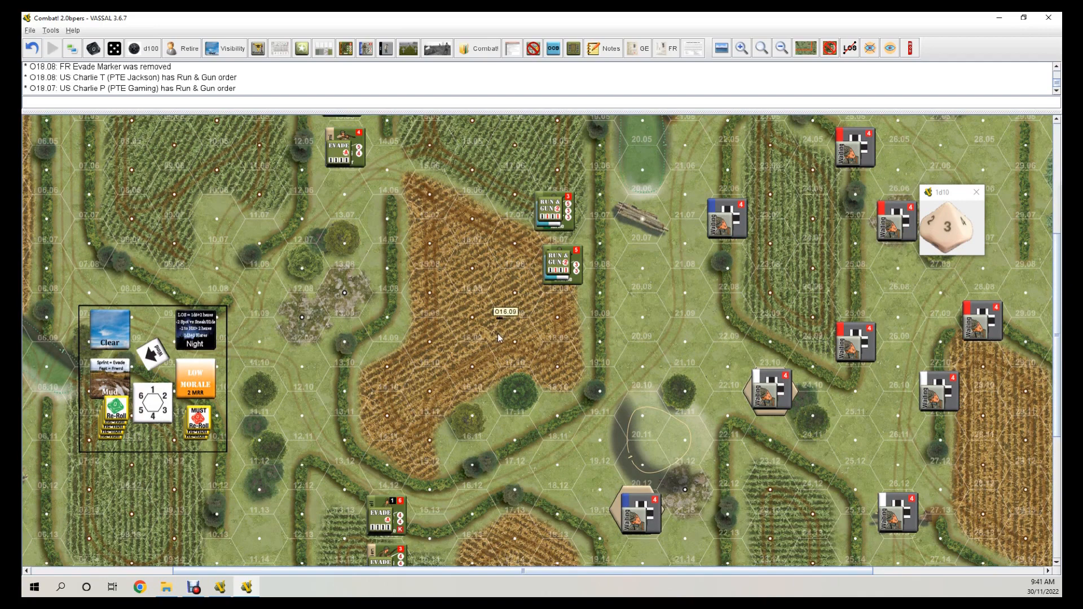
scroll("down", 3)
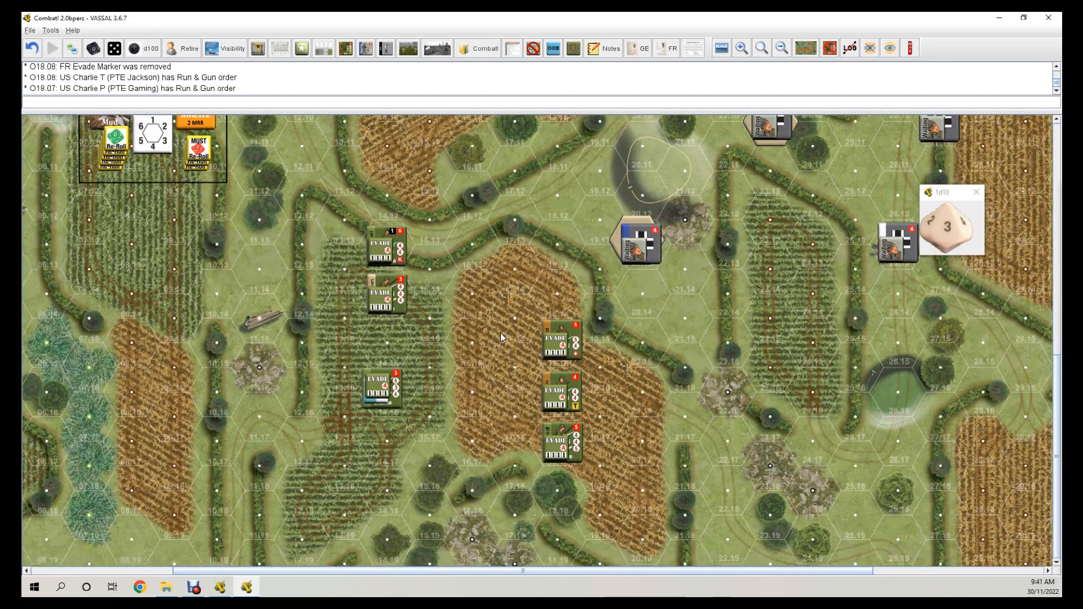
mouse_move(1038, 347)
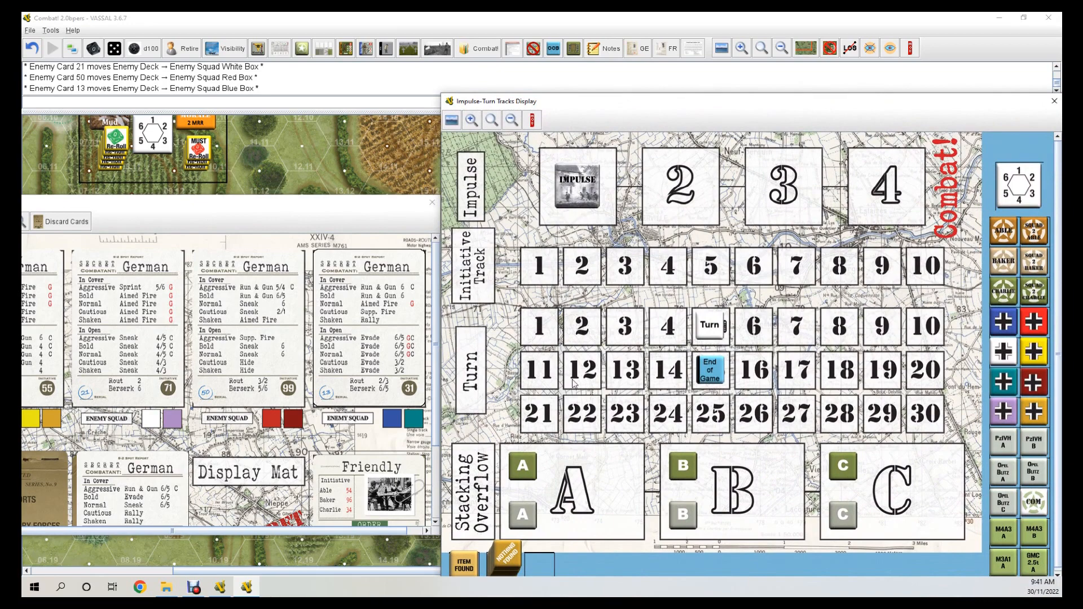
mouse_move(380, 508)
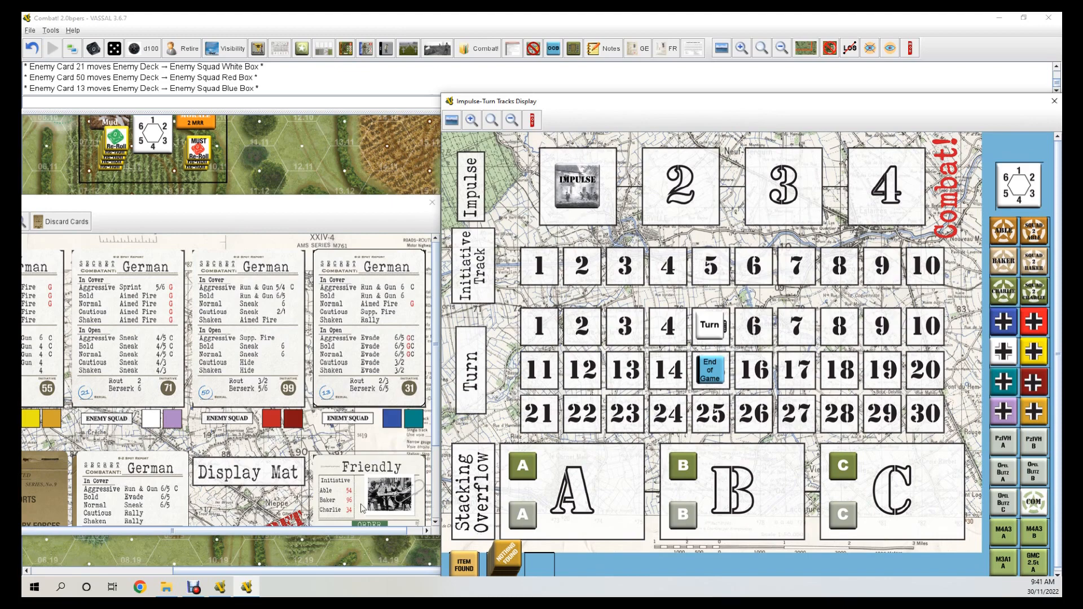
mouse_move(329, 558)
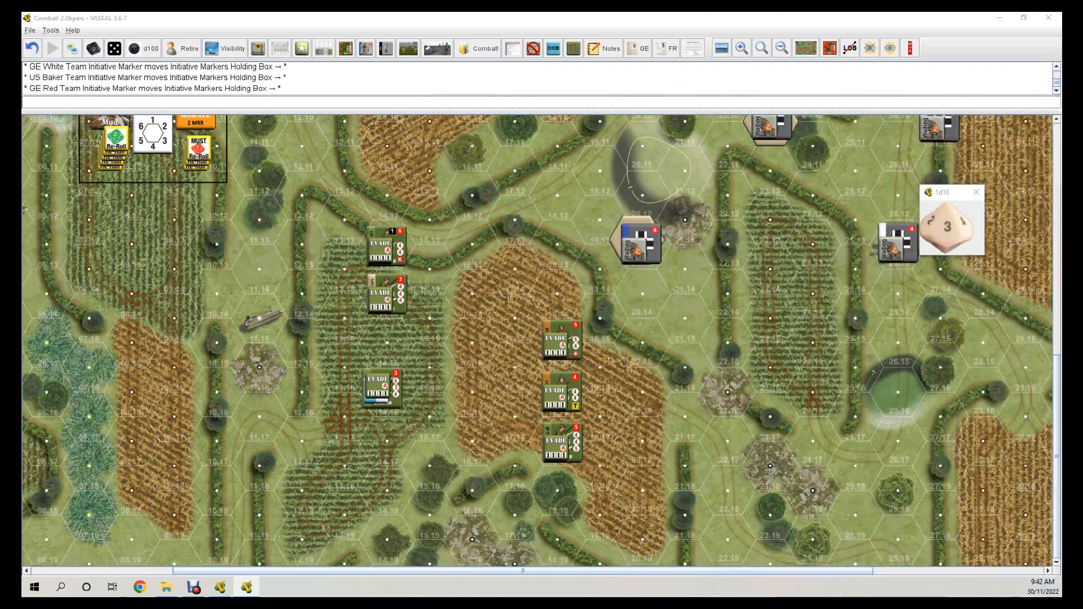
mouse_move(727, 380)
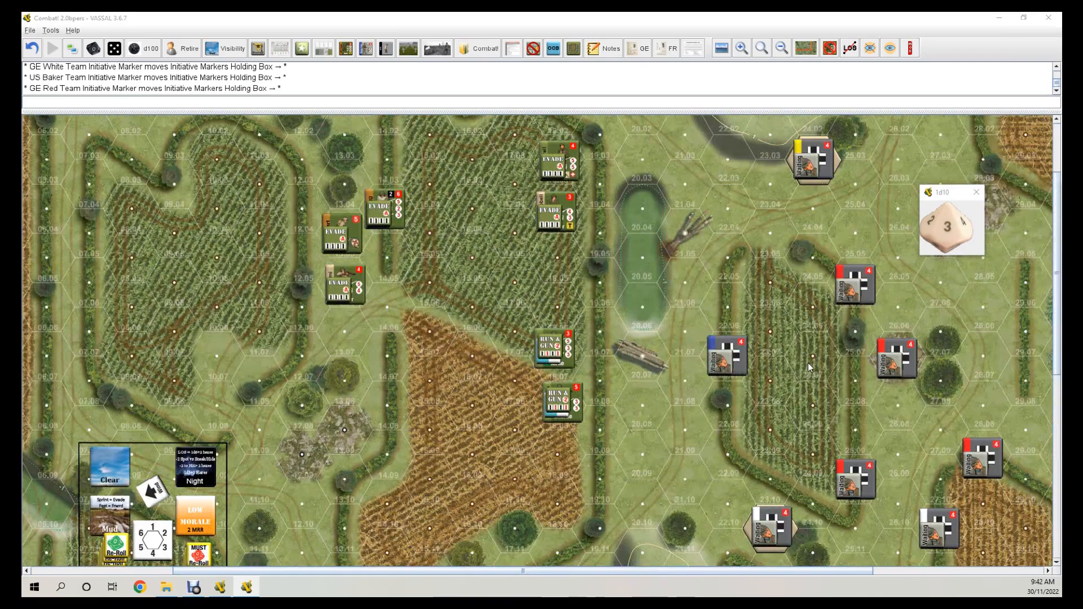
mouse_move(824, 413)
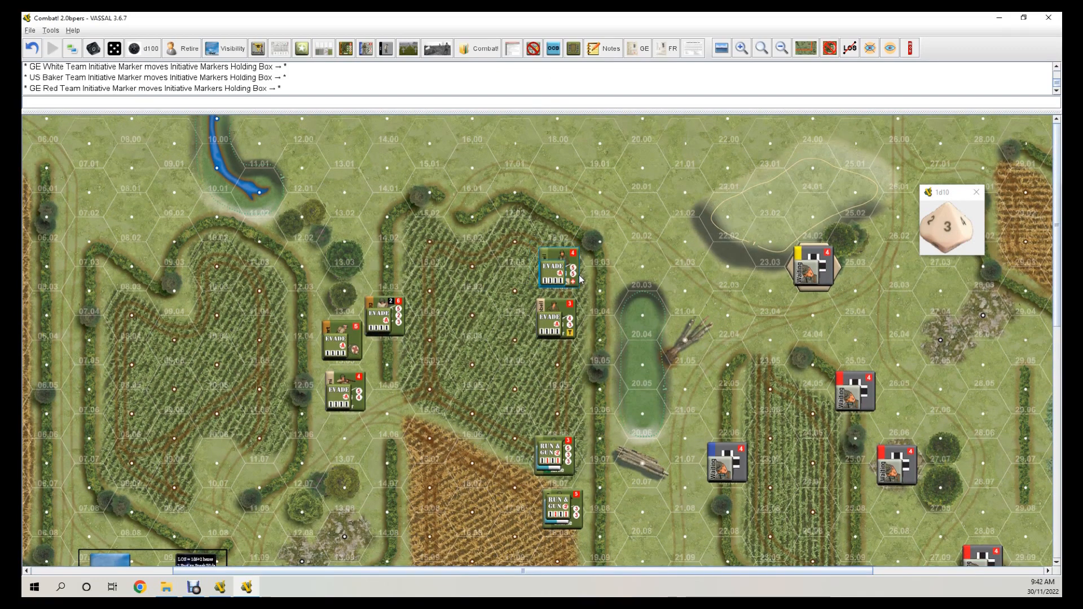
Move the Evade counter from 18.03 to 19.03, then roll 1d10 twice (9, 4).
left_click_drag(558, 265, 597, 238)
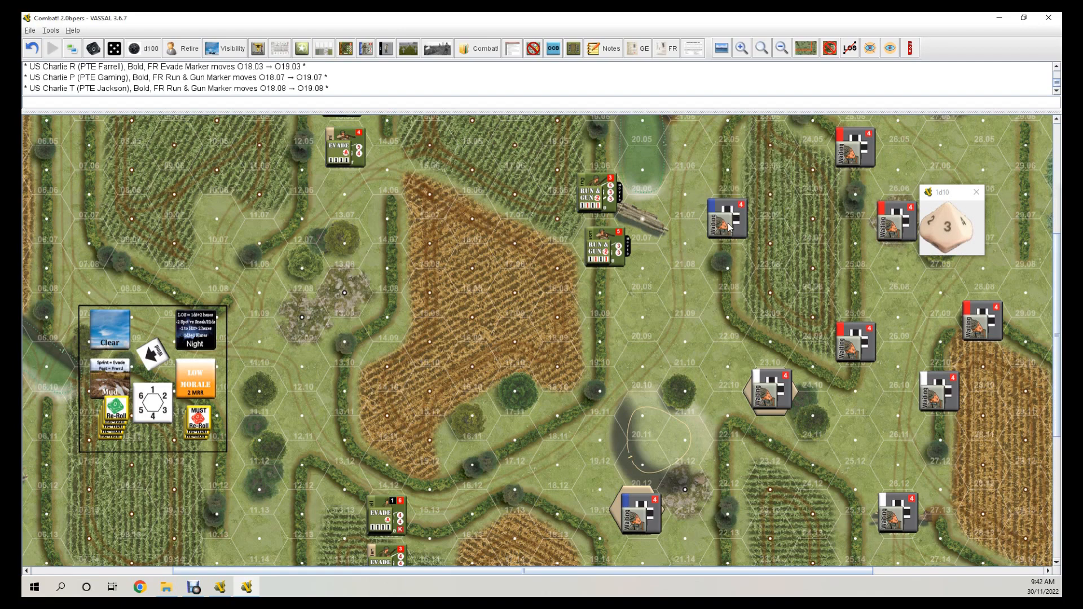
mouse_move(726, 218)
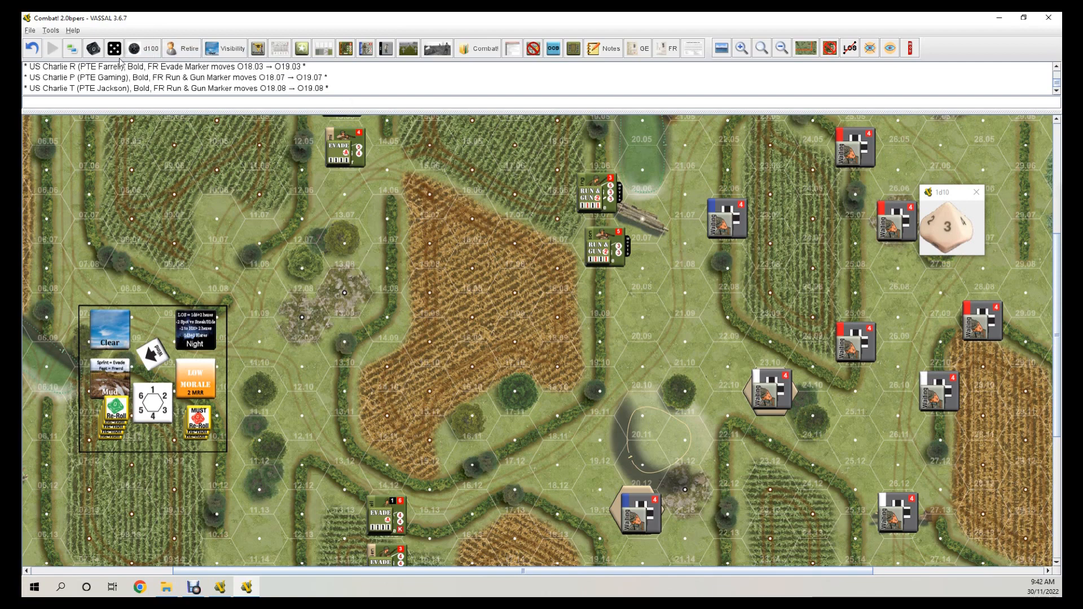
left_click(94, 49)
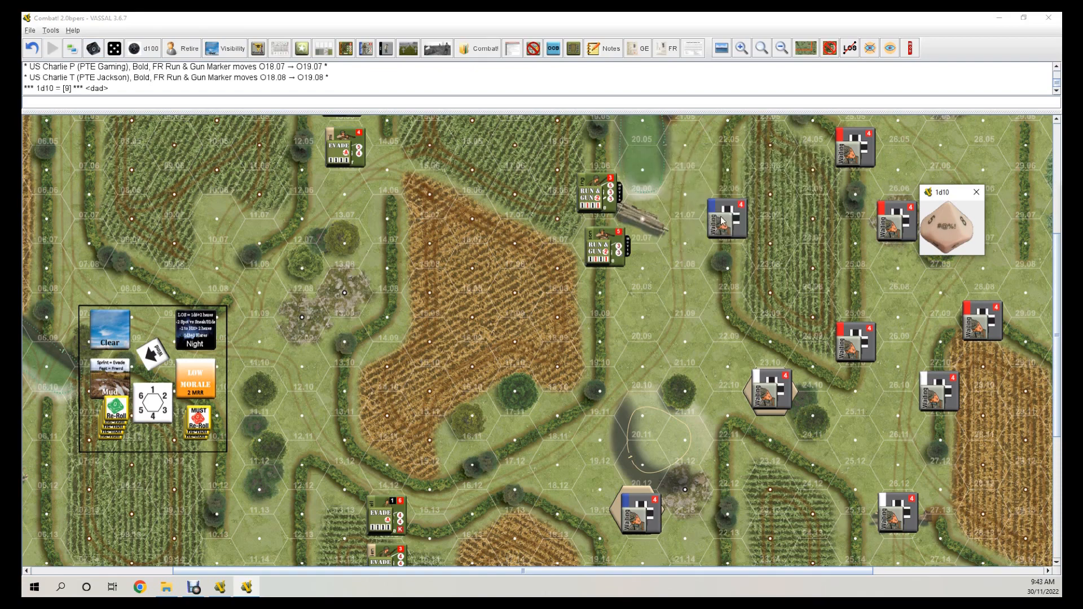
left_click(92, 49)
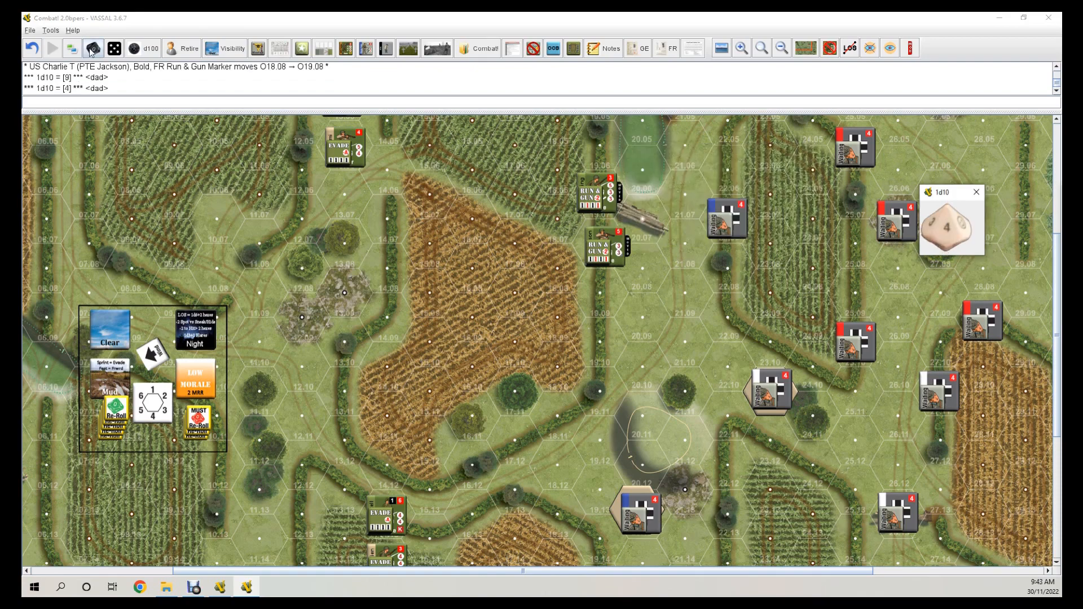
Reveal the hidden German counter at hex 22.07.
right_click(725, 214)
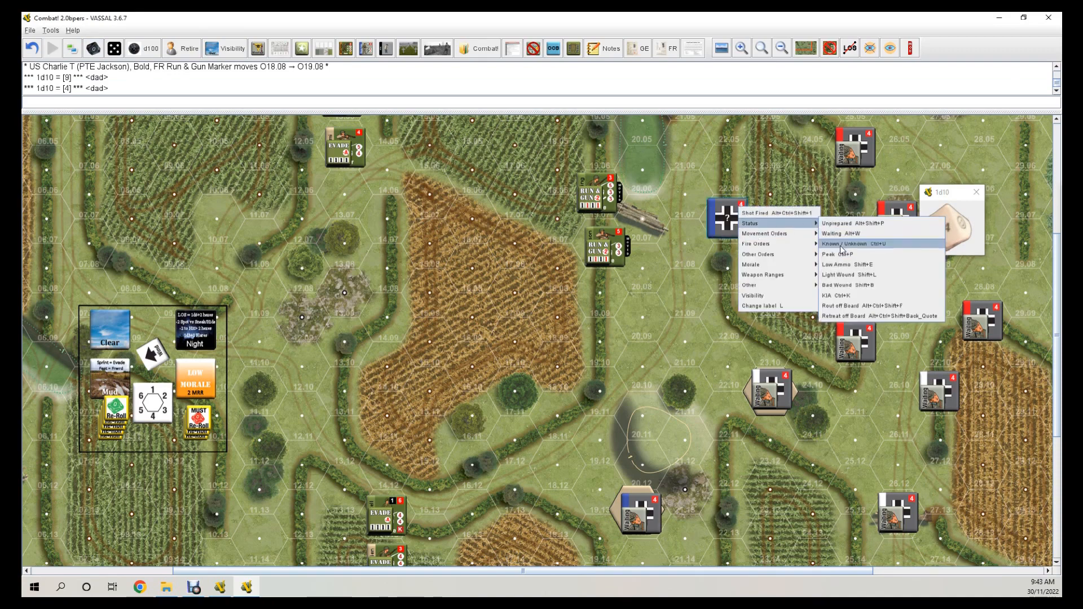
left_click(850, 243)
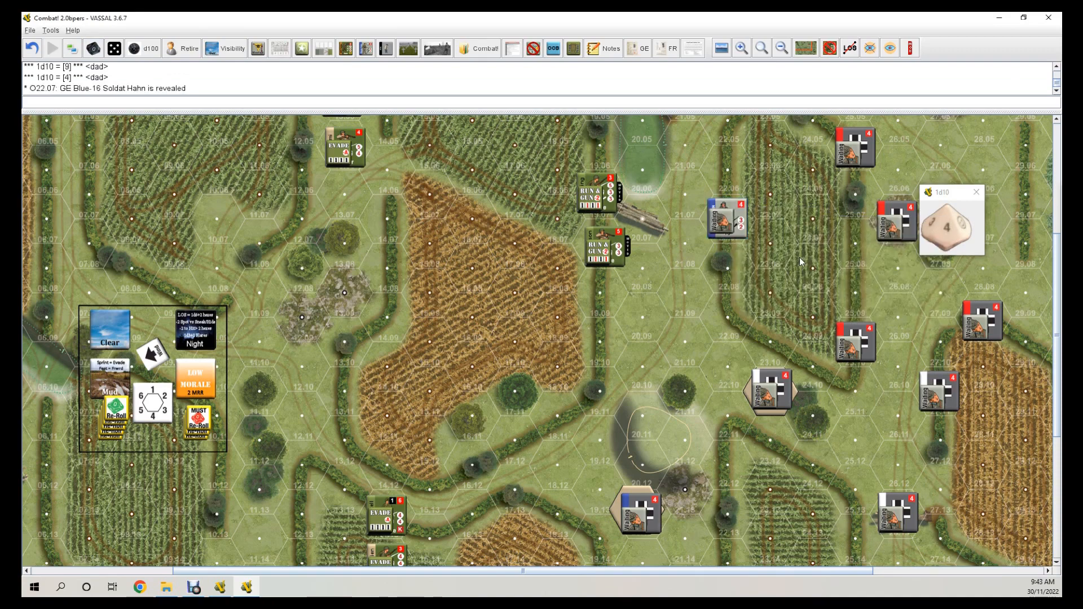
mouse_move(525, 256)
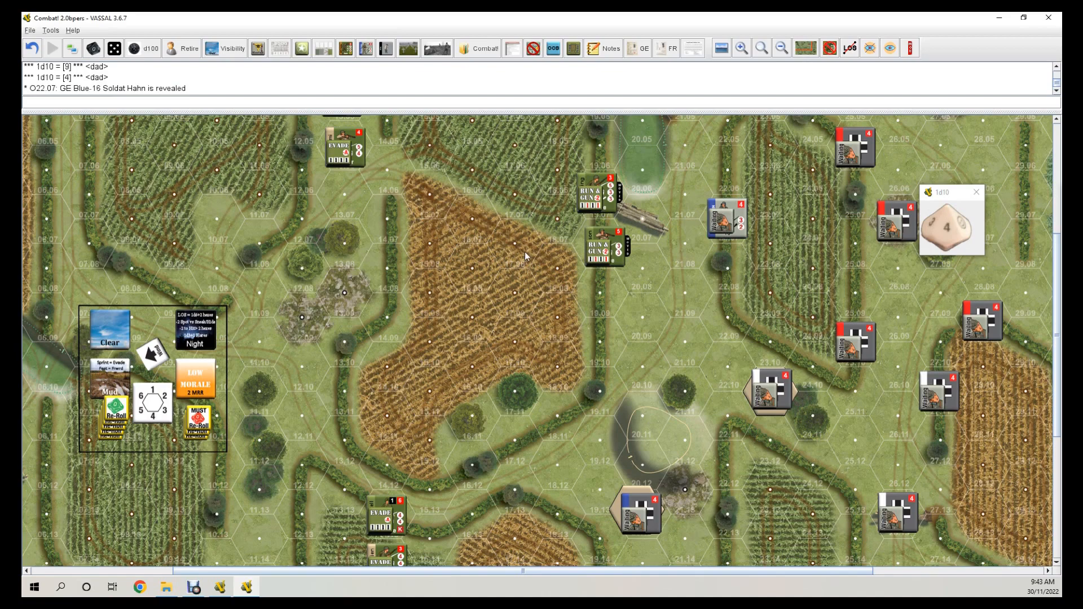
scroll("down", 3)
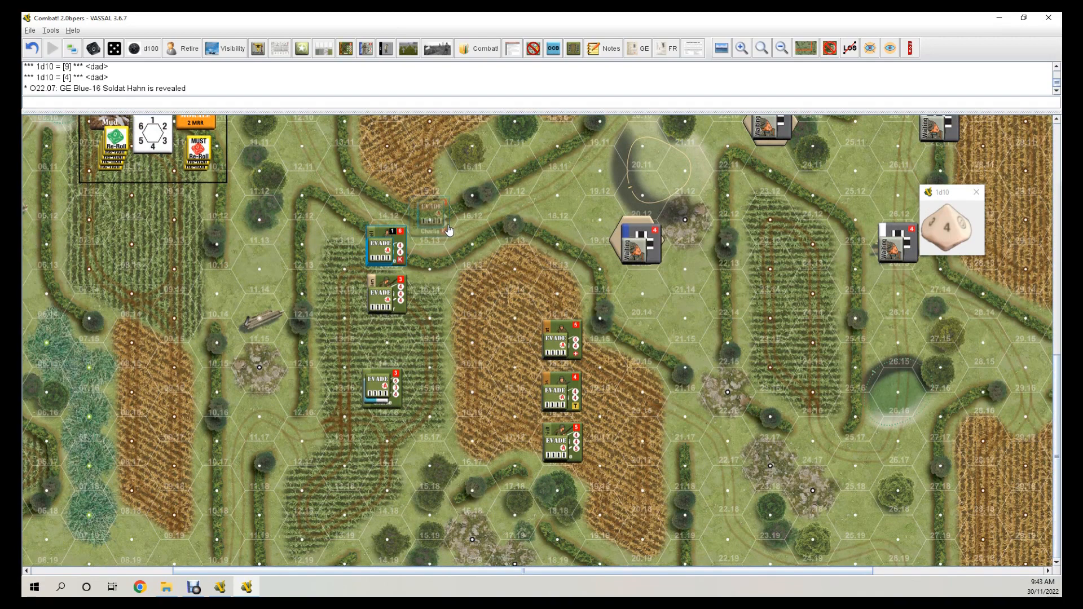
Move Evade counters 14.13→15.13, 14.16→15.16, 18.17→19.18, and the one at 18.04 one hex.
left_click_drag(387, 249, 431, 215)
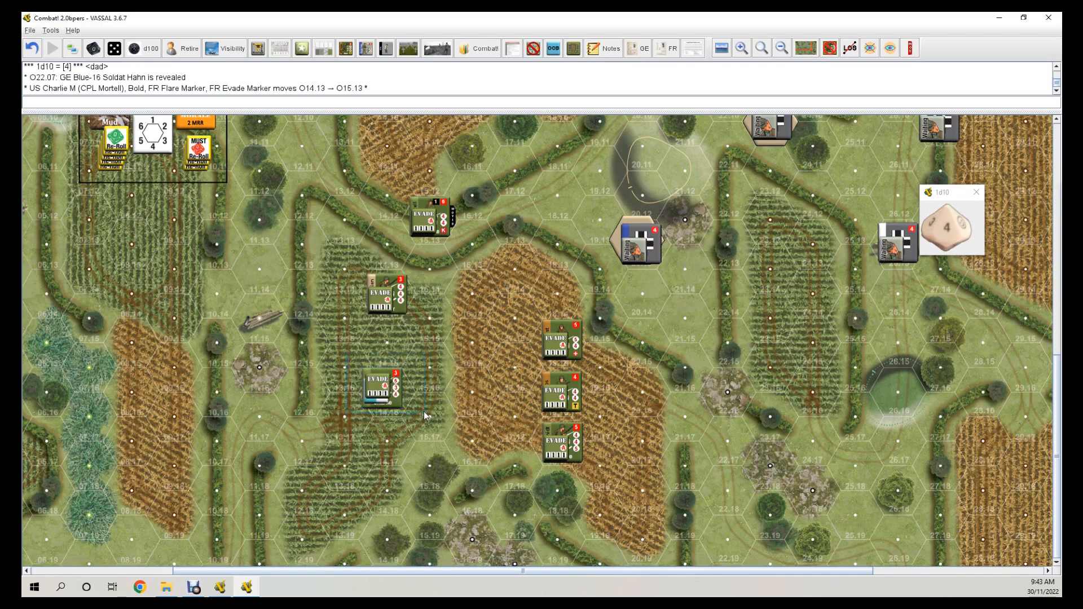
left_click_drag(382, 387, 421, 363)
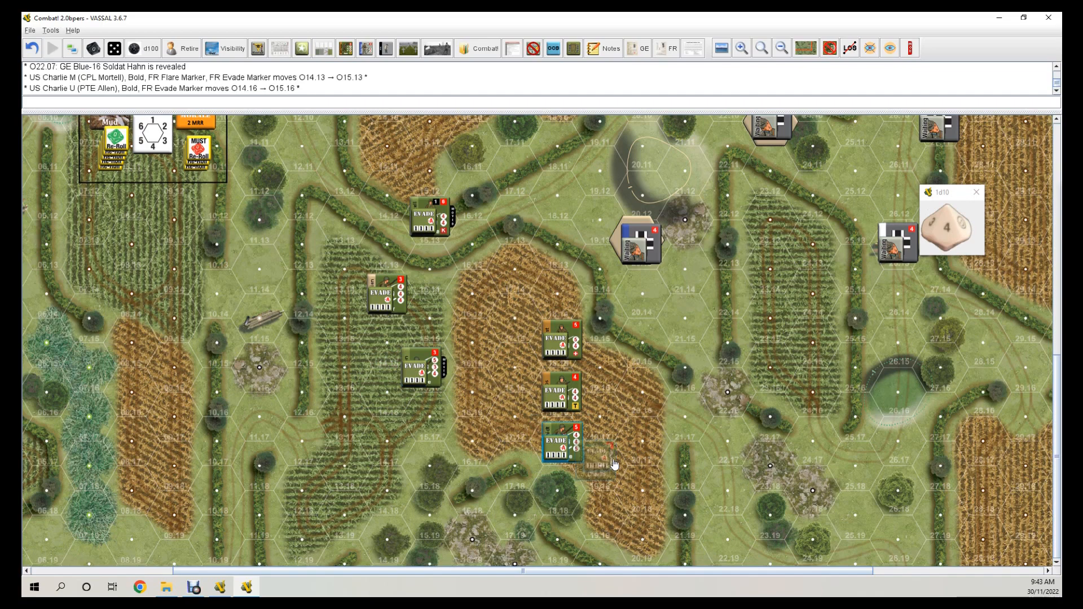
left_click_drag(562, 443, 600, 466)
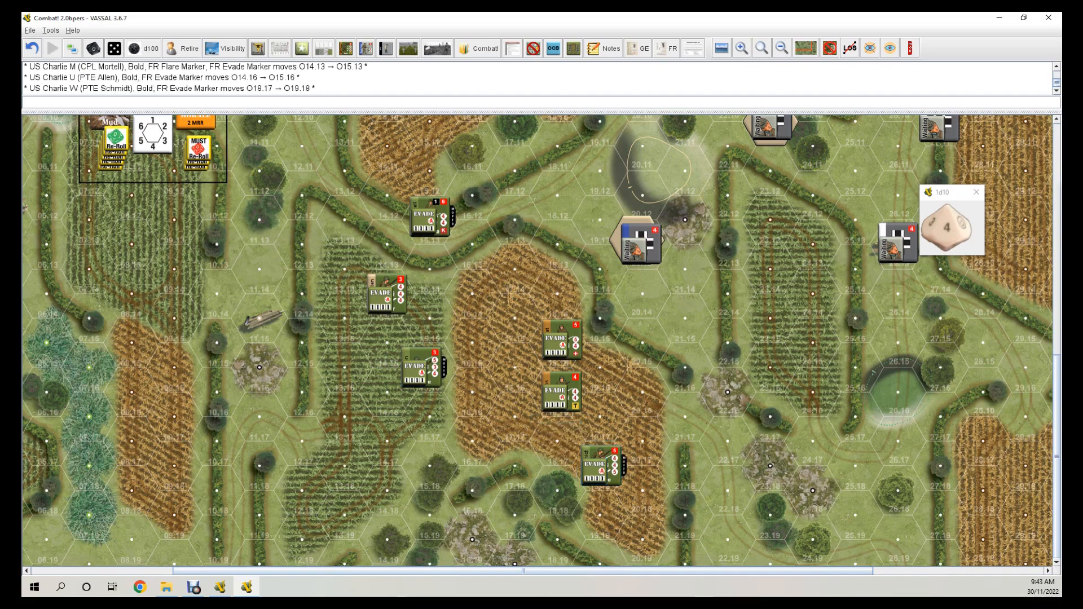
mouse_move(495, 401)
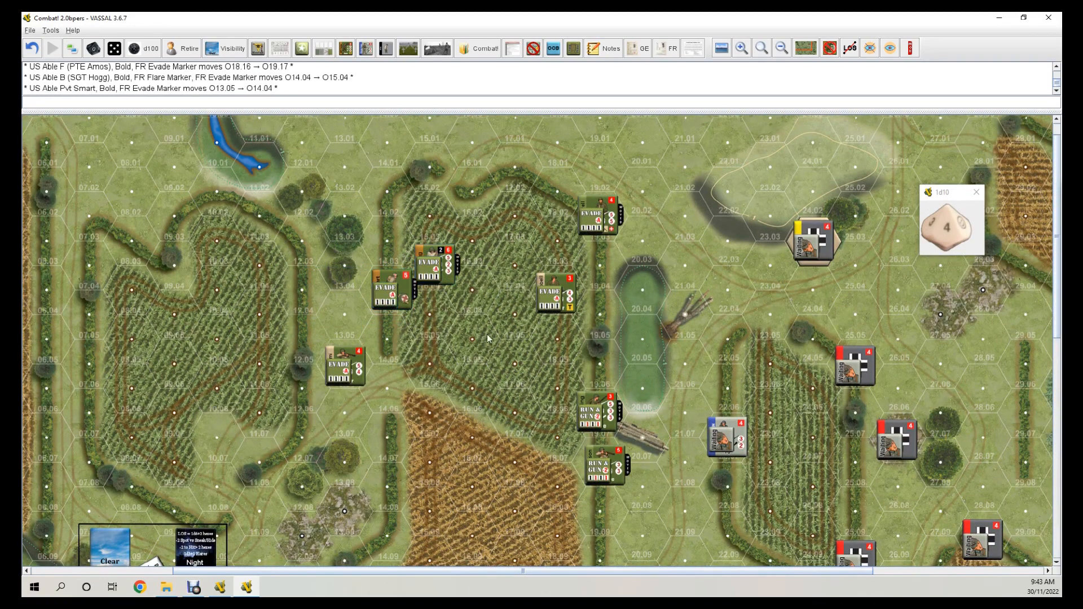
mouse_move(846, 337)
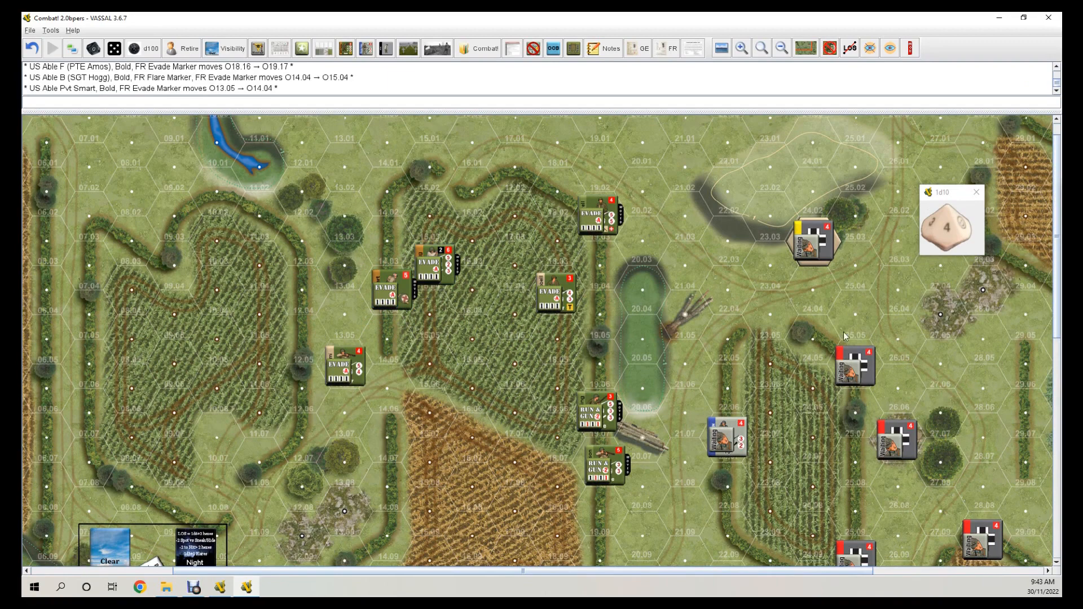
mouse_move(748, 381)
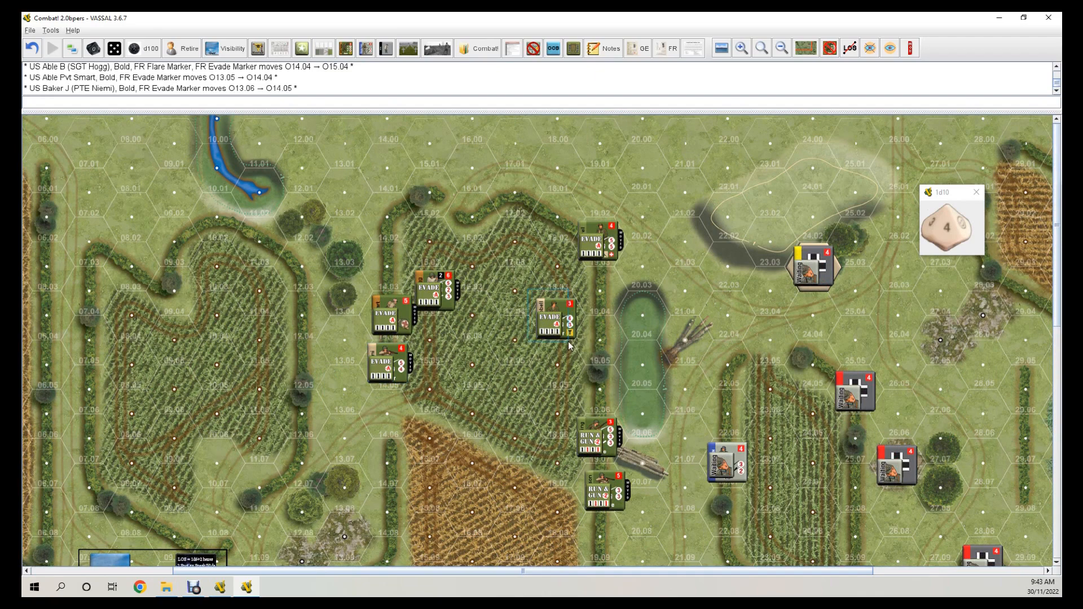
left_click(552, 321)
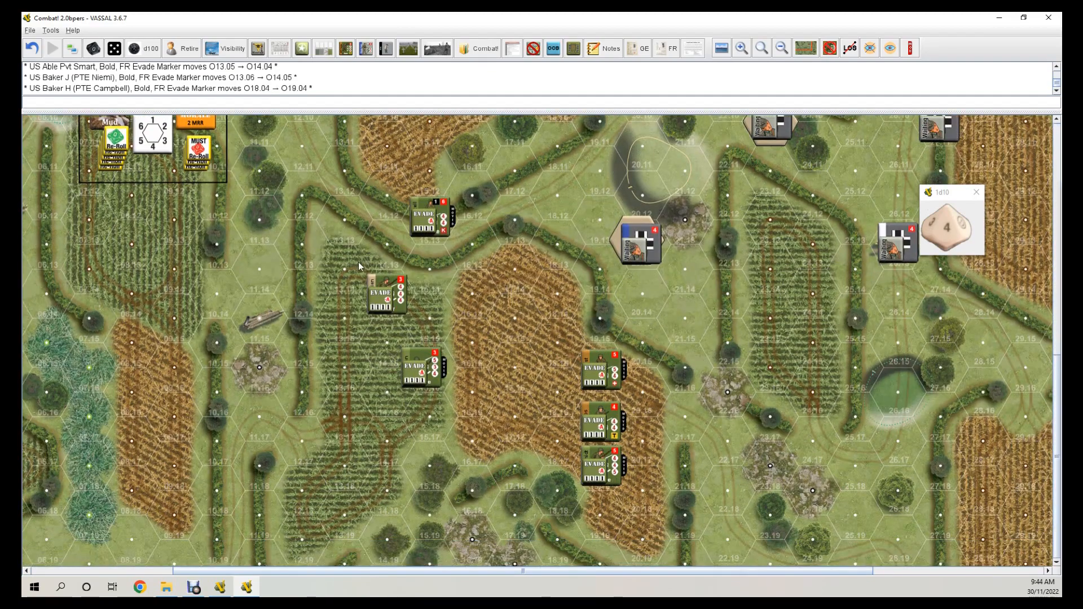
left_click_drag(385, 290, 428, 268)
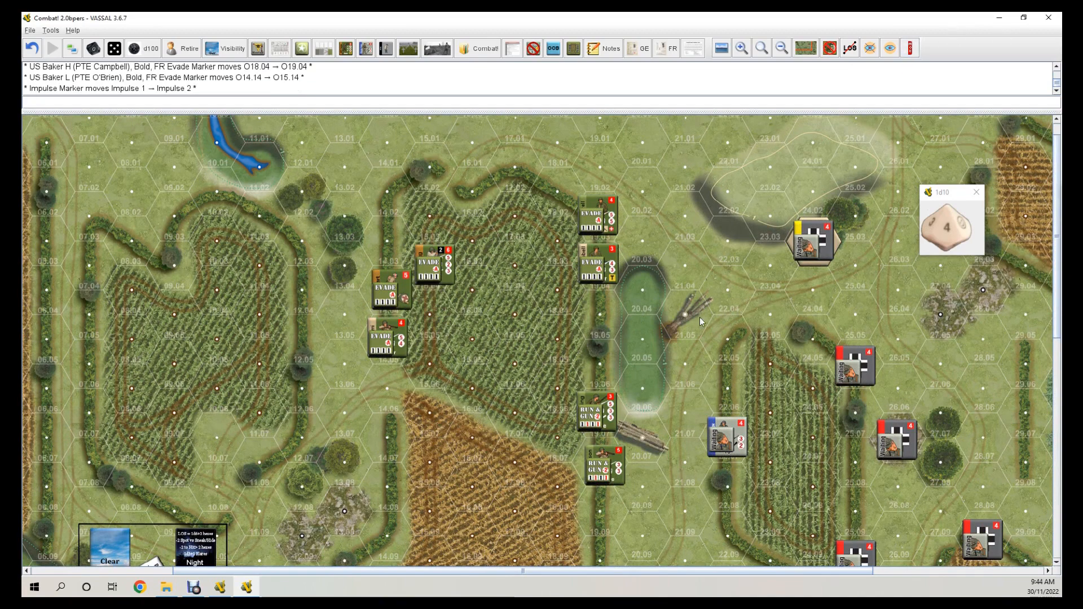
Mark US Able F, Baker L and Charlie M in the fields as hidden.
scroll("down", 3)
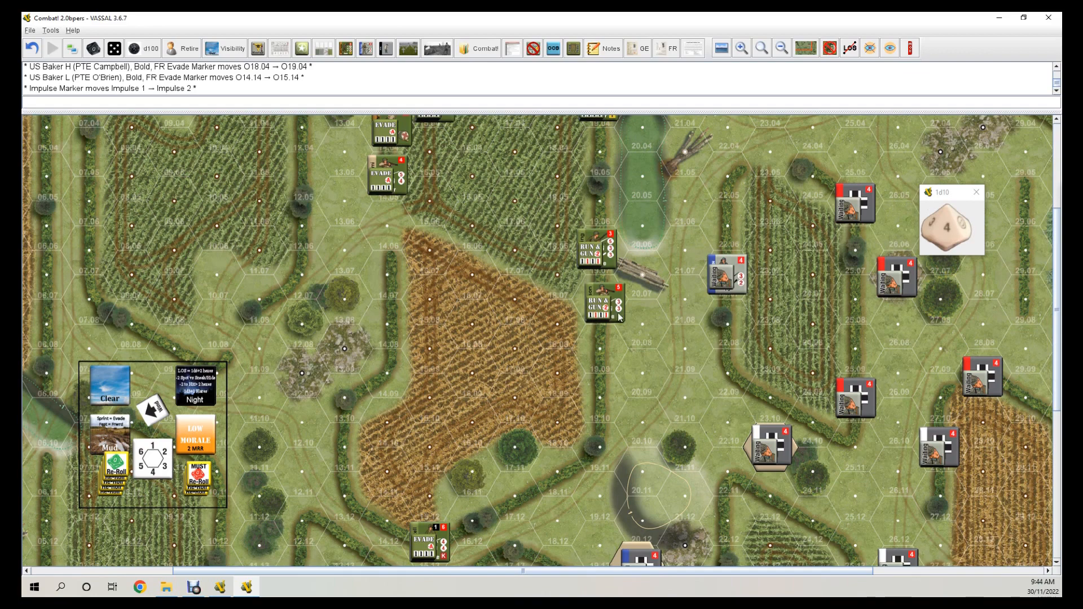
mouse_move(702, 332)
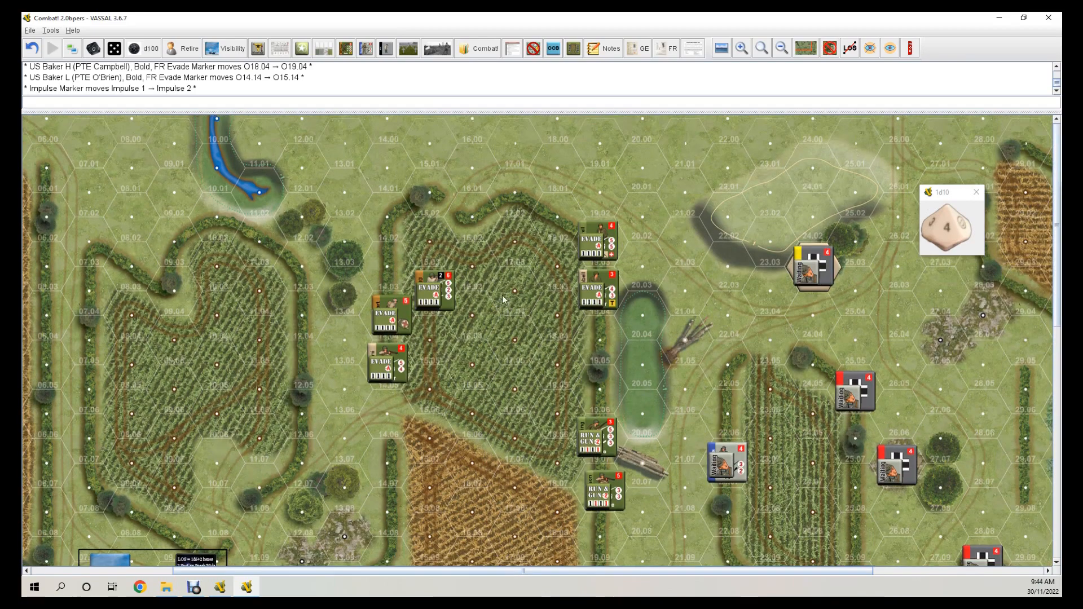
left_click_drag(503, 299, 662, 532)
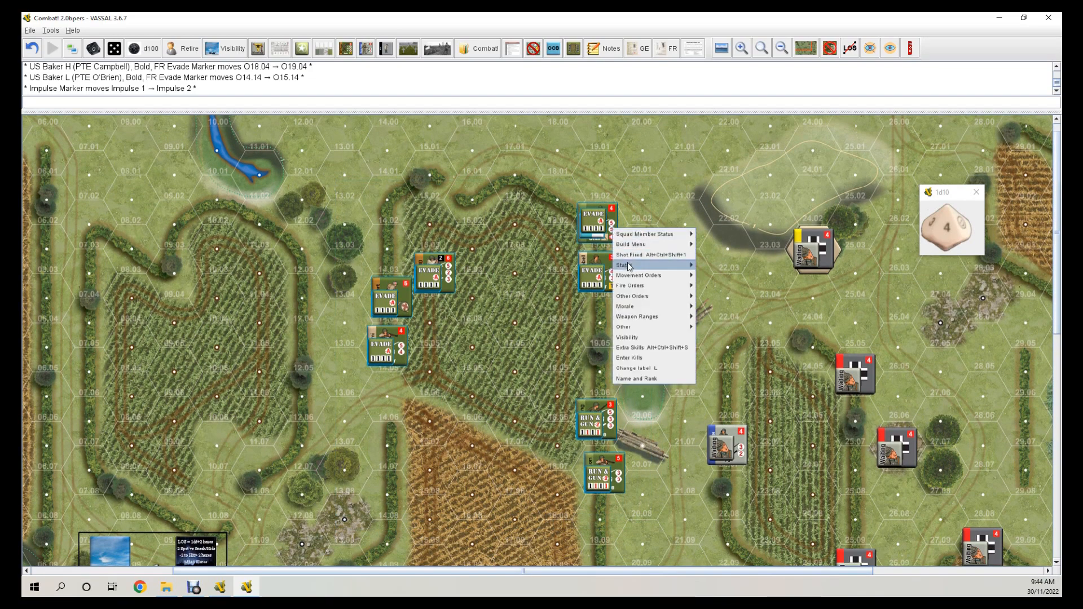
mouse_move(624, 264)
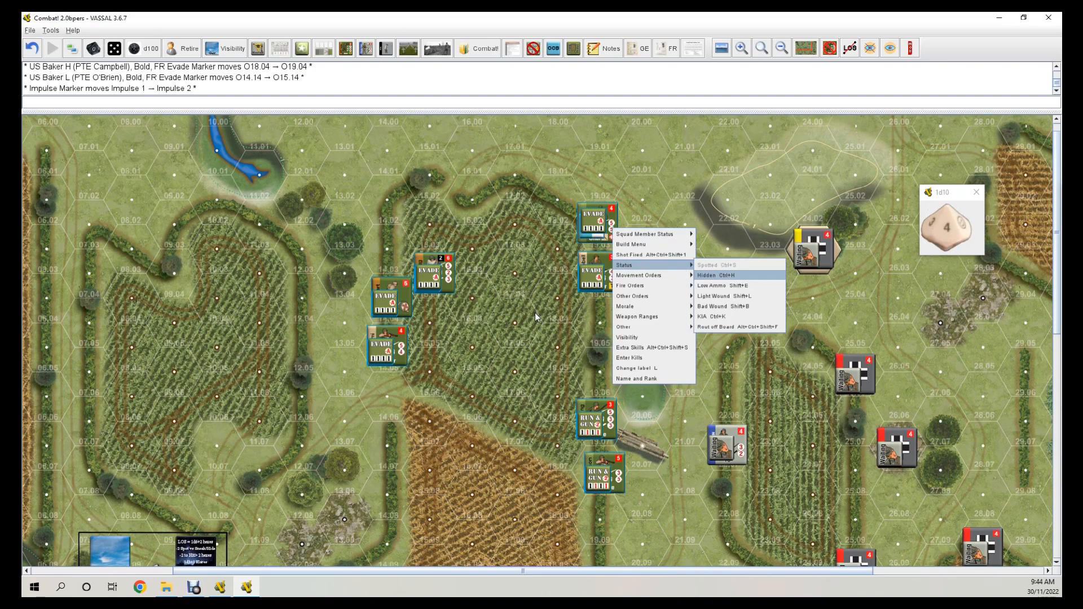
left_click(710, 275)
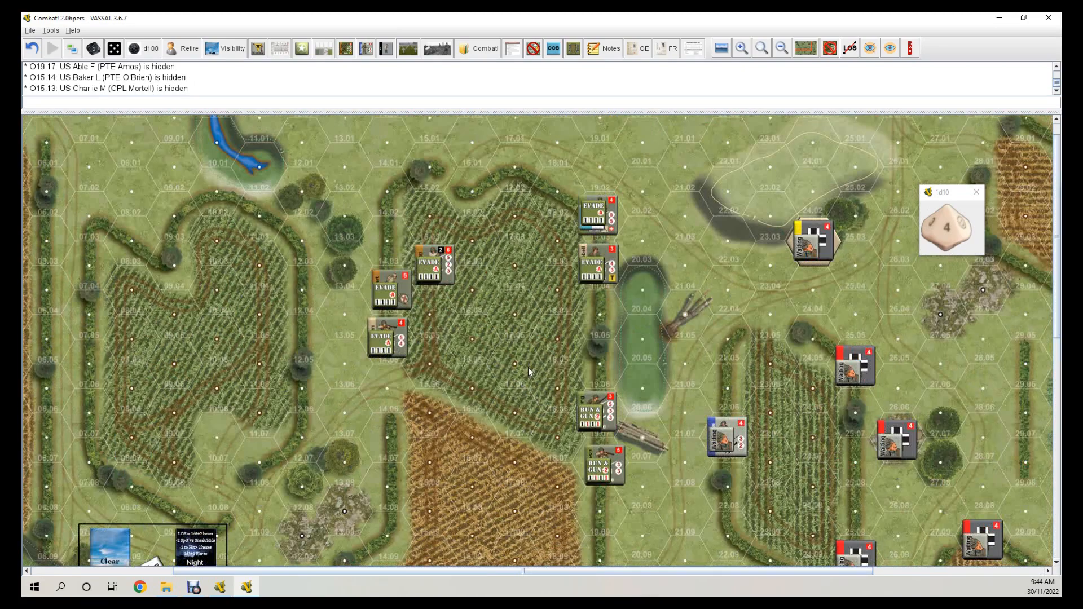
mouse_move(741, 440)
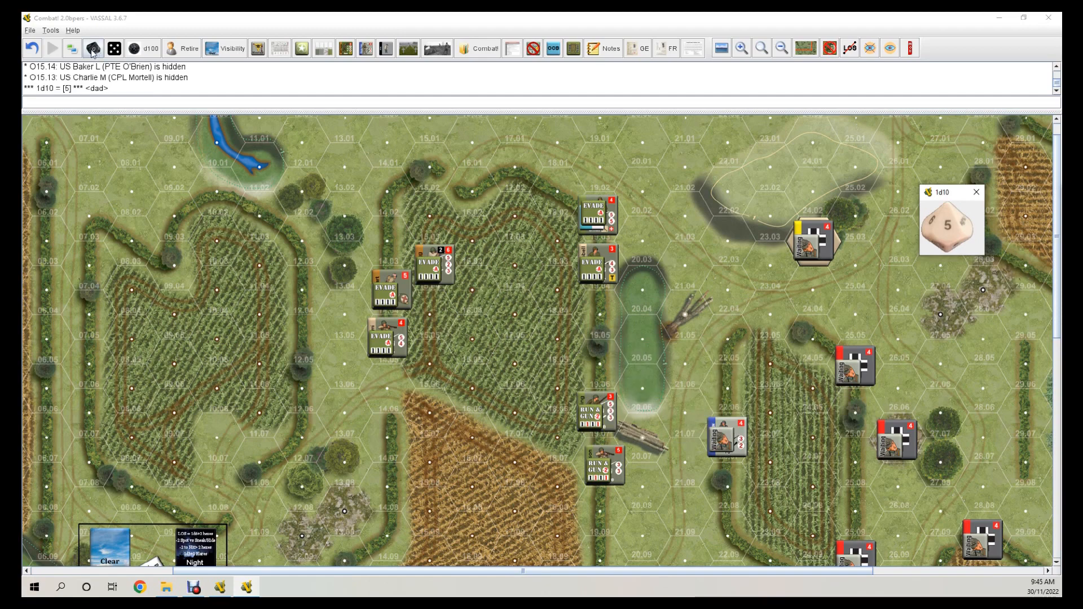
Drop the Waiting marker from Soldat Hahn at O22.07 and apply enemy card 29.
right_click(604, 466)
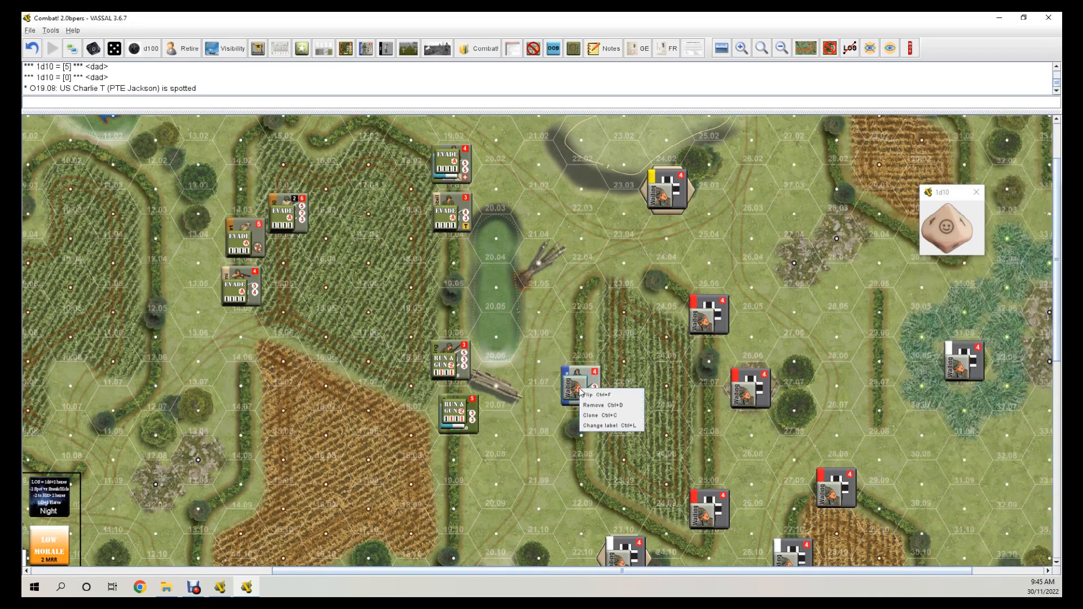
mouse_move(601, 405)
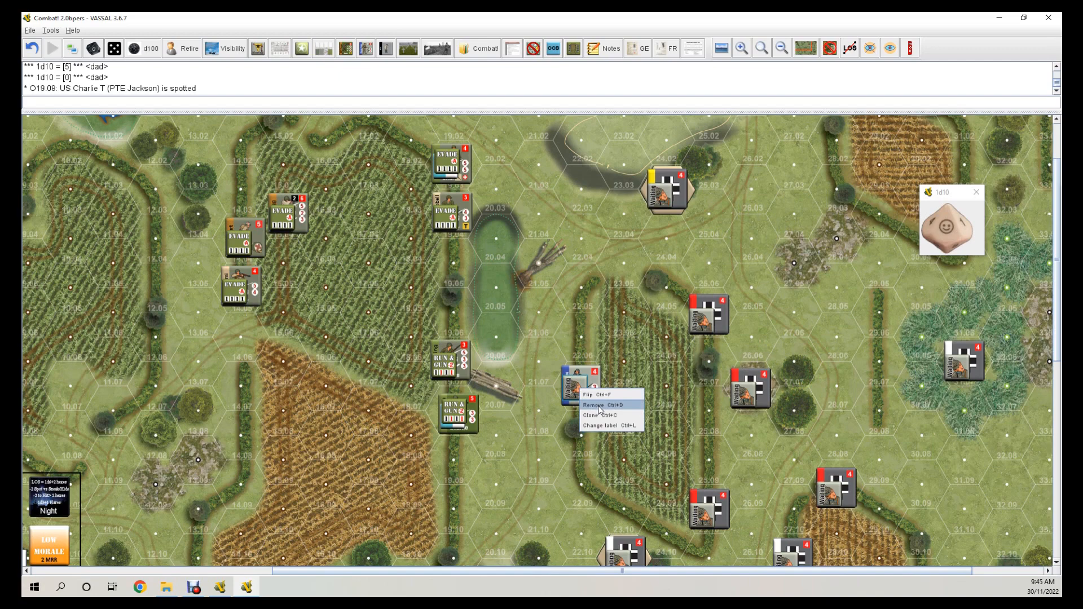
left_click(593, 405)
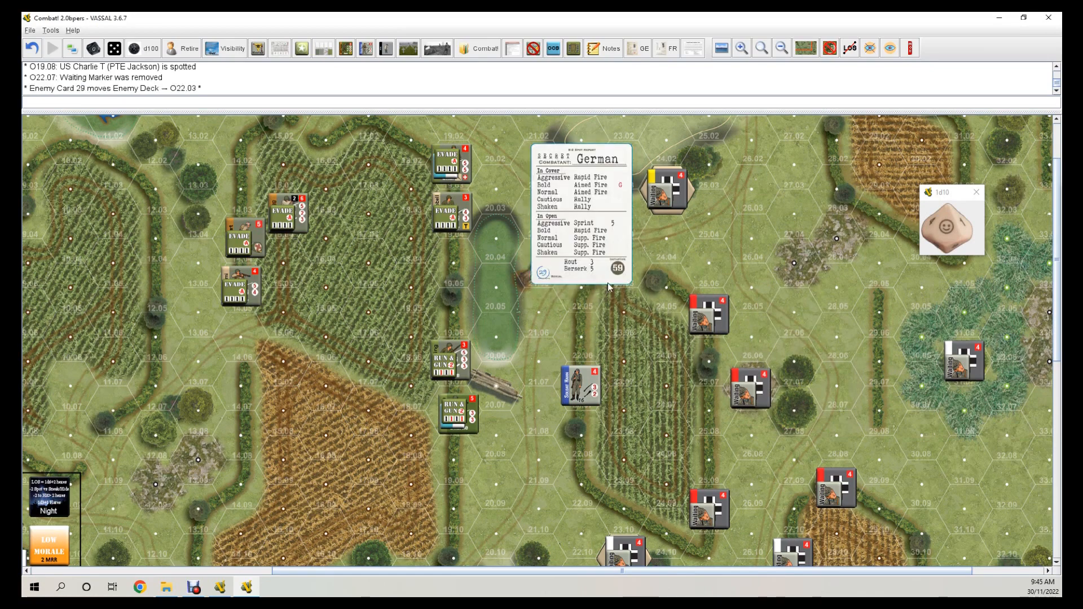
mouse_move(589, 198)
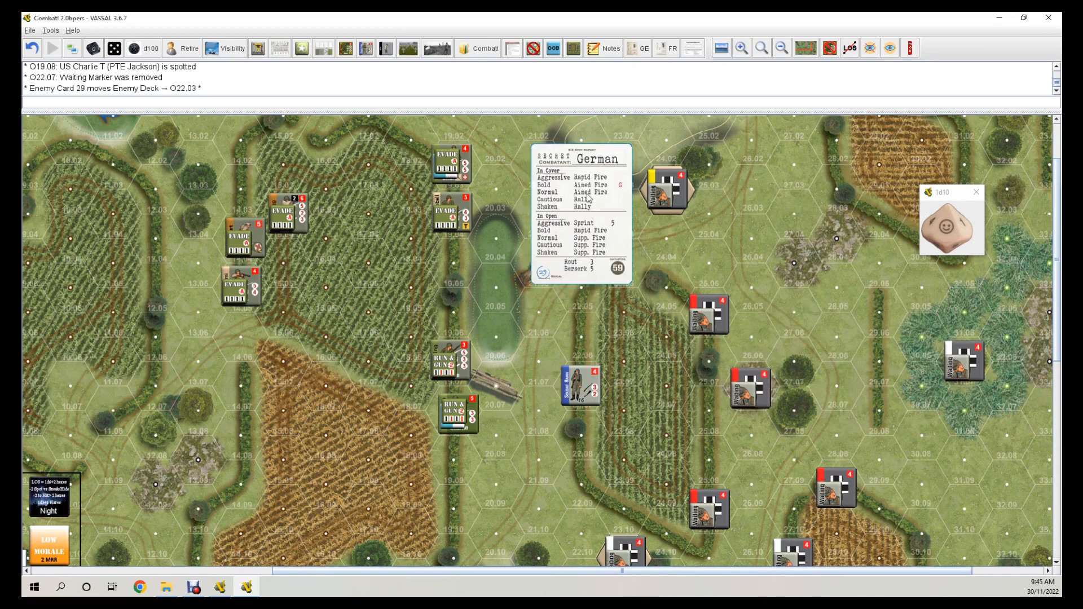
right_click(581, 384)
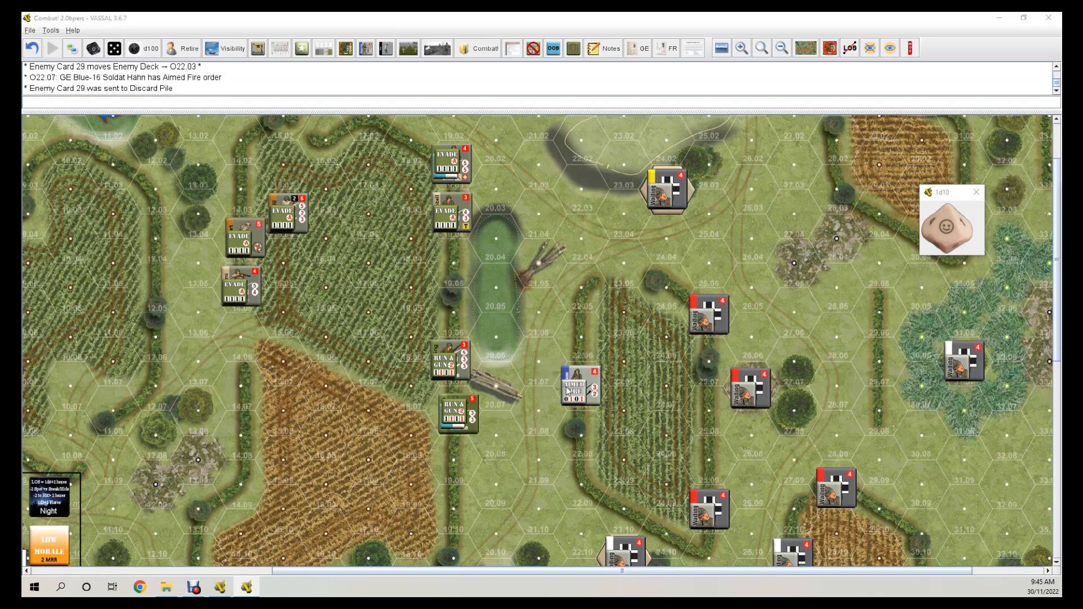
scroll("down", 3)
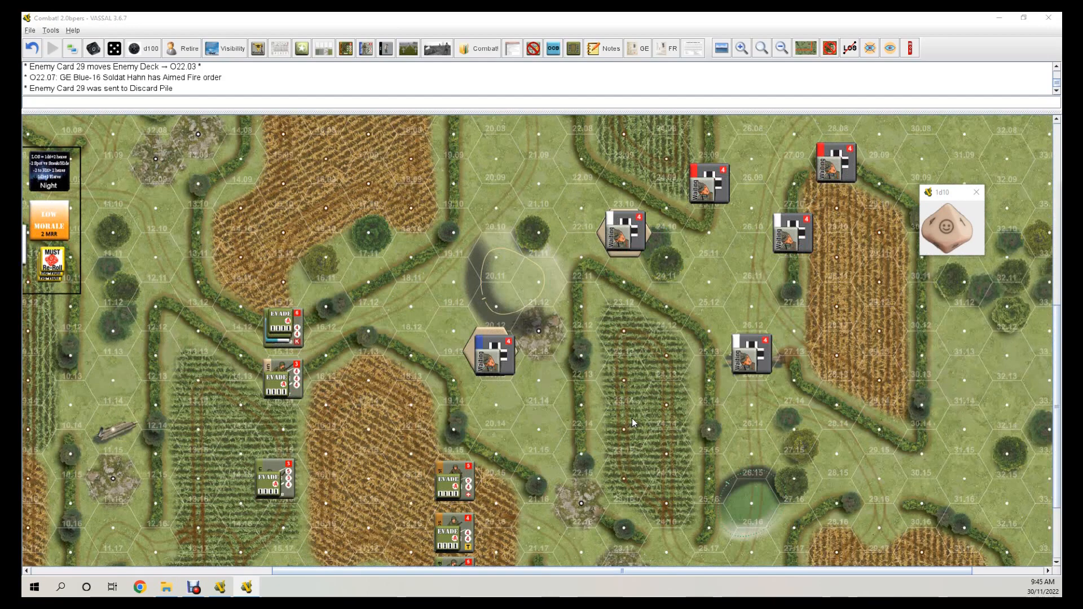
mouse_move(521, 419)
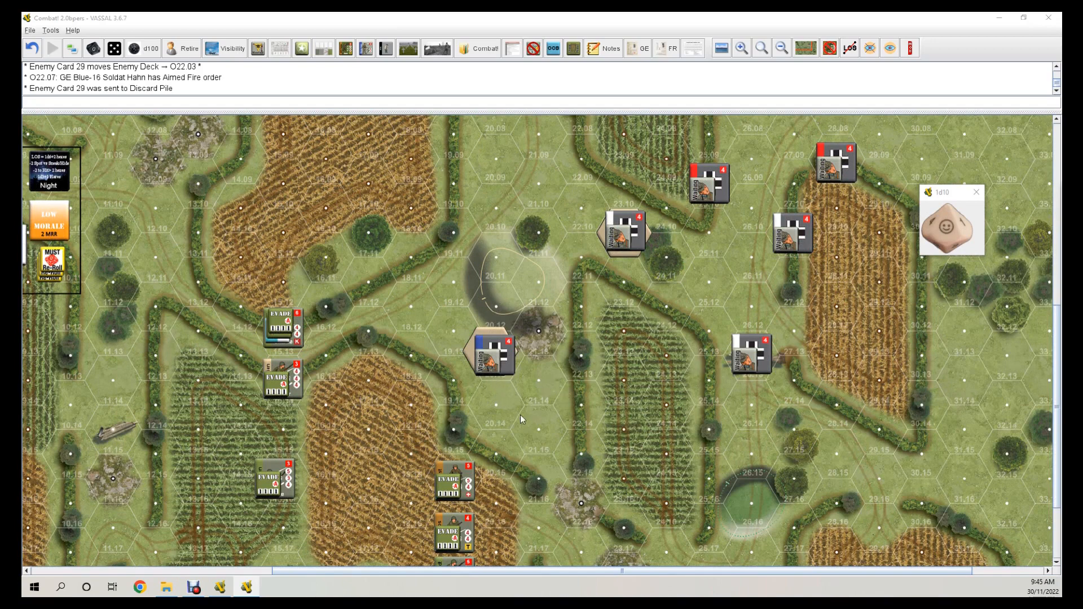
mouse_move(579, 444)
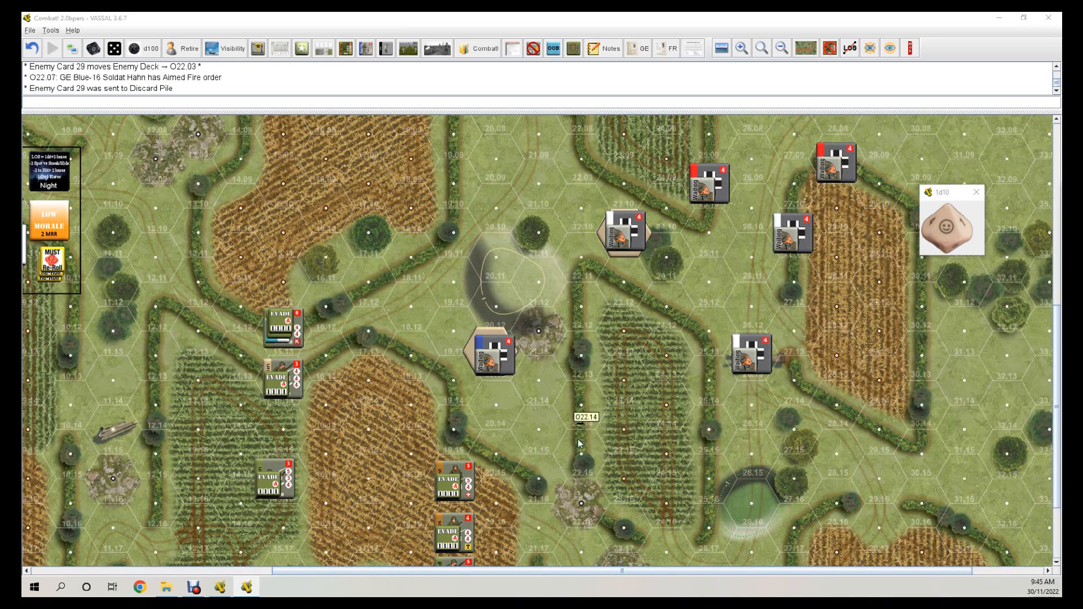
scroll("down", 3)
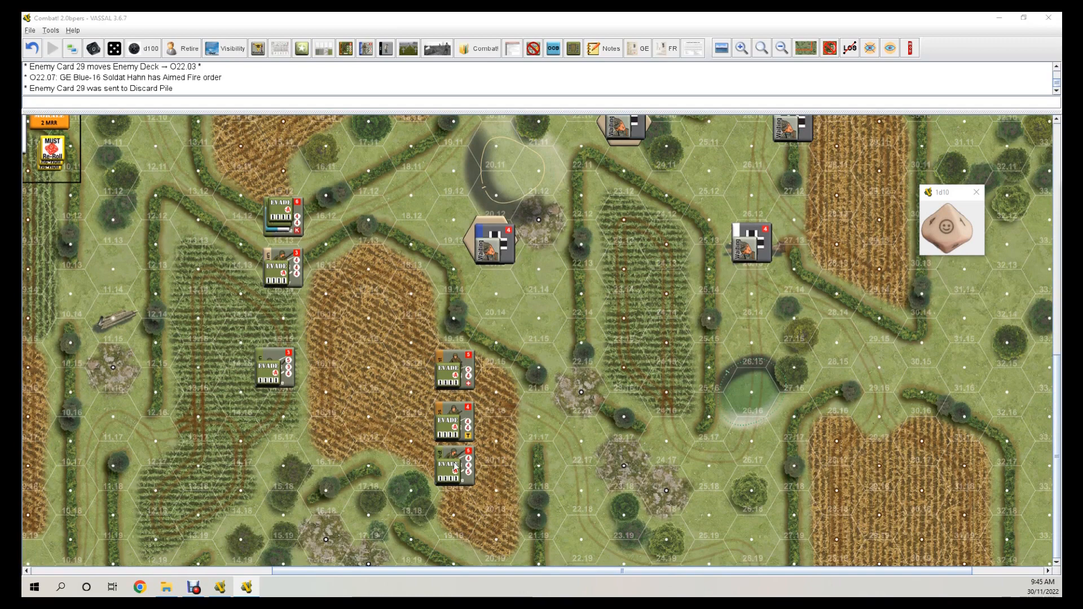
left_click(454, 469)
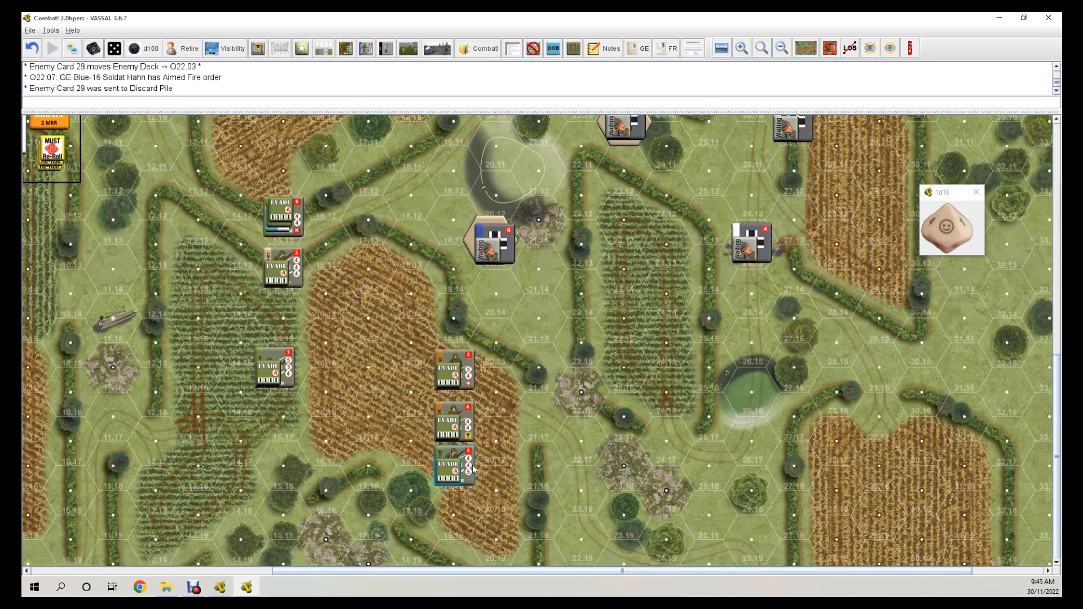
left_click_drag(454, 466, 496, 487)
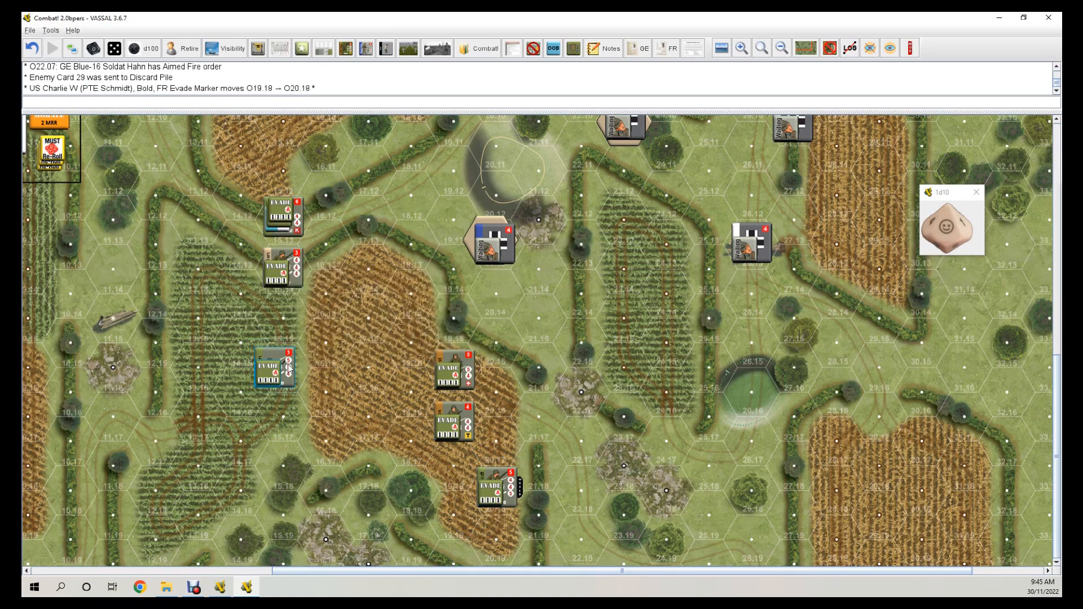
left_click_drag(275, 367, 330, 338)
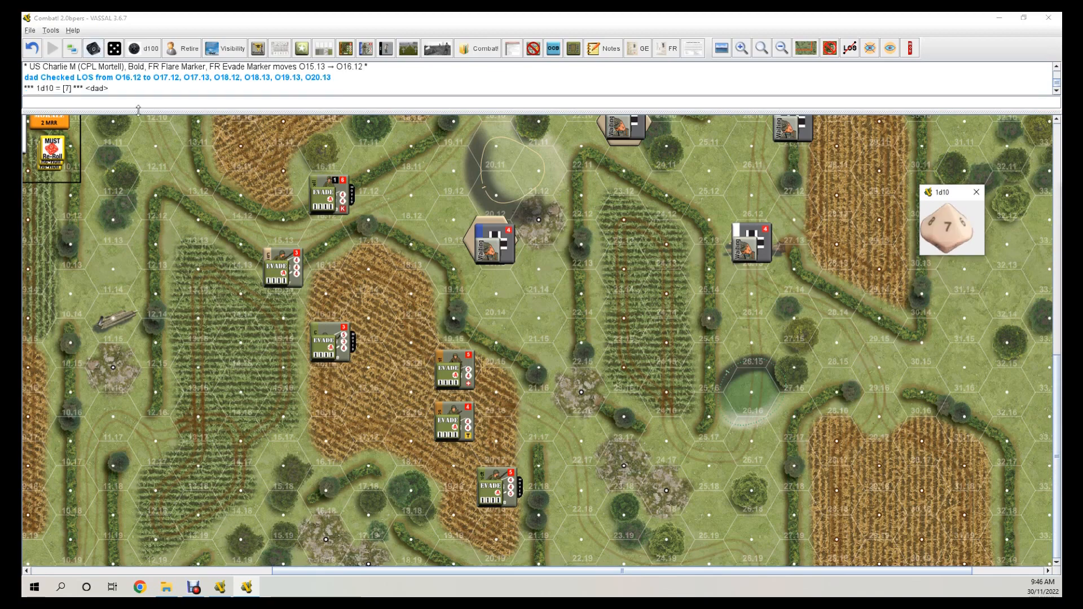
mouse_move(373, 265)
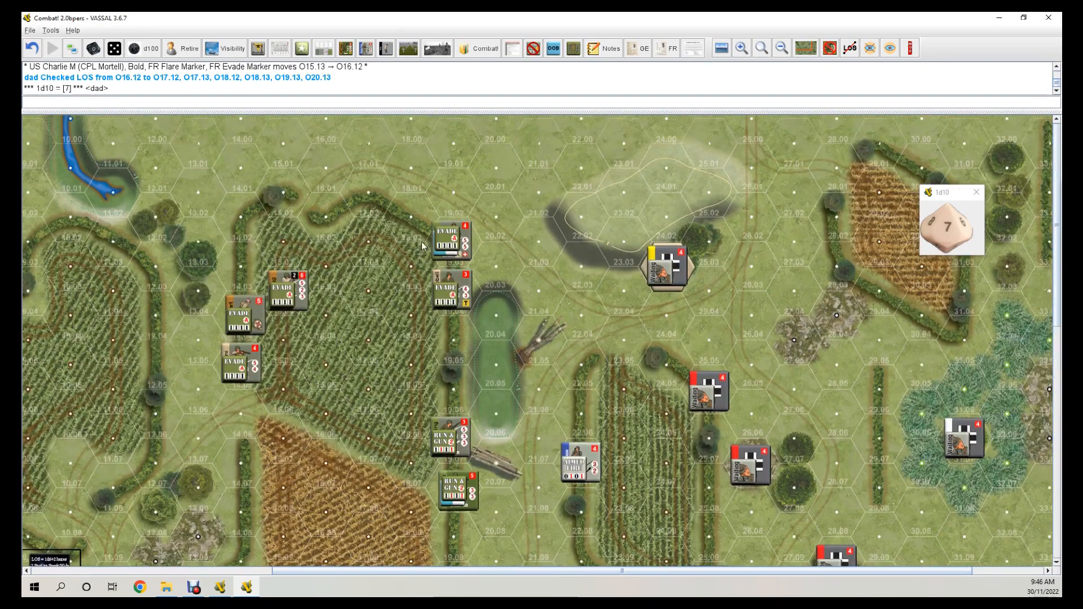
left_click_drag(452, 241, 501, 218)
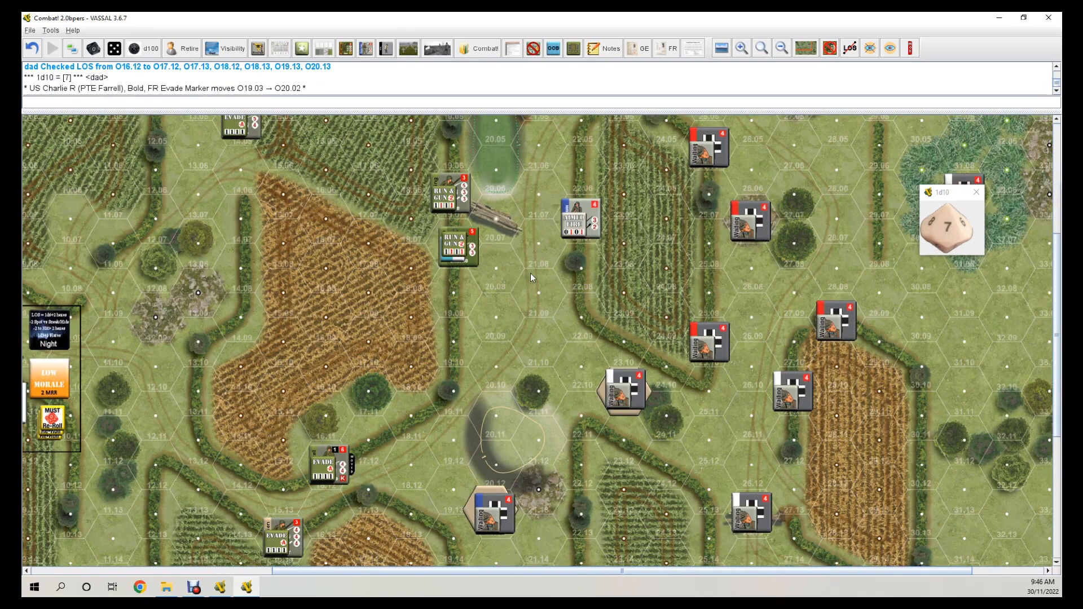
mouse_move(506, 267)
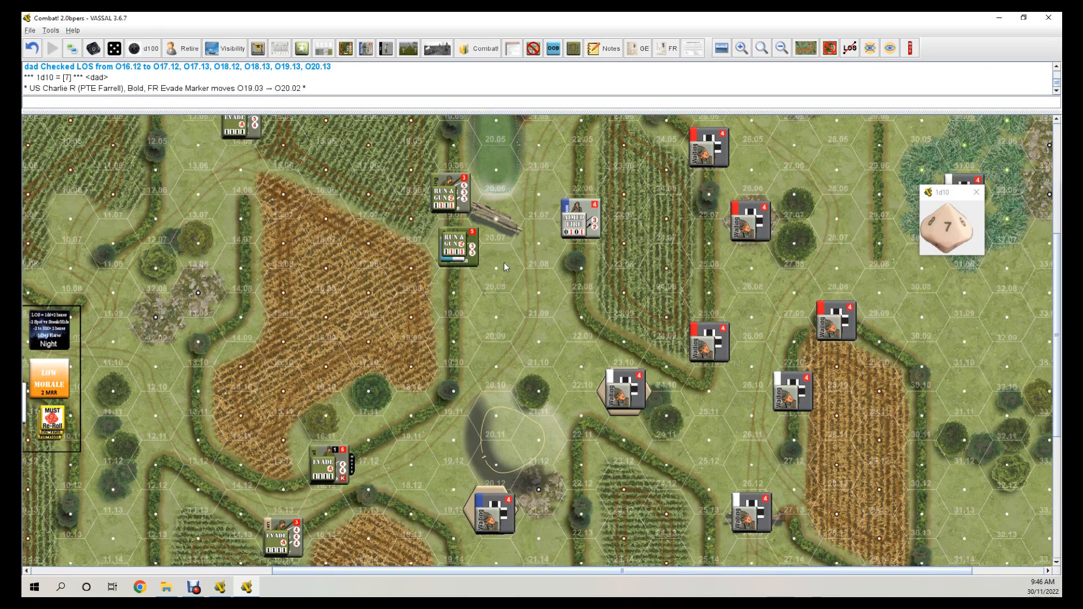
mouse_move(480, 252)
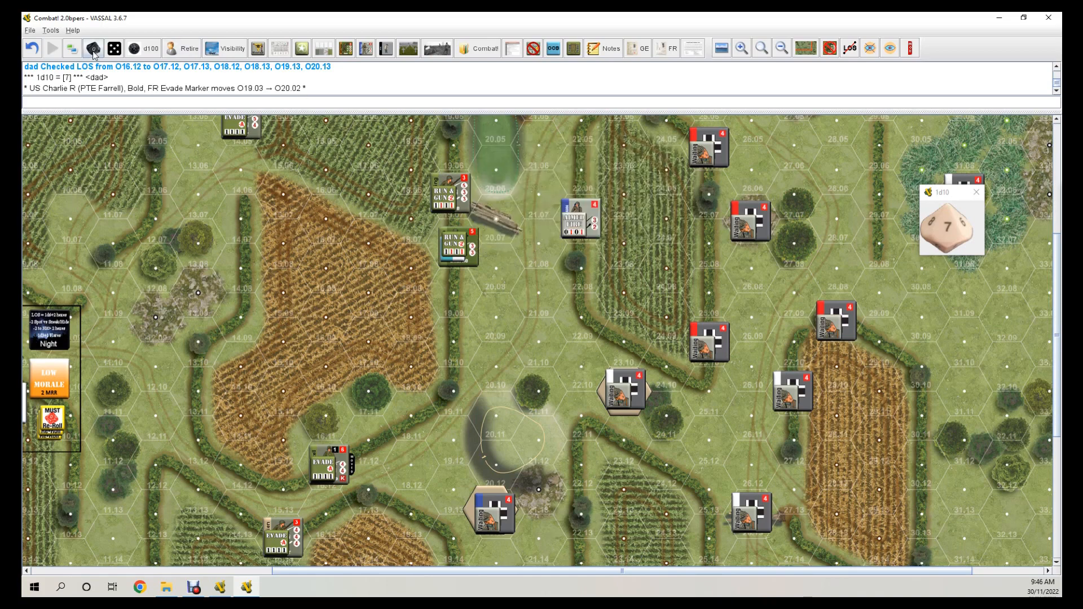
Roll a d10 (4) and change the O19.07 soldier's Run & Gun order to Duck Back.
left_click(94, 49)
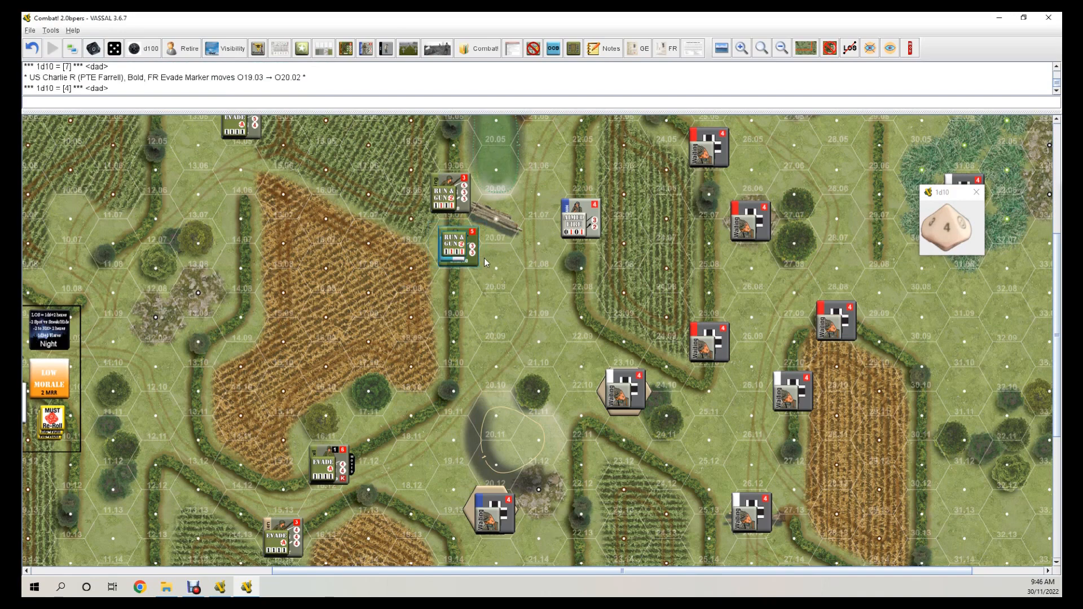
right_click(456, 248)
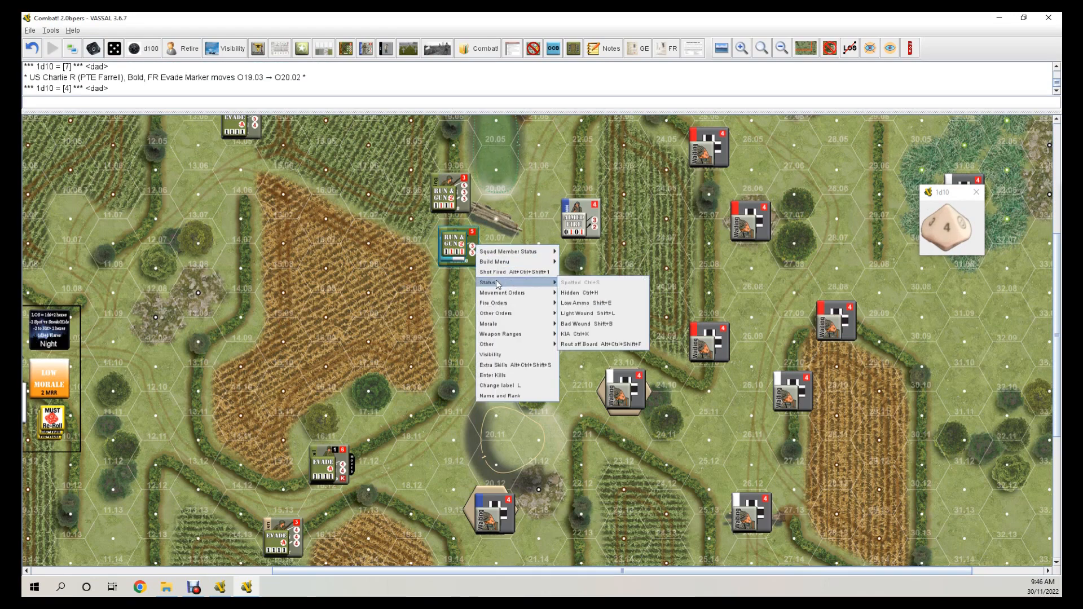
mouse_move(499, 236)
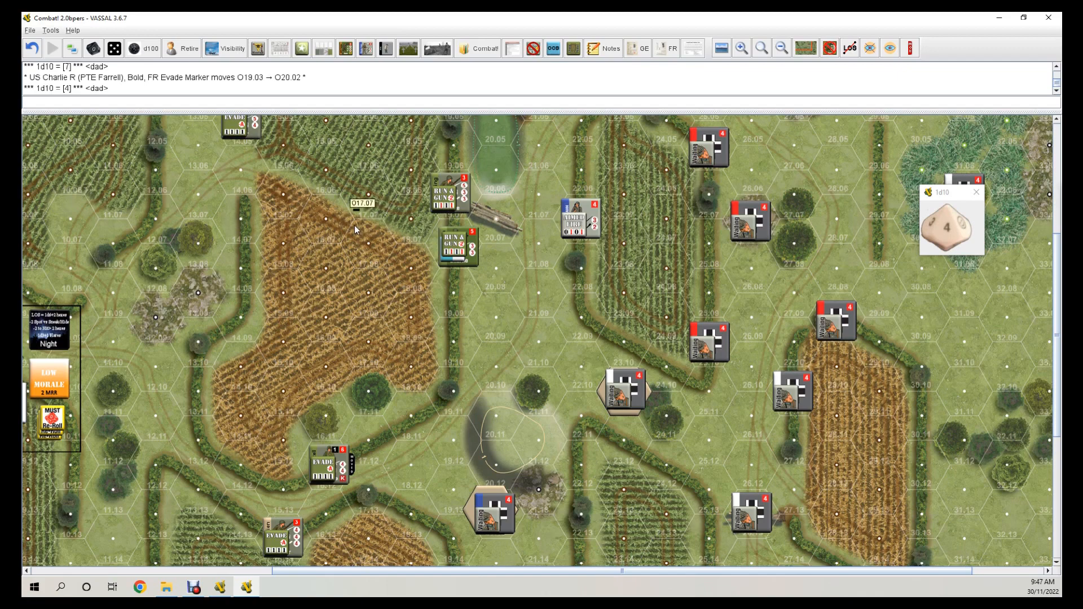
right_click(459, 246)
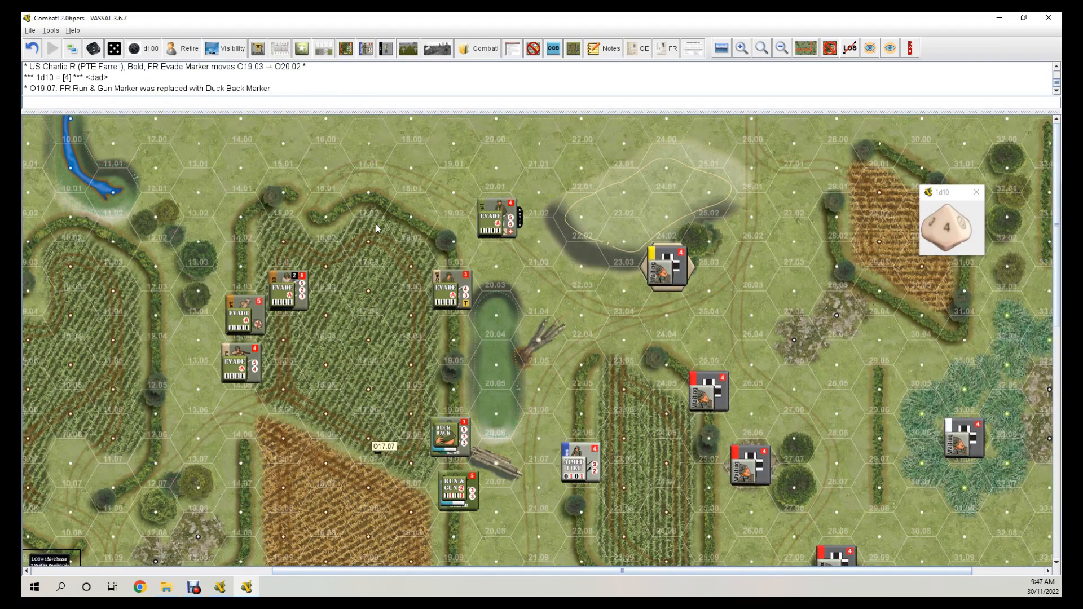
mouse_move(810, 219)
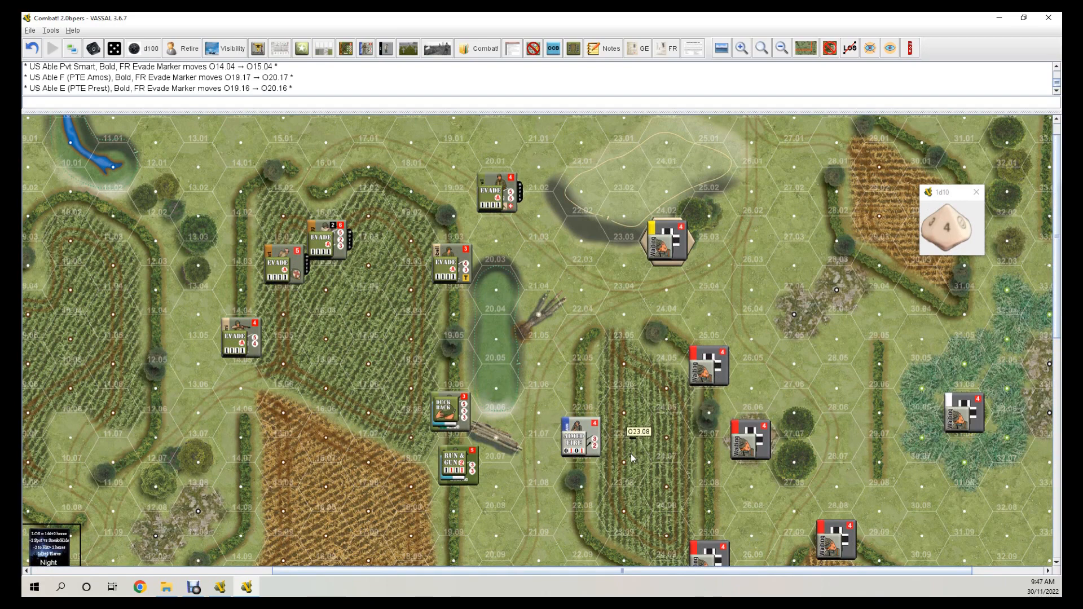
mouse_move(666, 350)
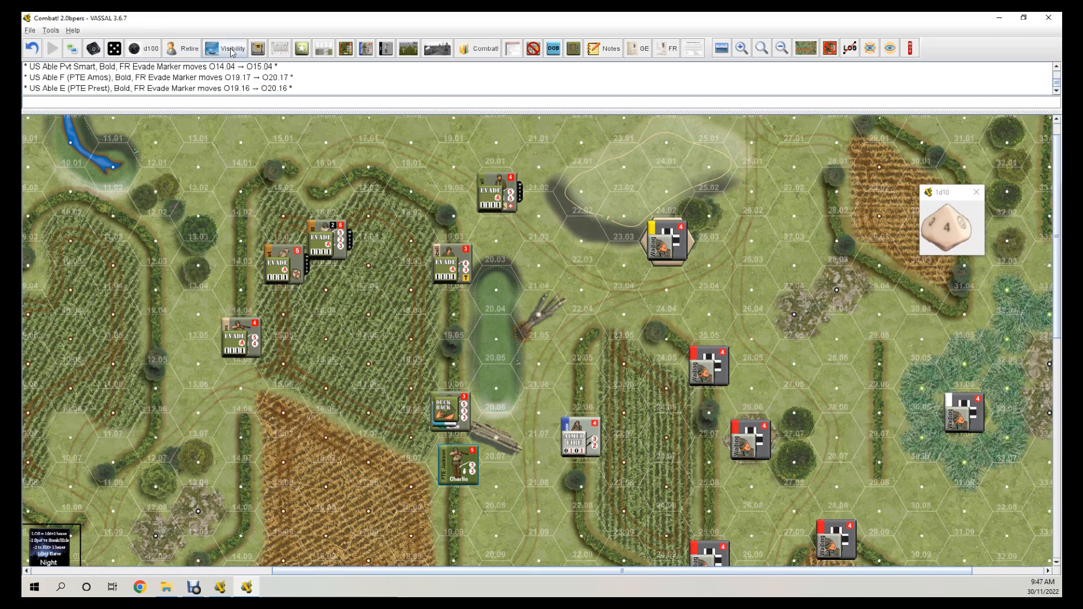
Set the night visibility value to 10.
left_click(224, 49)
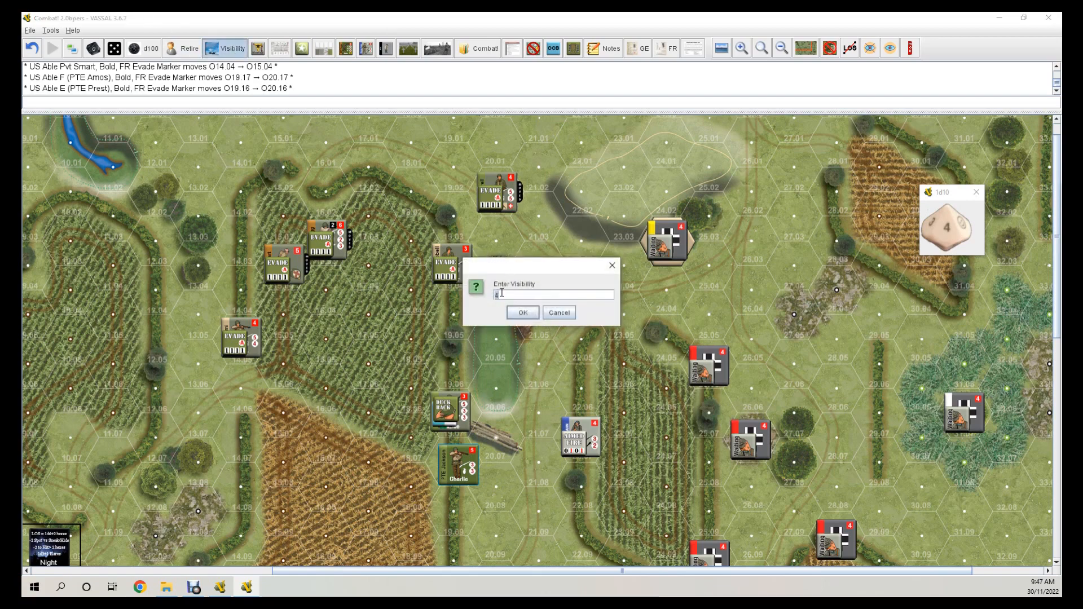
type("10")
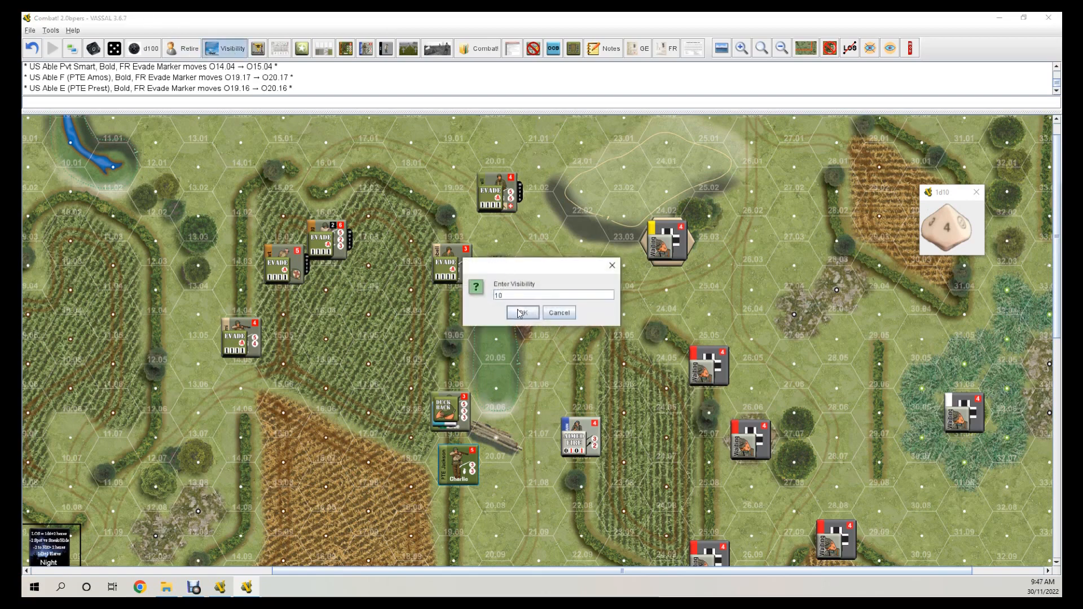
right_click(458, 463)
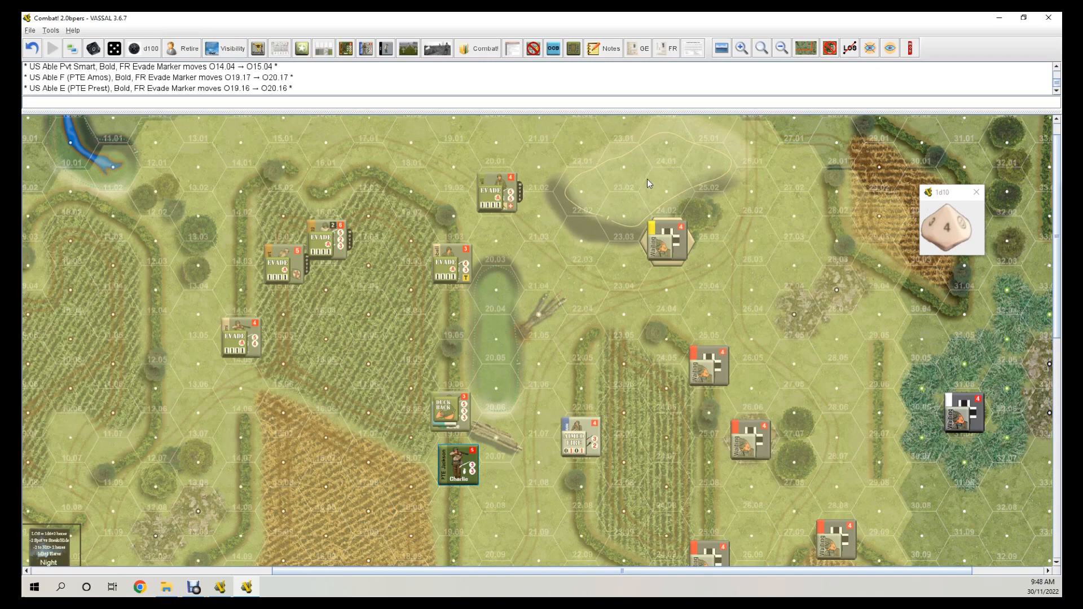
mouse_move(633, 205)
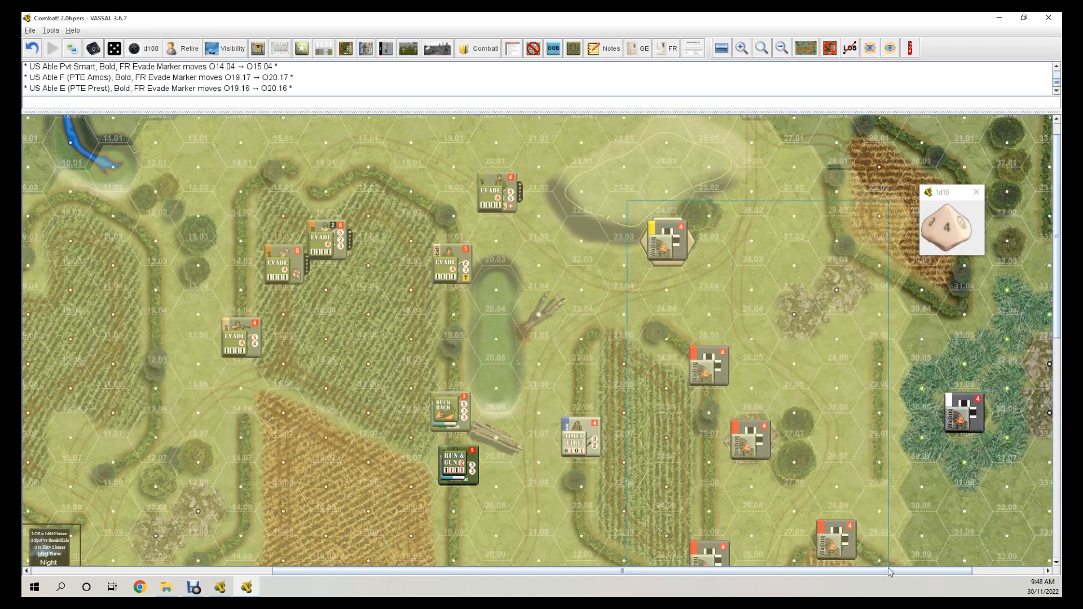
Flip the German counters face-down and clear their Waiting markers.
scroll("down", 3)
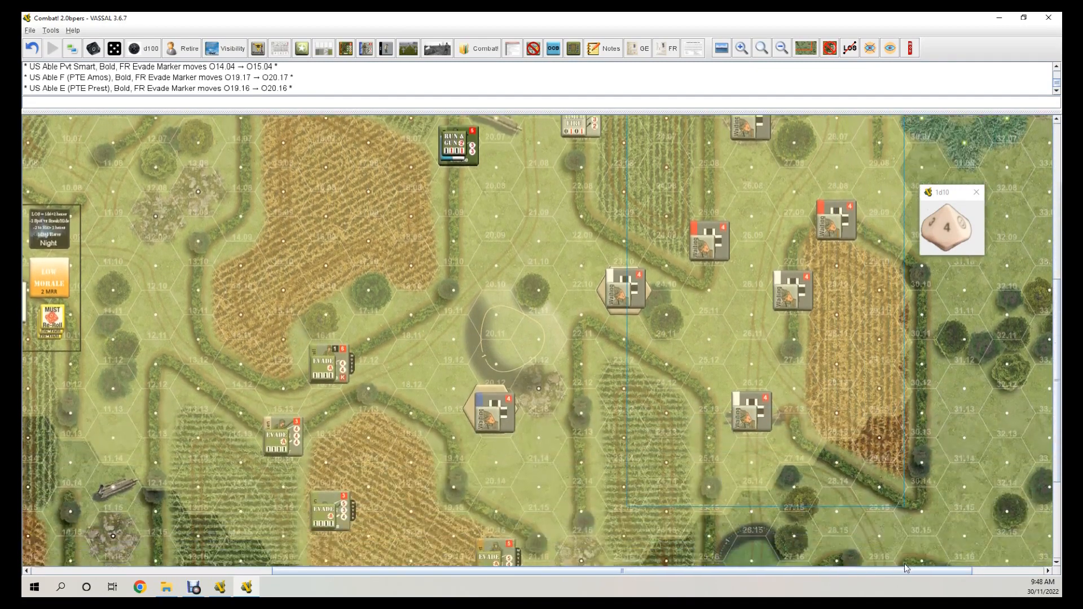
scroll("down", 3)
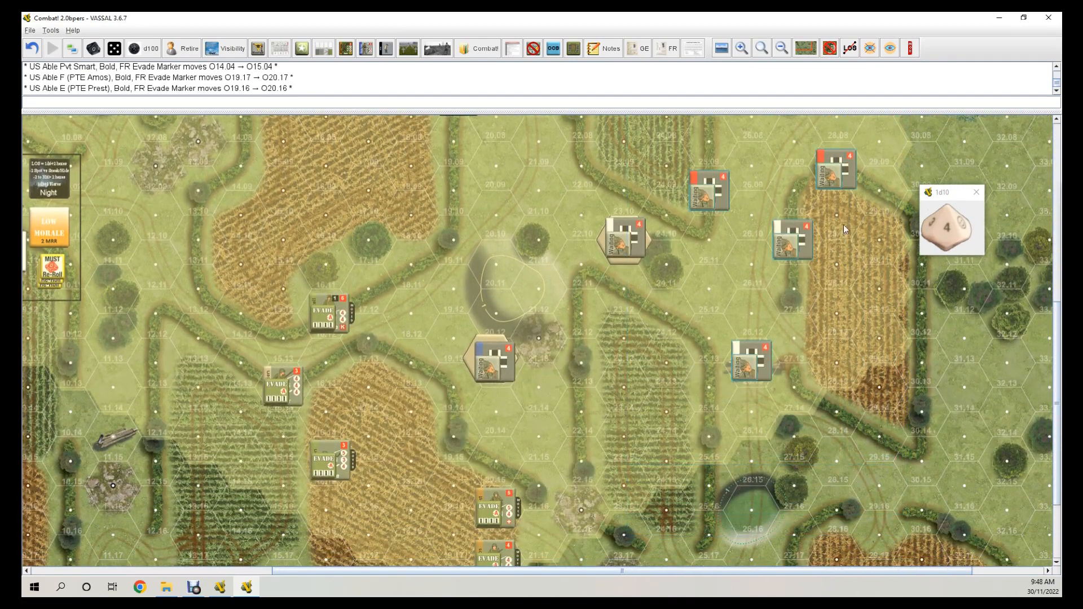
right_click(836, 166)
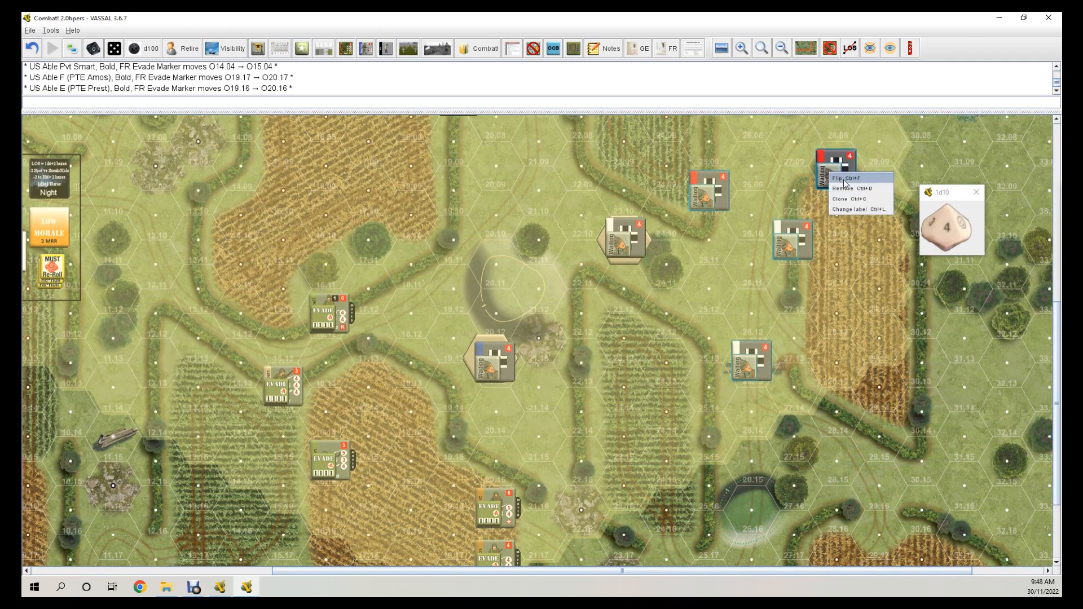
left_click(845, 179)
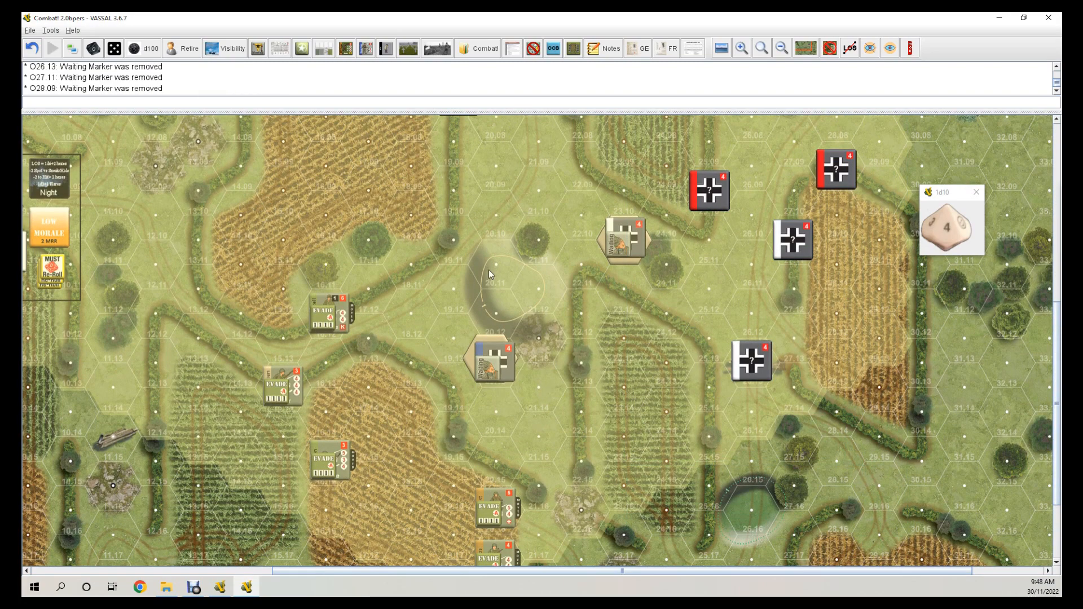
right_click(625, 239)
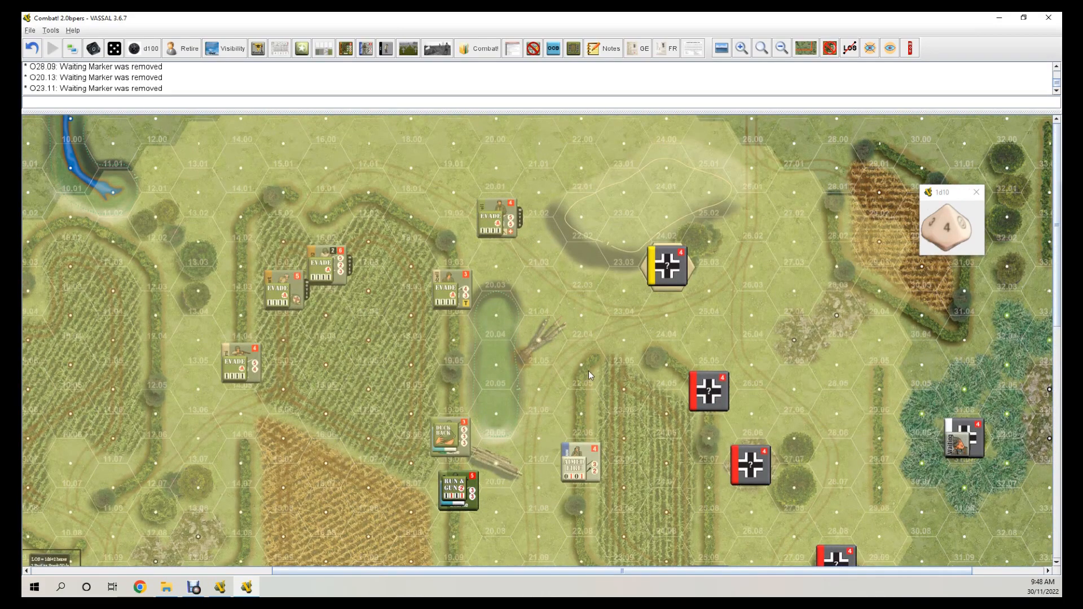
mouse_move(657, 173)
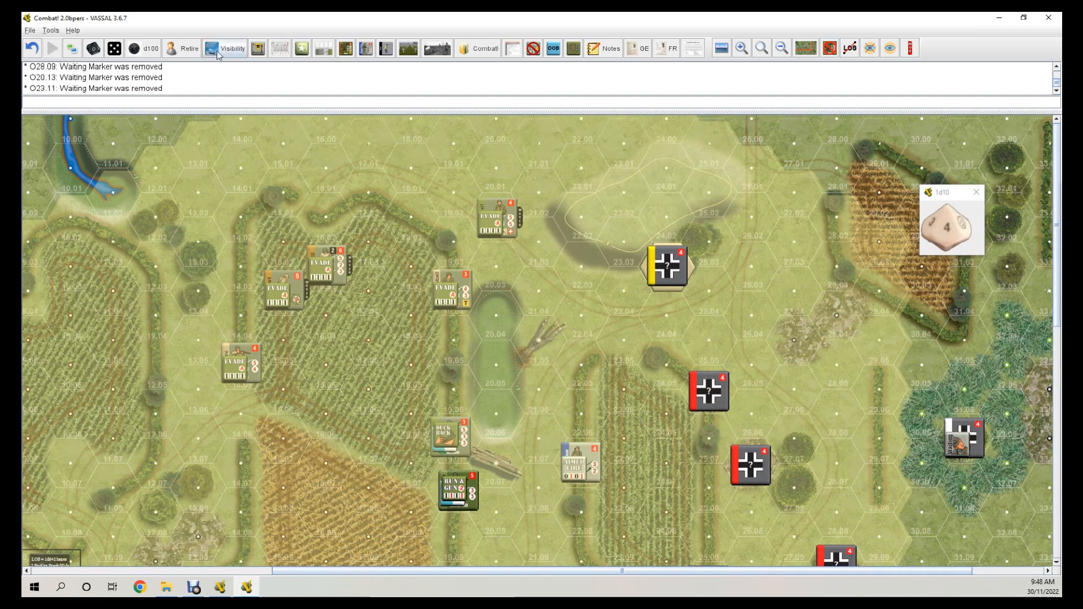
left_click(231, 48)
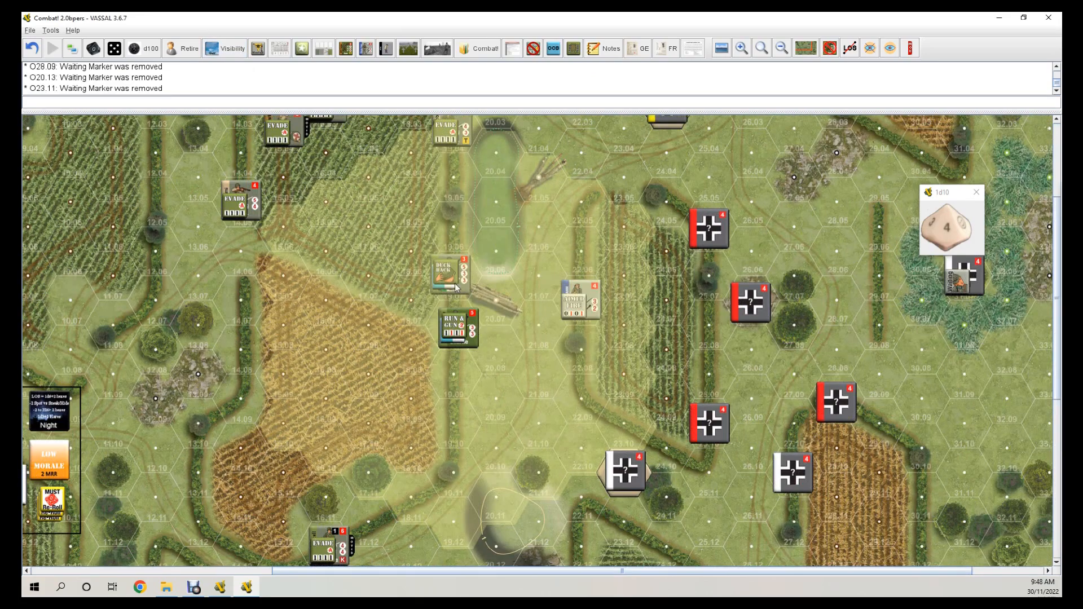
right_click(457, 330)
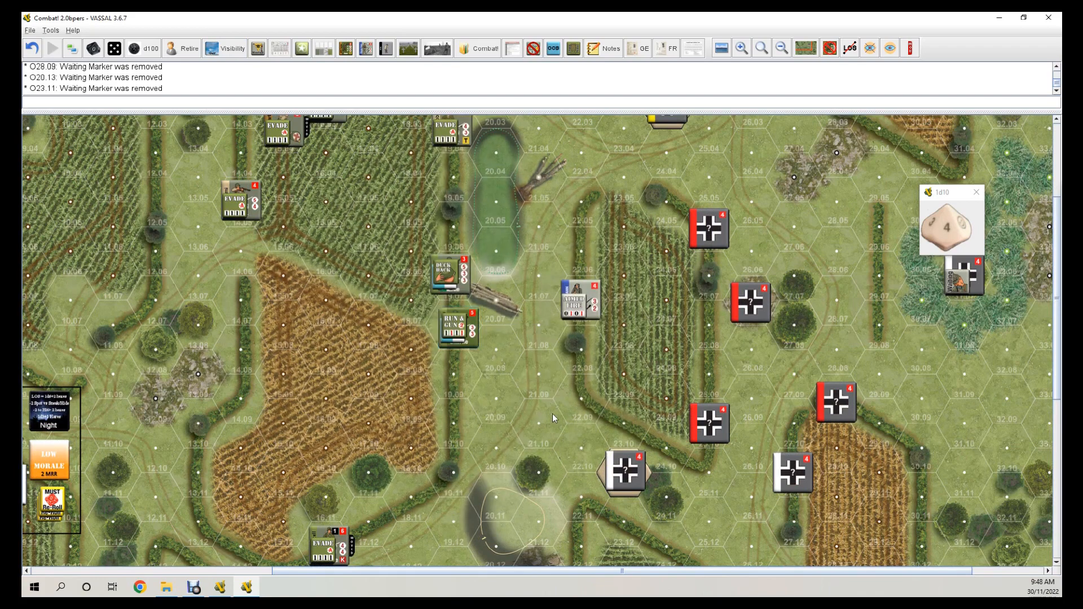
mouse_move(475, 394)
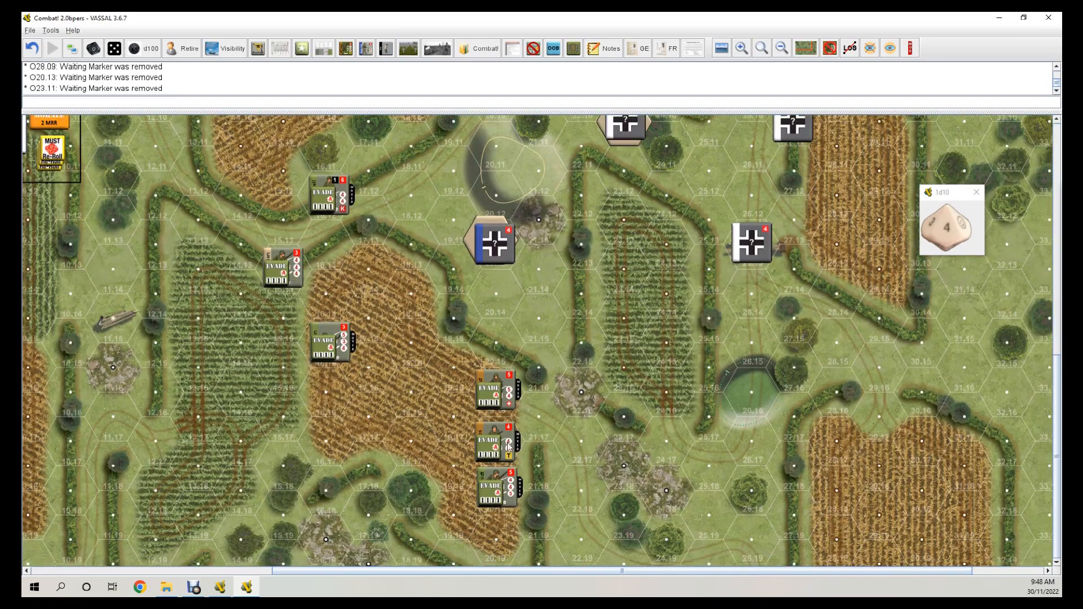
mouse_move(595, 408)
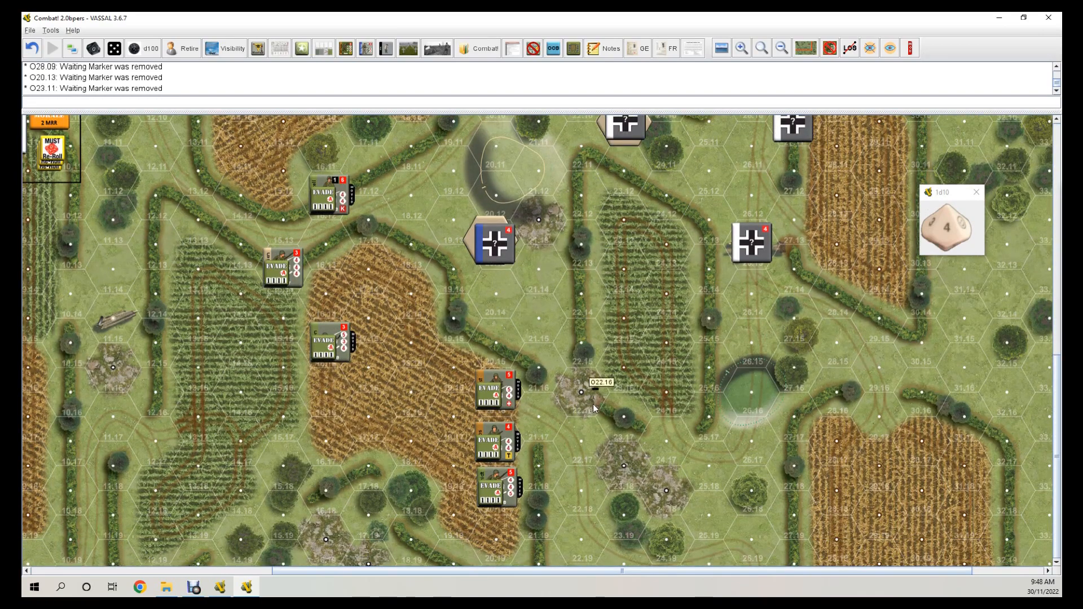
mouse_move(736, 447)
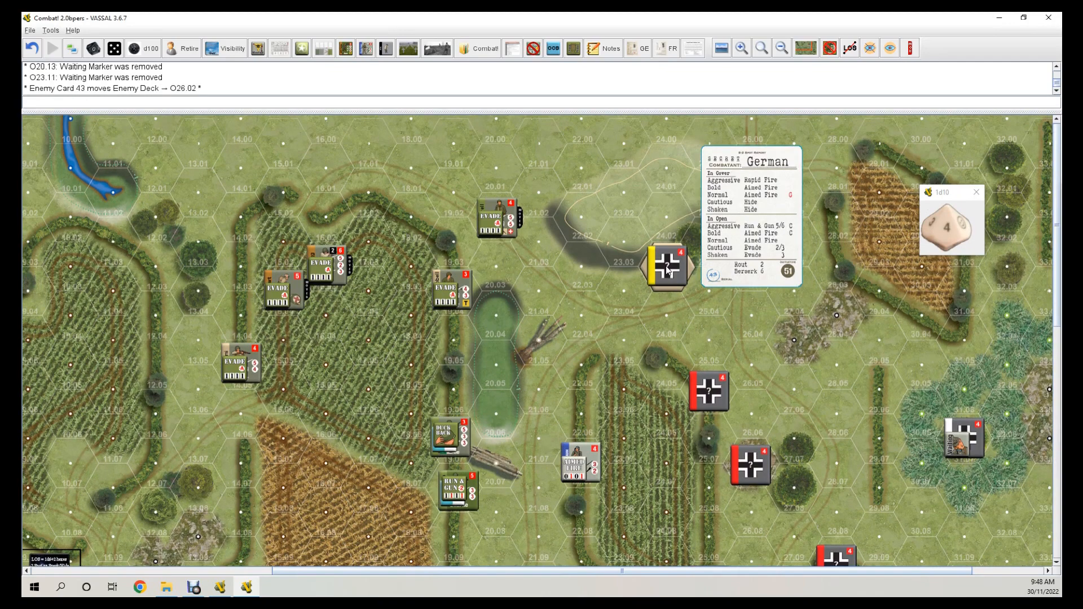
mouse_move(787, 203)
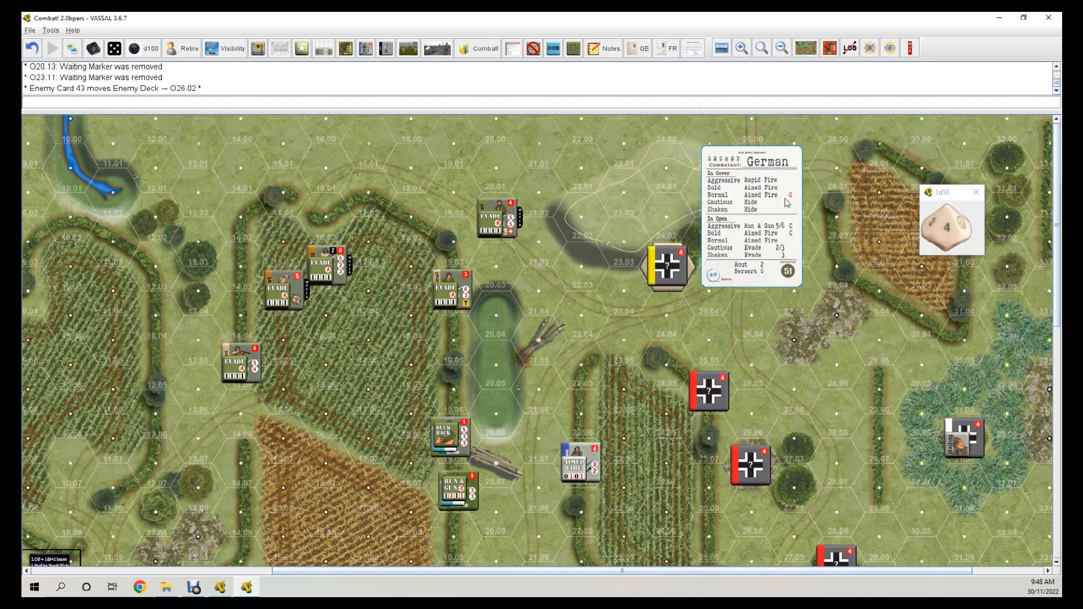
mouse_move(503, 280)
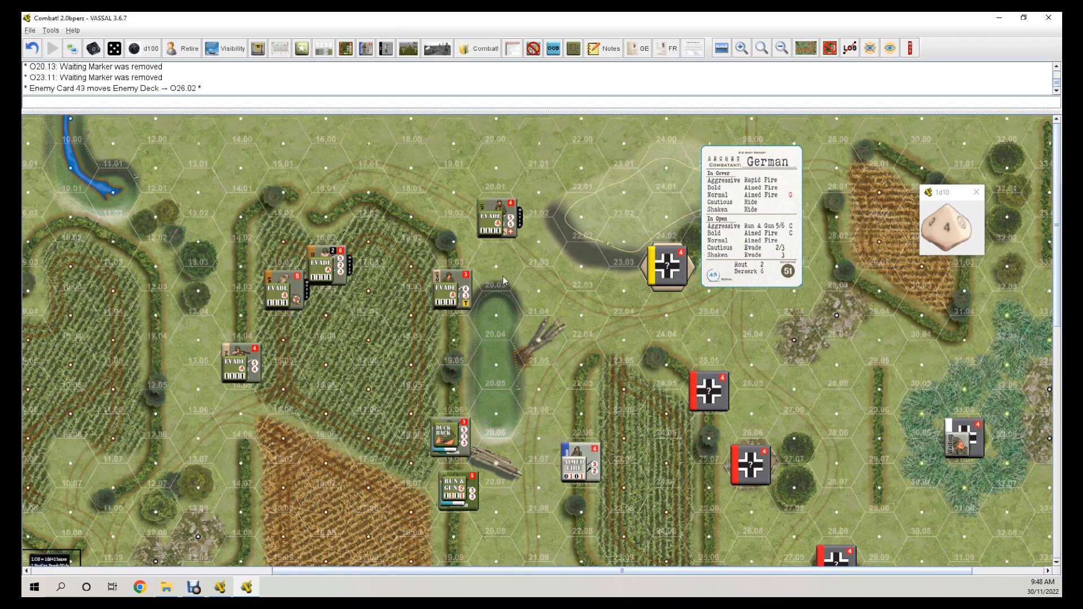
Give the German counter at O24.03 an Aimed Fire order from enemy card 43.
right_click(665, 265)
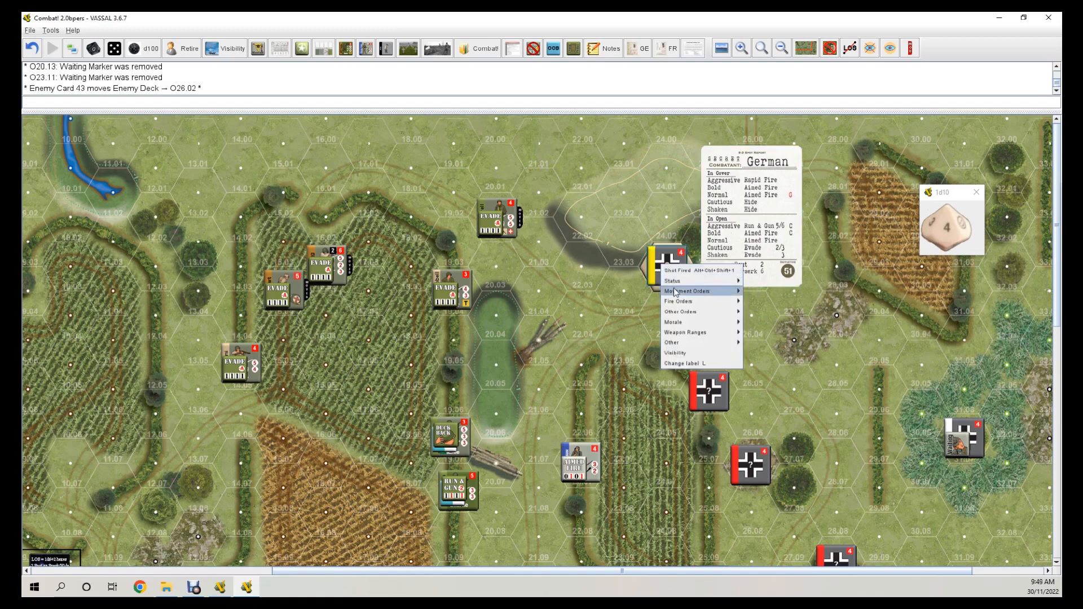
left_click(704, 290)
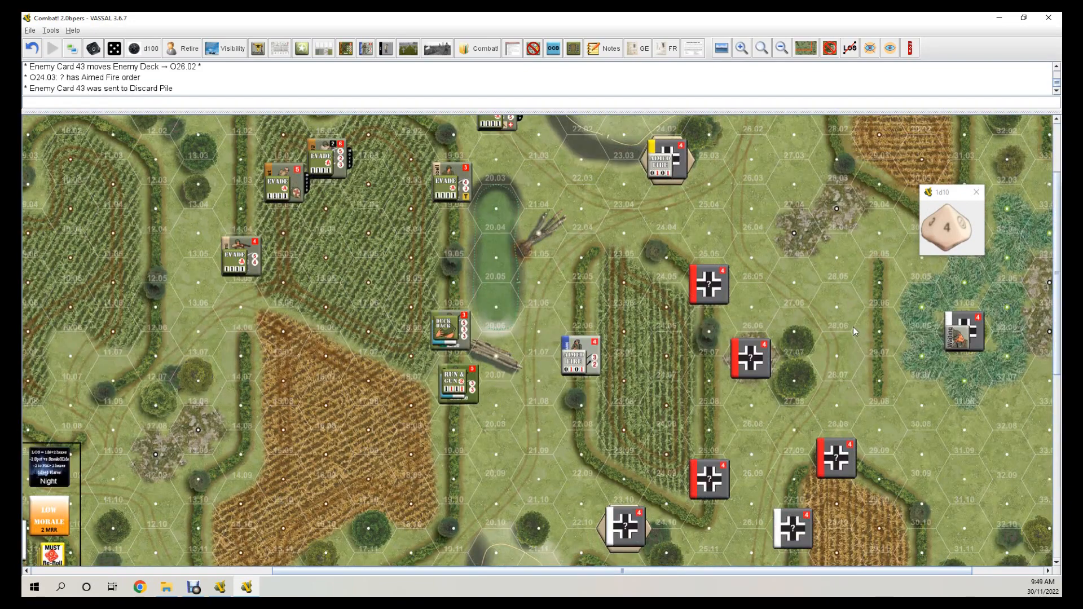
mouse_move(854, 339)
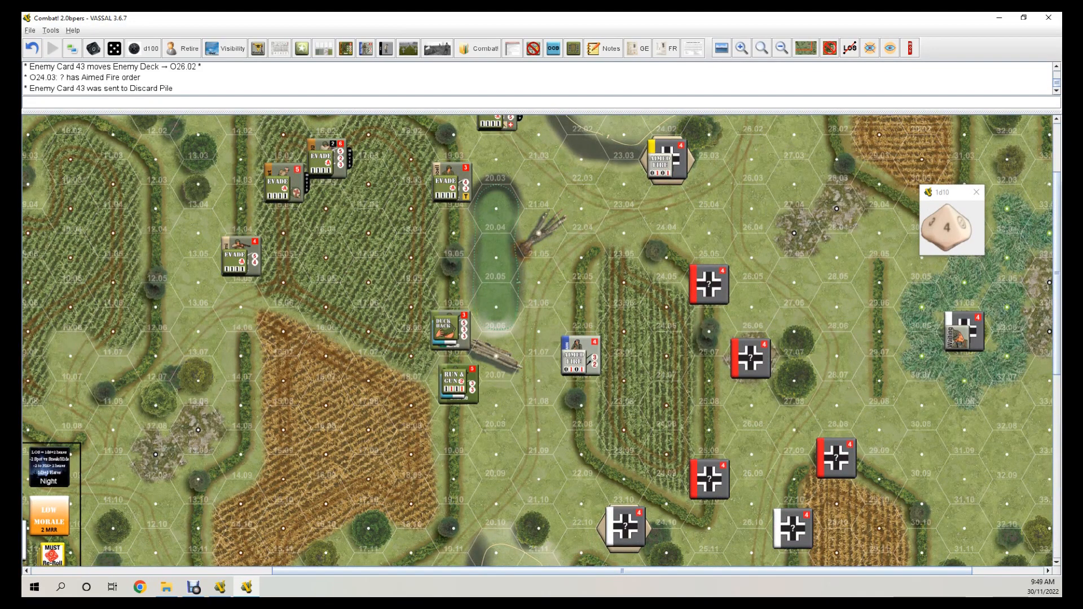
mouse_move(853, 323)
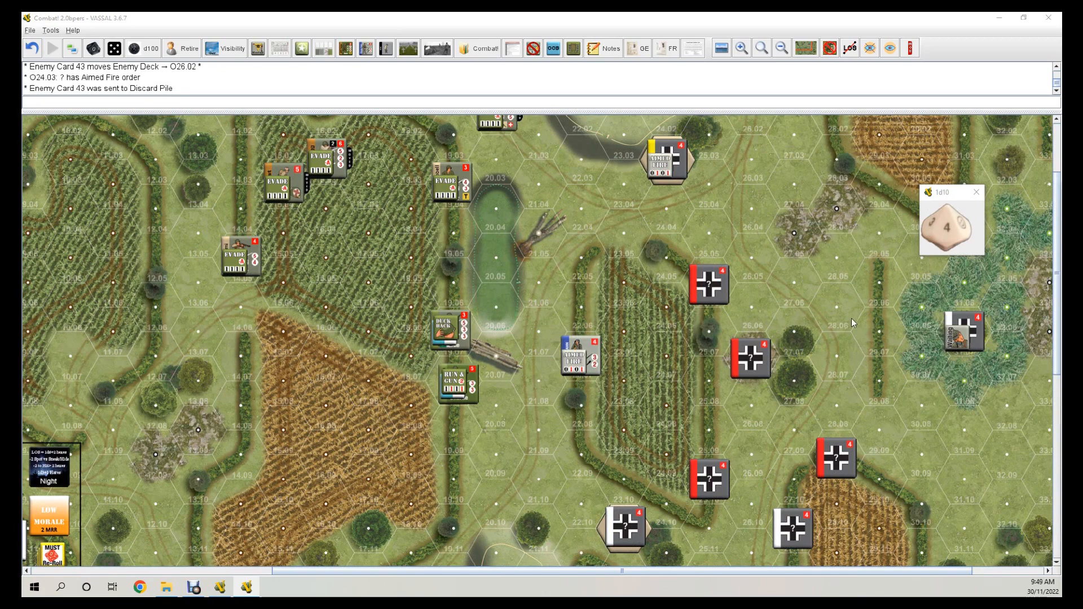
Order Germans O23.11 and O26.13 Run & Gun, O27.11 Rapid Fire; discard cards 16, 38, 05.
scroll("down", 3)
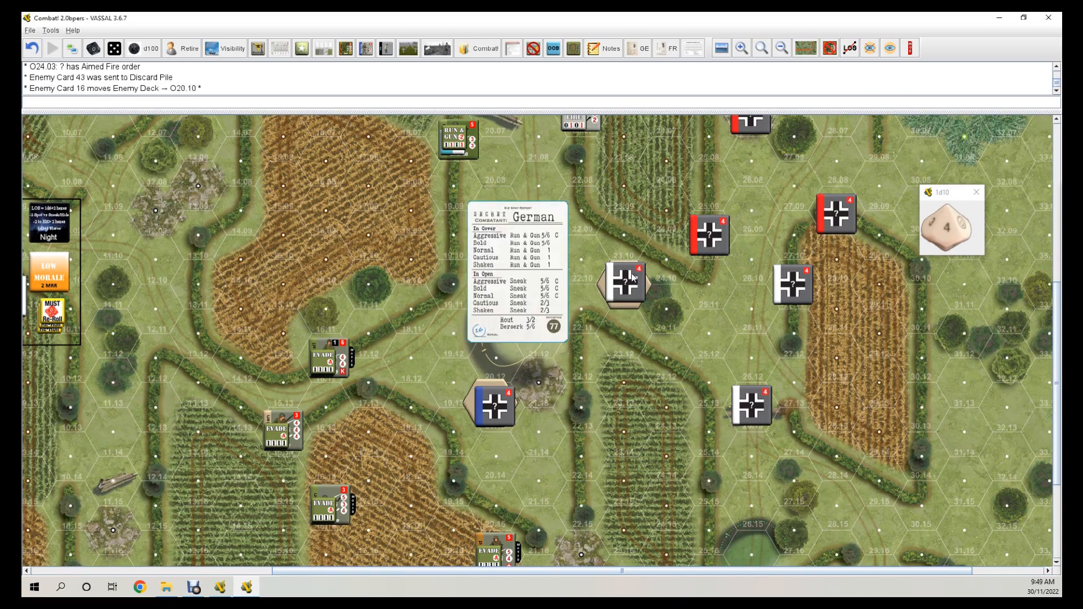
mouse_move(634, 287)
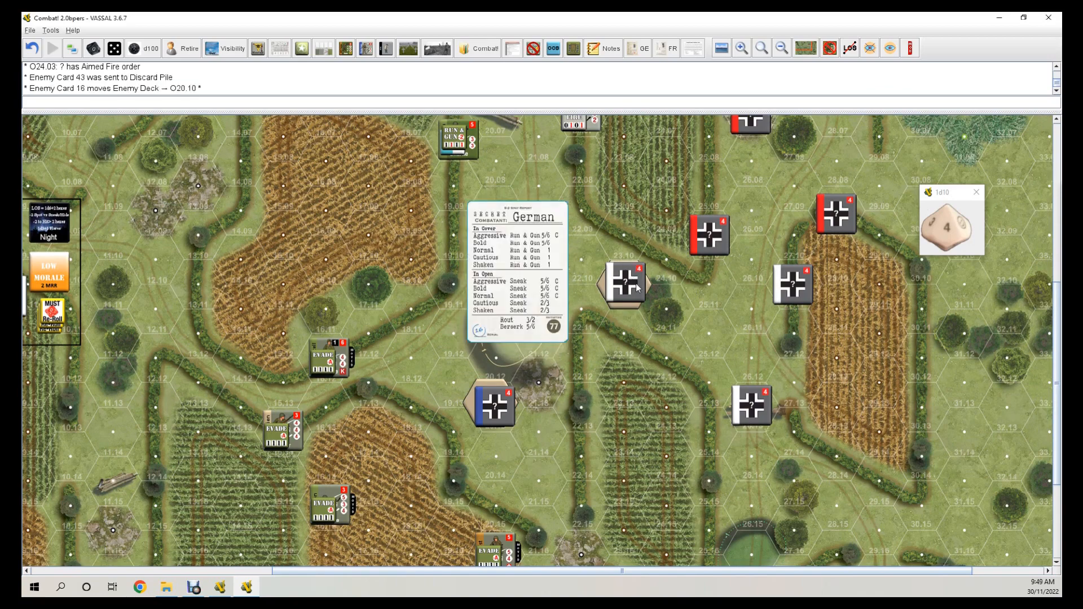
right_click(624, 283)
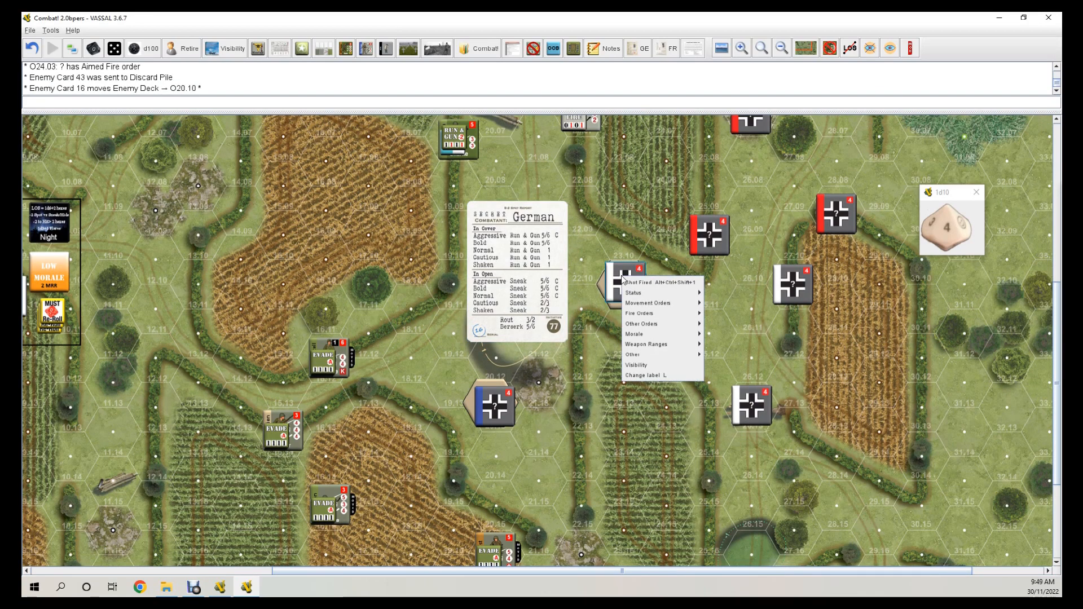
mouse_move(647, 303)
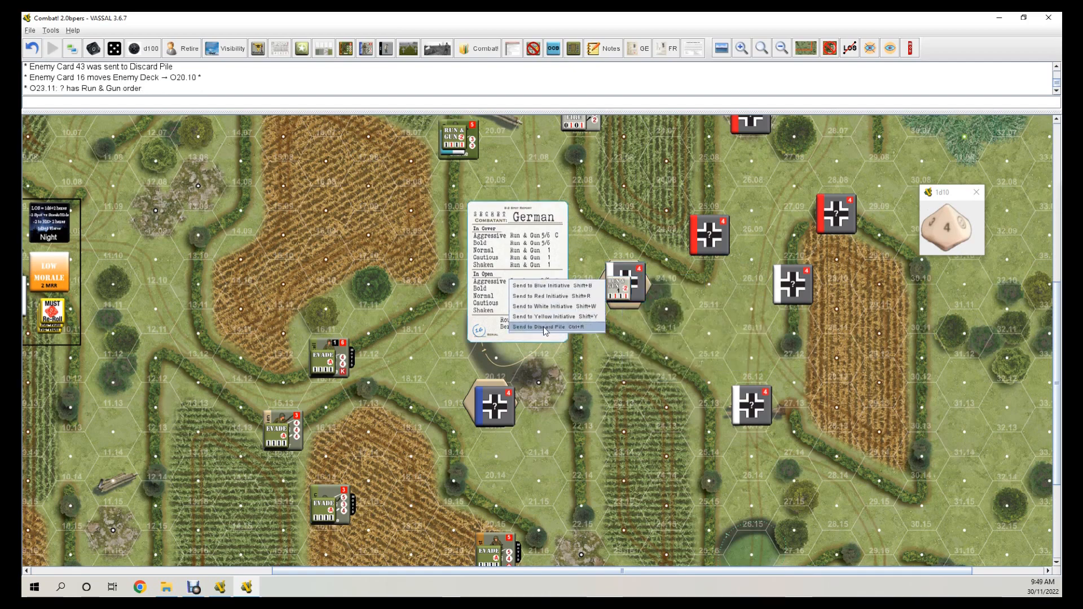
left_click(545, 326)
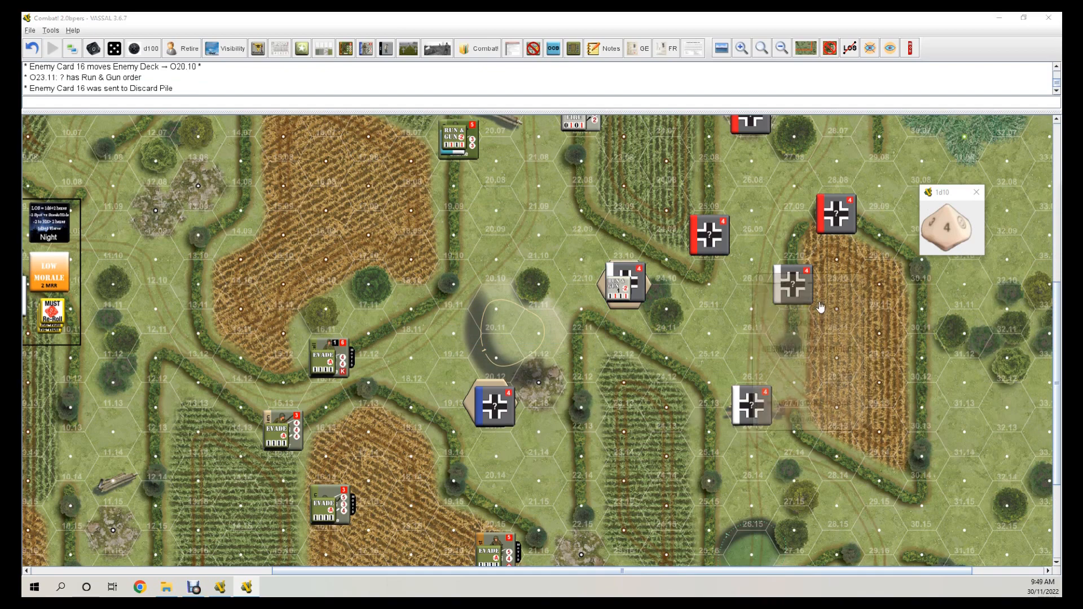
left_click(795, 284)
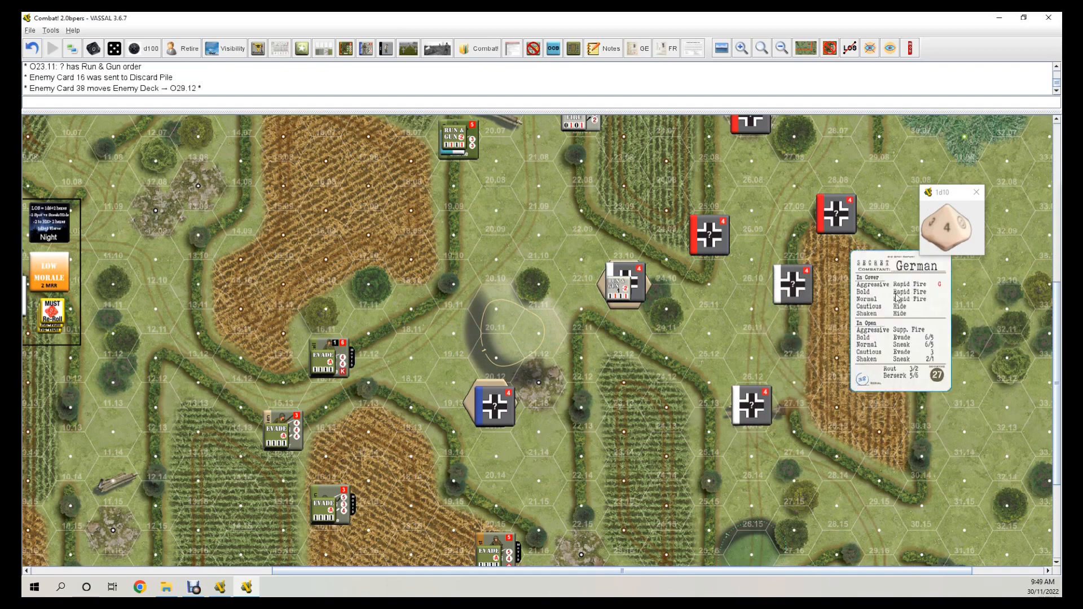
right_click(793, 283)
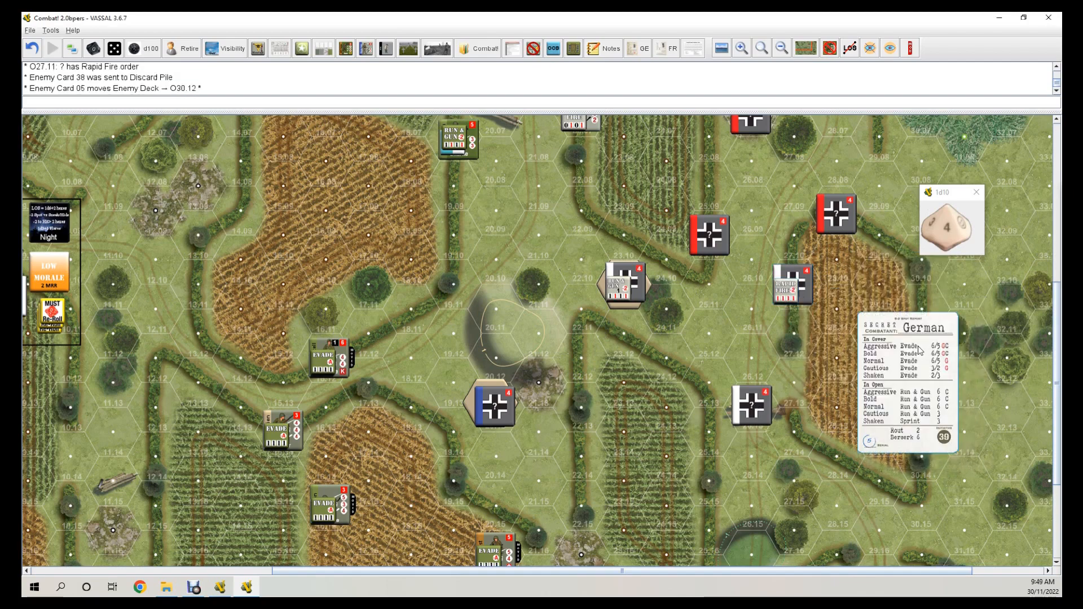
mouse_move(838, 376)
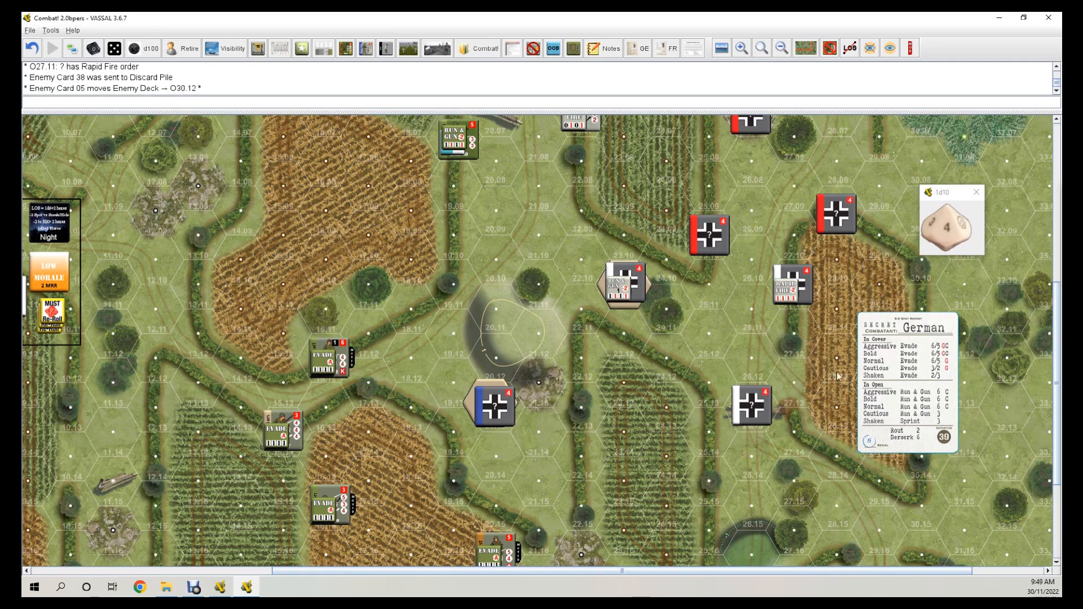
right_click(753, 406)
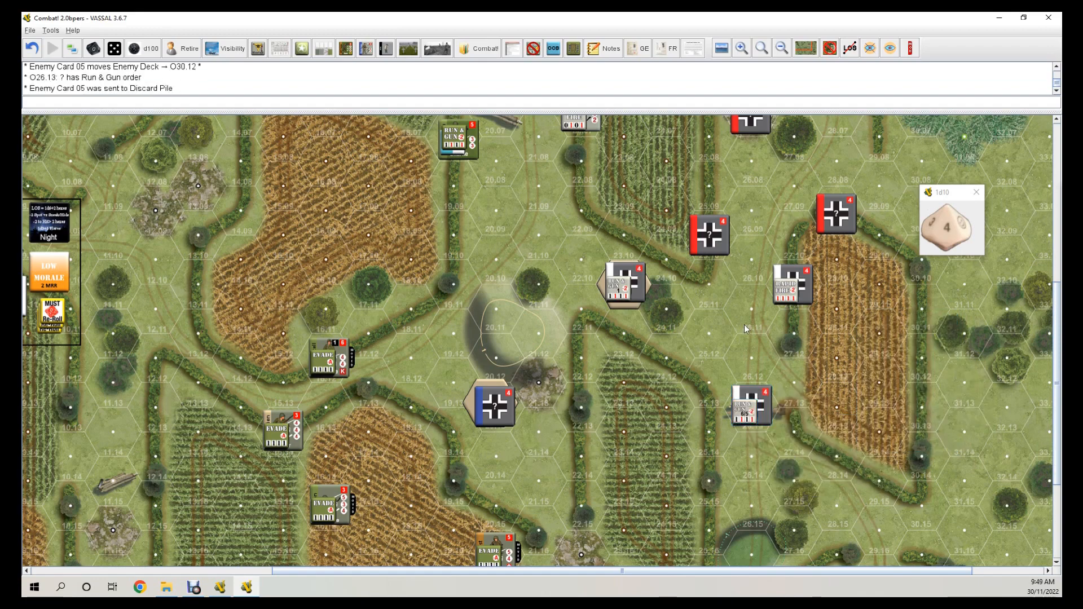
mouse_move(424, 296)
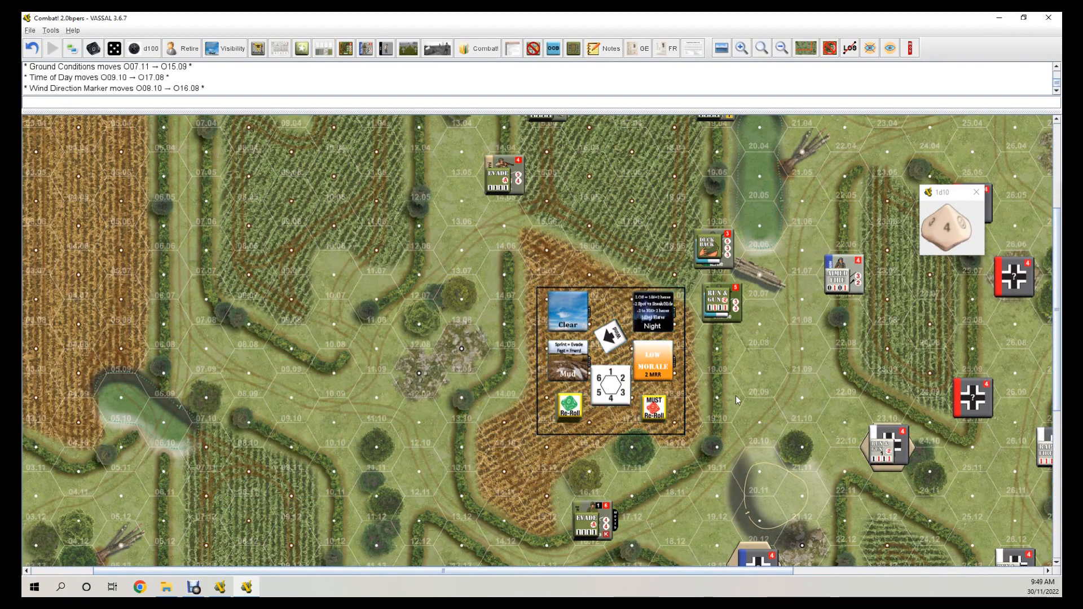
Scroll the map right and down toward the Baker team's hexes.
scroll("right", 3)
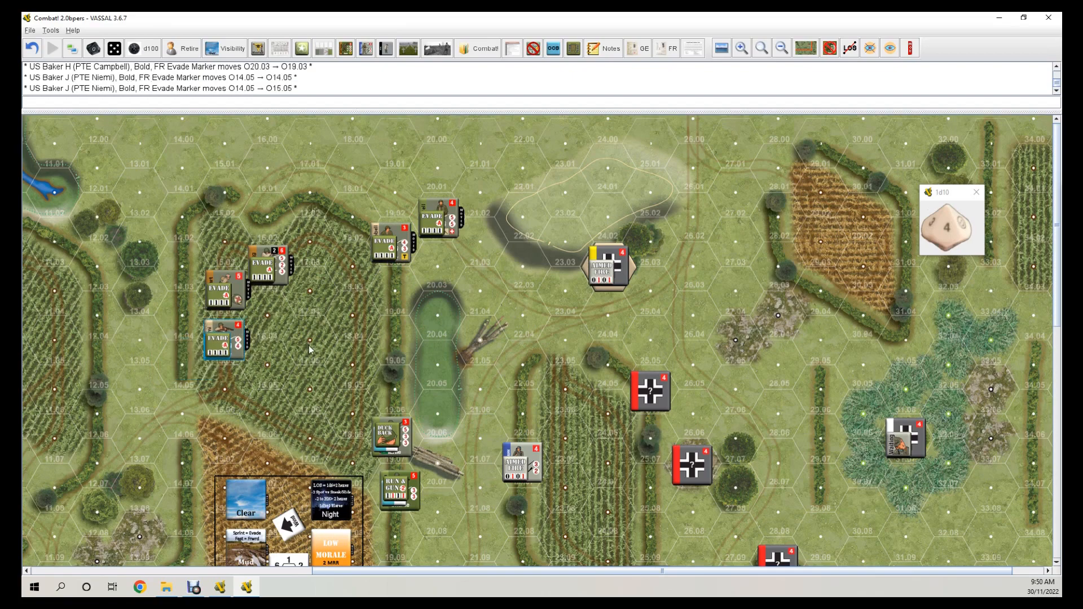
scroll("down", 3)
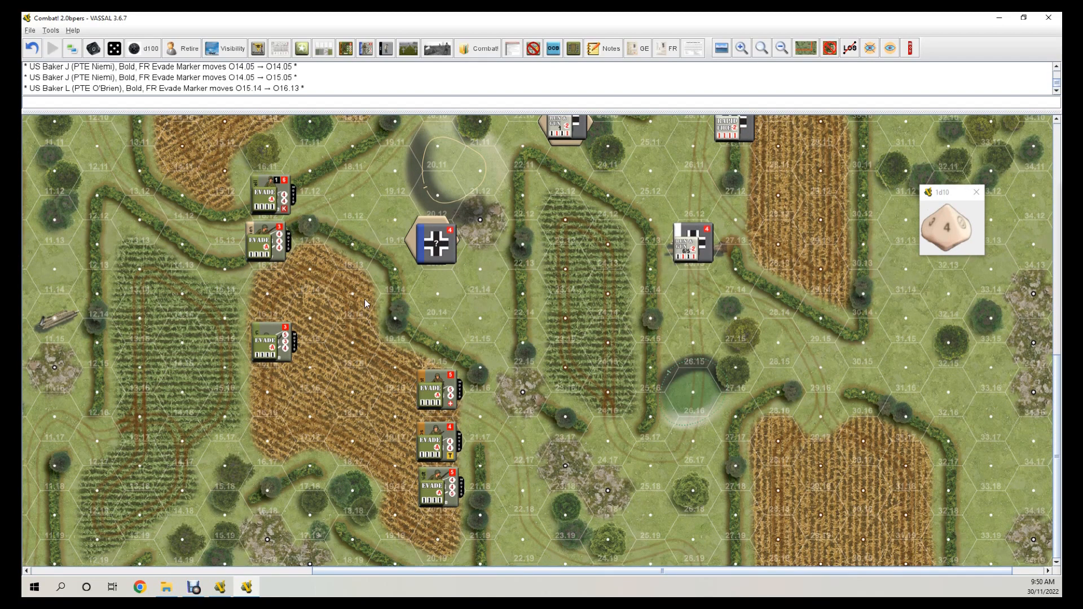
mouse_move(365, 304)
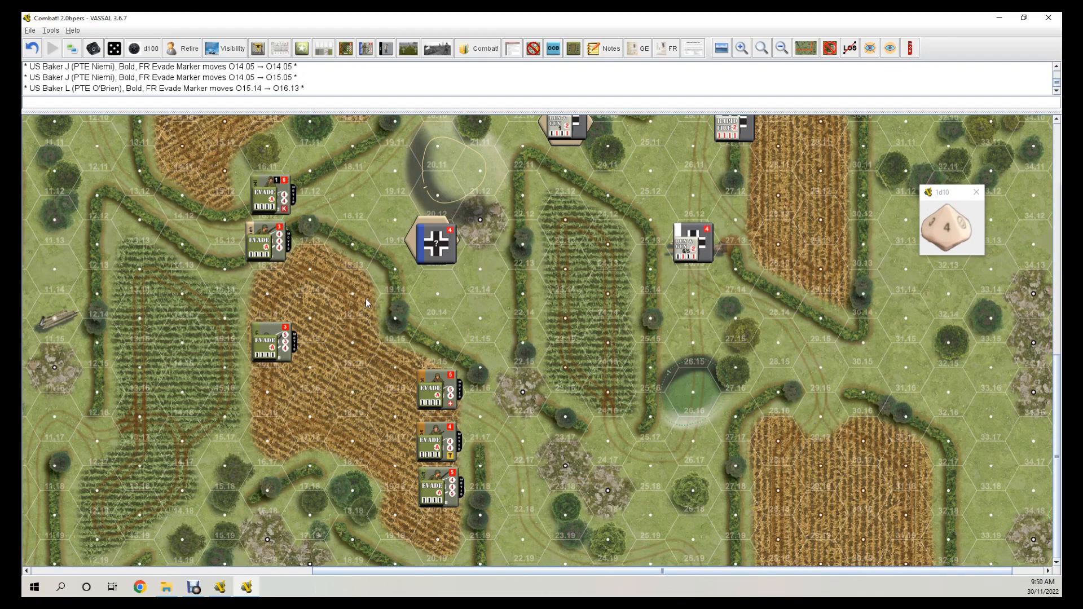
mouse_move(776, 373)
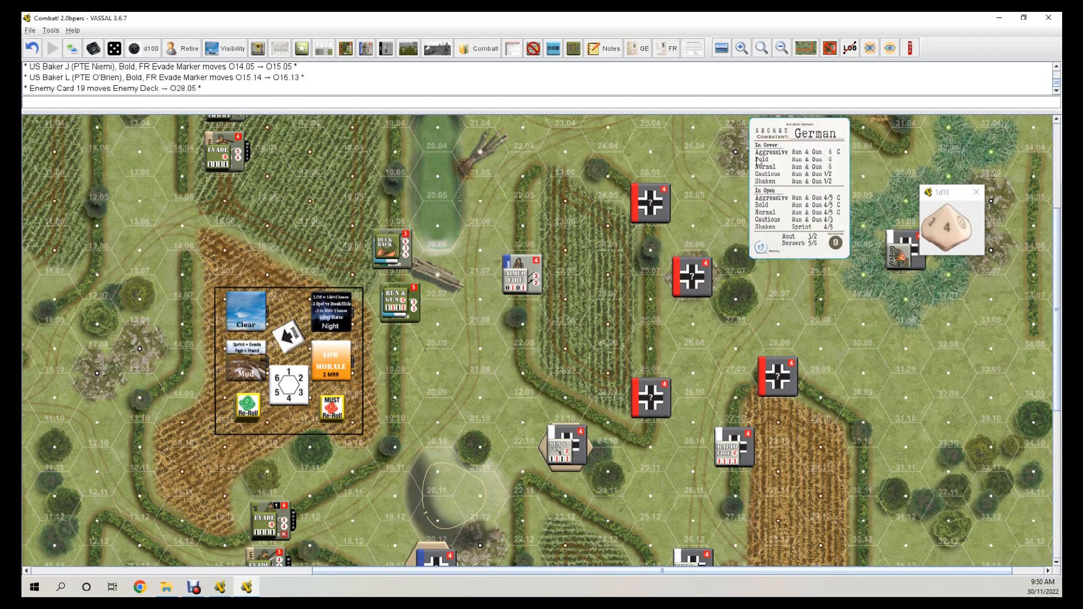
Give Germans at O25.06, O28.09 and O25.10 Run & Gun, and another unit Evade.
right_click(648, 200)
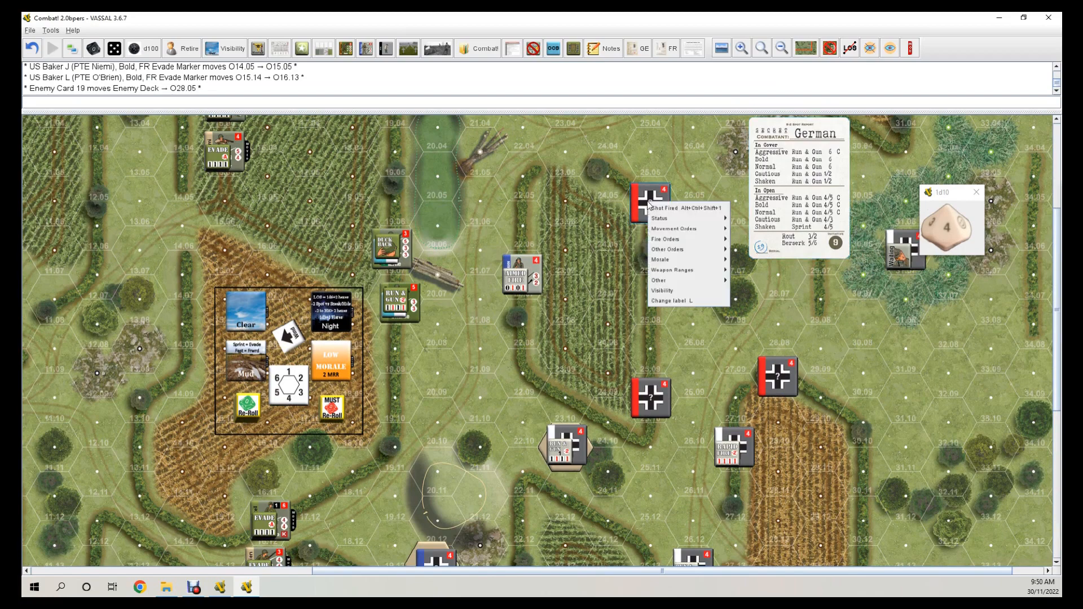
mouse_move(673, 229)
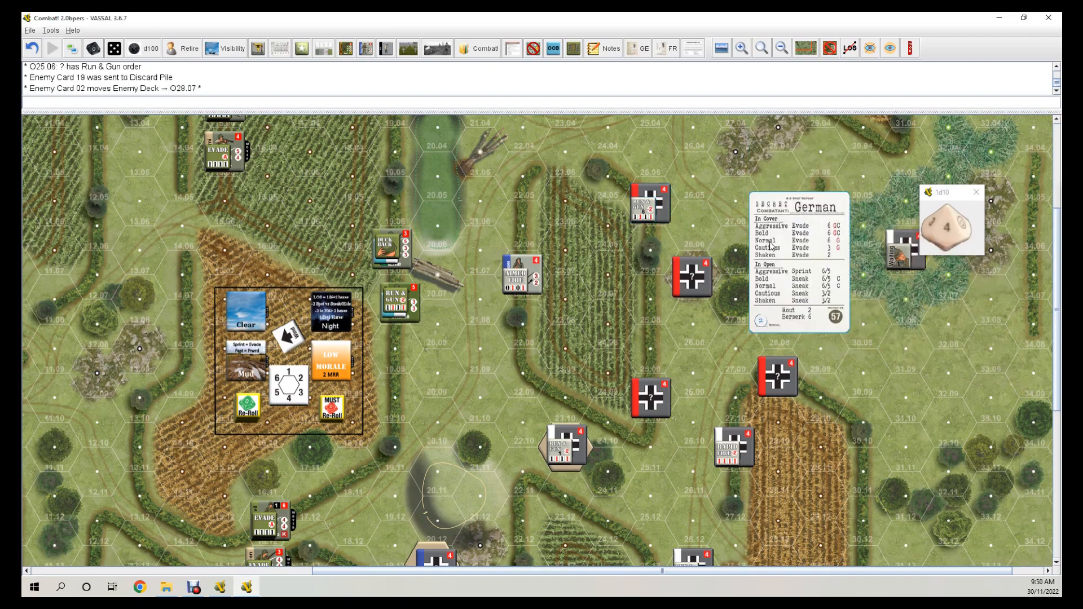
right_click(692, 277)
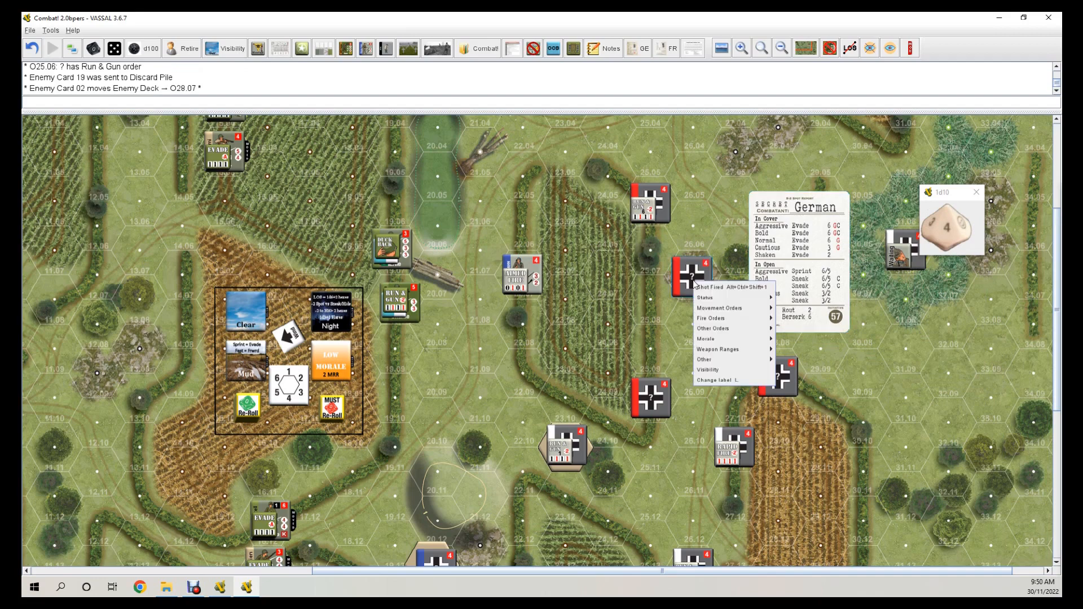
mouse_move(719, 307)
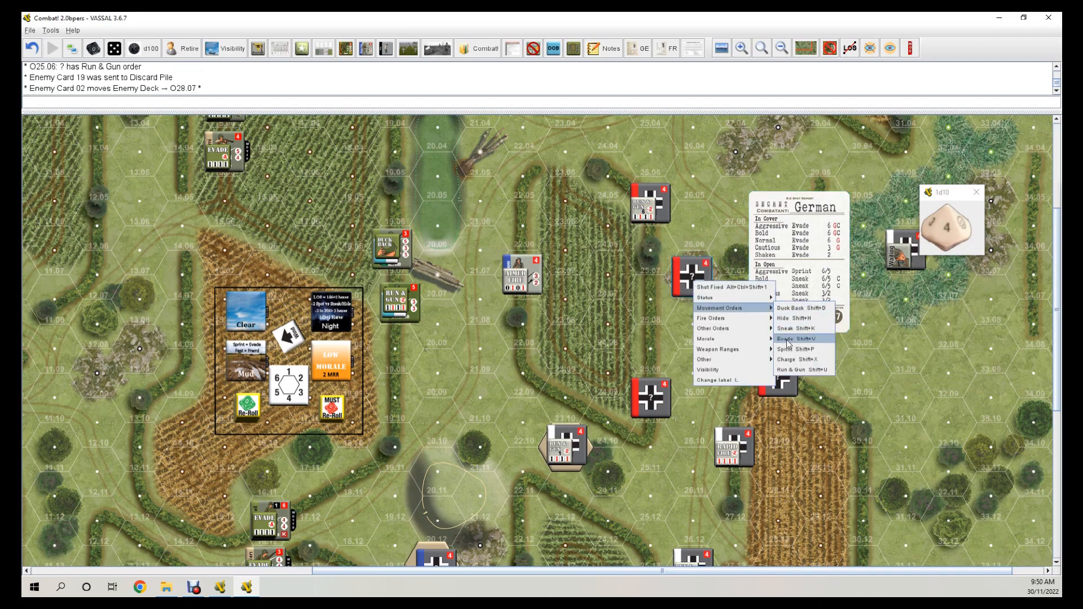
left_click(800, 339)
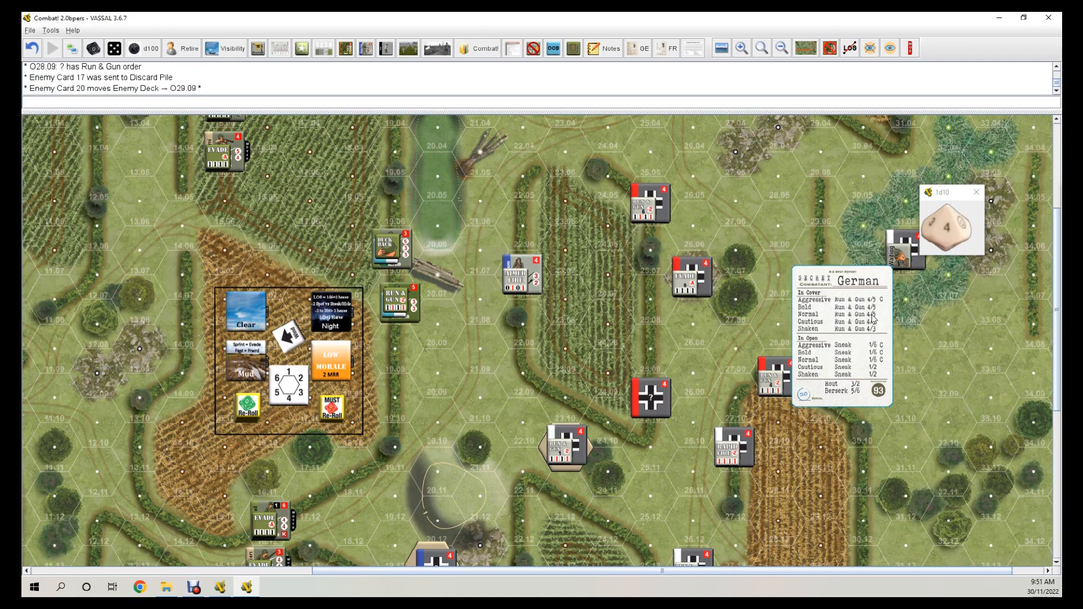
right_click(649, 388)
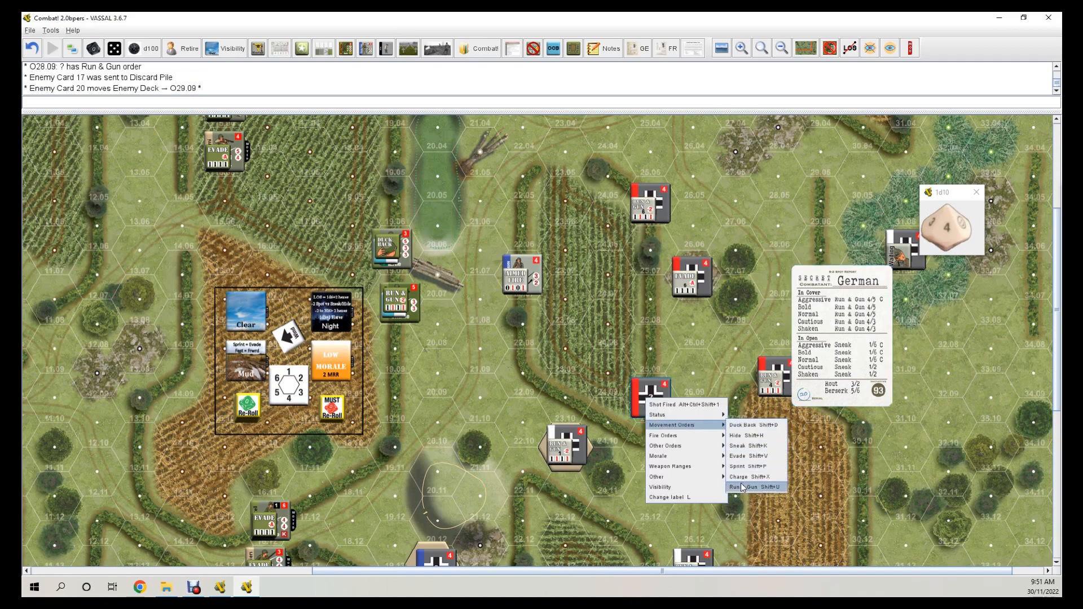
left_click(738, 487)
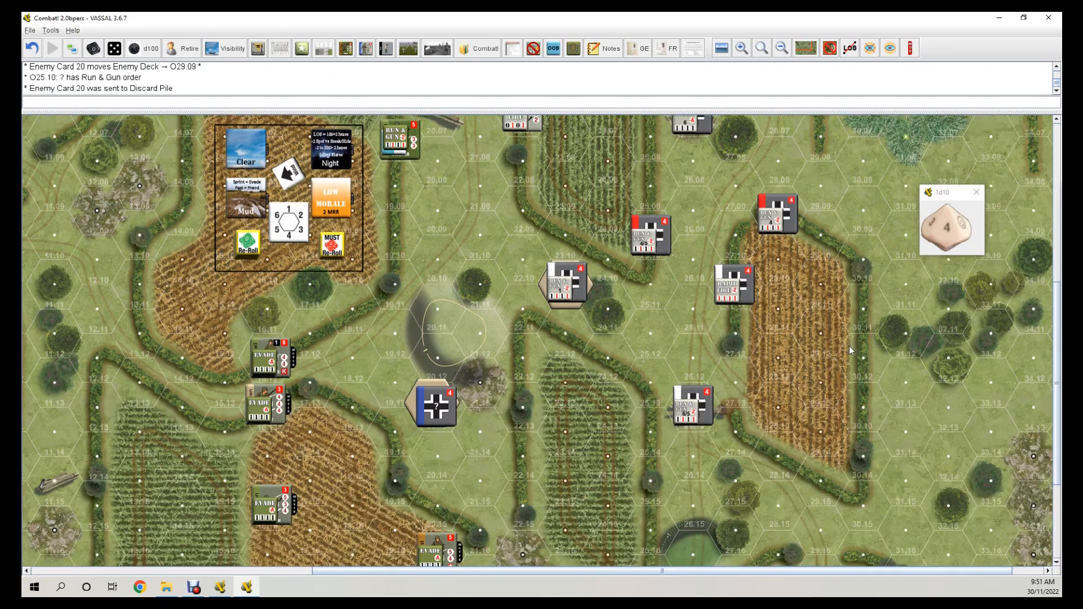
Advance to Impulse 3 and give the German counter at O20.13 Aimed Fire.
scroll("down", 3)
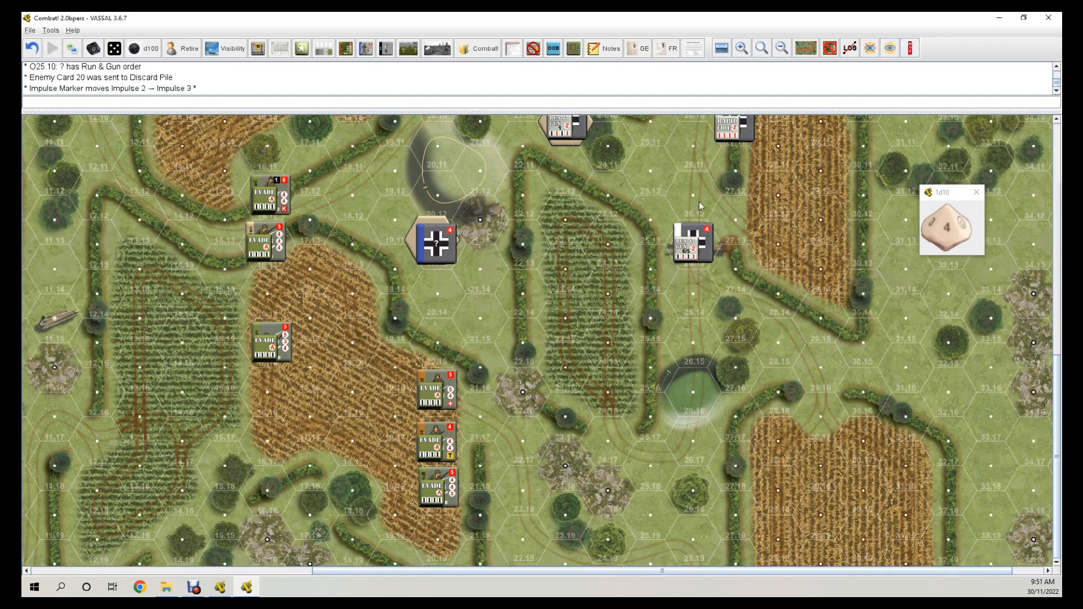
mouse_move(469, 302)
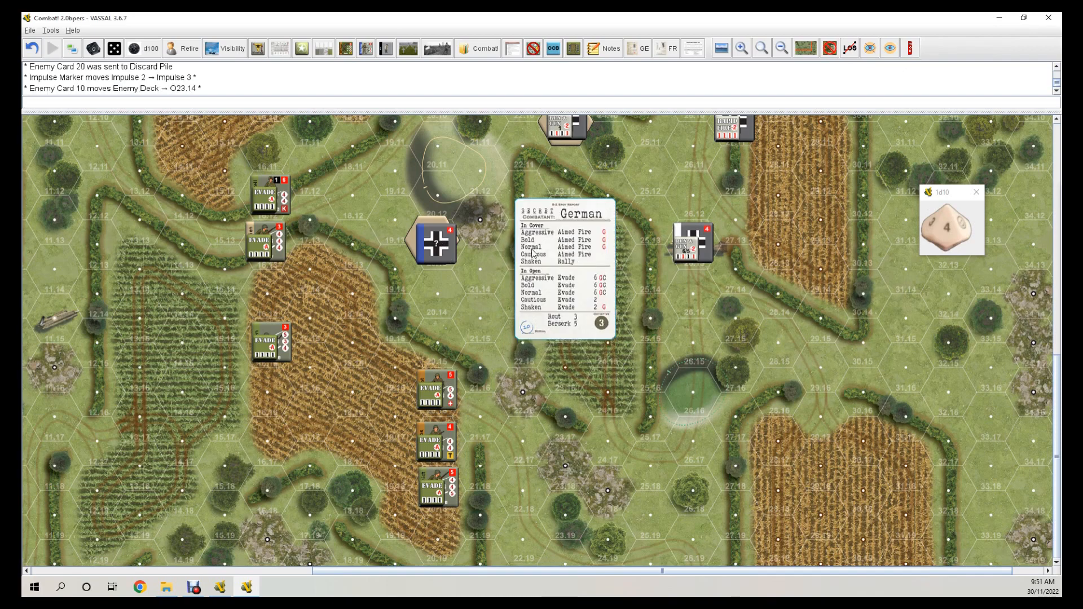
mouse_move(445, 295)
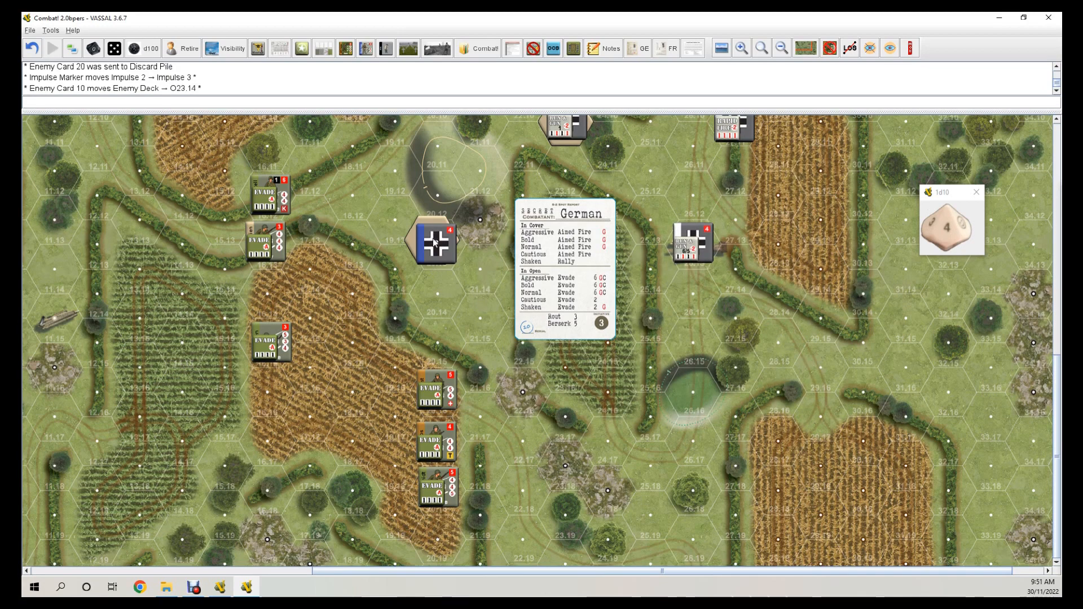
right_click(433, 240)
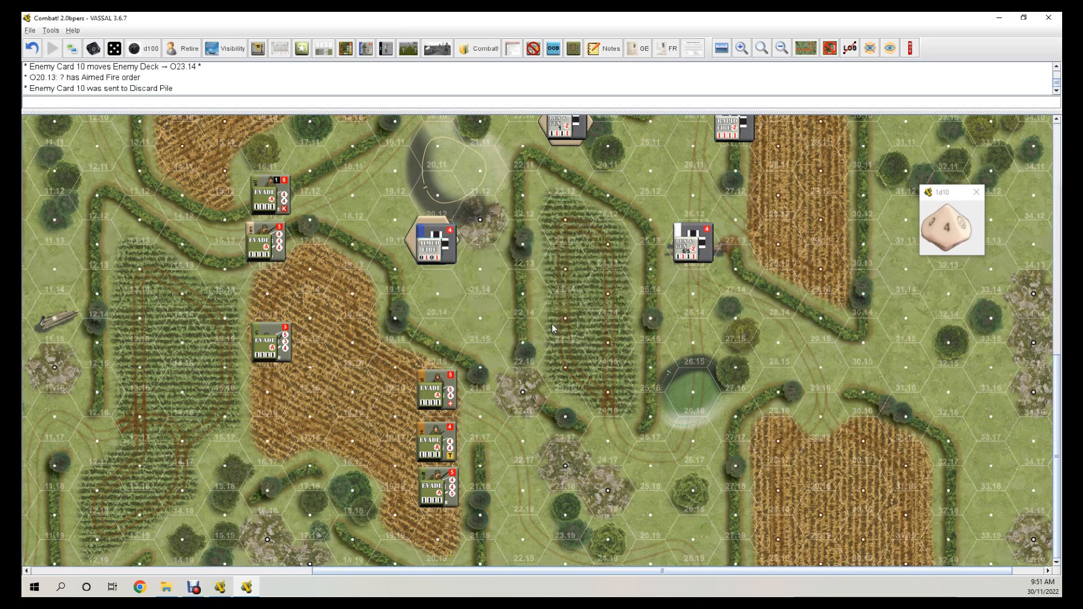
left_click(434, 240)
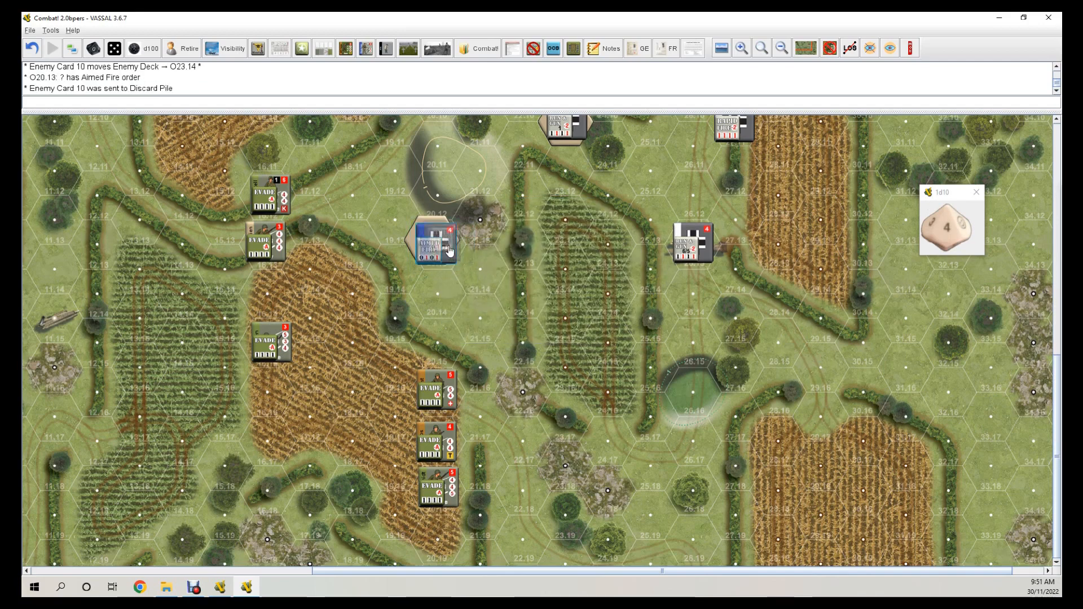
Roll a d10 (9) and mark German Soldat Hahn at 22.07 as Low Ammo.
left_click(435, 240)
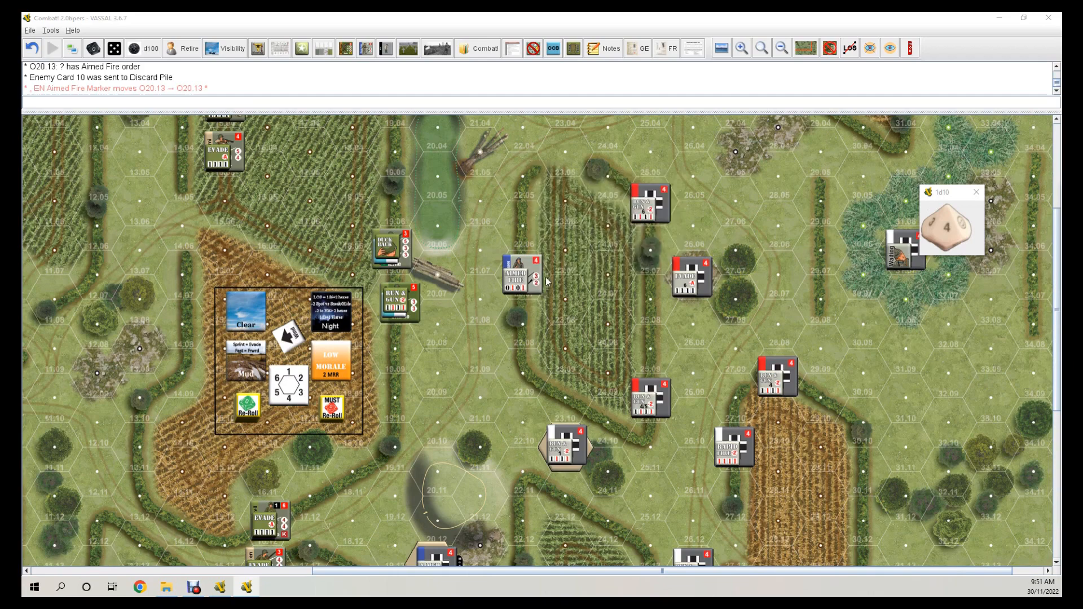
mouse_move(467, 310)
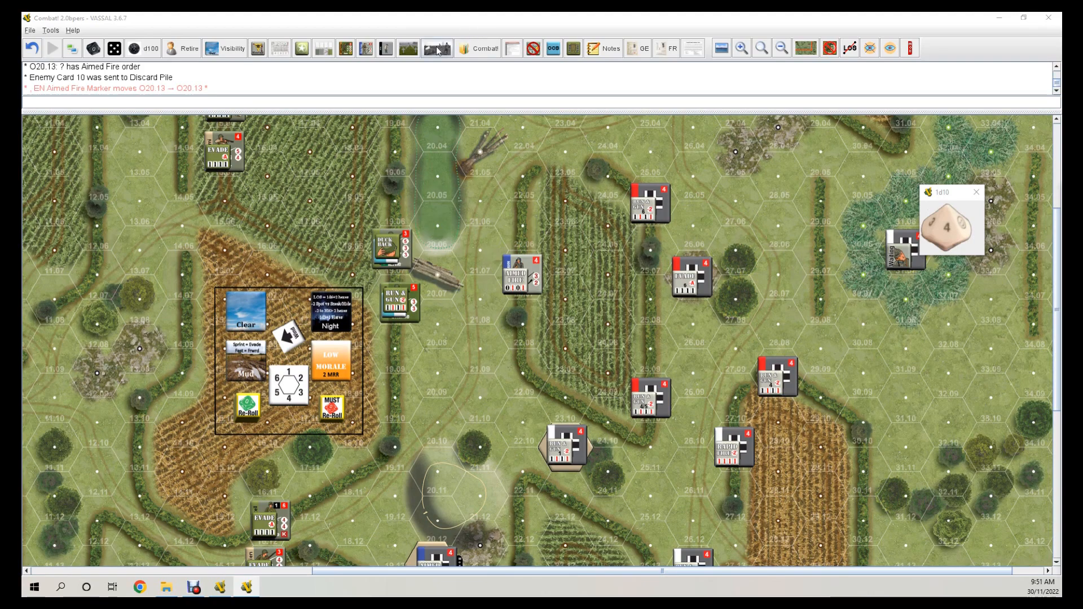
left_click(436, 49)
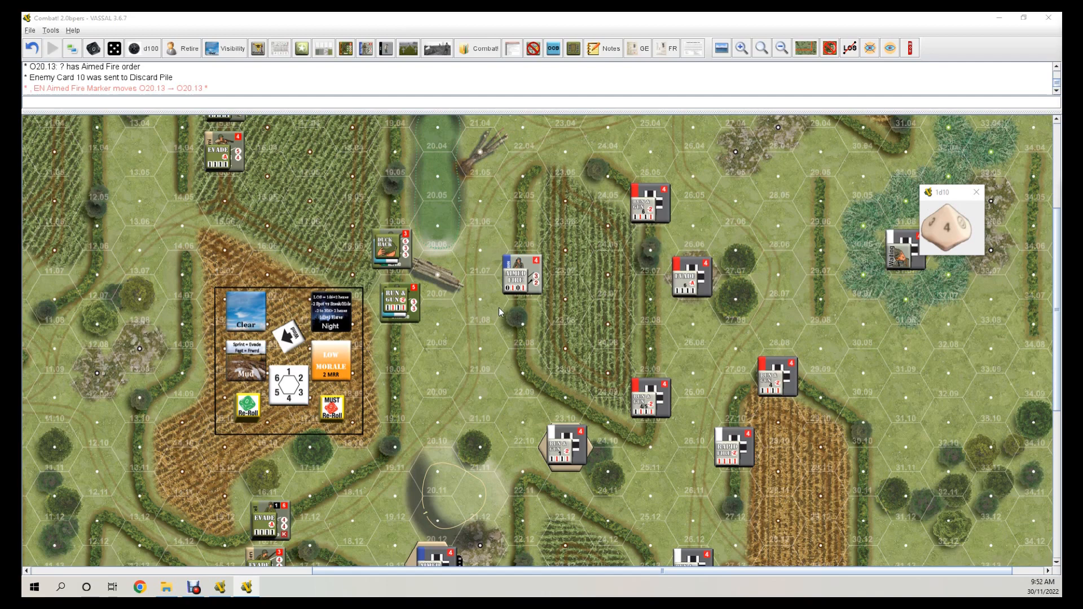
mouse_move(464, 313)
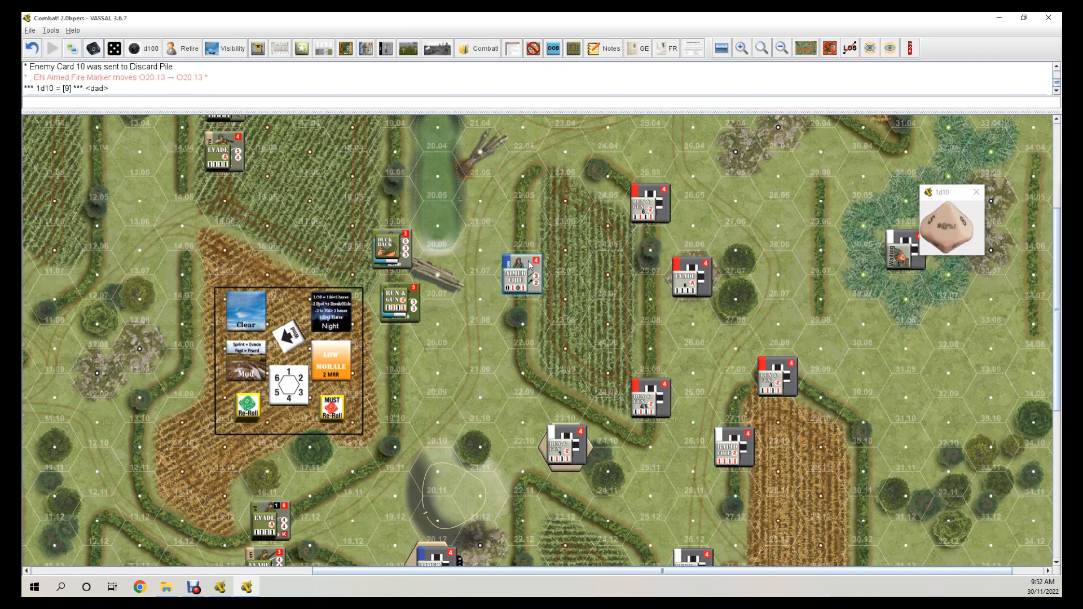
right_click(523, 274)
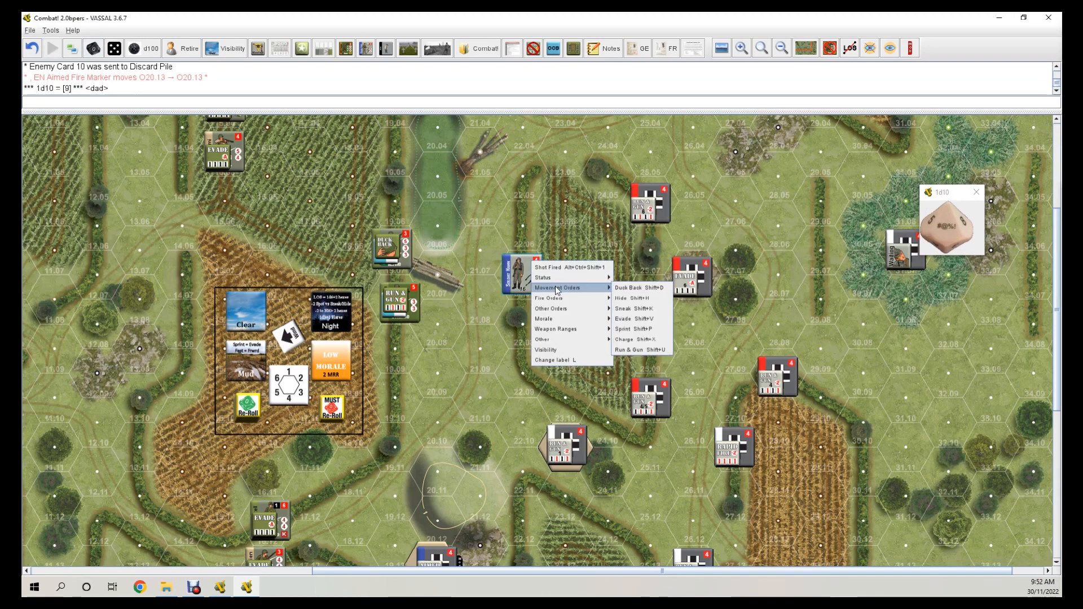
mouse_move(544, 277)
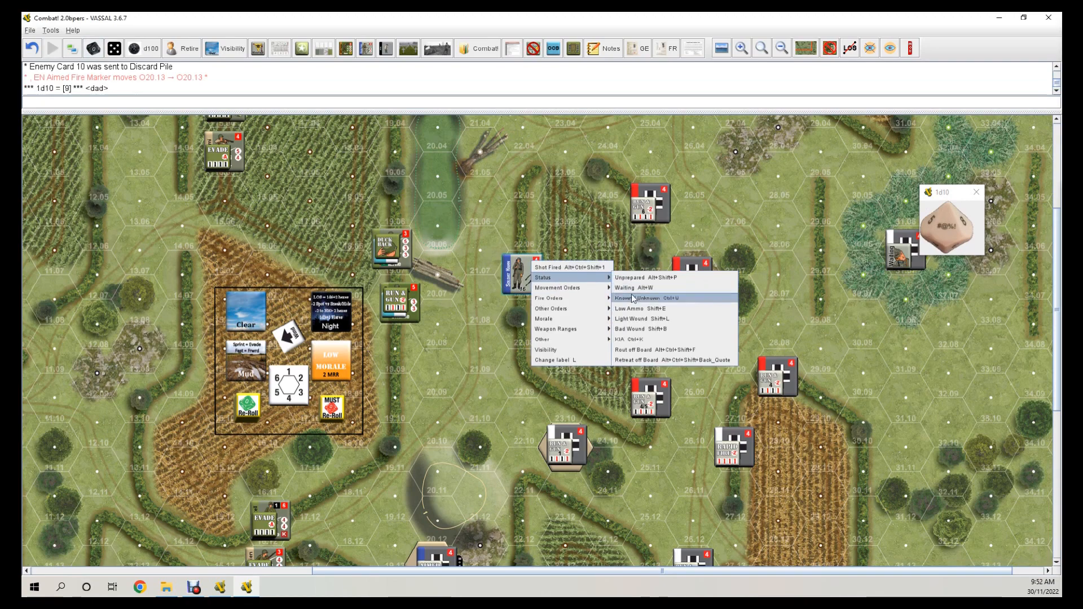
left_click(630, 308)
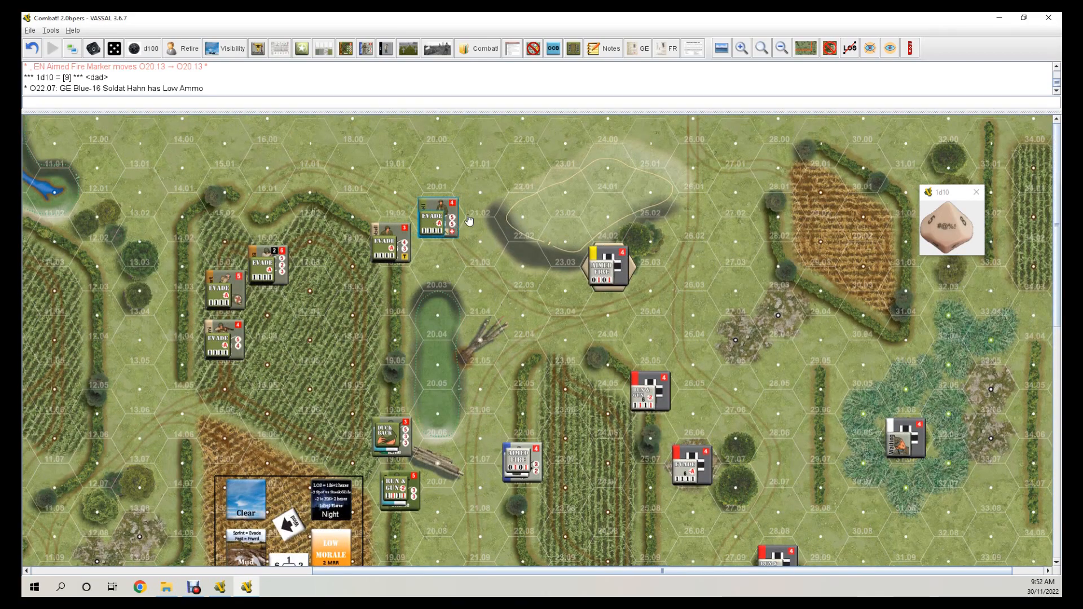
Move the US Evade marker from 20.02 to 21.02 and change 19.07's Duck Back to Hide.
left_click_drag(439, 218, 480, 193)
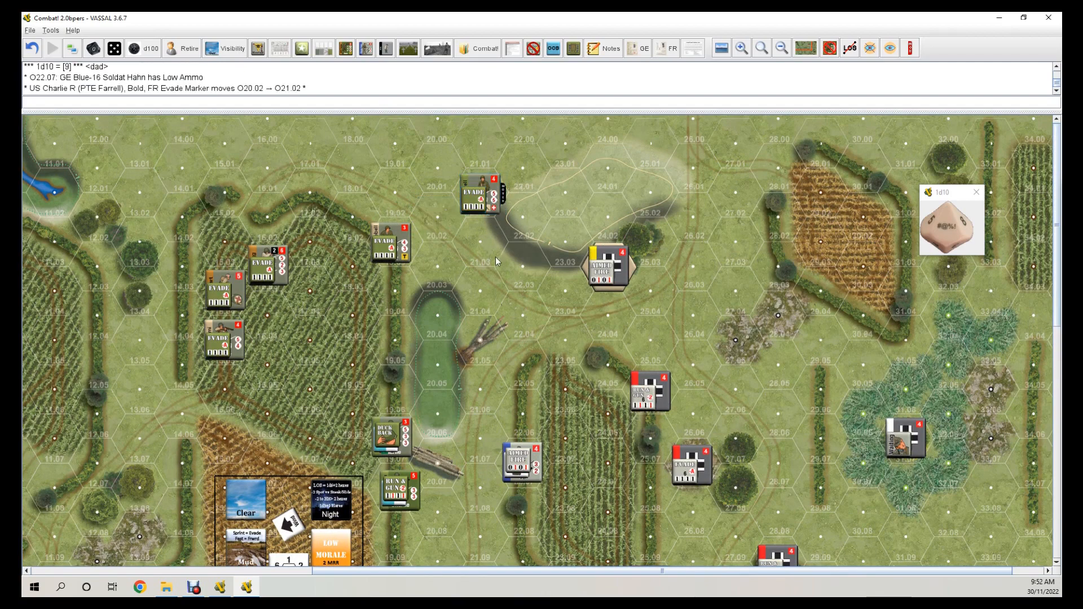
scroll("down", 3)
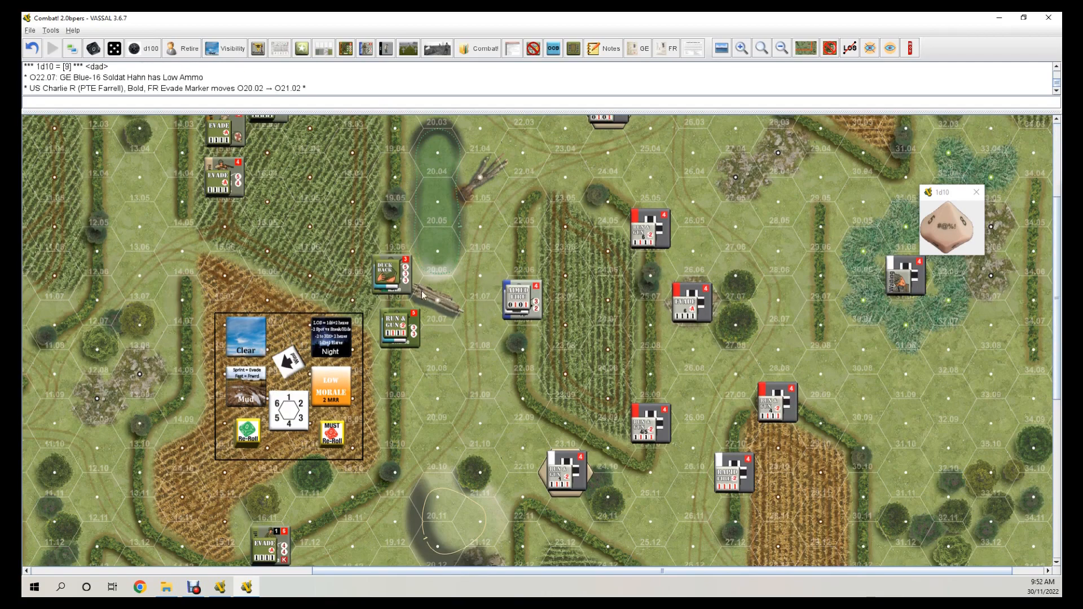
right_click(400, 276)
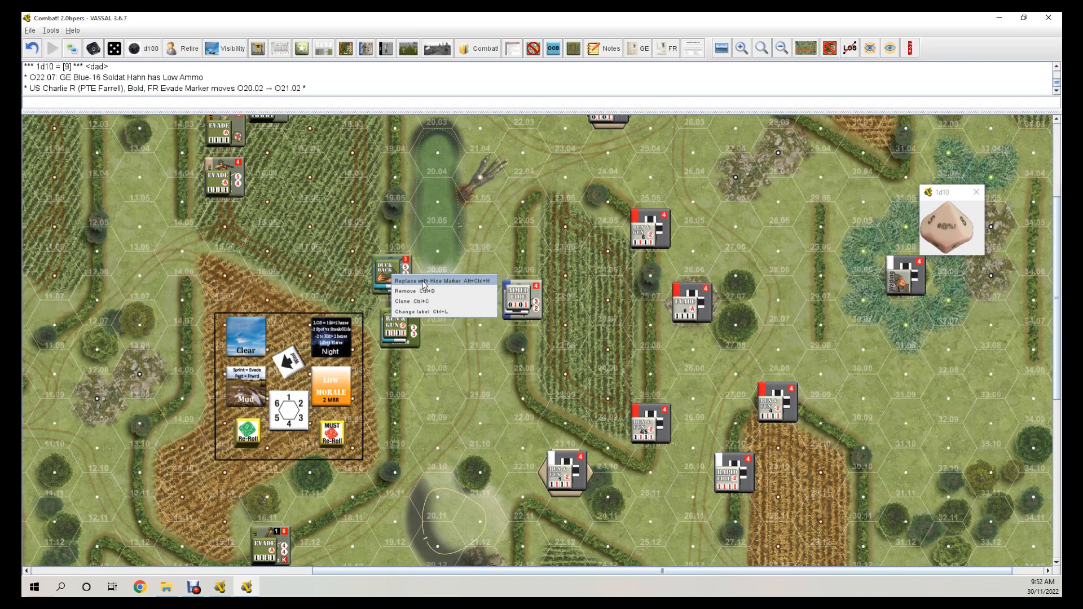
left_click(427, 281)
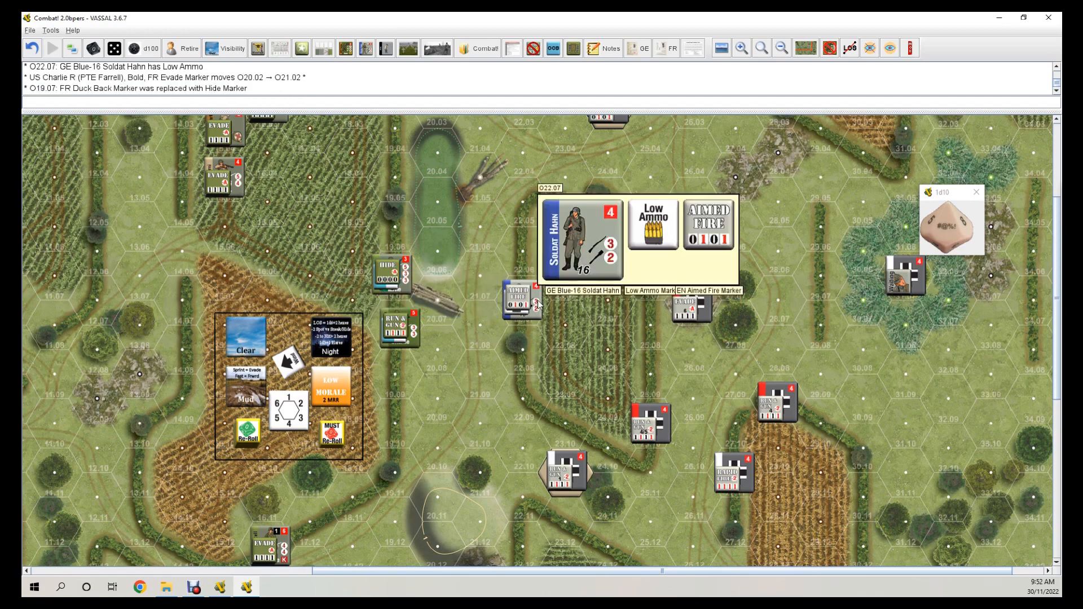
mouse_move(446, 280)
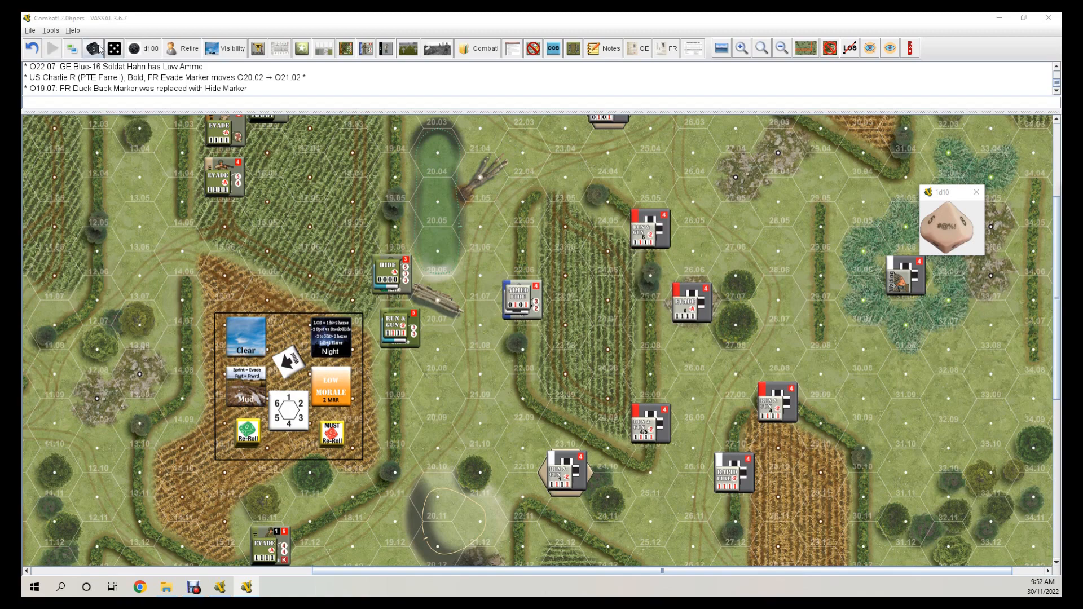
Roll a d10 (0) and mark US soldier Charlie P at 19.07 as spotted.
left_click(93, 47)
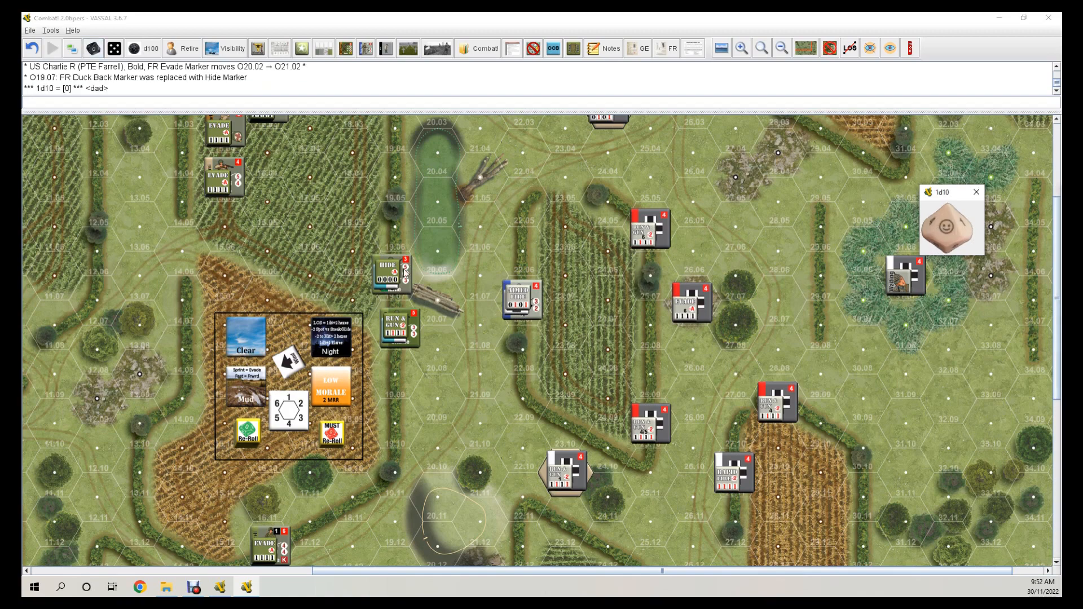
right_click(390, 272)
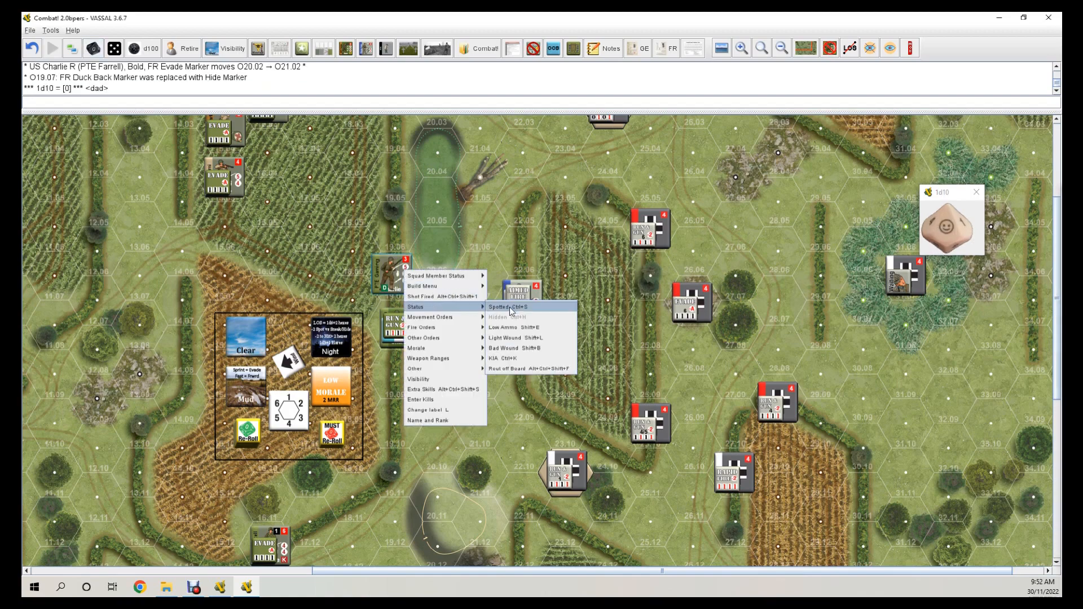
left_click(504, 307)
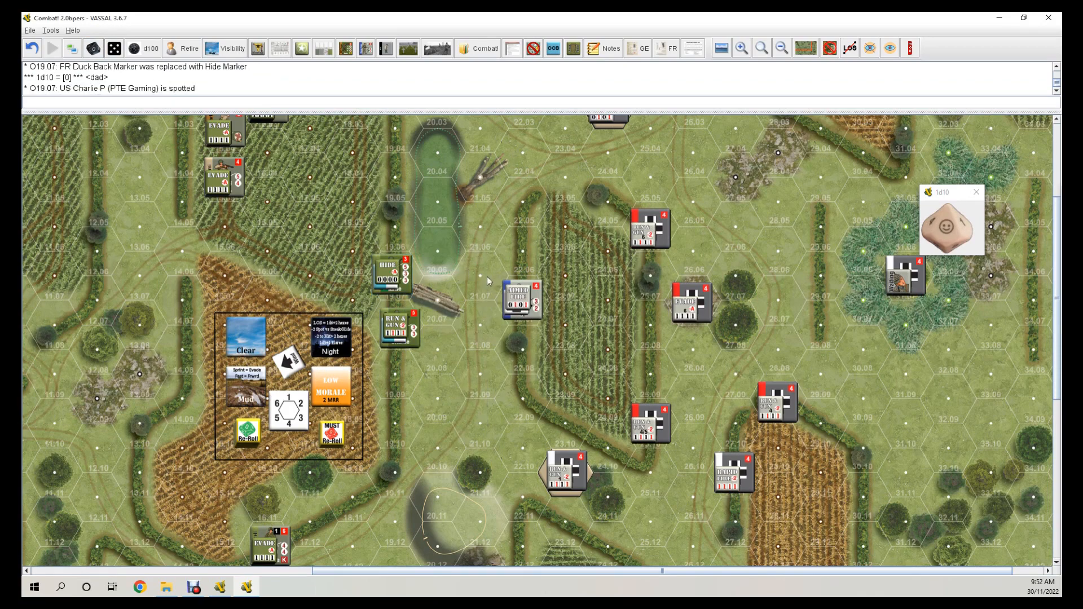
mouse_move(481, 257)
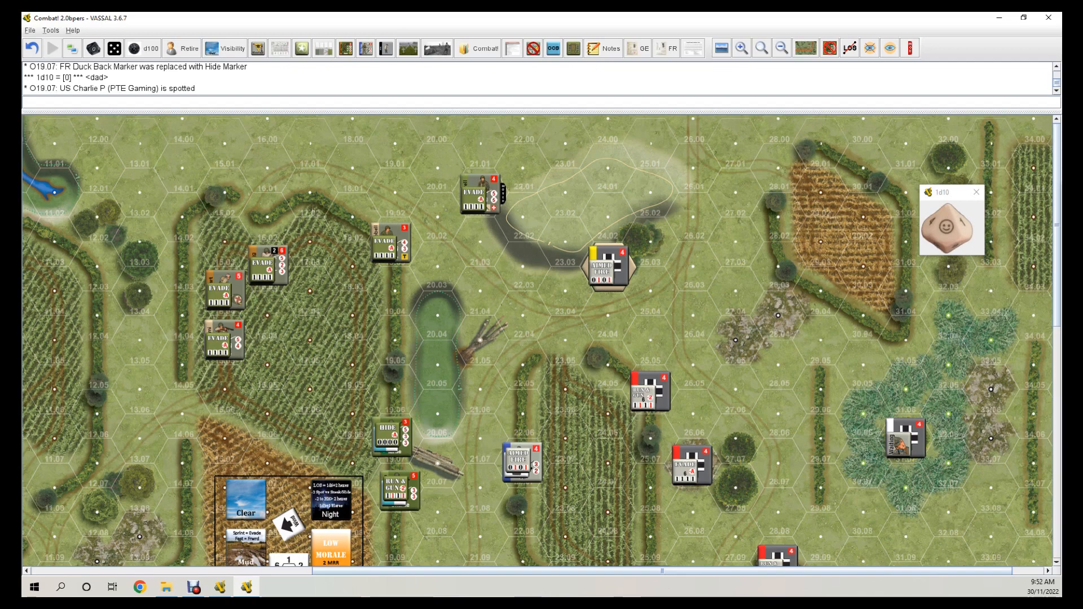
scroll("down", 3)
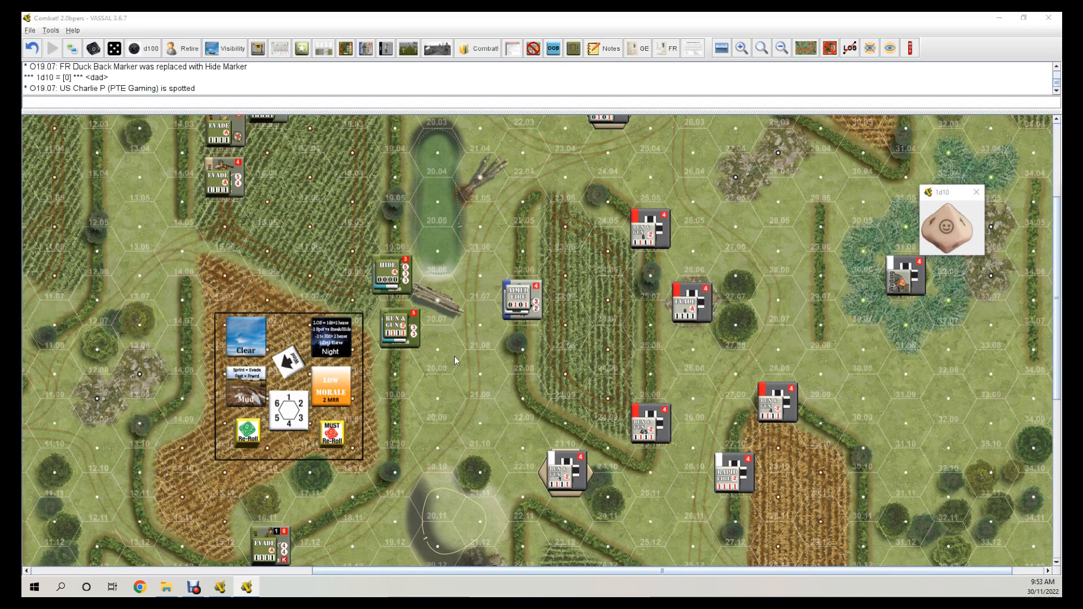
mouse_move(451, 339)
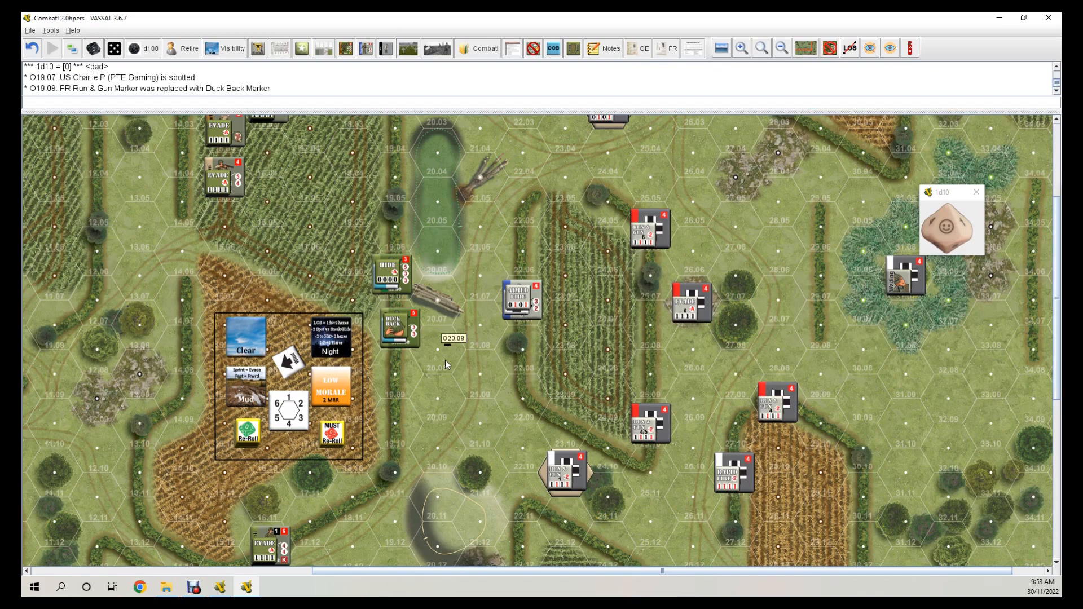
Advance the evading US soldier from 16.12 to 17.12, then reveal and remove the German dummy at 20.13.
scroll("down", 3)
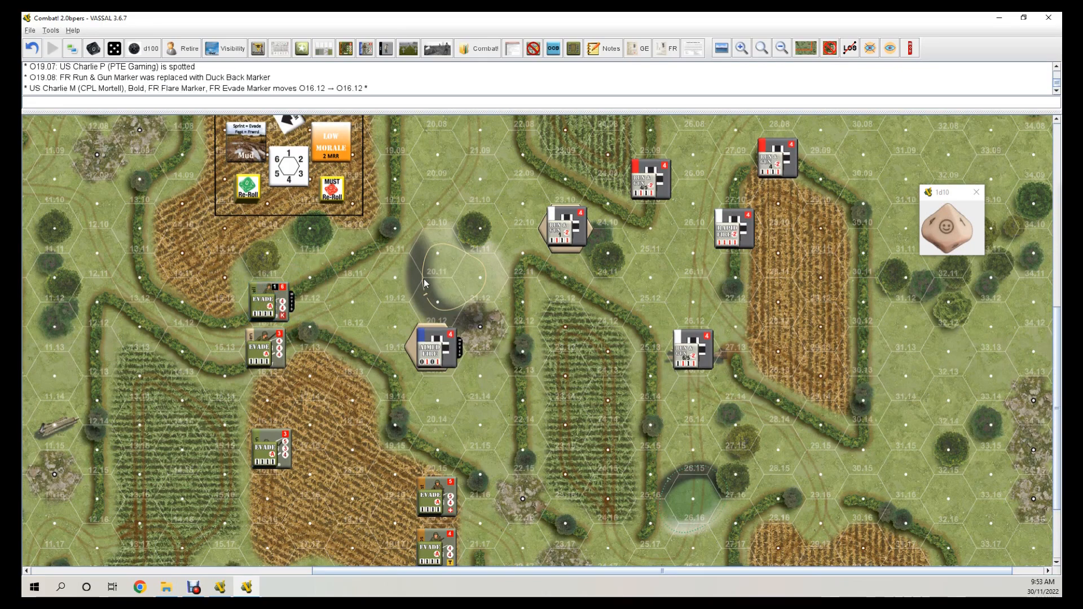
mouse_move(447, 348)
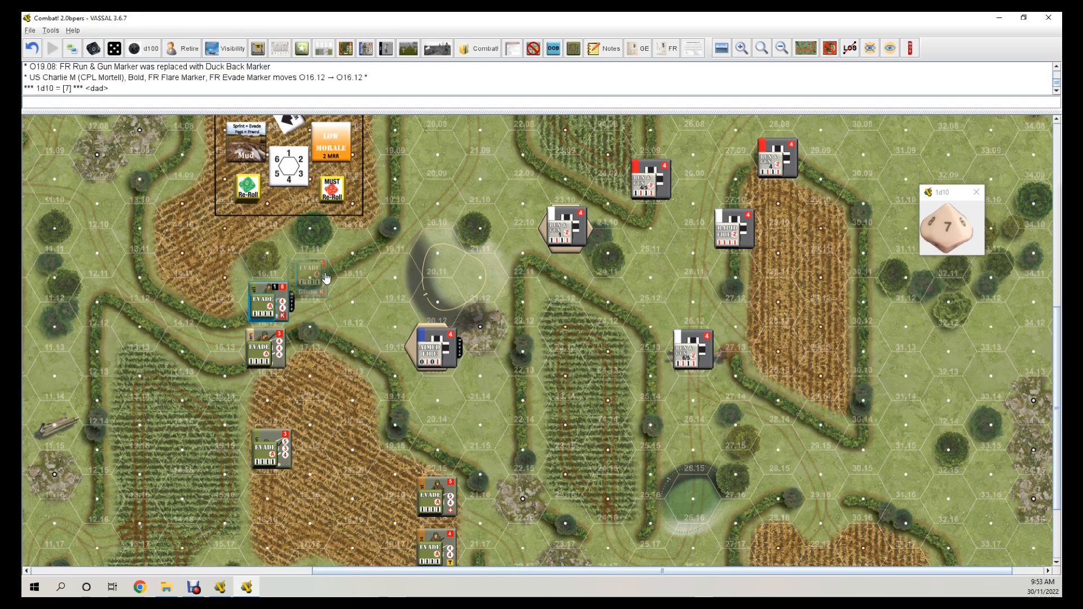
left_click_drag(262, 298, 308, 280)
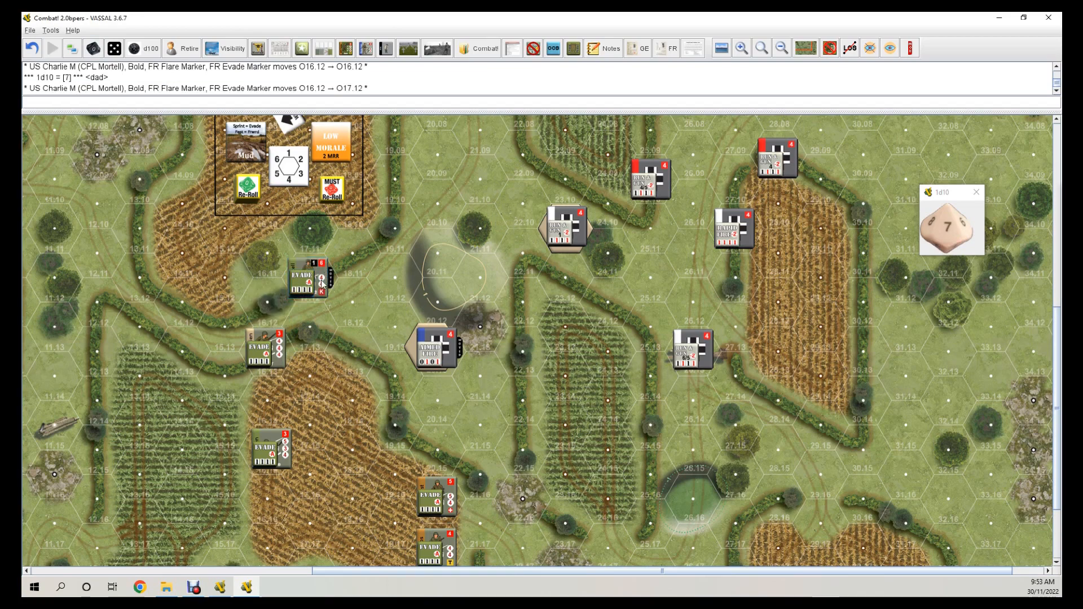
mouse_move(309, 280)
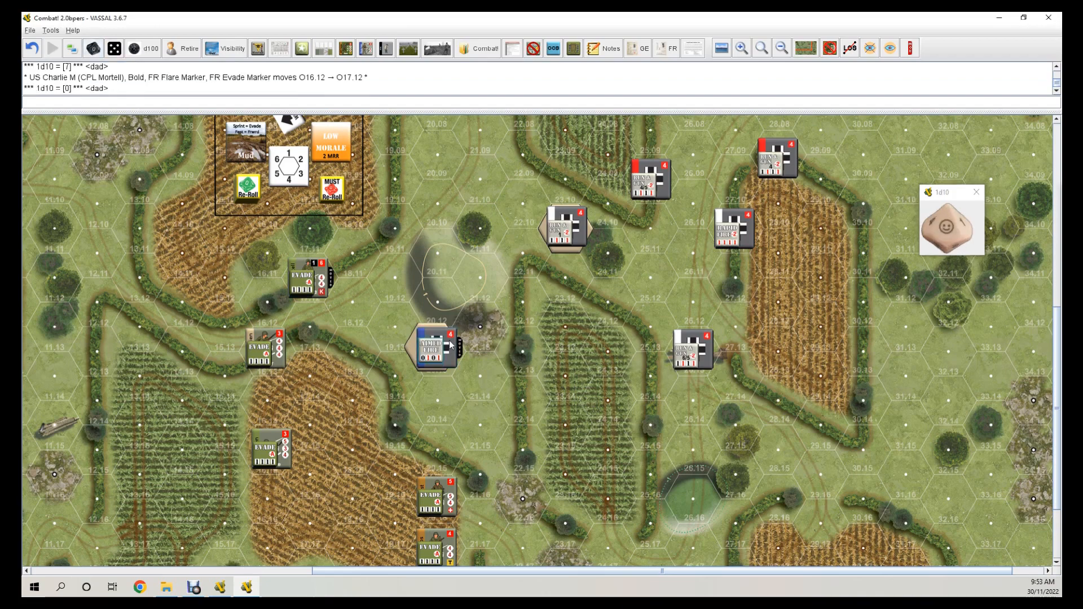
right_click(435, 345)
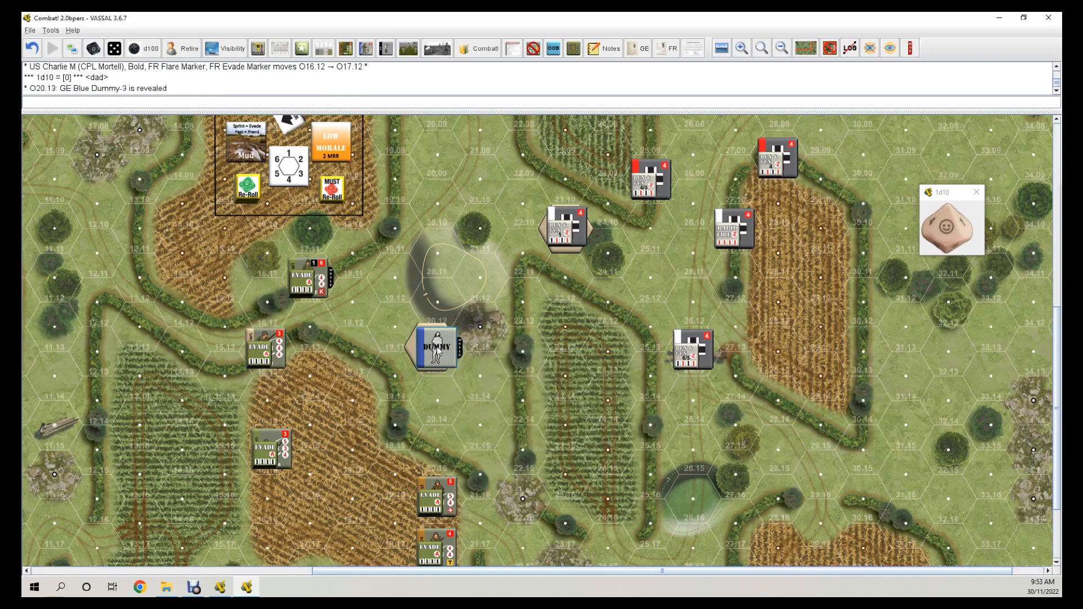
right_click(434, 347)
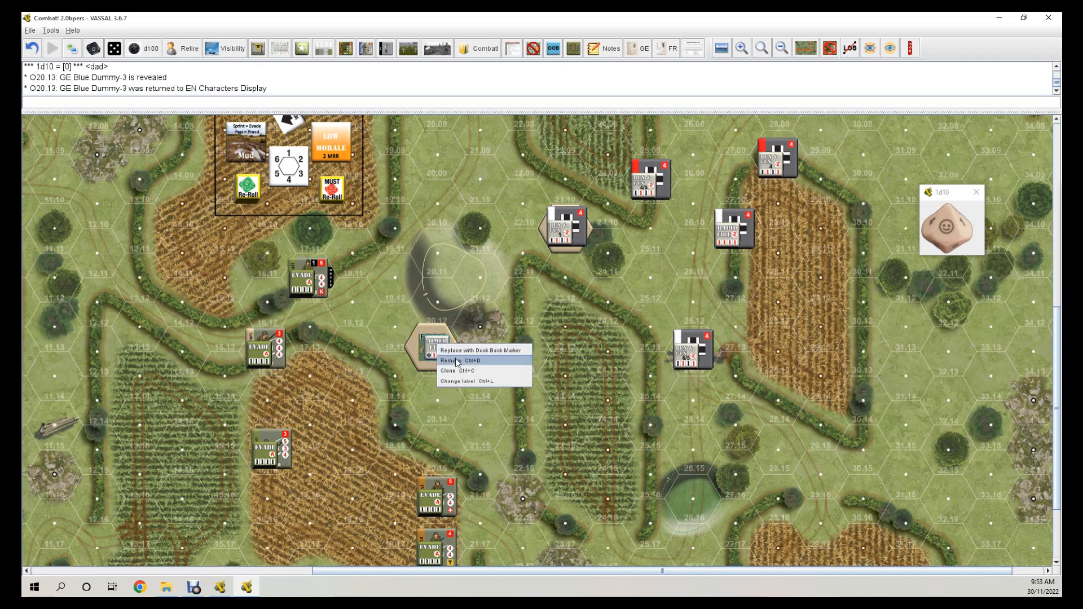
left_click(448, 360)
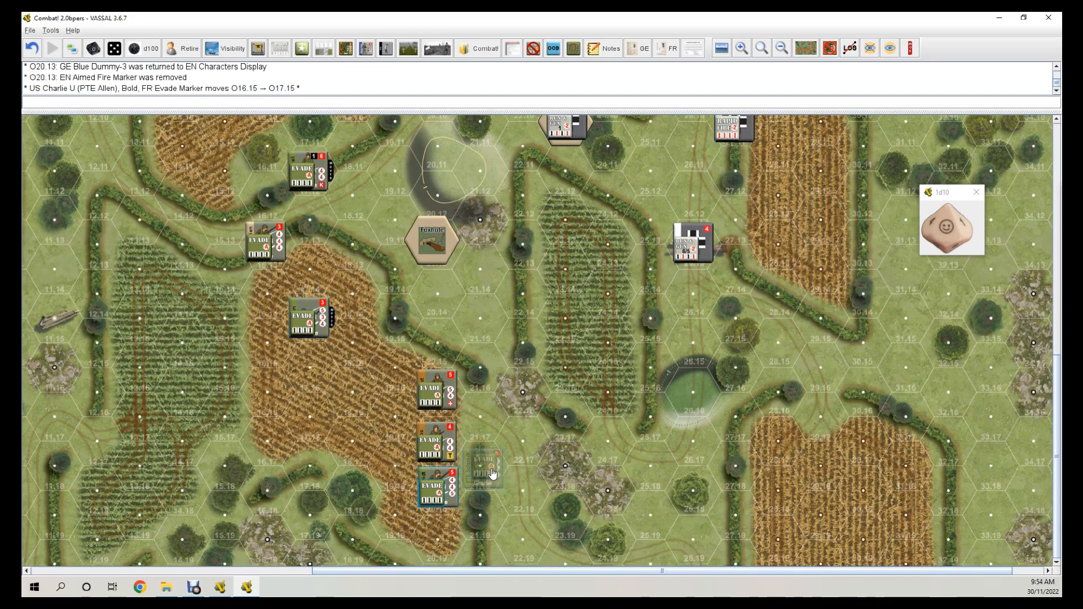
Move Charlie W and its Evade marker from 20.18 to 21.18.
left_click_drag(484, 489, 484, 468)
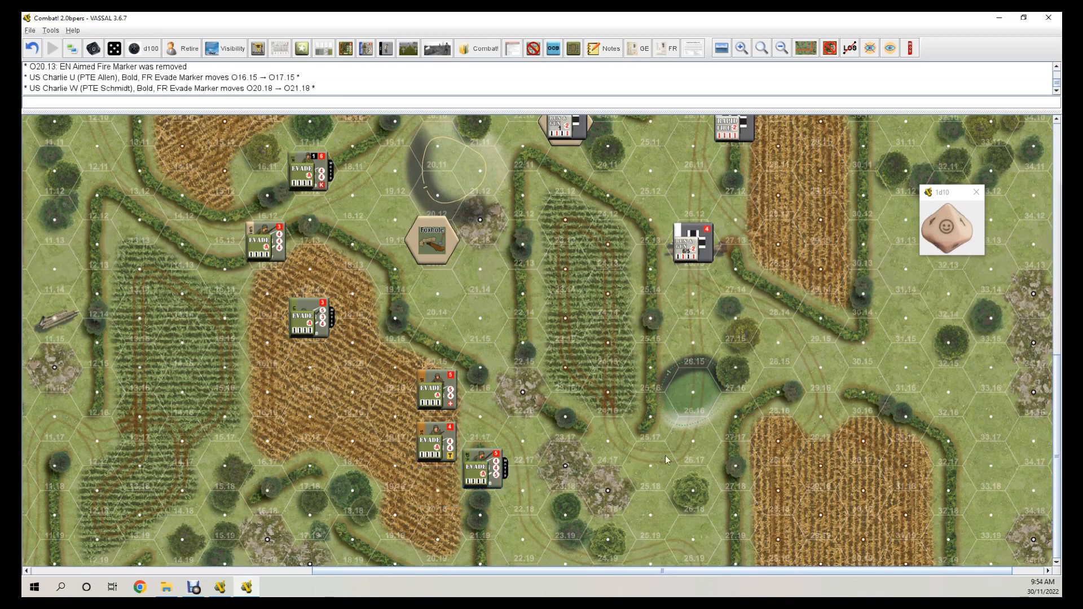
mouse_move(576, 401)
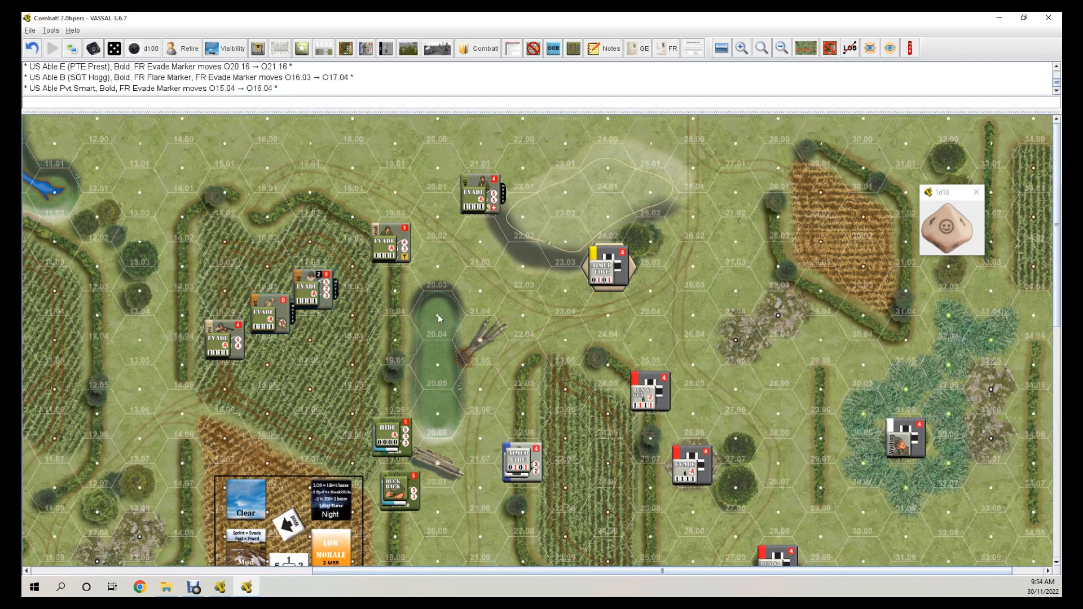
mouse_move(861, 337)
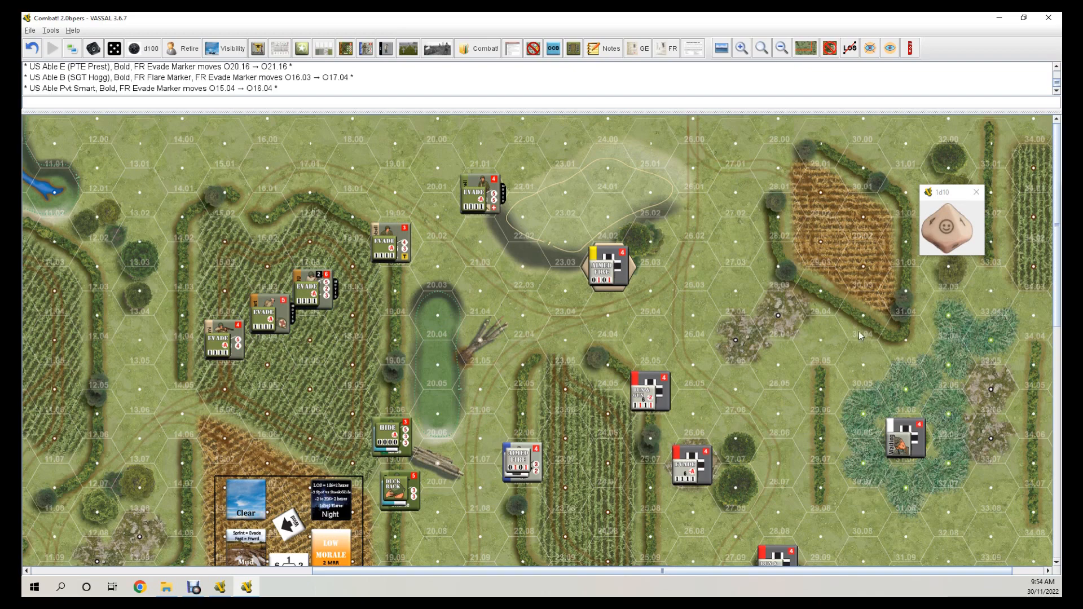
mouse_move(625, 293)
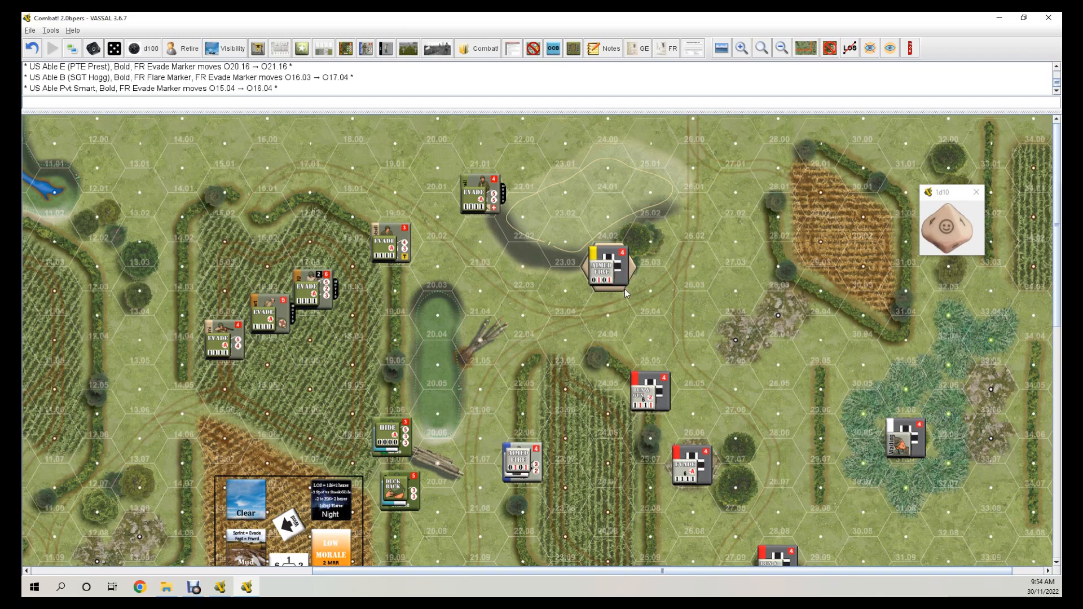
mouse_move(581, 293)
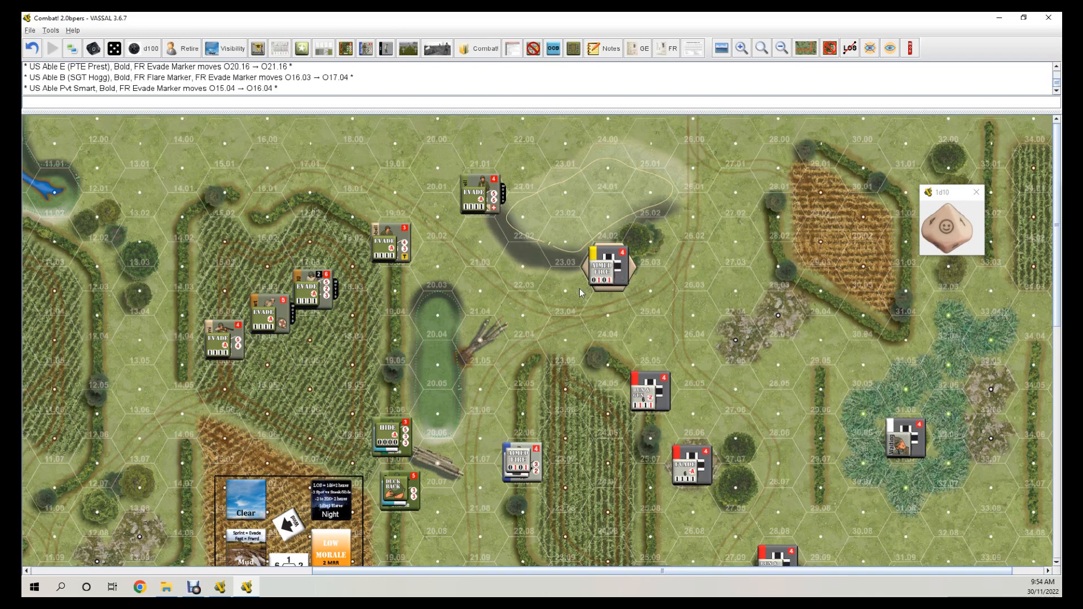
Scroll the map toward the German Run & Gun counters at 26.13 and 23.11.
scroll("down", 3)
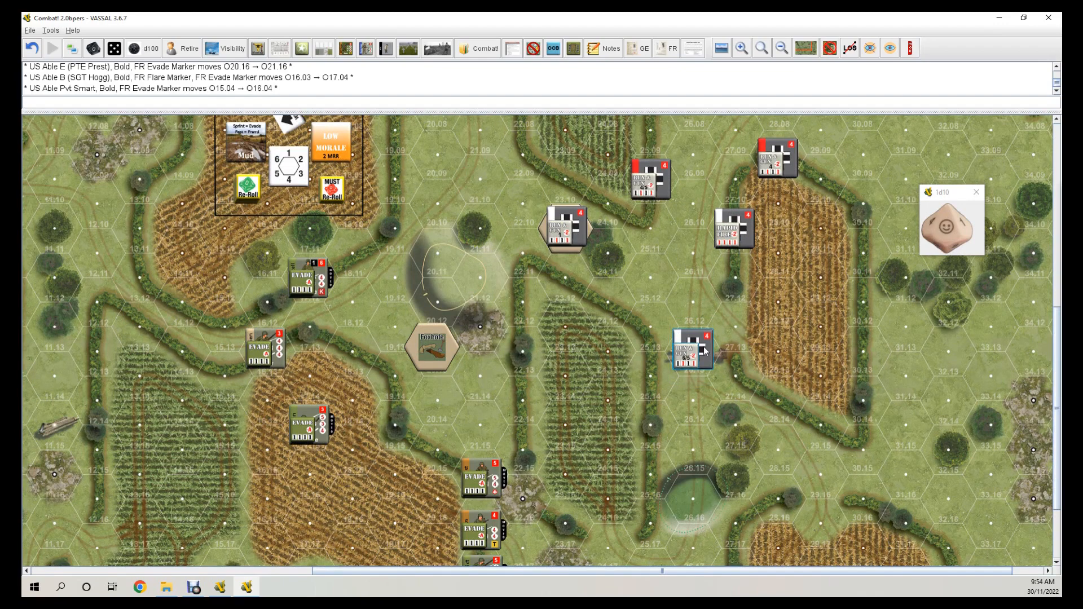
mouse_move(692, 348)
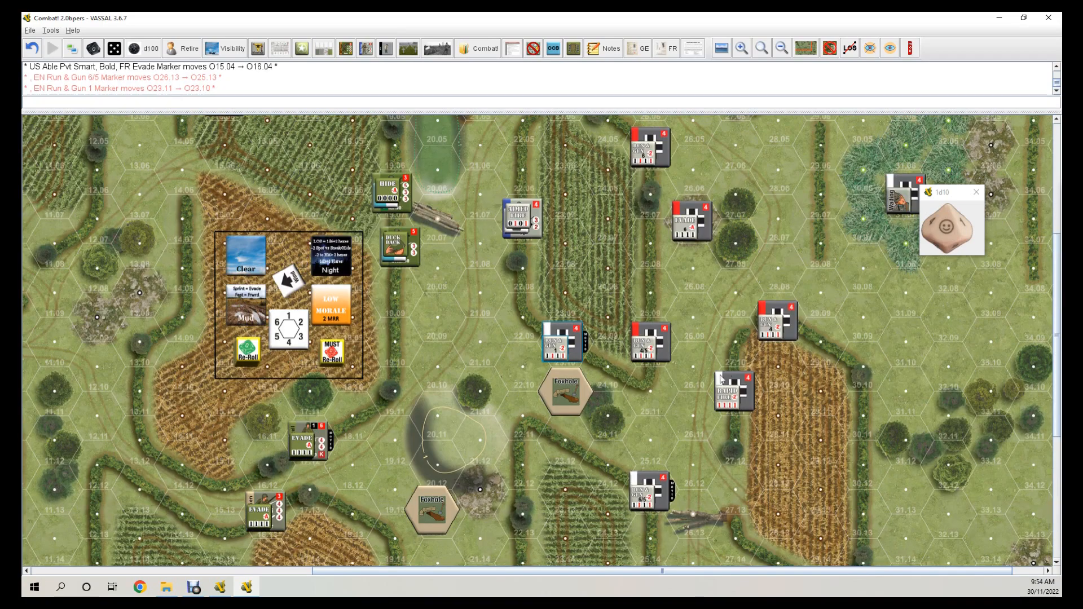
mouse_move(756, 428)
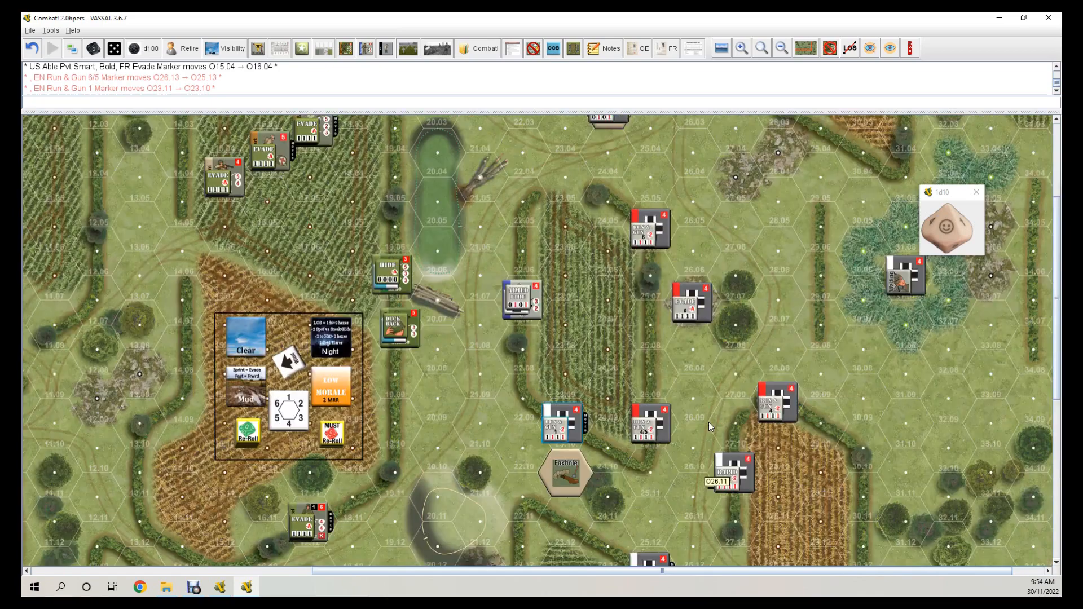
scroll("down", 3)
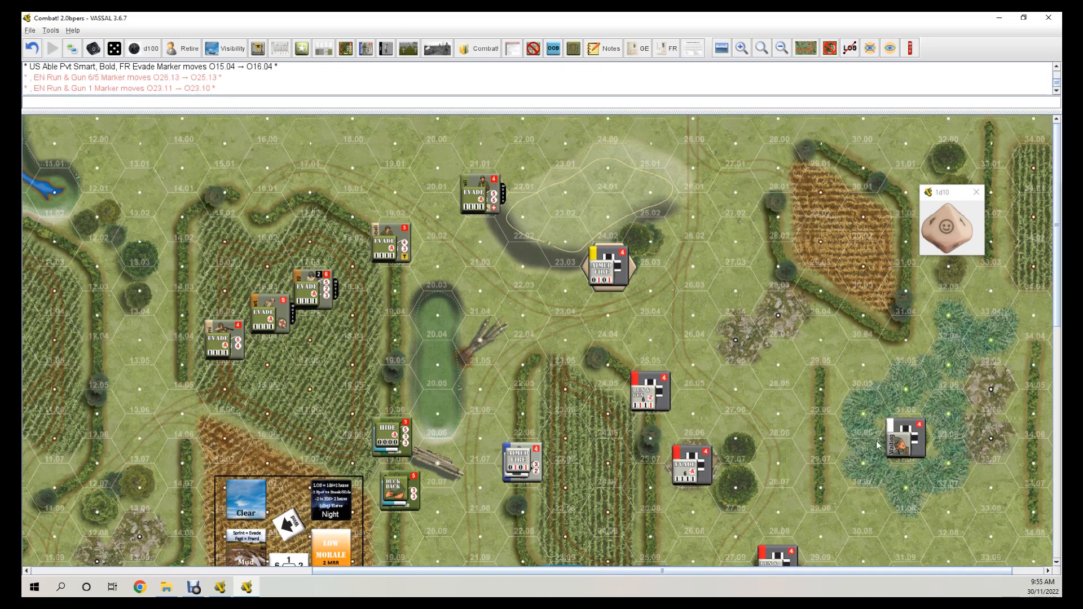
Flip the waiting German counter at 31.07 and give it a Sneak order.
right_click(905, 439)
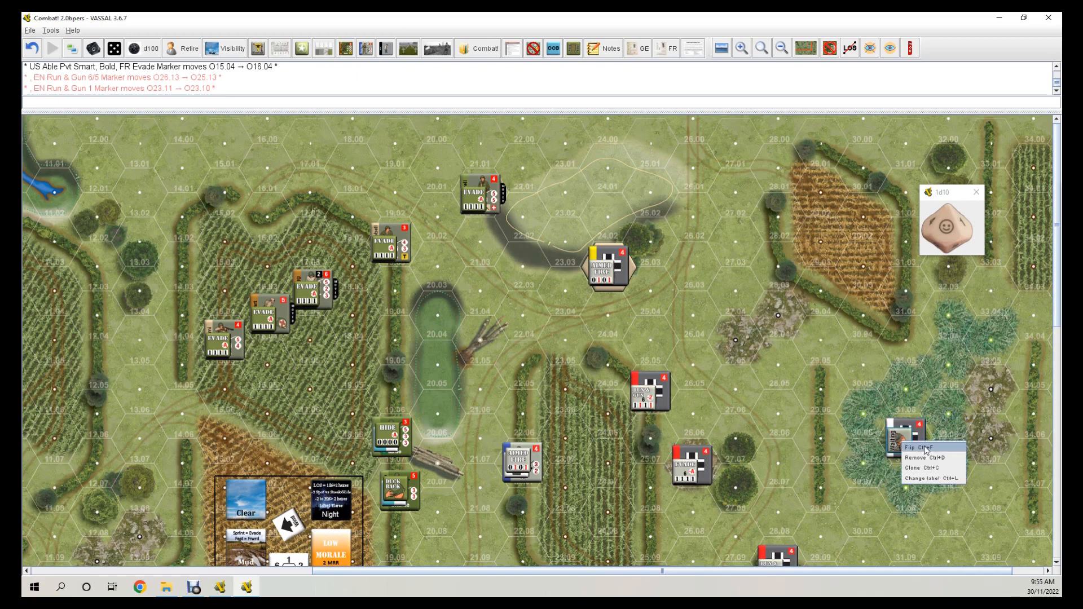
left_click(919, 457)
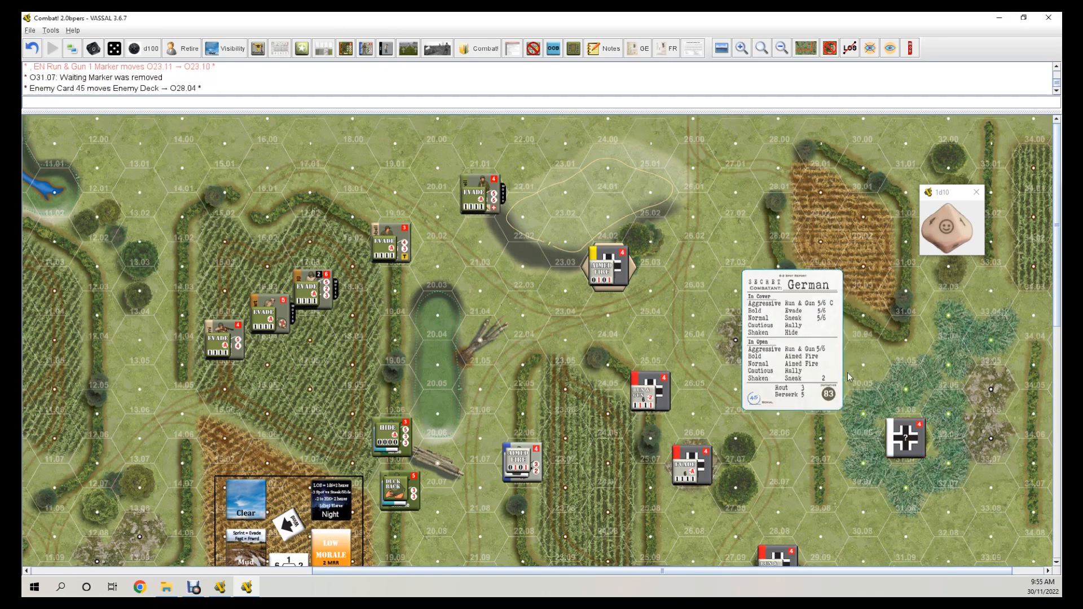
mouse_move(941, 387)
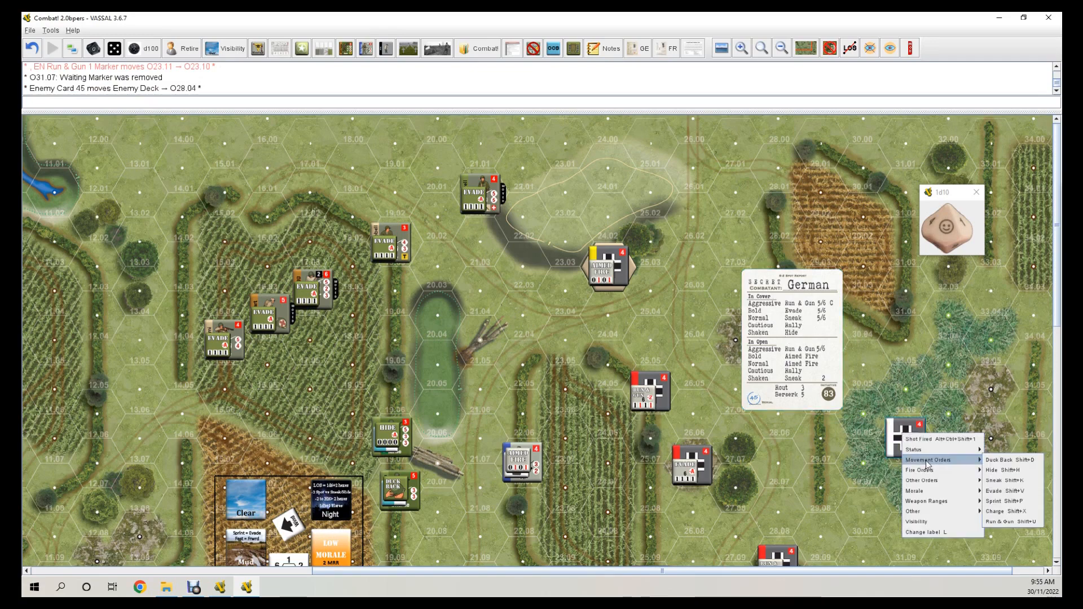
left_click(997, 480)
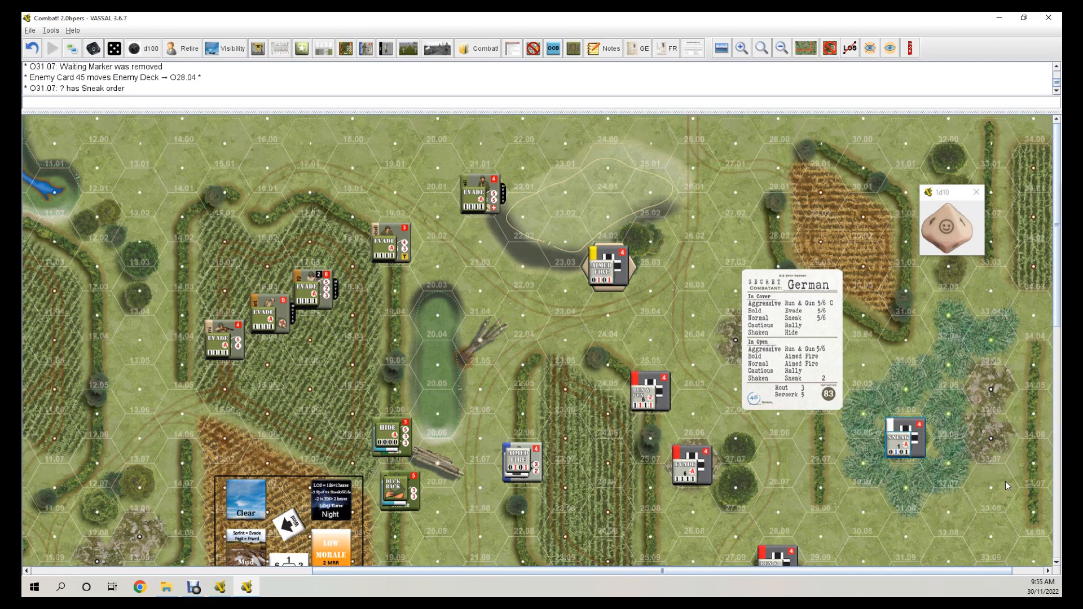
mouse_move(1024, 499)
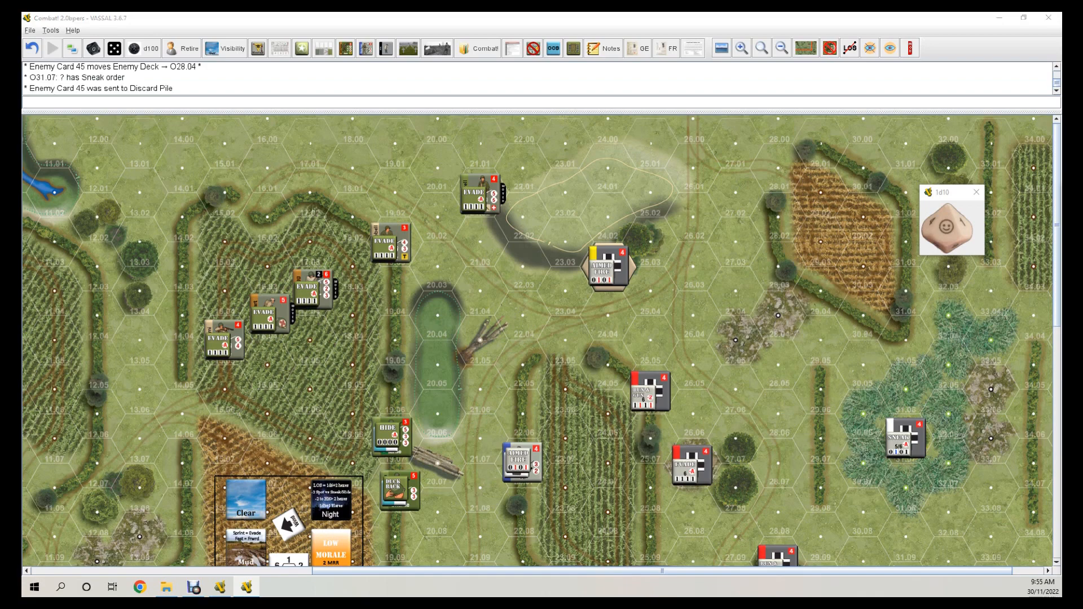
mouse_move(338, 213)
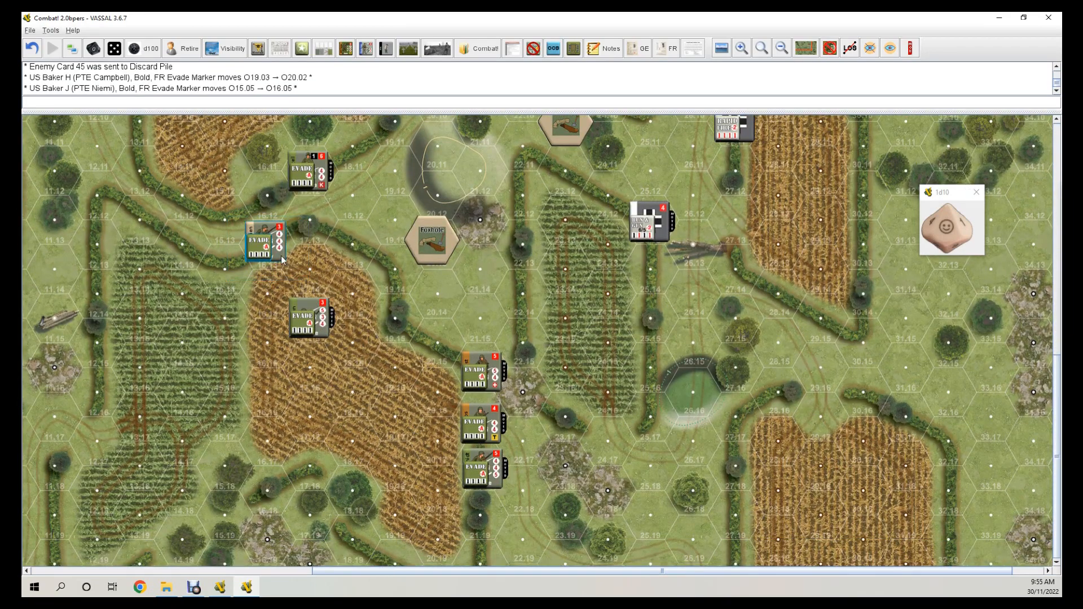
Move a US soldier 16.13→17.13 and German counters 26.10→25.11 and 28.09→28.10.
left_click_drag(266, 241, 310, 218)
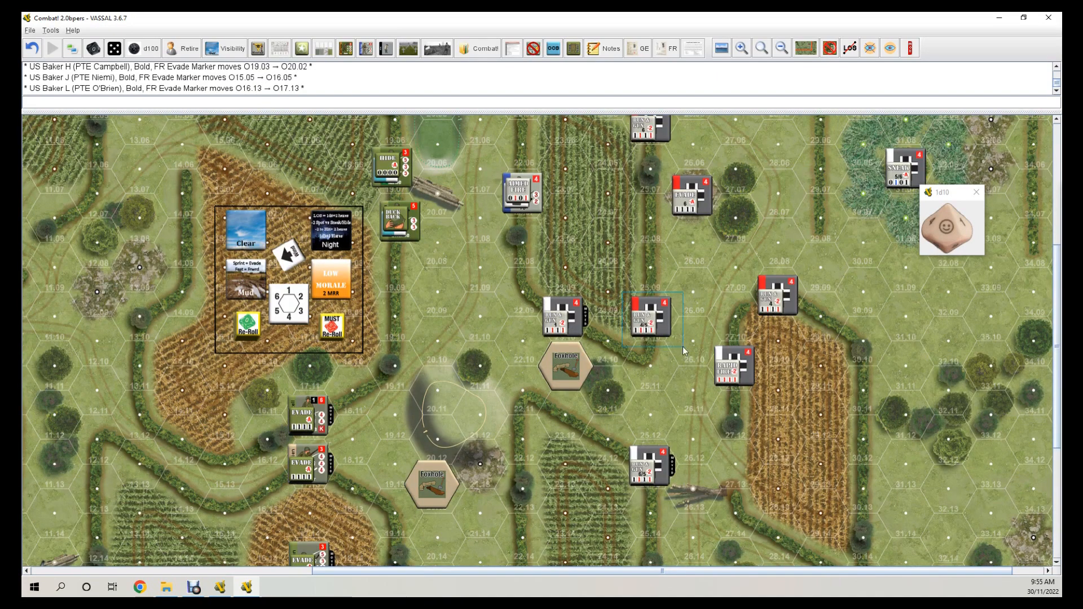
left_click_drag(650, 316, 650, 363)
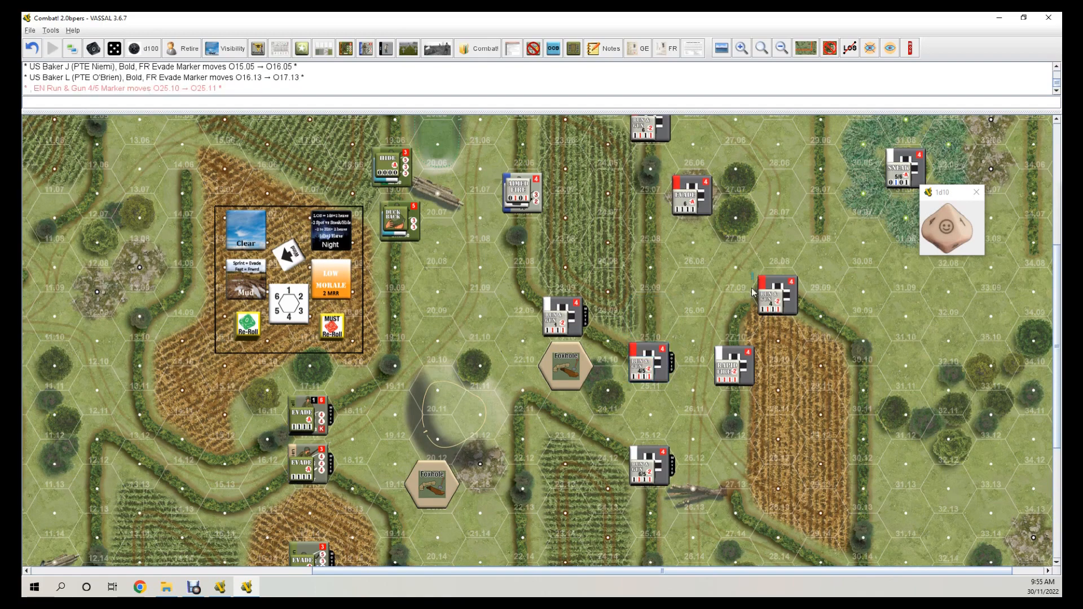
left_click_drag(774, 293, 774, 345)
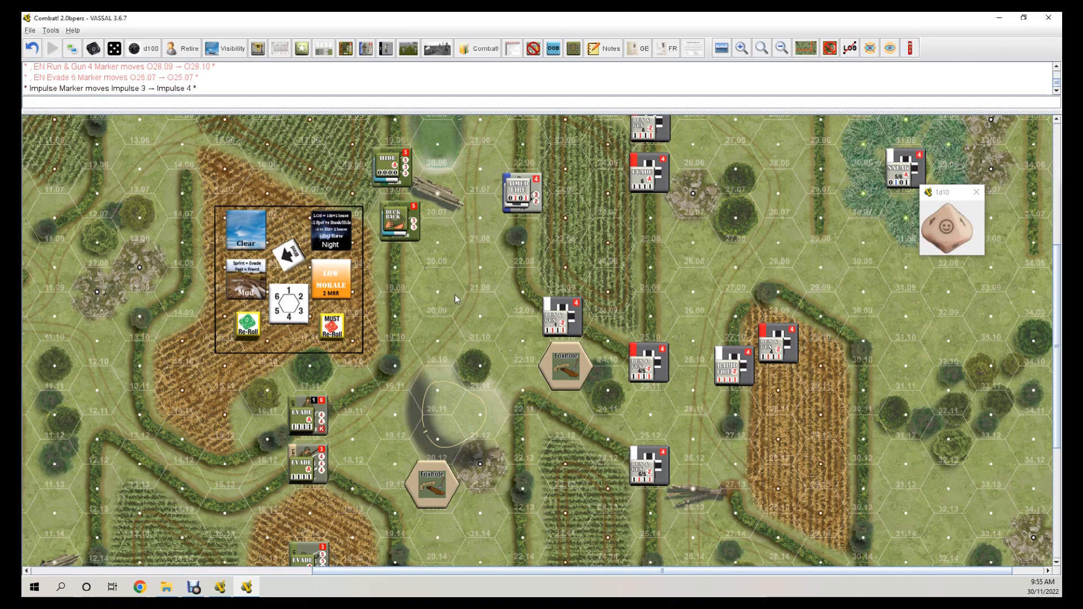
Roll a d10 (6), select the German counter at 22.07, and move Charlie R into 22.01.
scroll("down", 3)
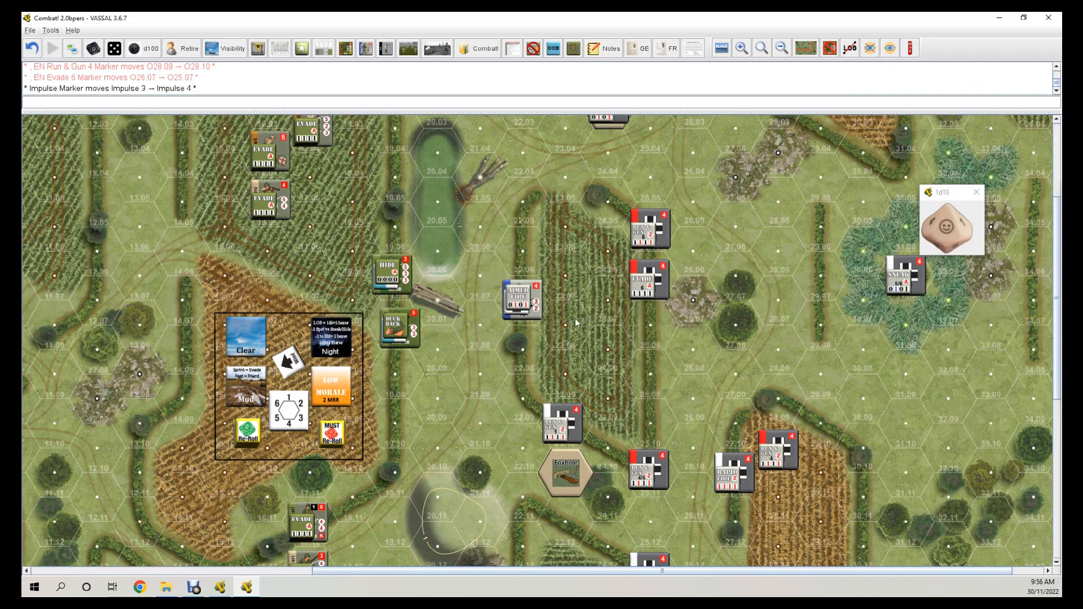
mouse_move(523, 299)
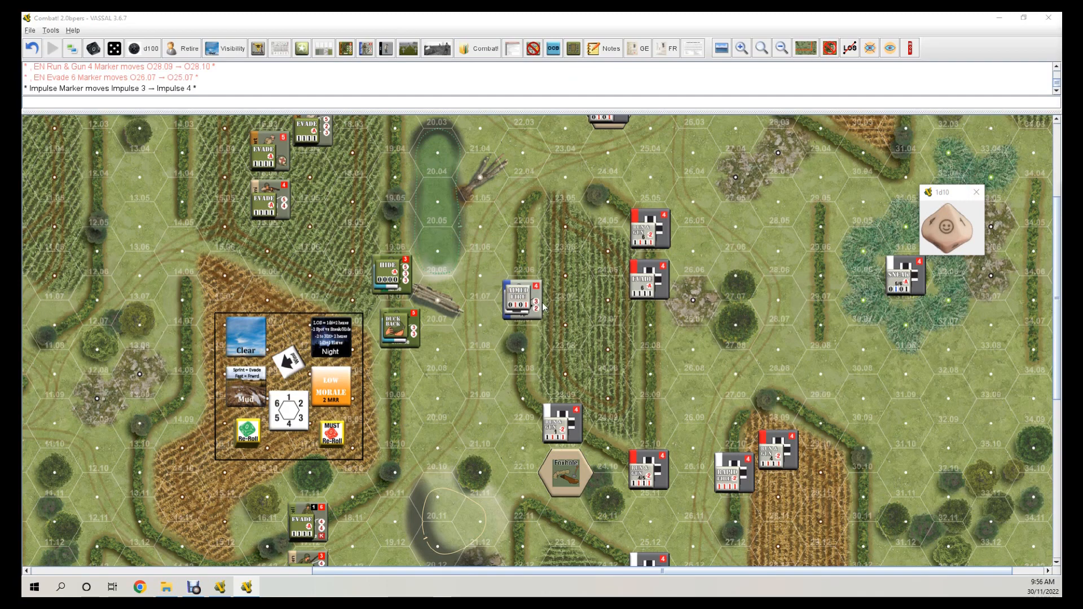
mouse_move(517, 311)
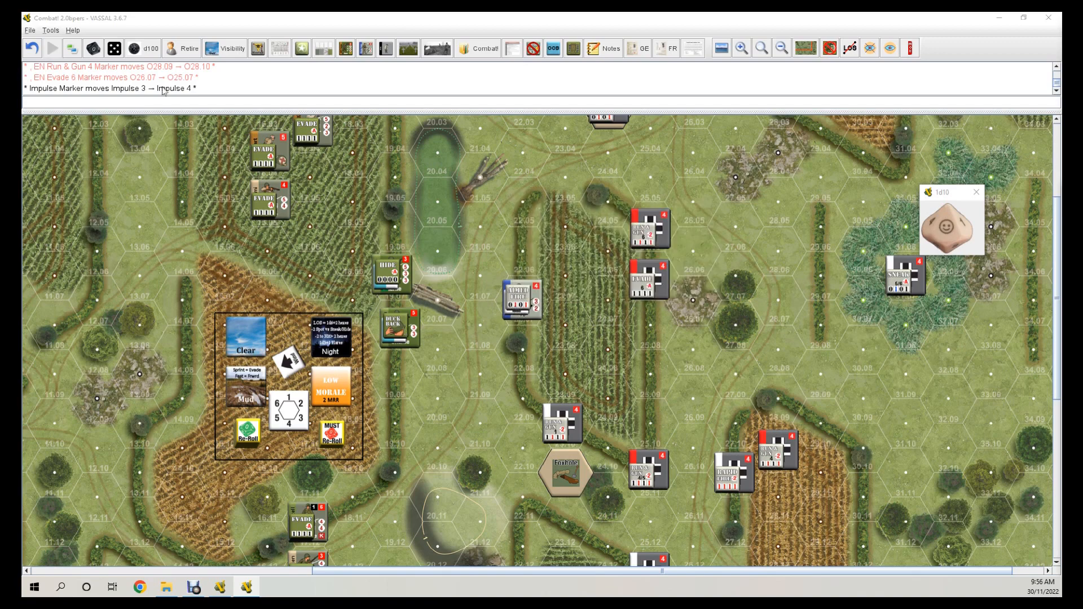
left_click(93, 48)
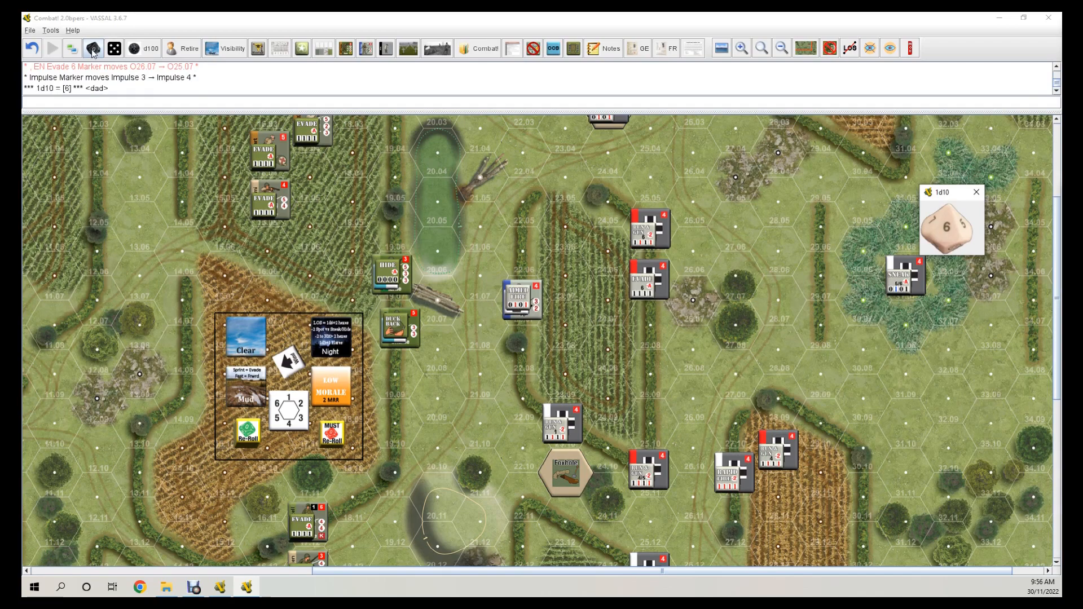
left_click(525, 299)
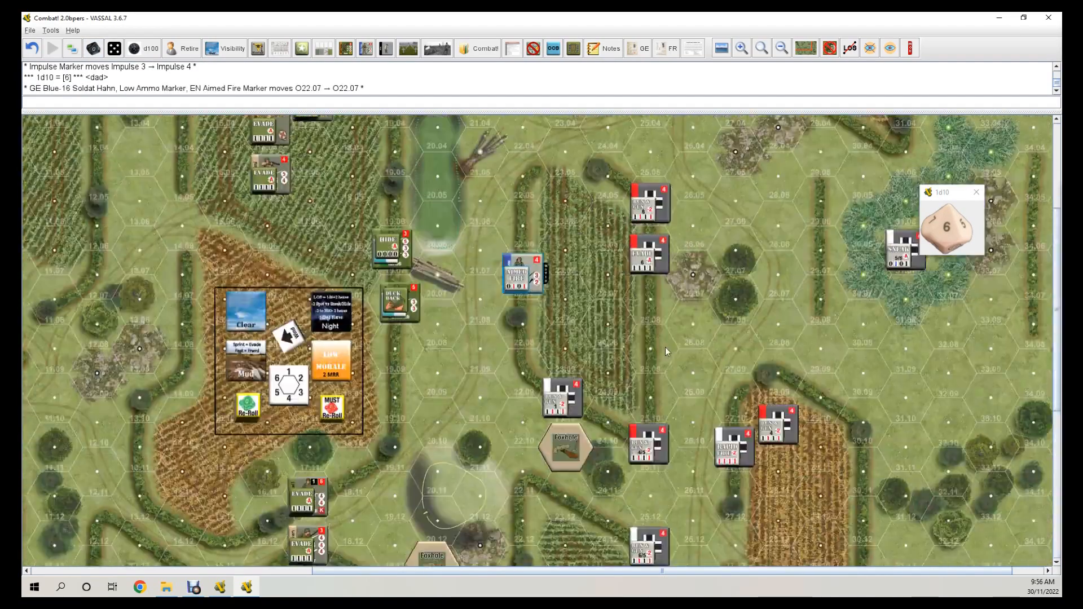
scroll("down", 3)
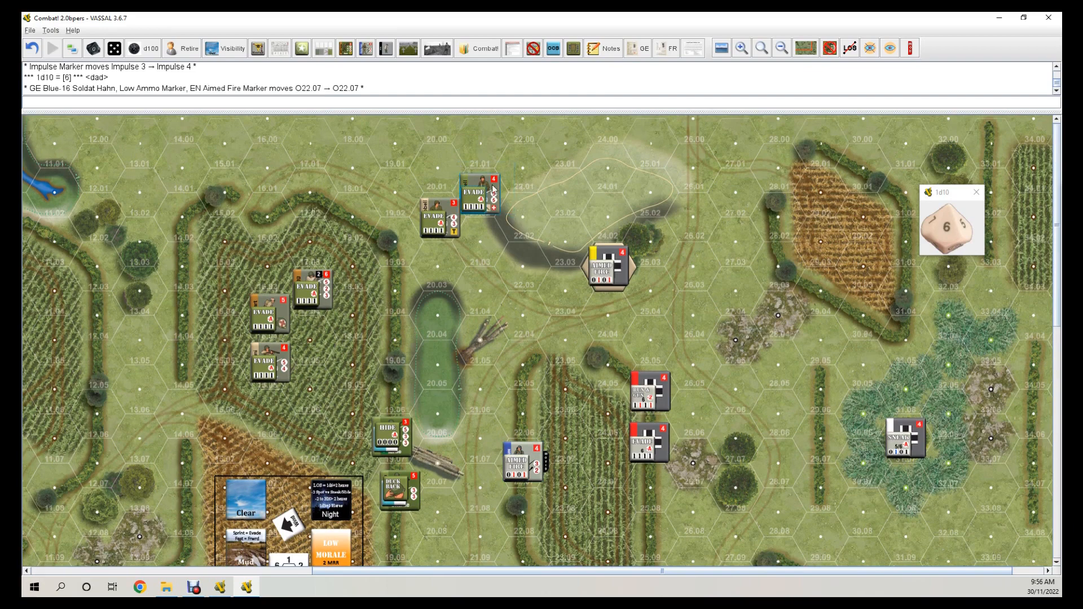
left_click_drag(480, 194, 526, 166)
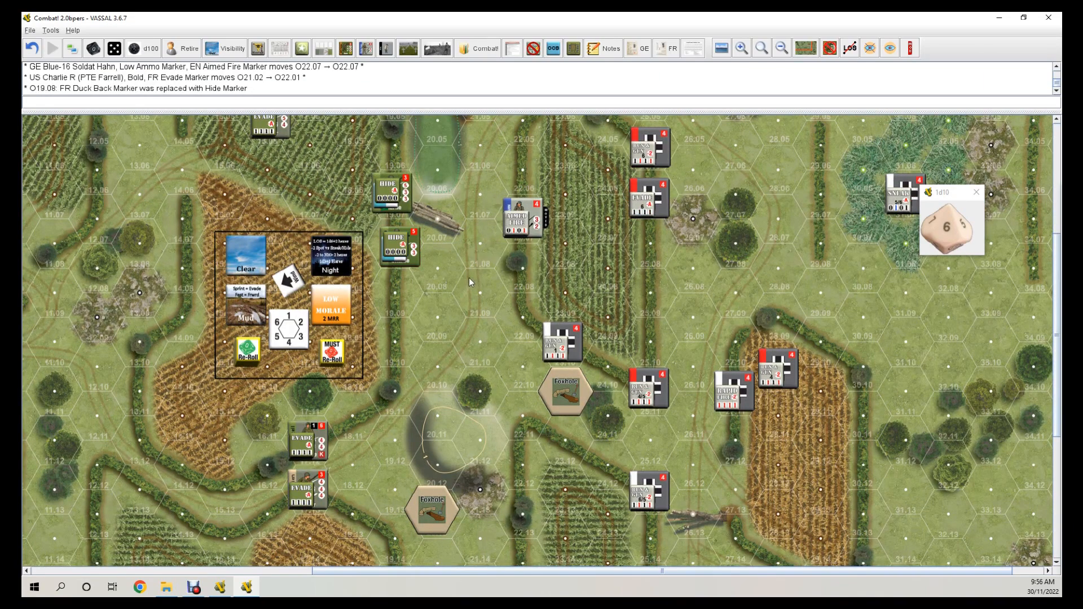
Give Able E a Duck Back order, roll the d10, and reveal Obfr Kohler at 25.13.
scroll("down", 3)
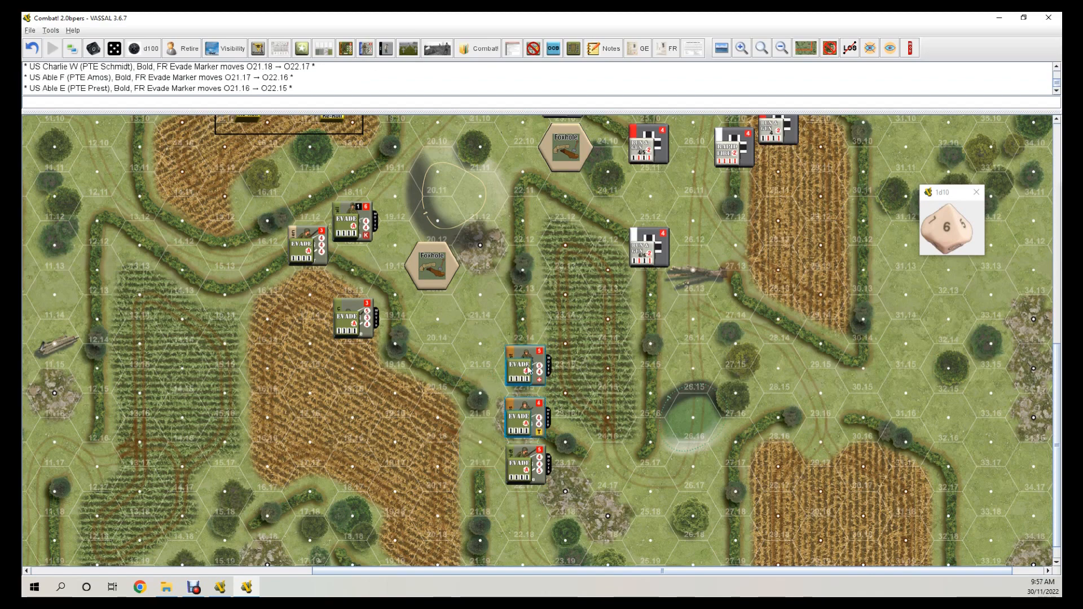
right_click(526, 364)
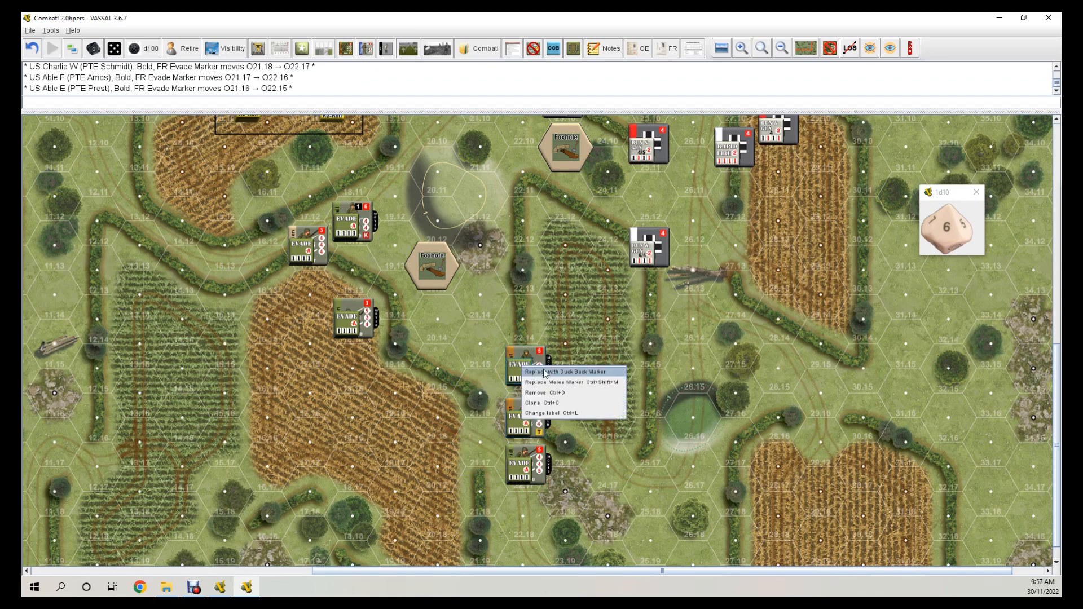
left_click(568, 372)
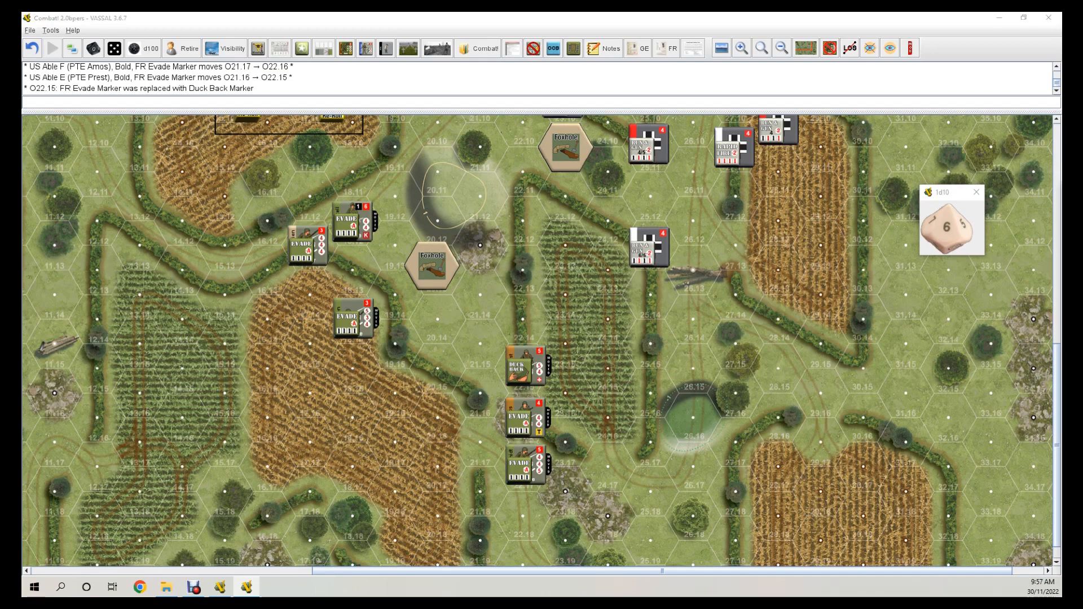
left_click(95, 47)
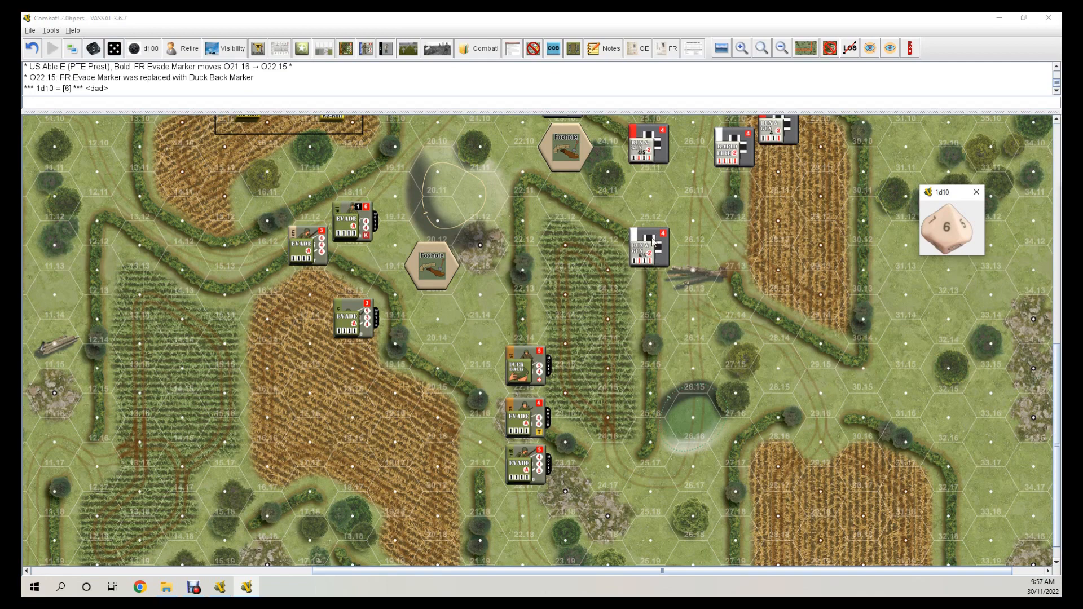
right_click(650, 245)
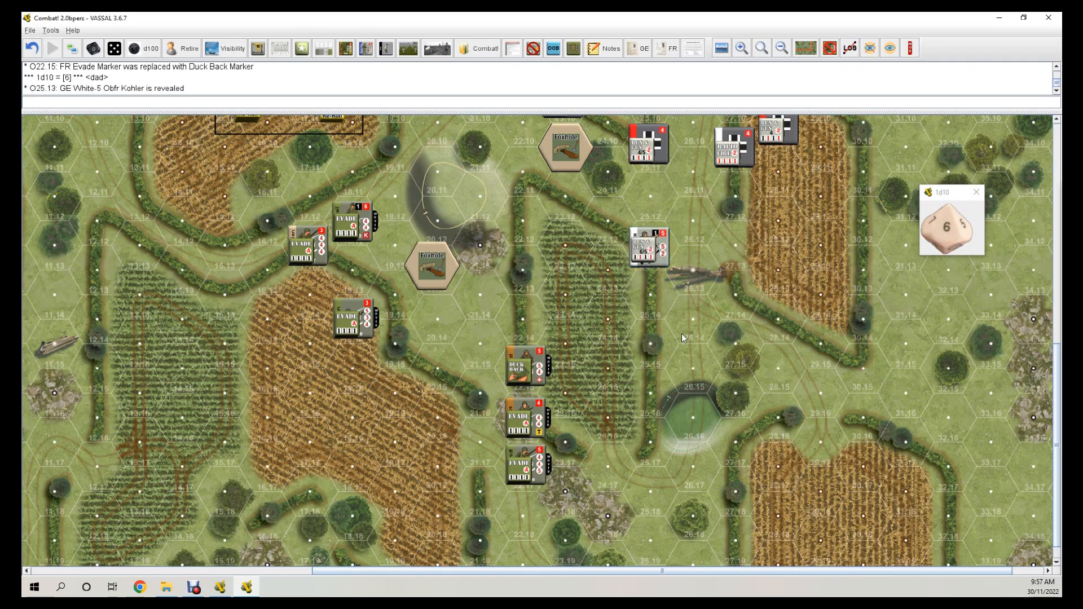
mouse_move(418, 380)
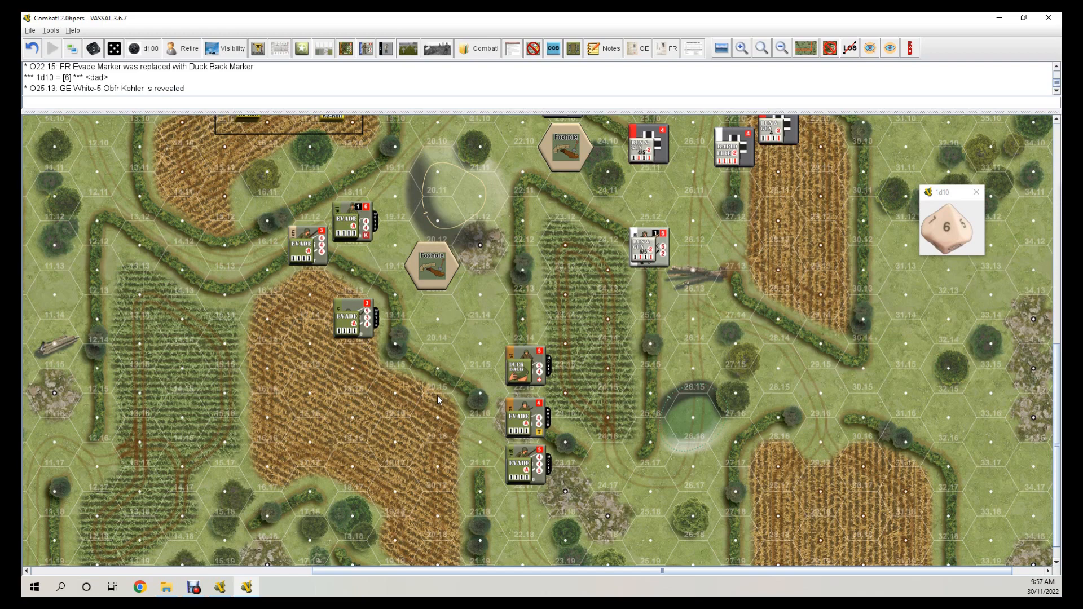
mouse_move(444, 399)
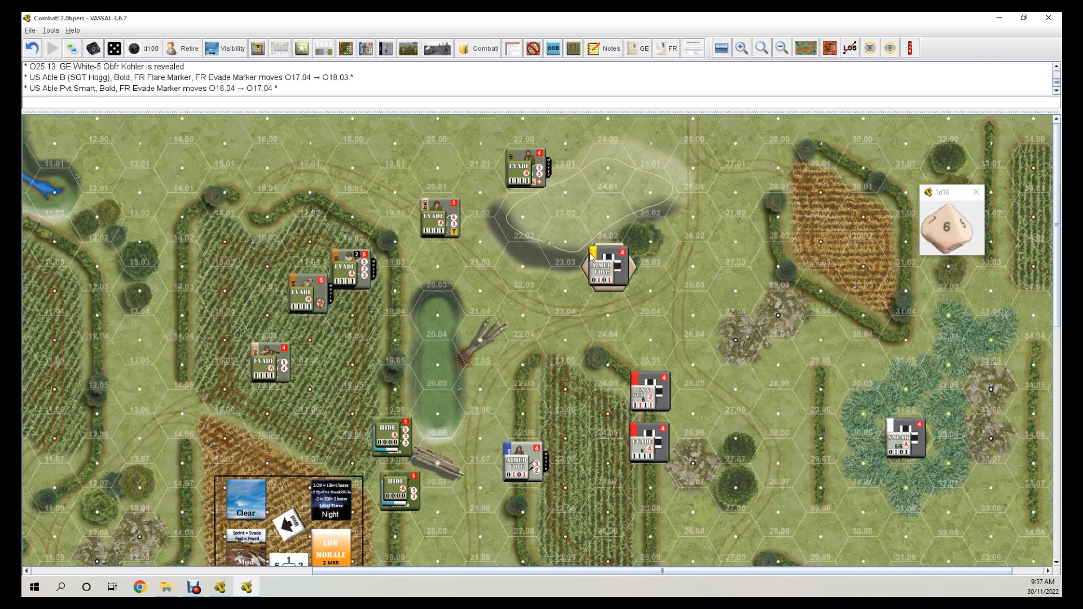
Select Obfr Kohler, roll the d10, and bring up Able F's status options.
scroll("down", 3)
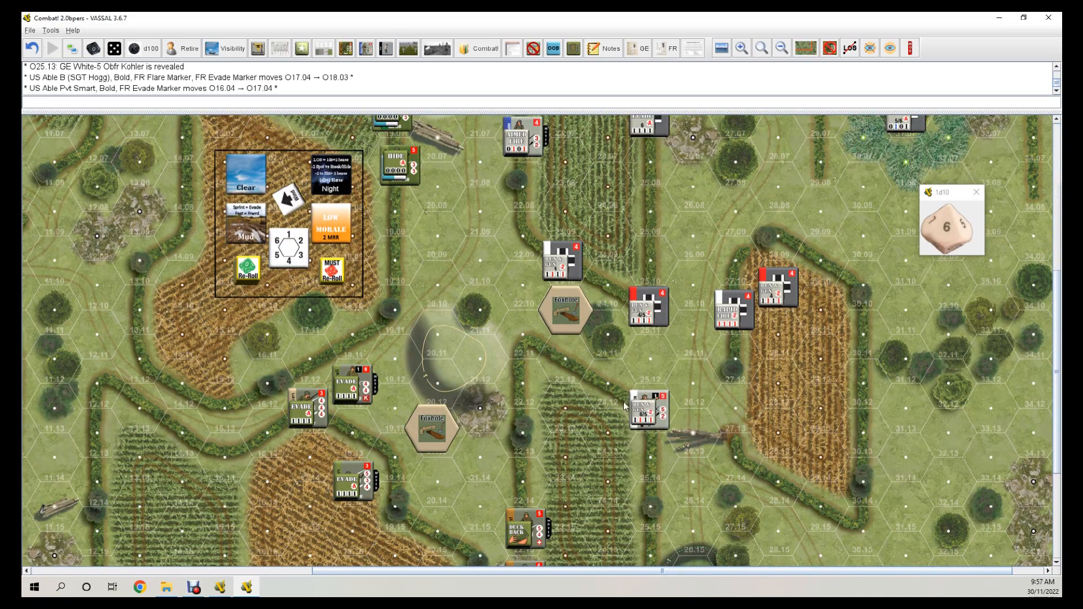
scroll("down", 3)
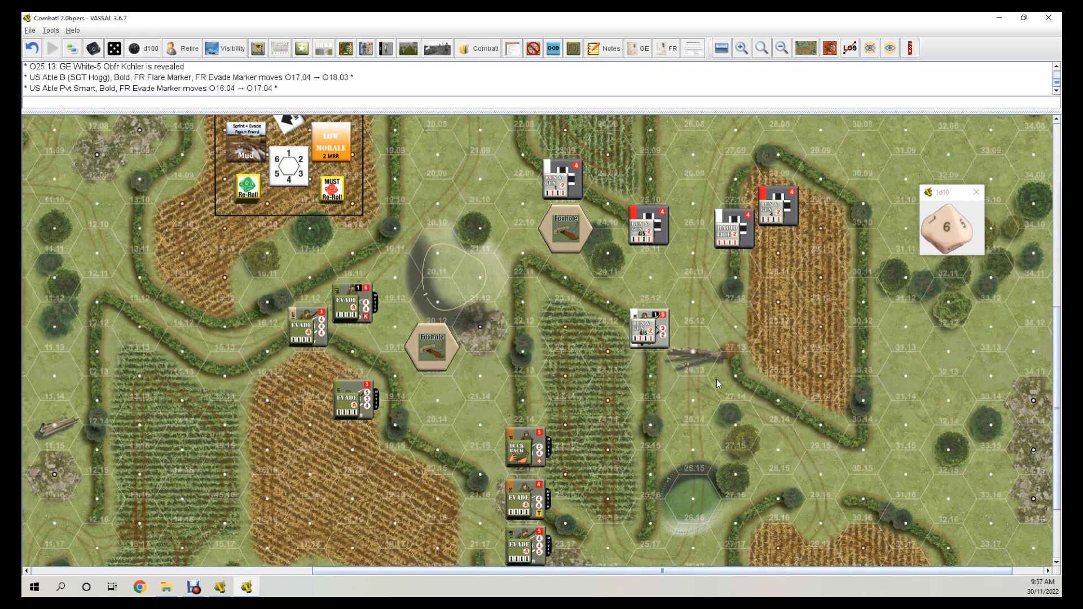
scroll("down", 3)
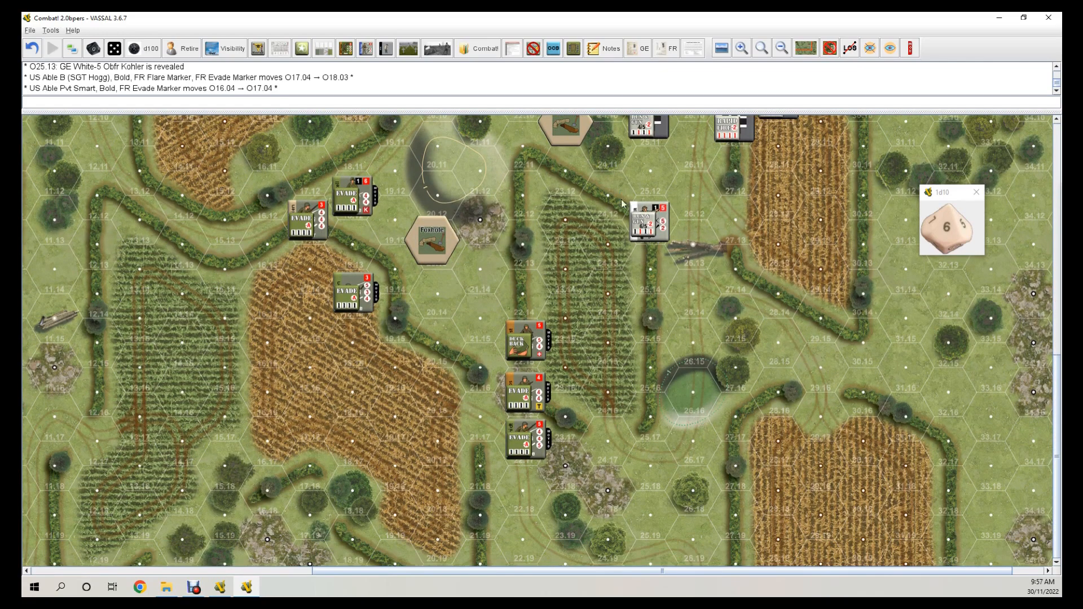
left_click(648, 222)
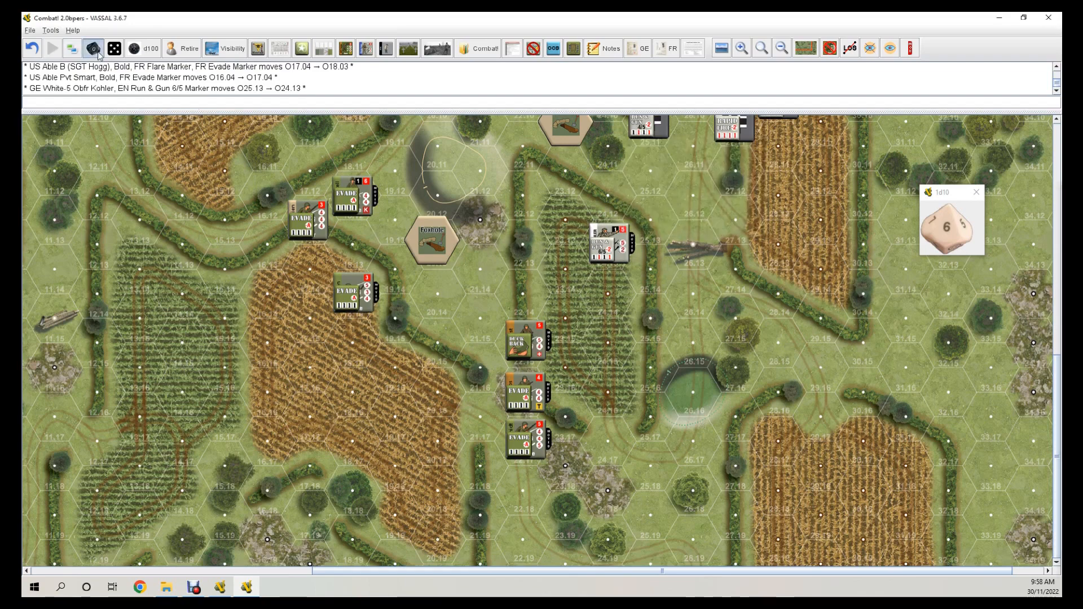
left_click(93, 49)
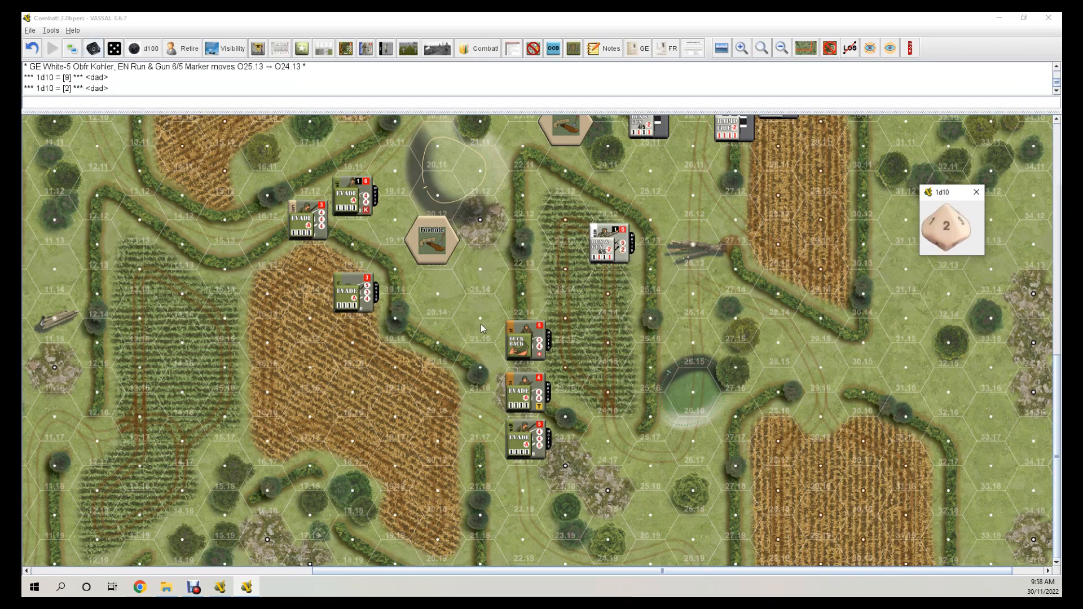
right_click(521, 390)
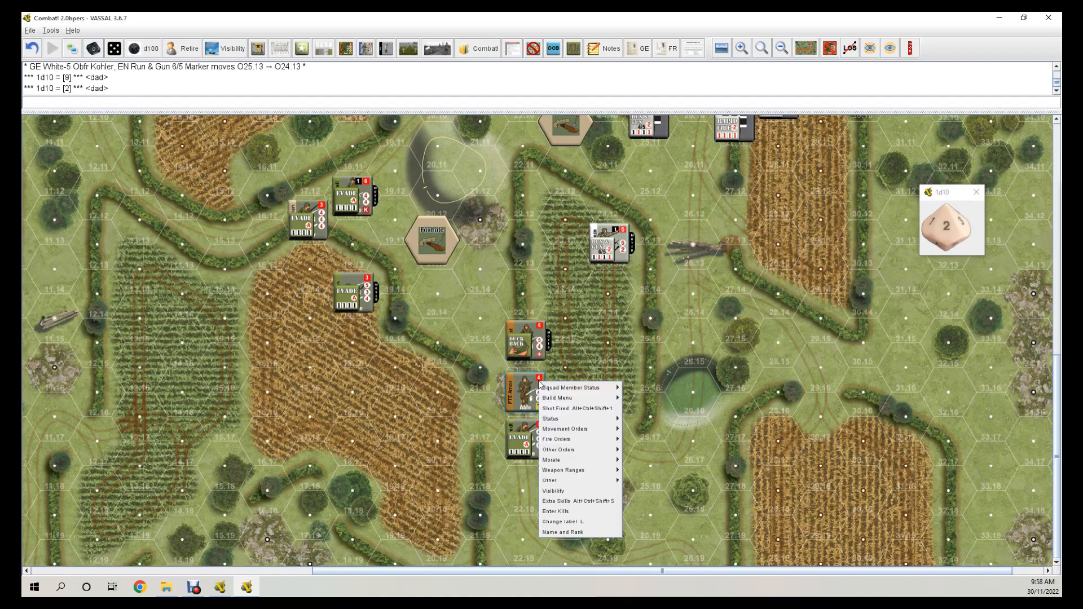
mouse_move(557, 397)
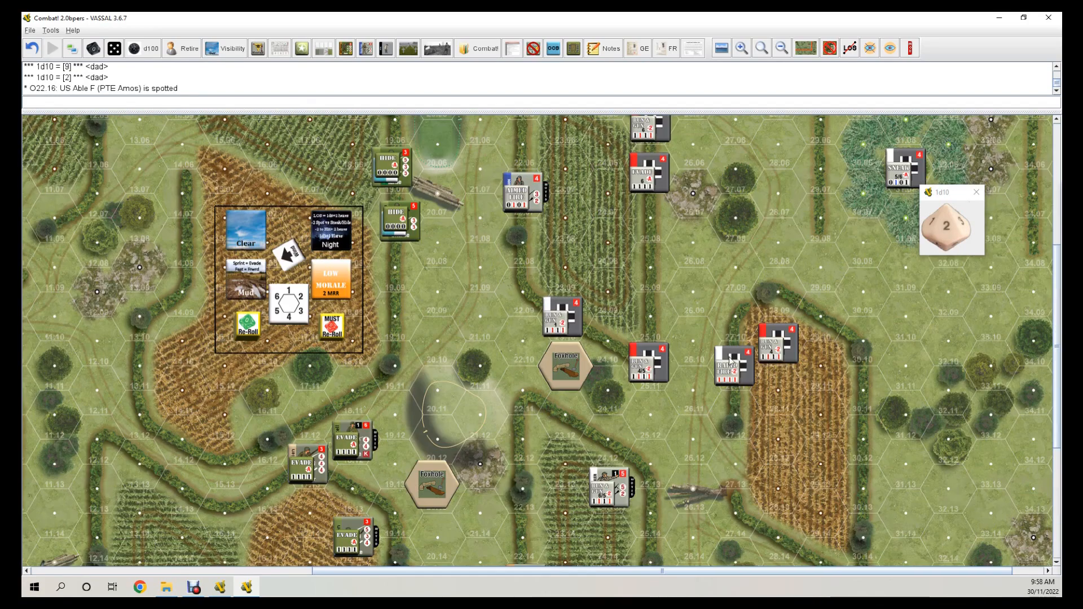
mouse_move(701, 342)
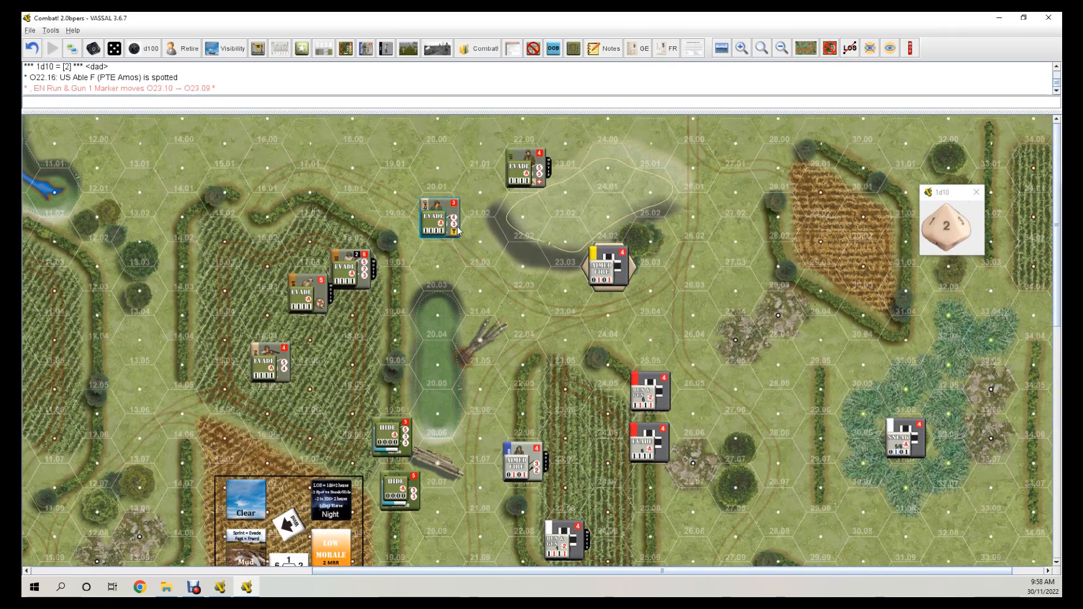
Advance Baker H into hex 21.02, then click two spots on the map.
left_click_drag(439, 215, 483, 197)
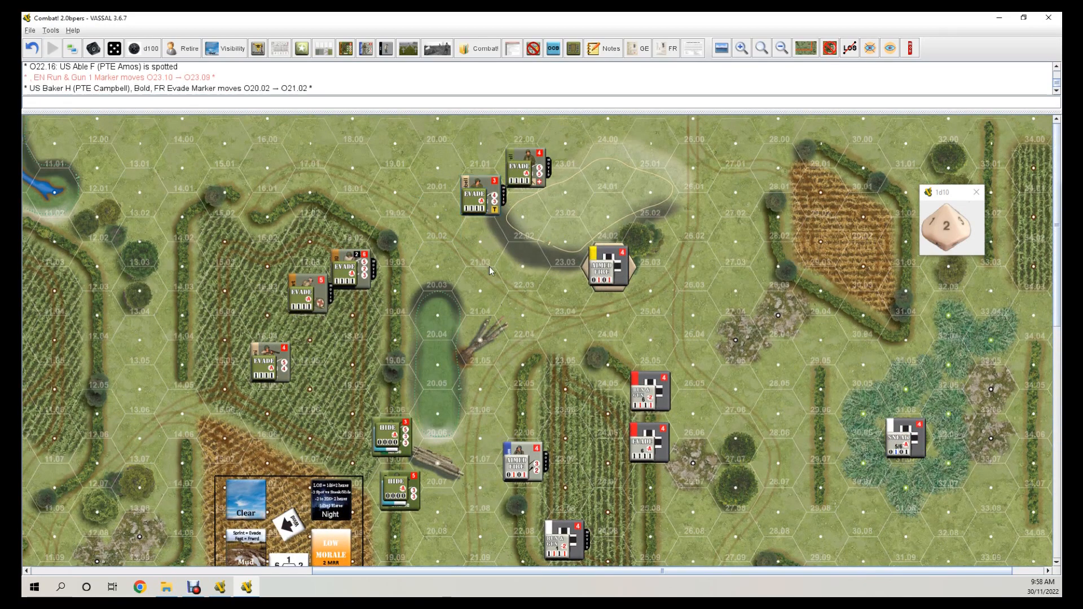
left_click(270, 363)
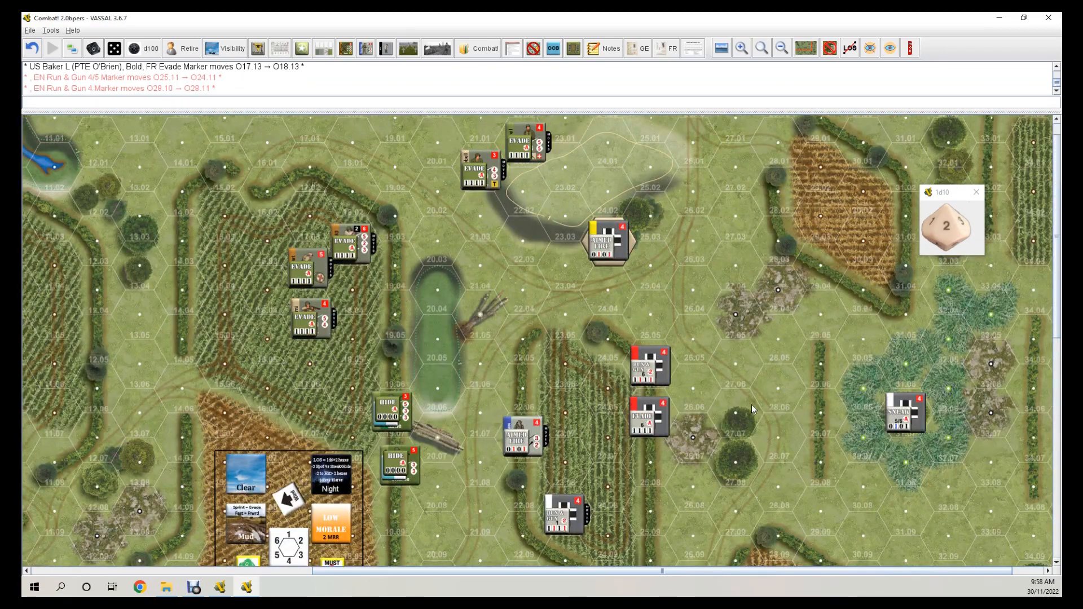
left_click(649, 414)
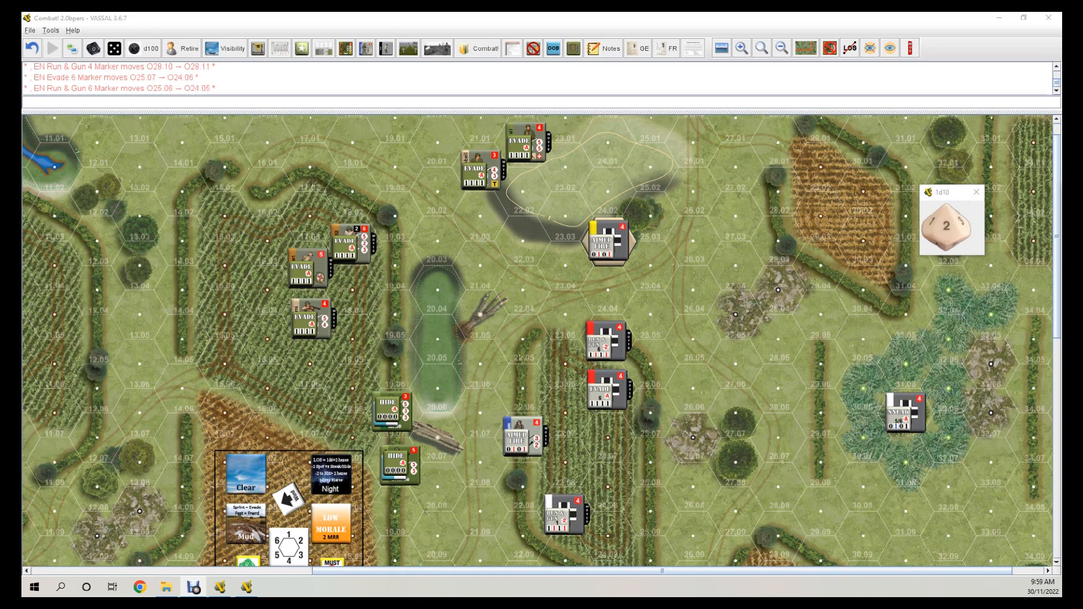
mouse_move(959, 164)
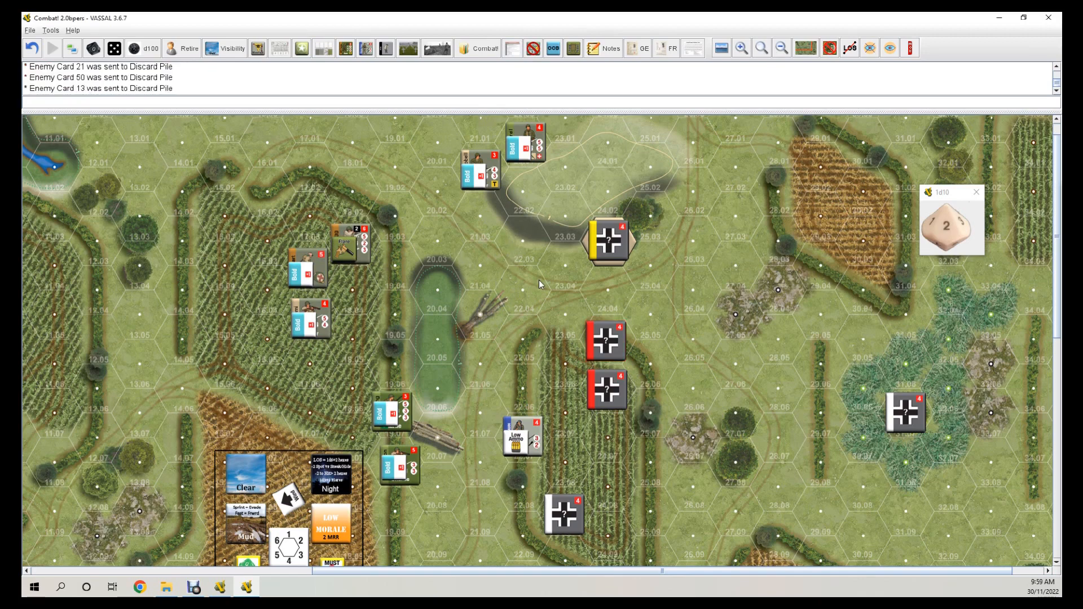
Scroll down the map during end-of-turn cleanup of order markers and enemy cards.
scroll("down", 3)
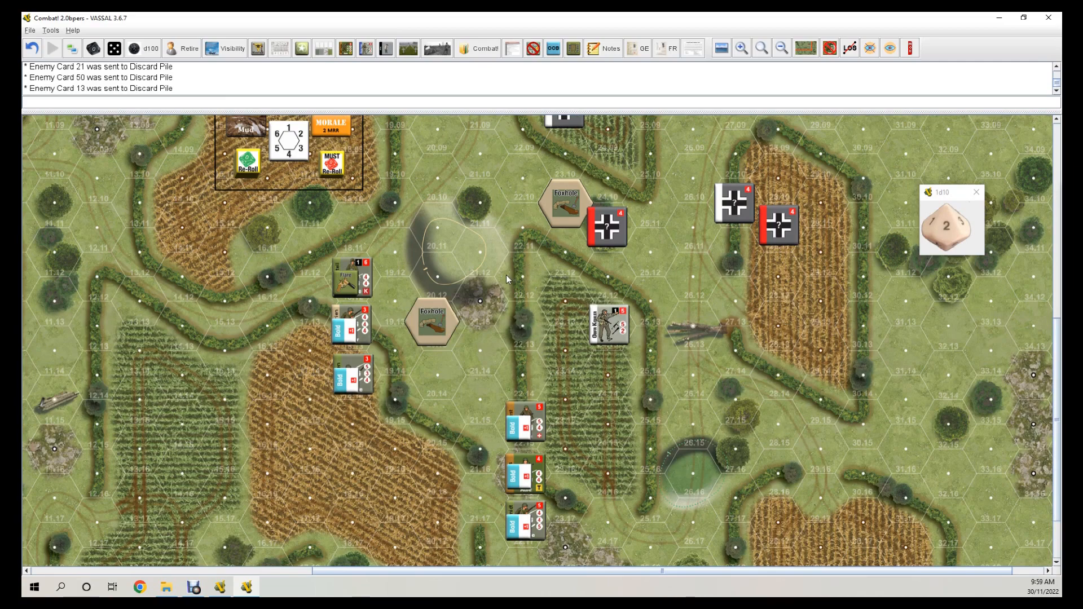
mouse_move(508, 279)
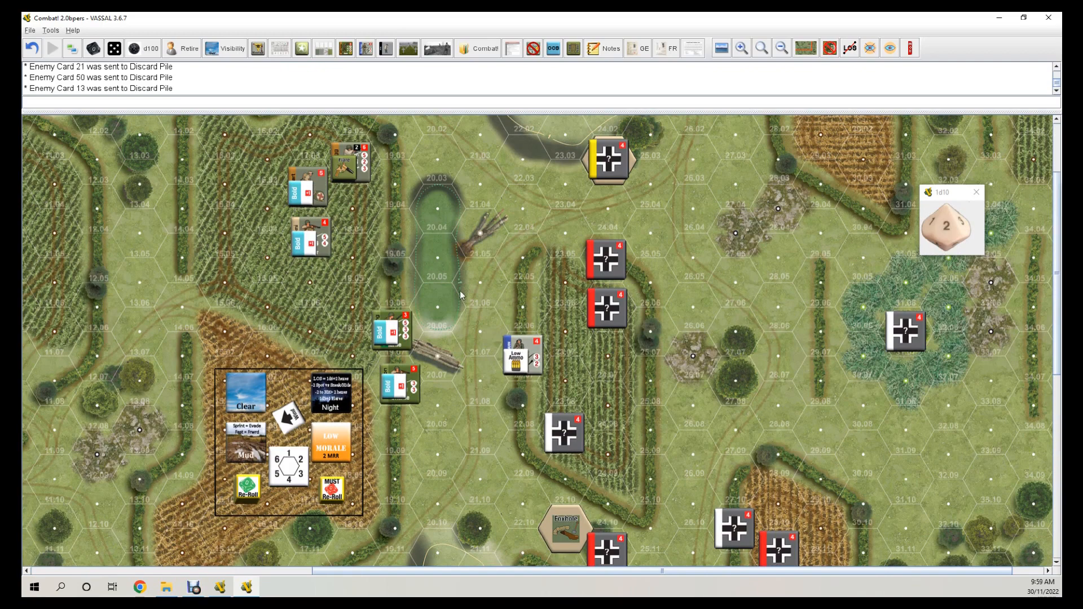
mouse_move(469, 293)
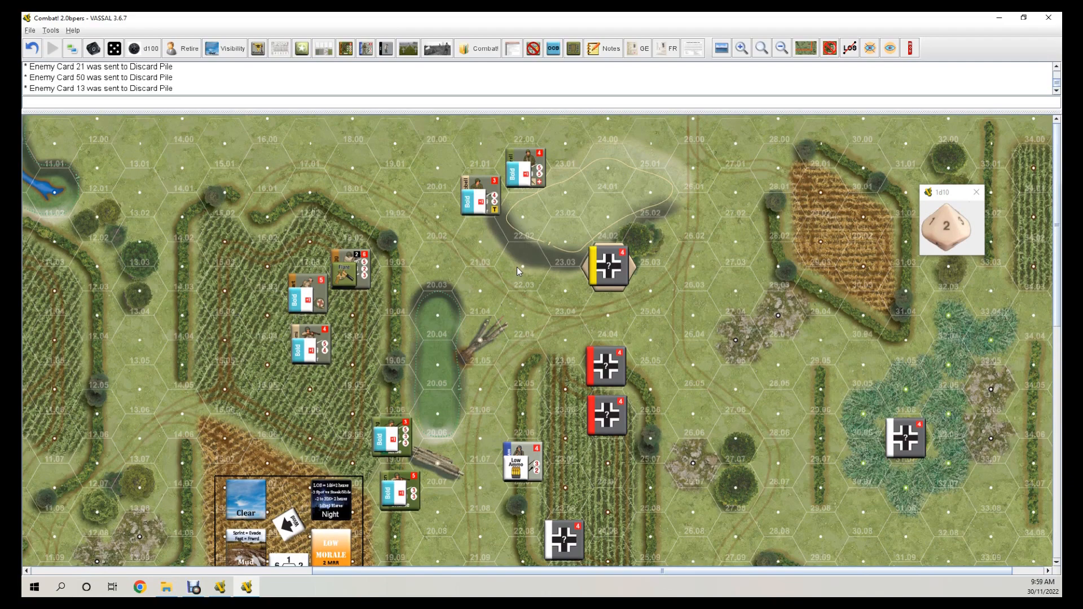
mouse_move(731, 344)
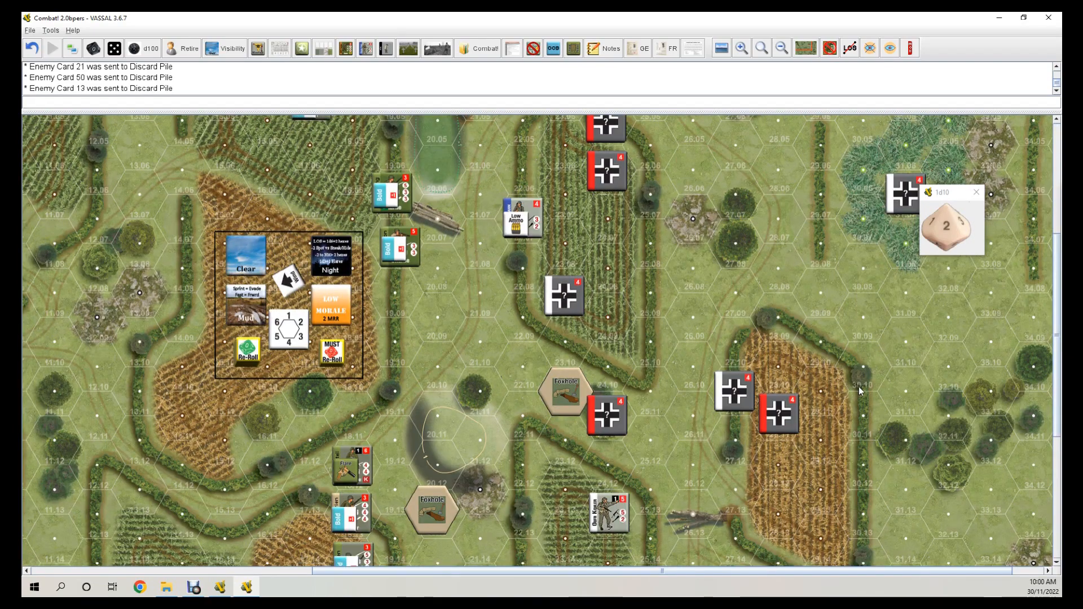
scroll("down", 3)
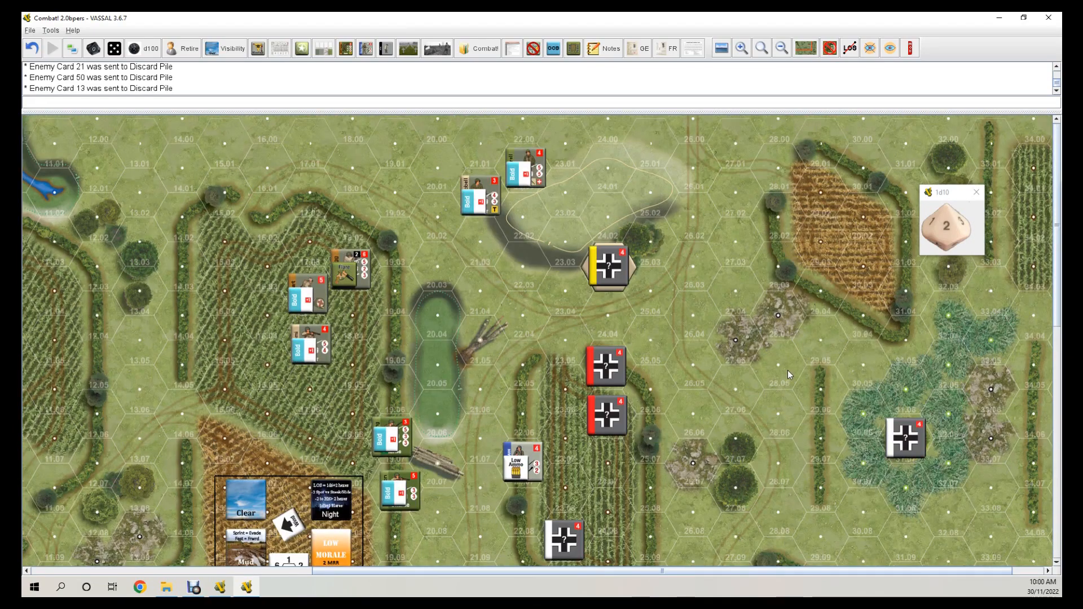
mouse_move(779, 357)
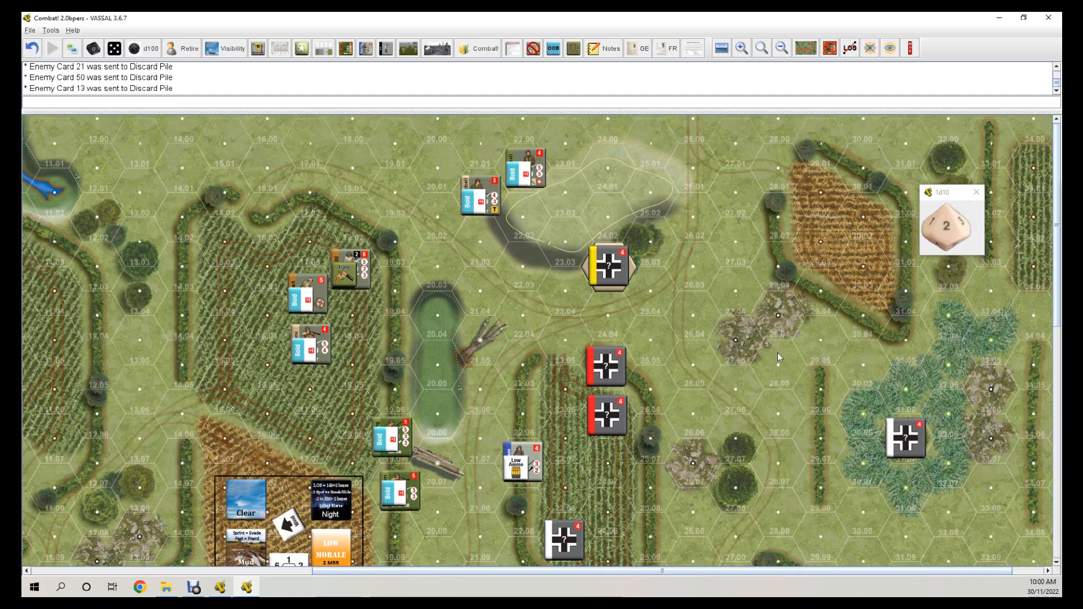
mouse_move(308, 532)
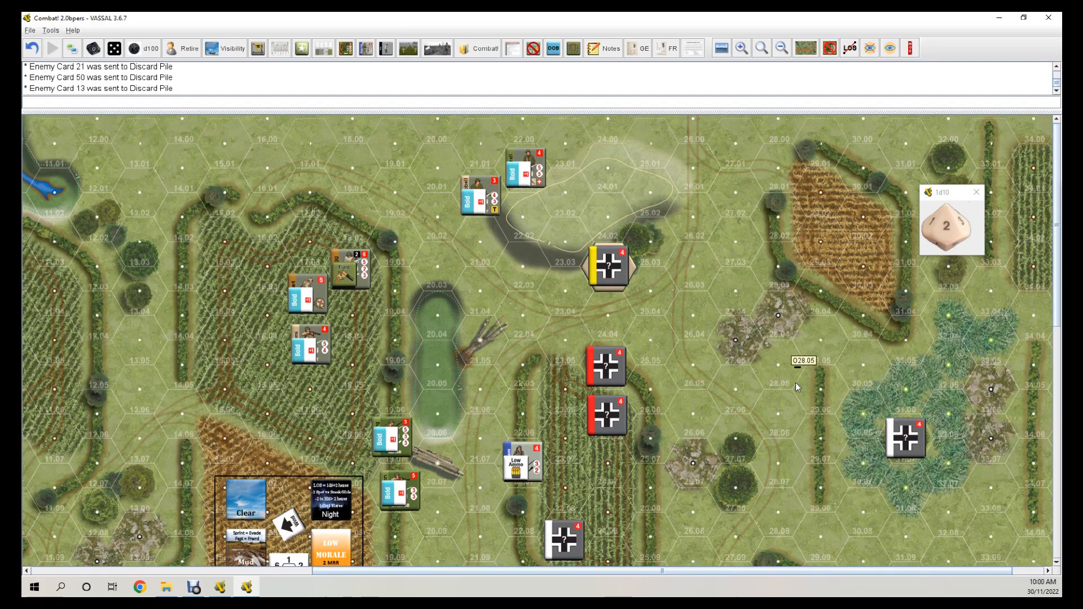
mouse_move(866, 361)
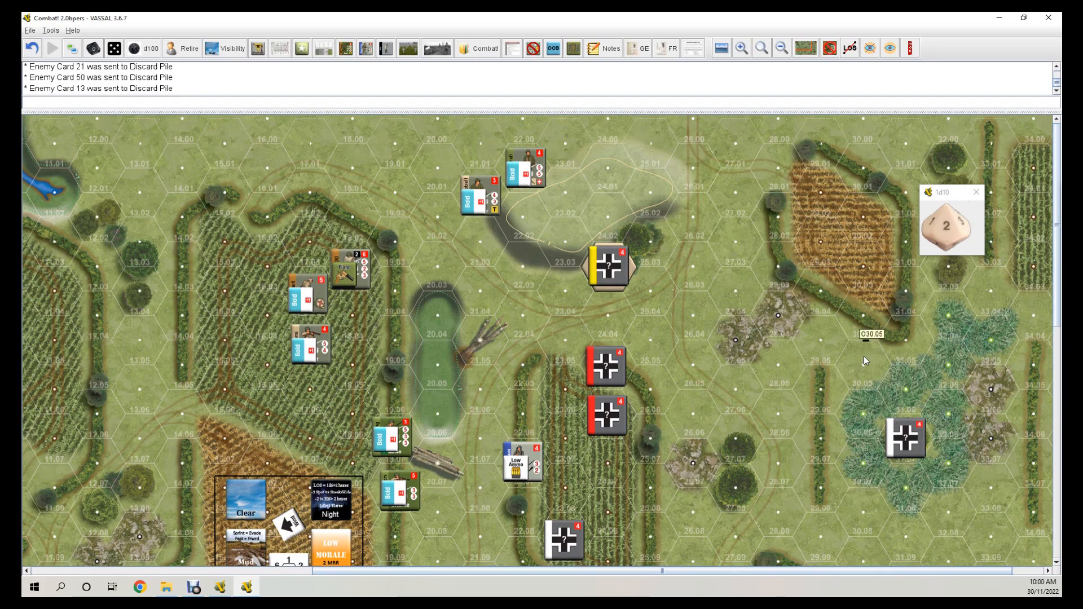